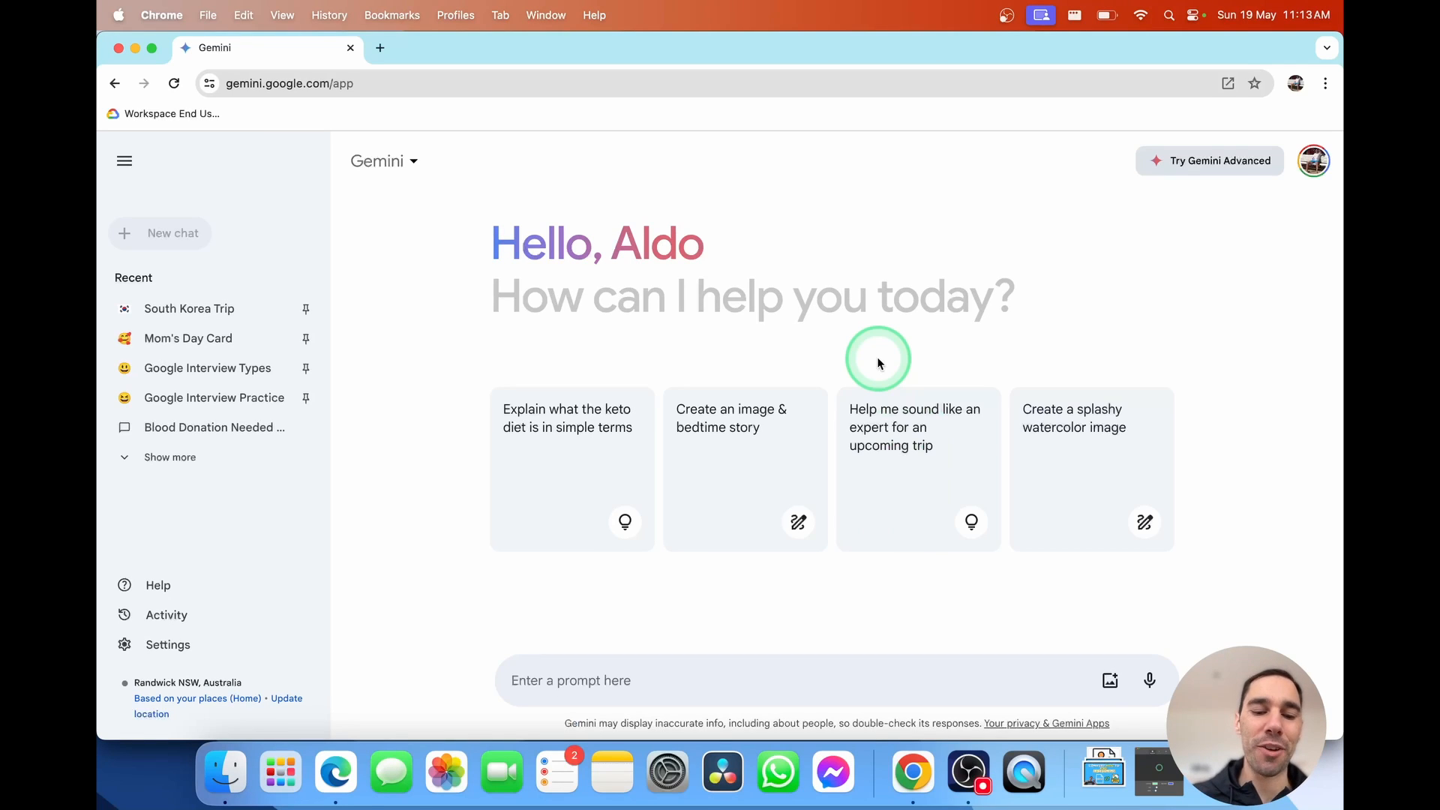
Ask 'give me an overview of my latest emails' and read through the reply
{"action": "type", "text": "give me an overview of my latest emails"}
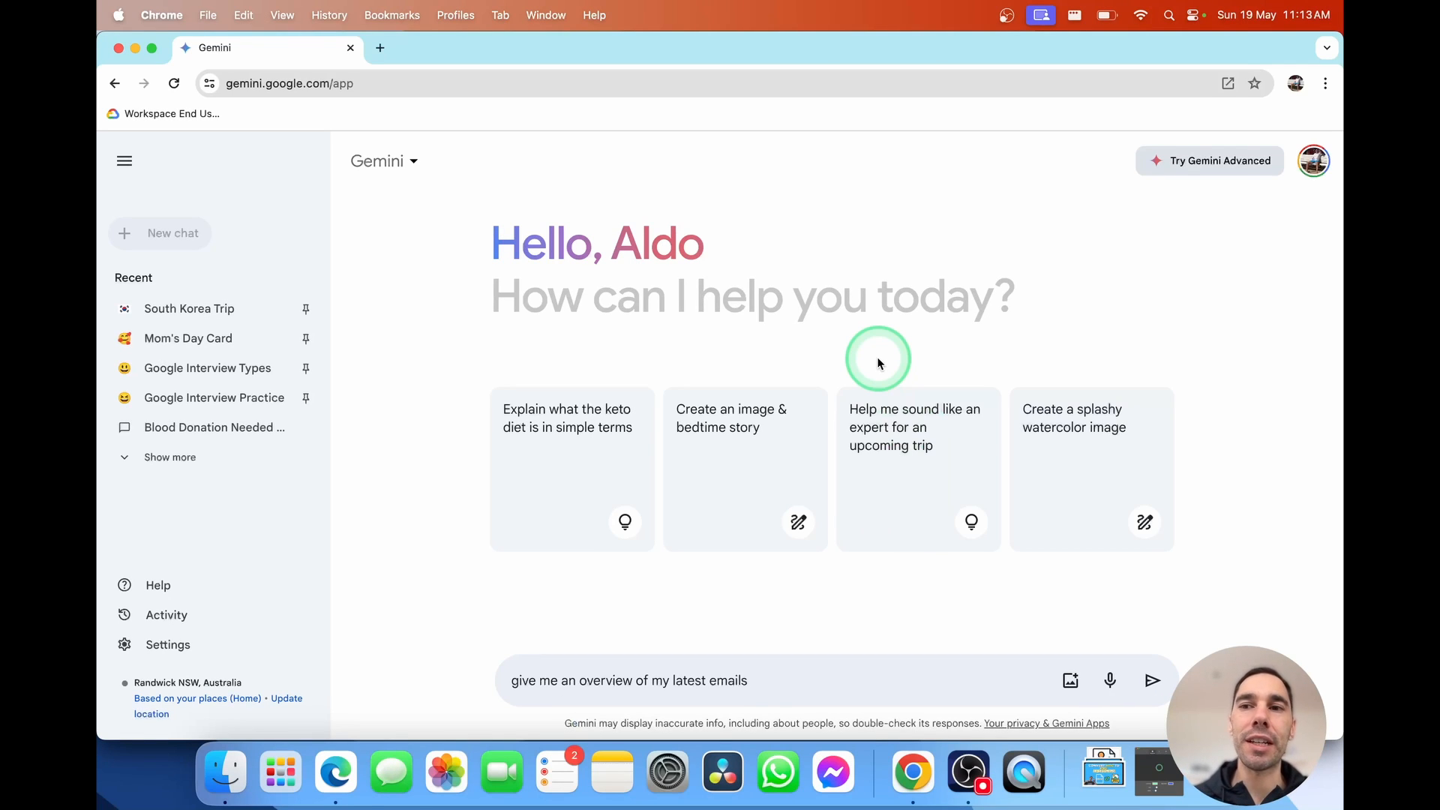
{"action": "left_click", "coordinate": [1152, 681]}
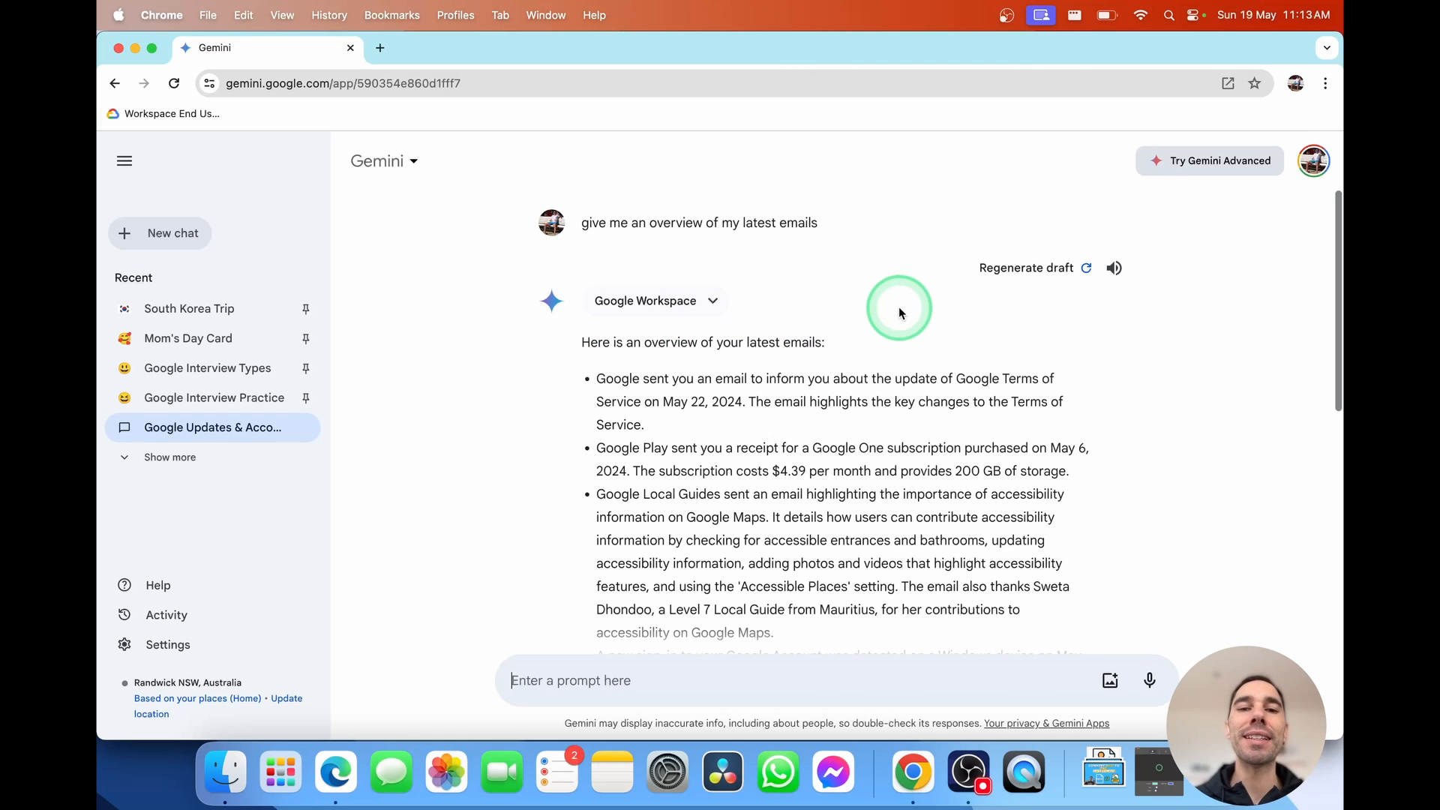
{"action": "scroll", "scroll_direction": "down", "scroll_amount": 3}
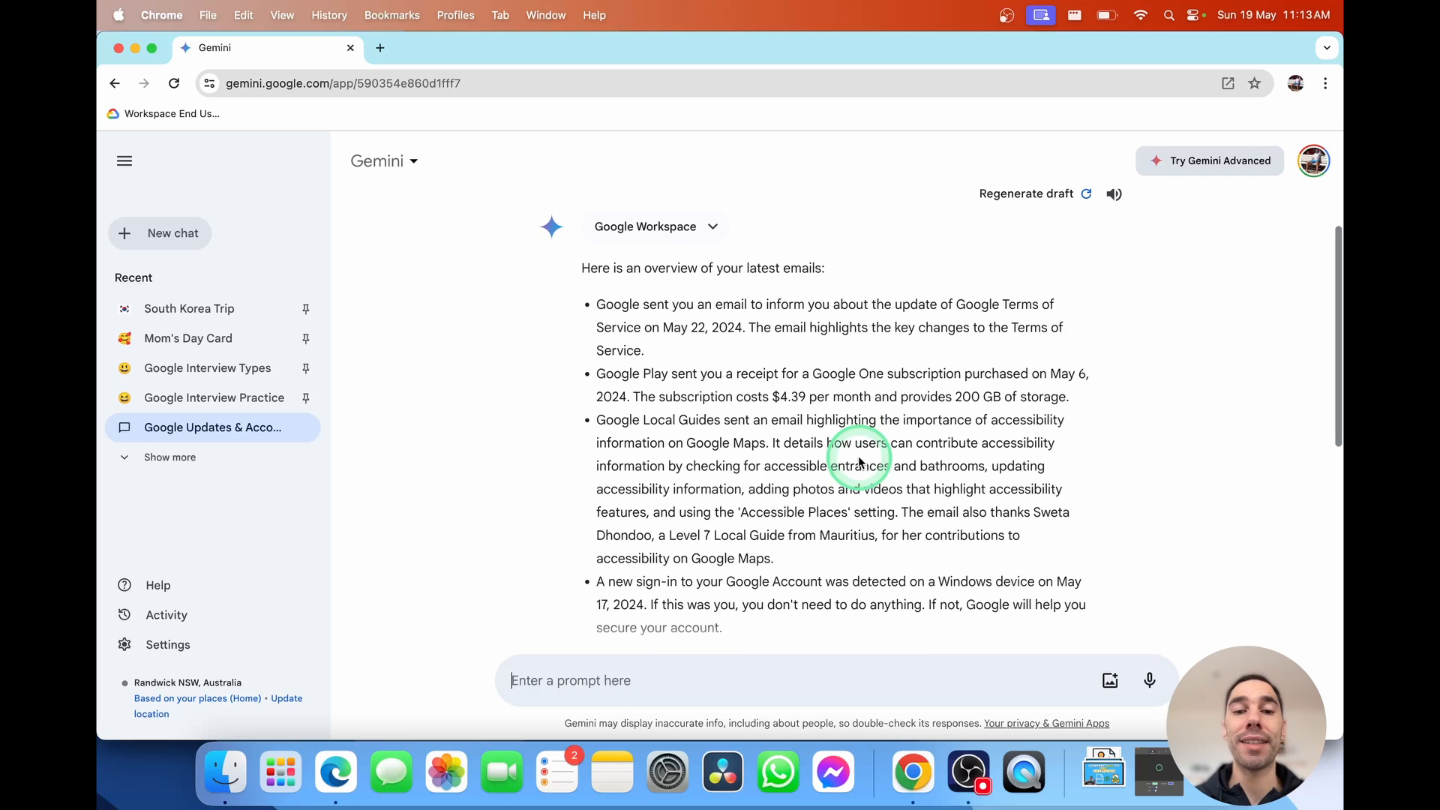
{"action": "scroll", "scroll_direction": "down", "scroll_amount": 3}
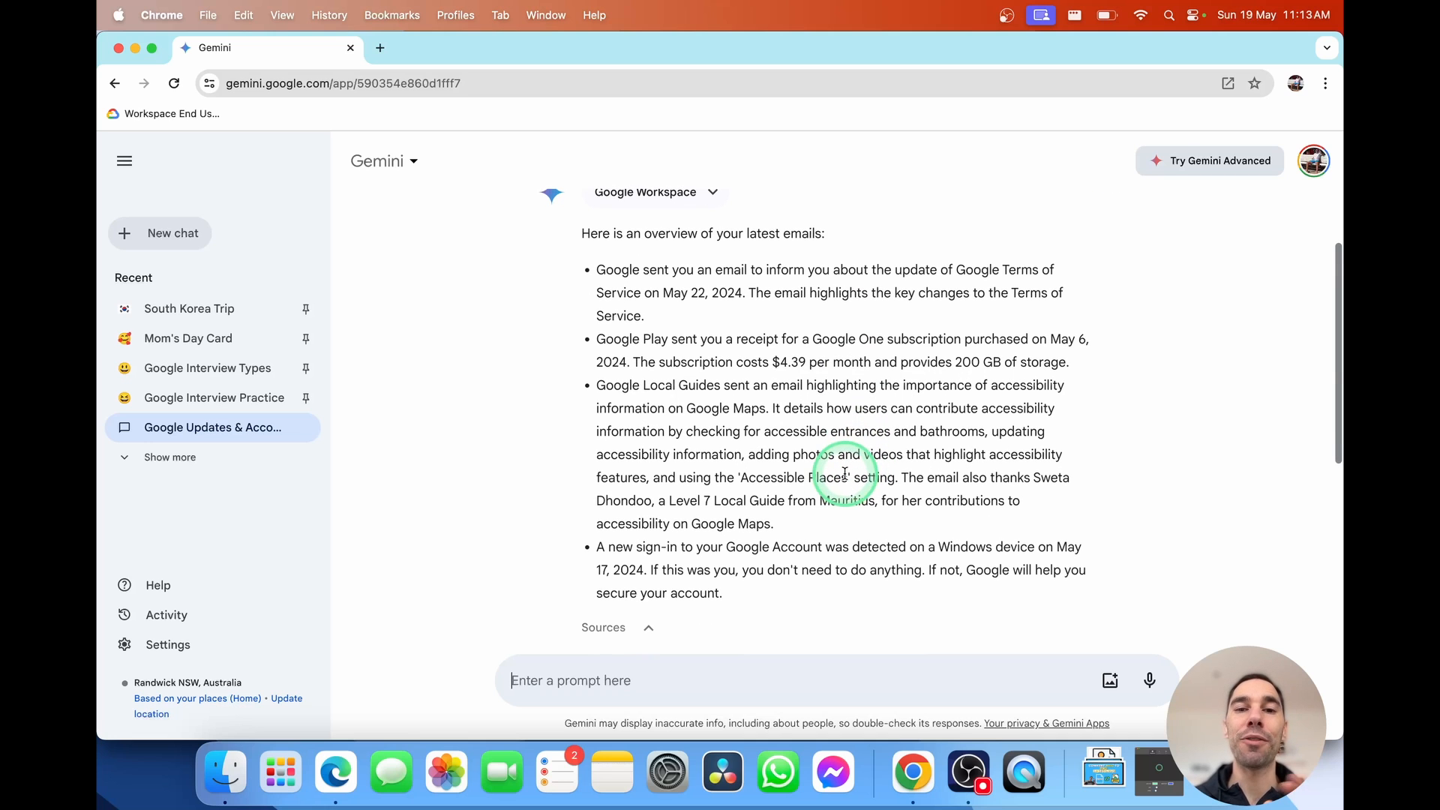
{"action": "scroll", "scroll_direction": "down", "scroll_amount": 3}
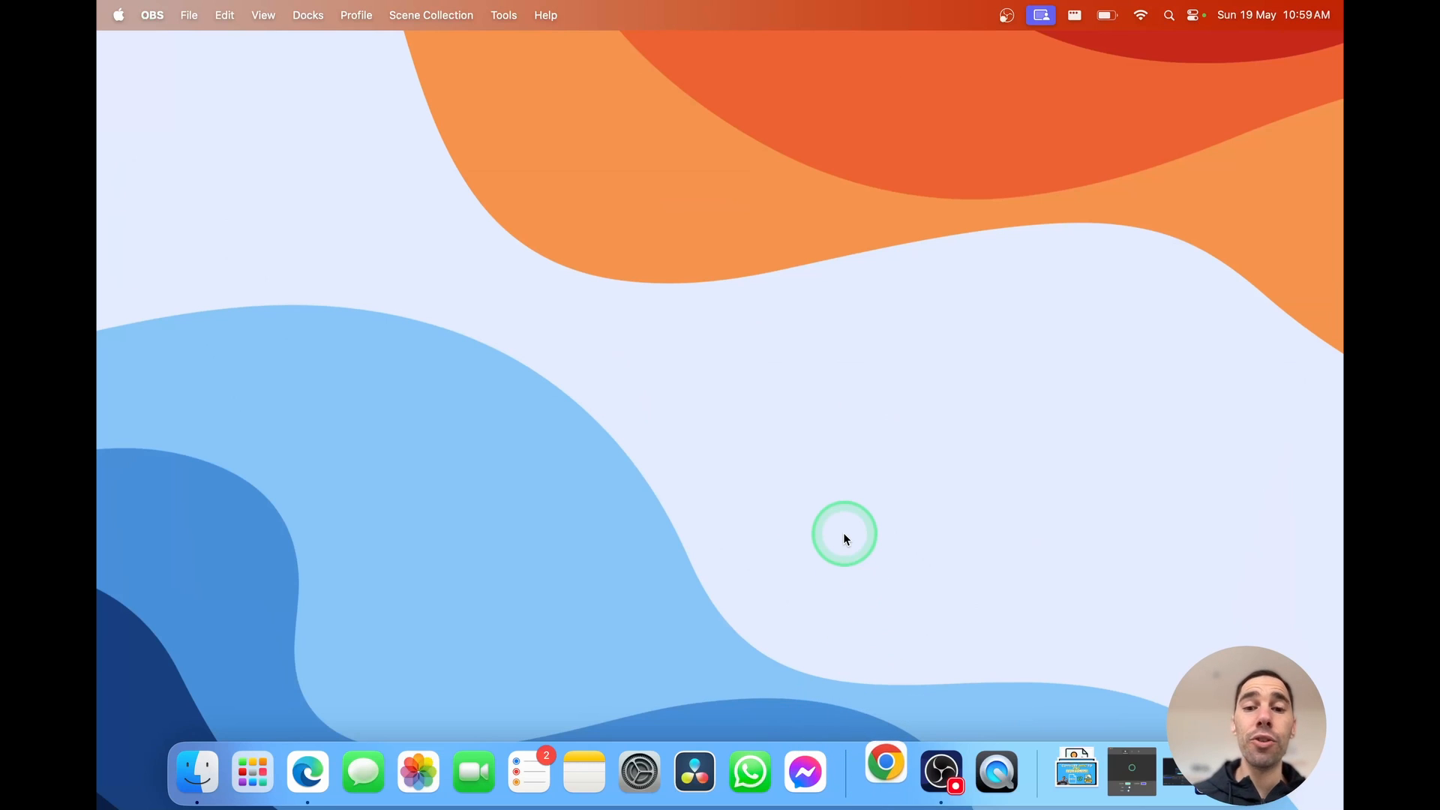
Launch Chrome and go to gemini.google.com/app
{"action": "left_click", "coordinate": [885, 771]}
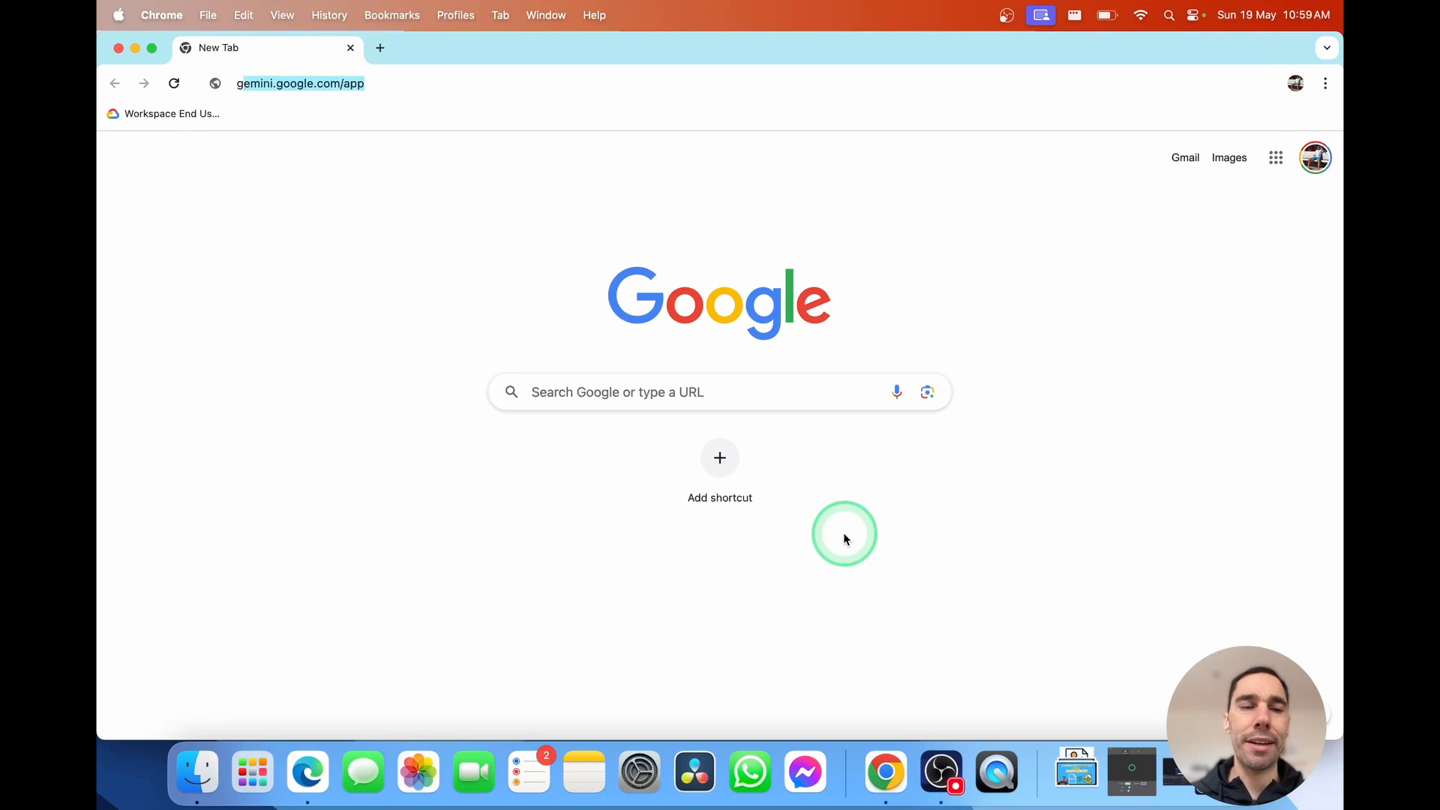
{"action": "left_click", "coordinate": [300, 84]}
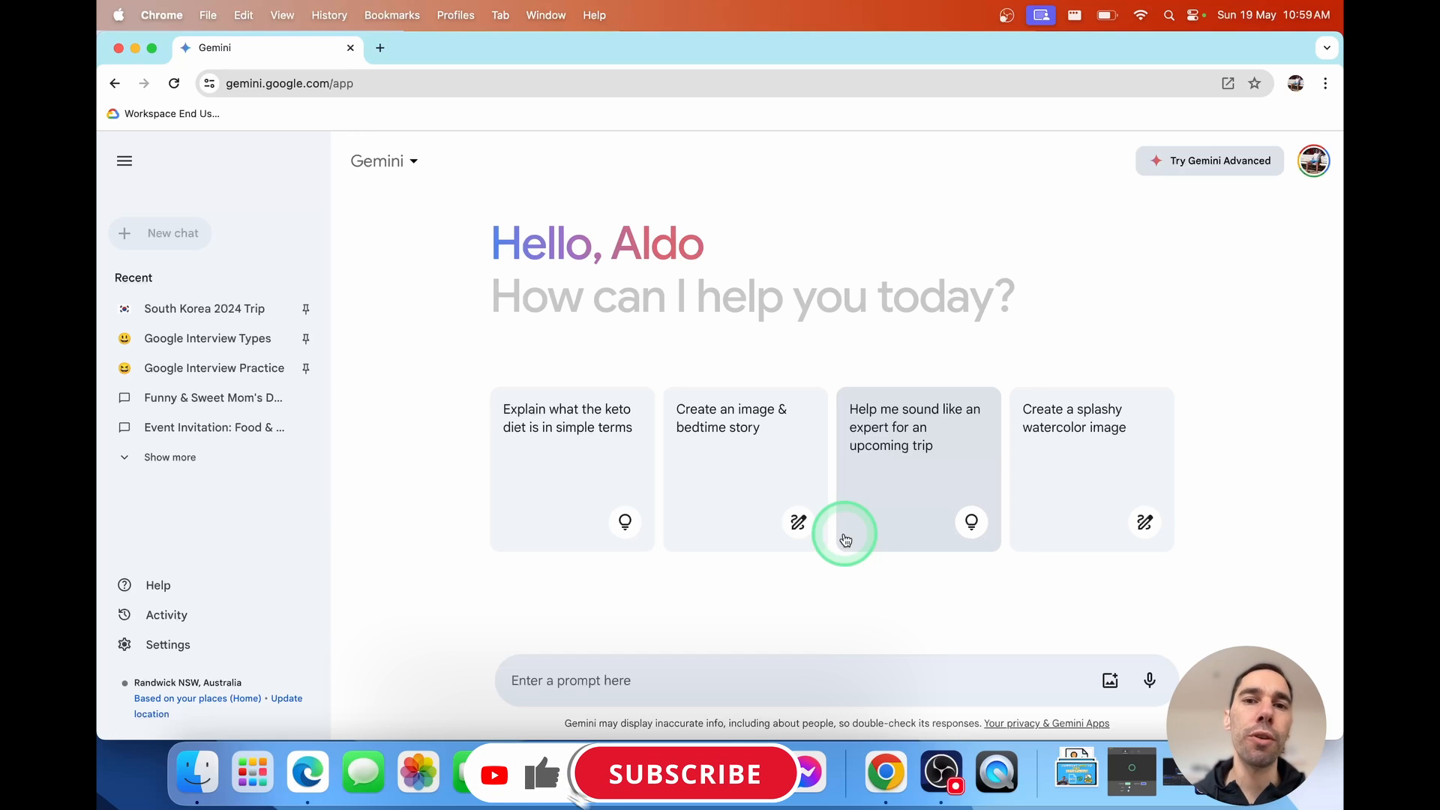
{"action": "left_click", "coordinate": [684, 774]}
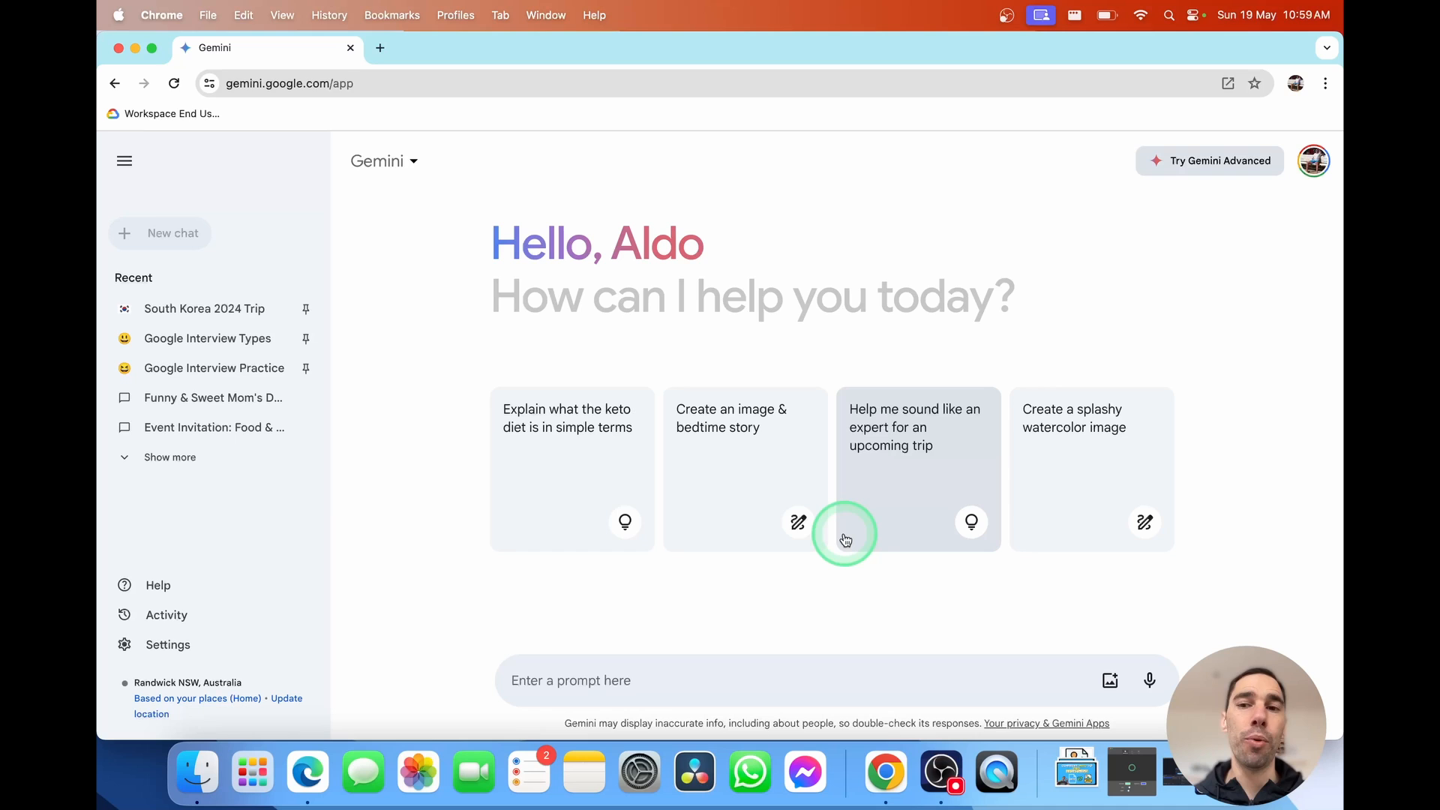
{"action": "mouse_move", "coordinate": [820, 501]}
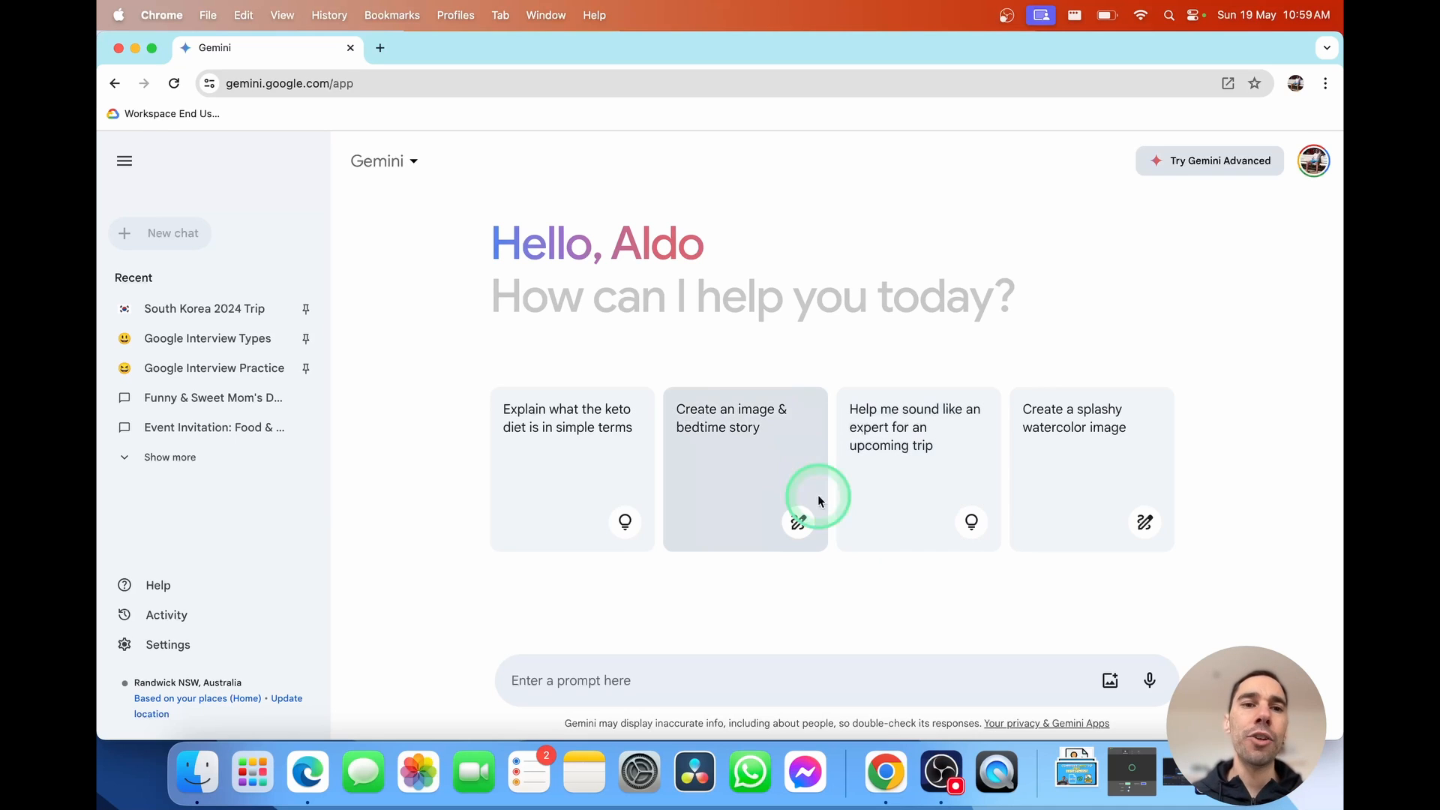
{"action": "mouse_move", "coordinate": [732, 404]}
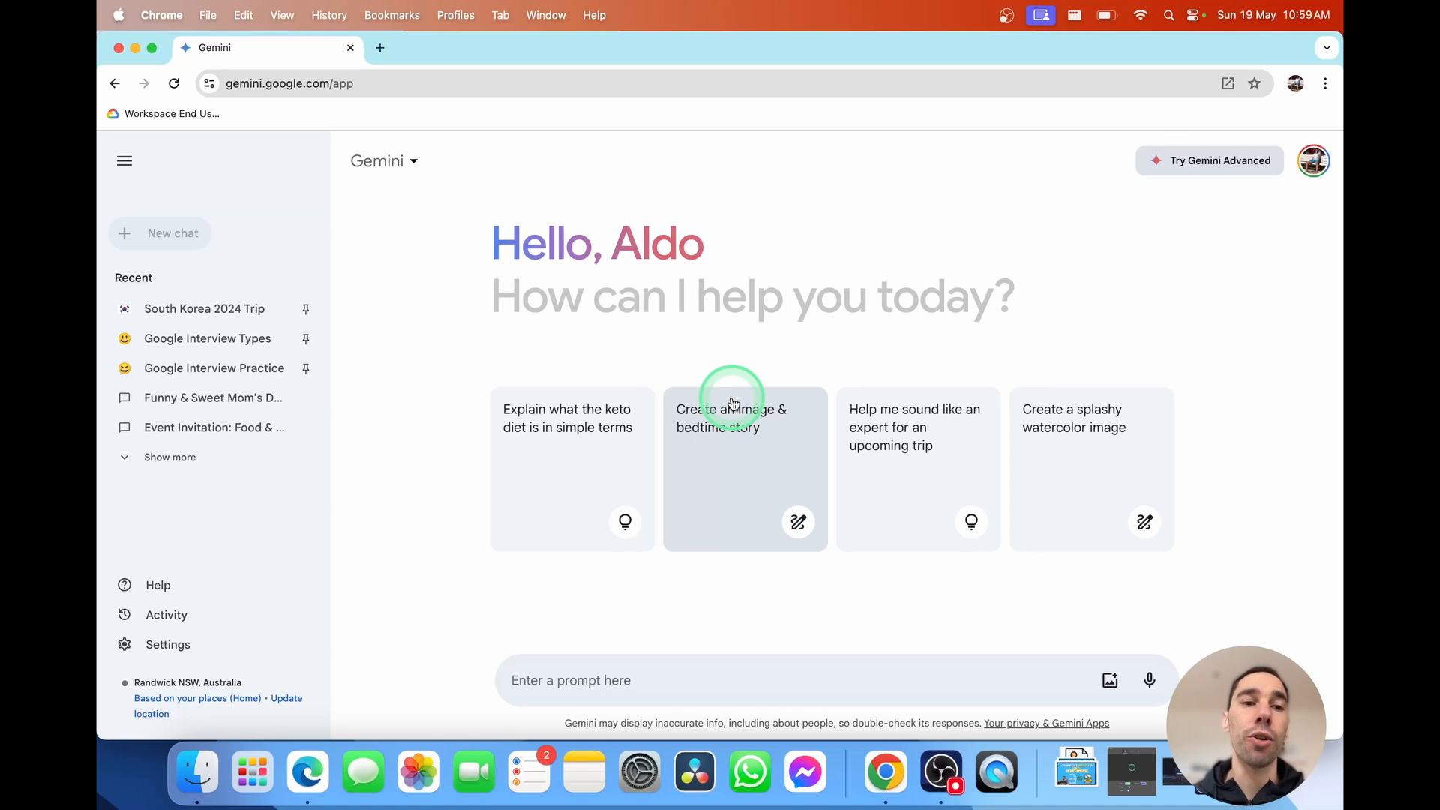
{"action": "mouse_move", "coordinate": [701, 340]}
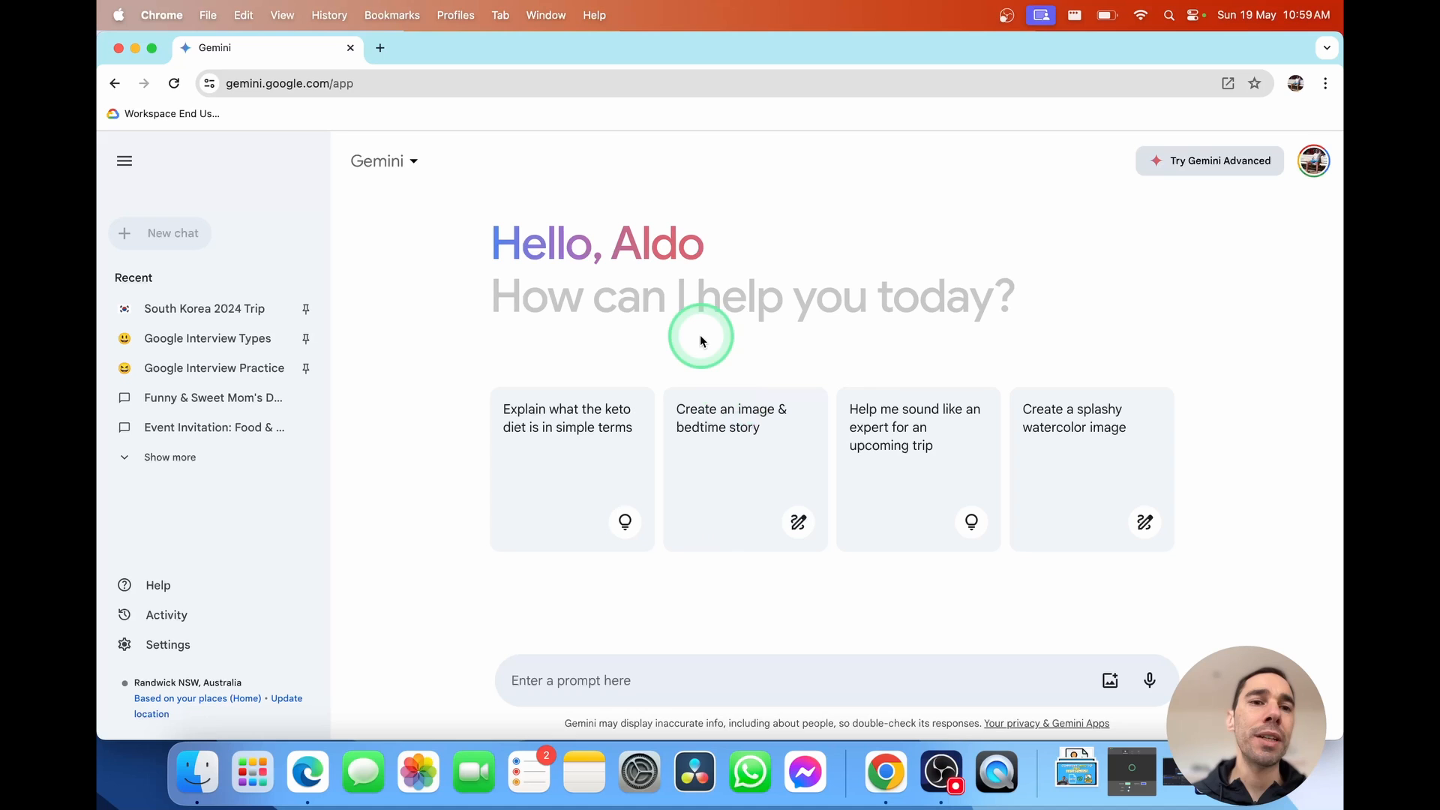
{"action": "mouse_move", "coordinate": [124, 161]}
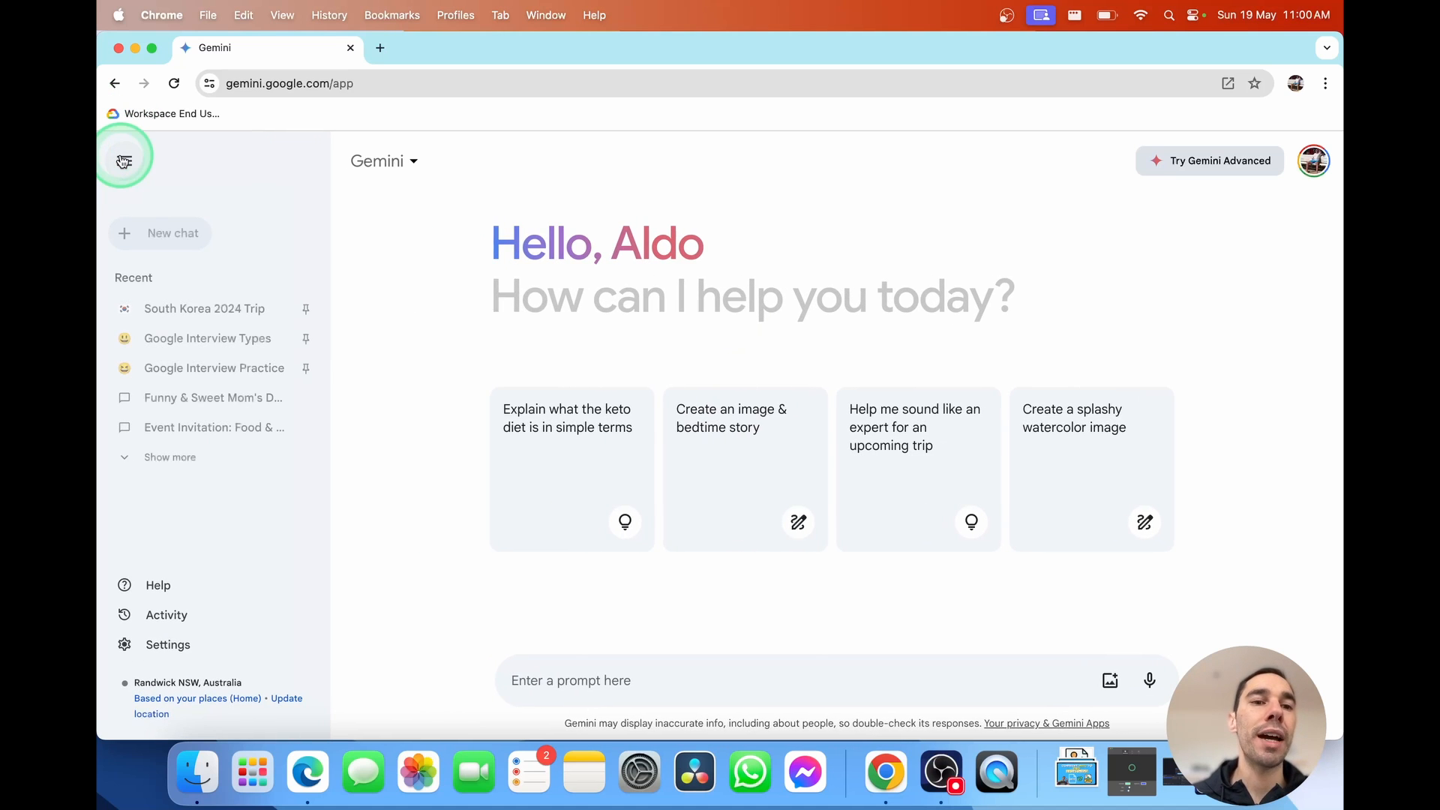
{"action": "left_click", "coordinate": [124, 157]}
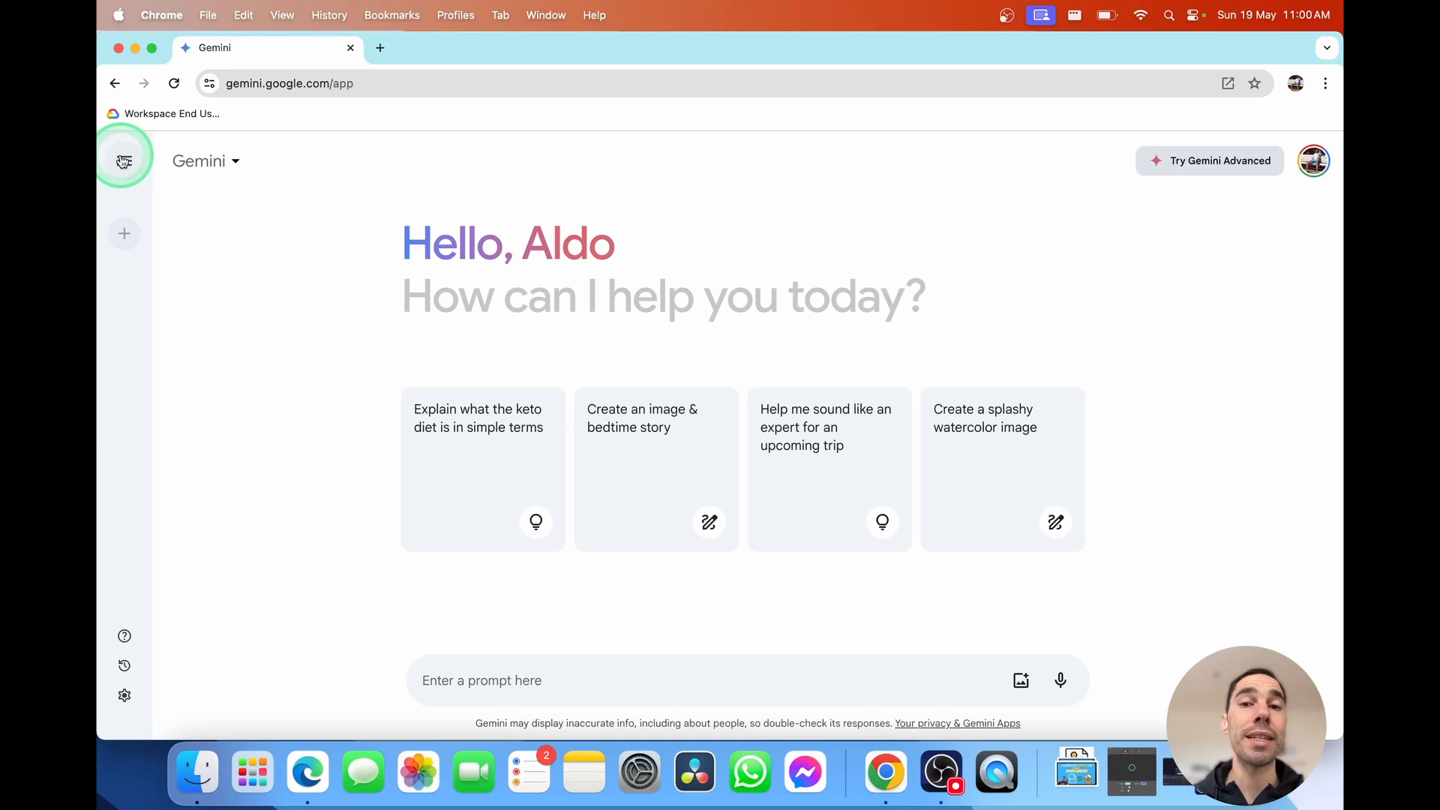
{"action": "left_click", "coordinate": [124, 161]}
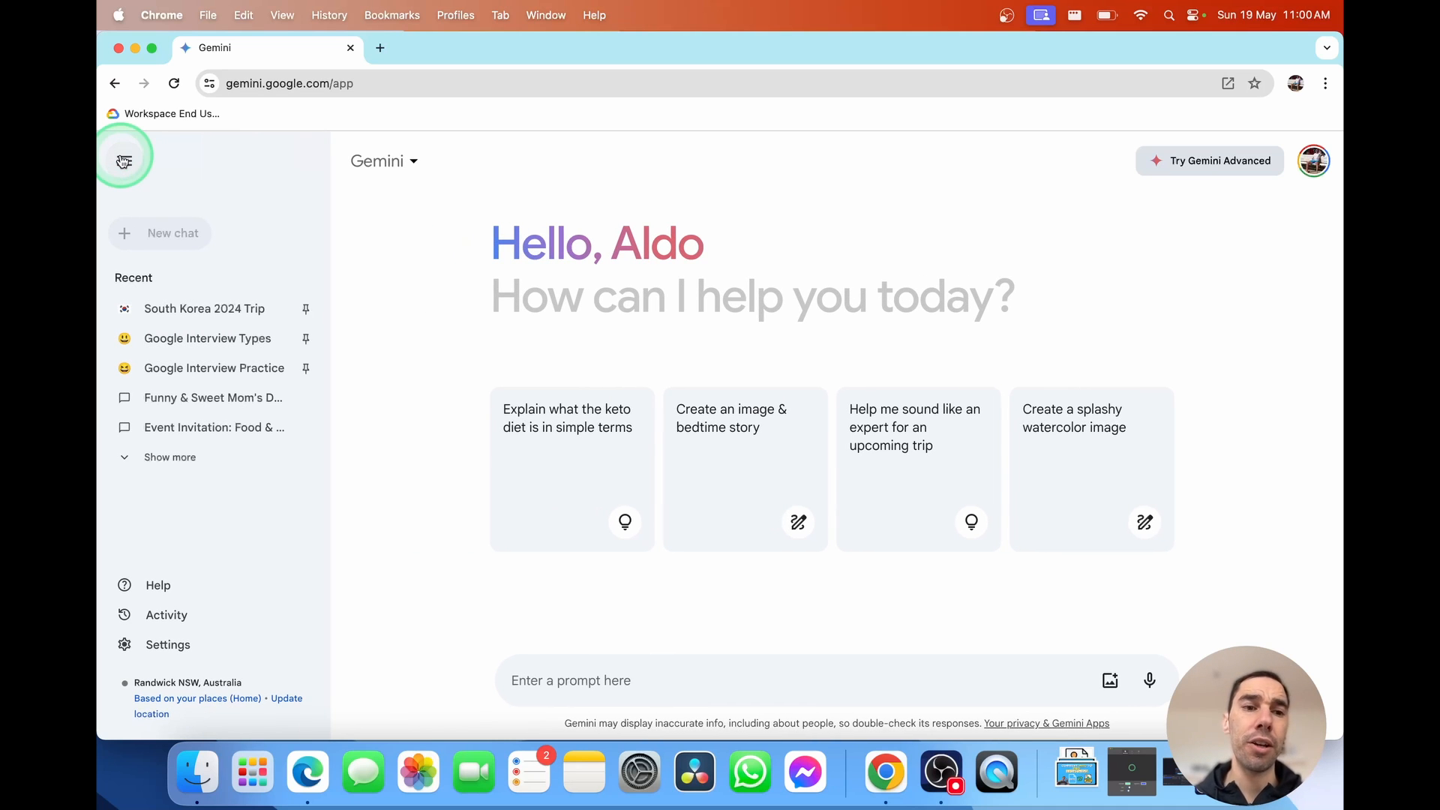
{"action": "mouse_move", "coordinate": [159, 232]}
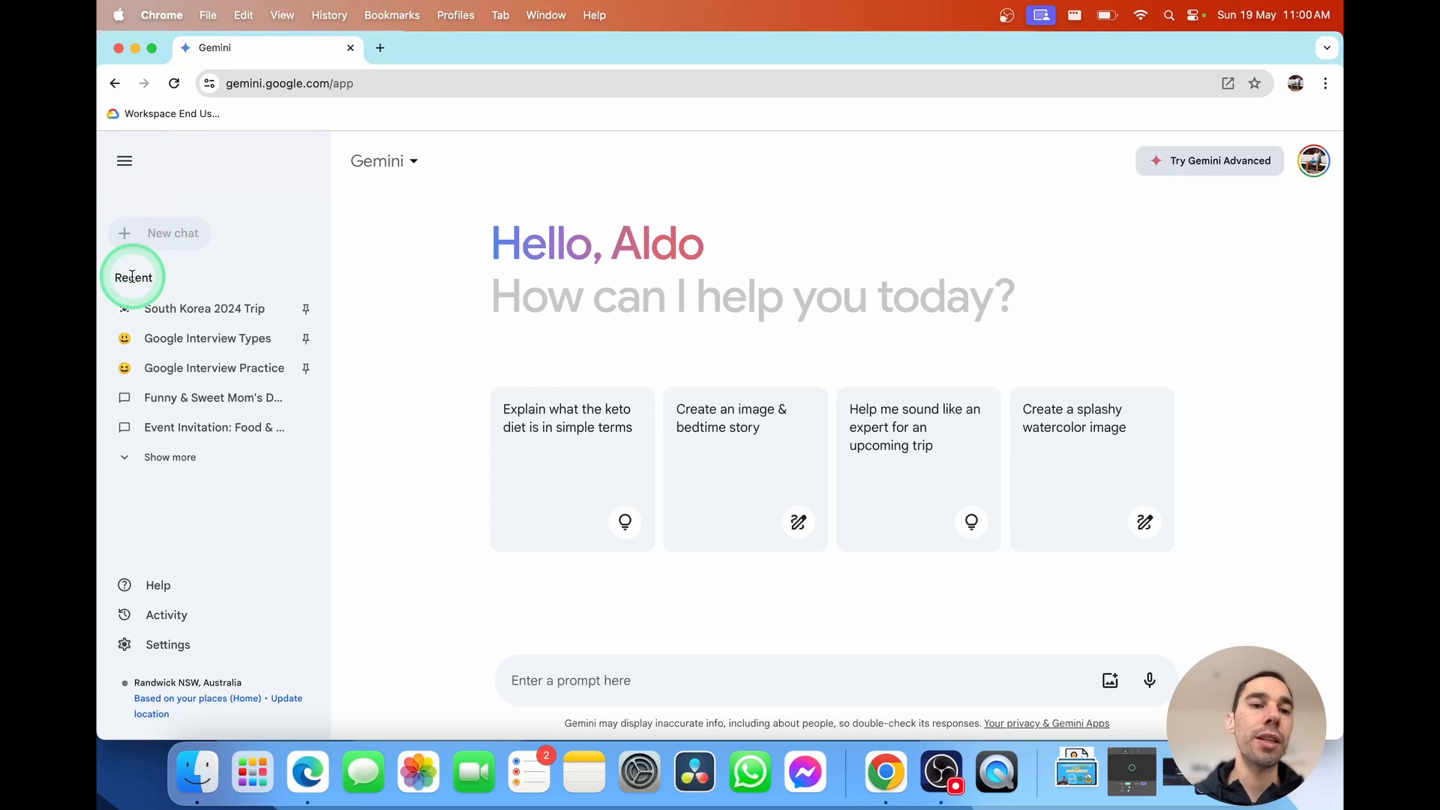
{"action": "mouse_move", "coordinate": [204, 307]}
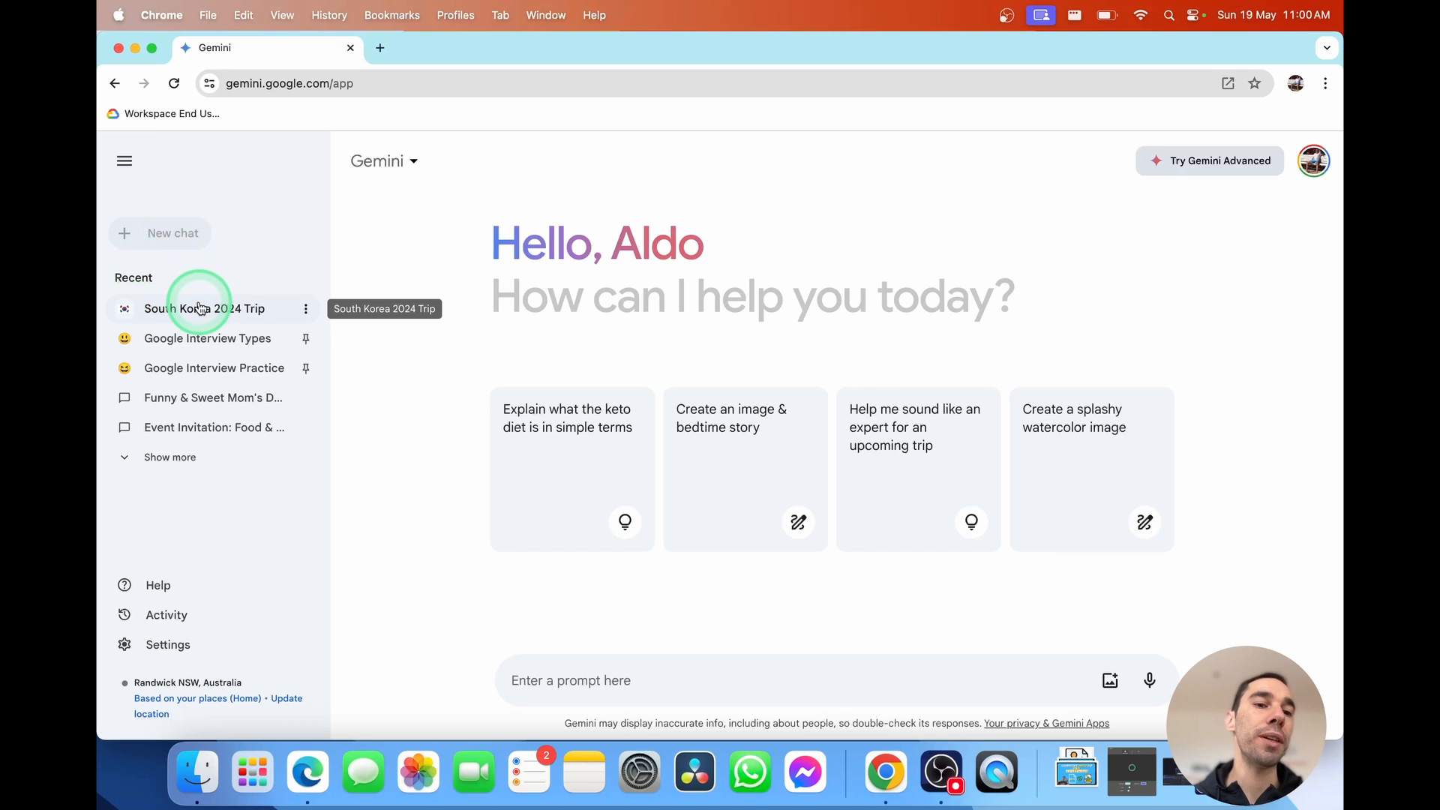
{"action": "mouse_move", "coordinate": [182, 338]}
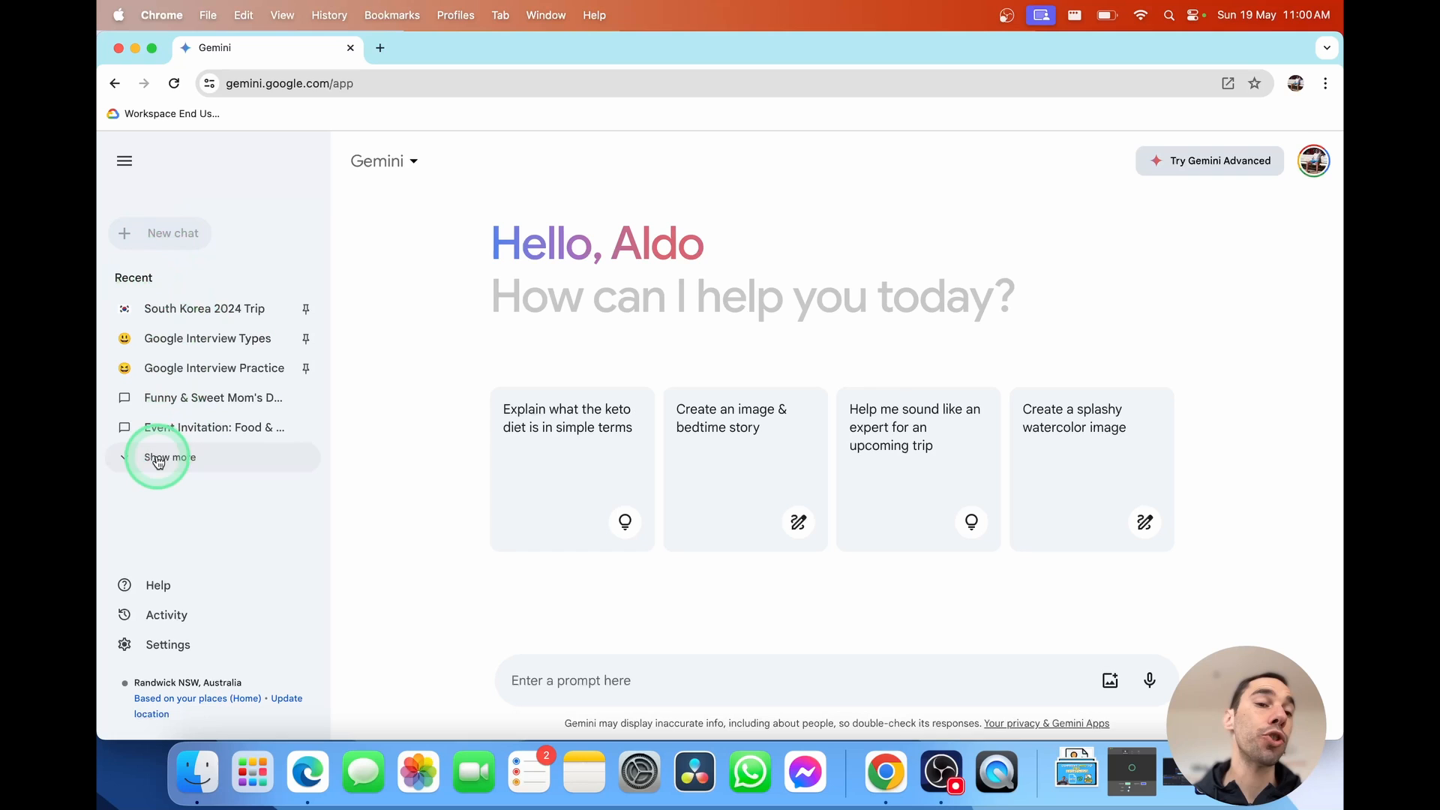
Unpin the South Korea 2024 Trip chat via its options menu, checking the chat history
{"action": "left_click", "coordinate": [168, 458]}
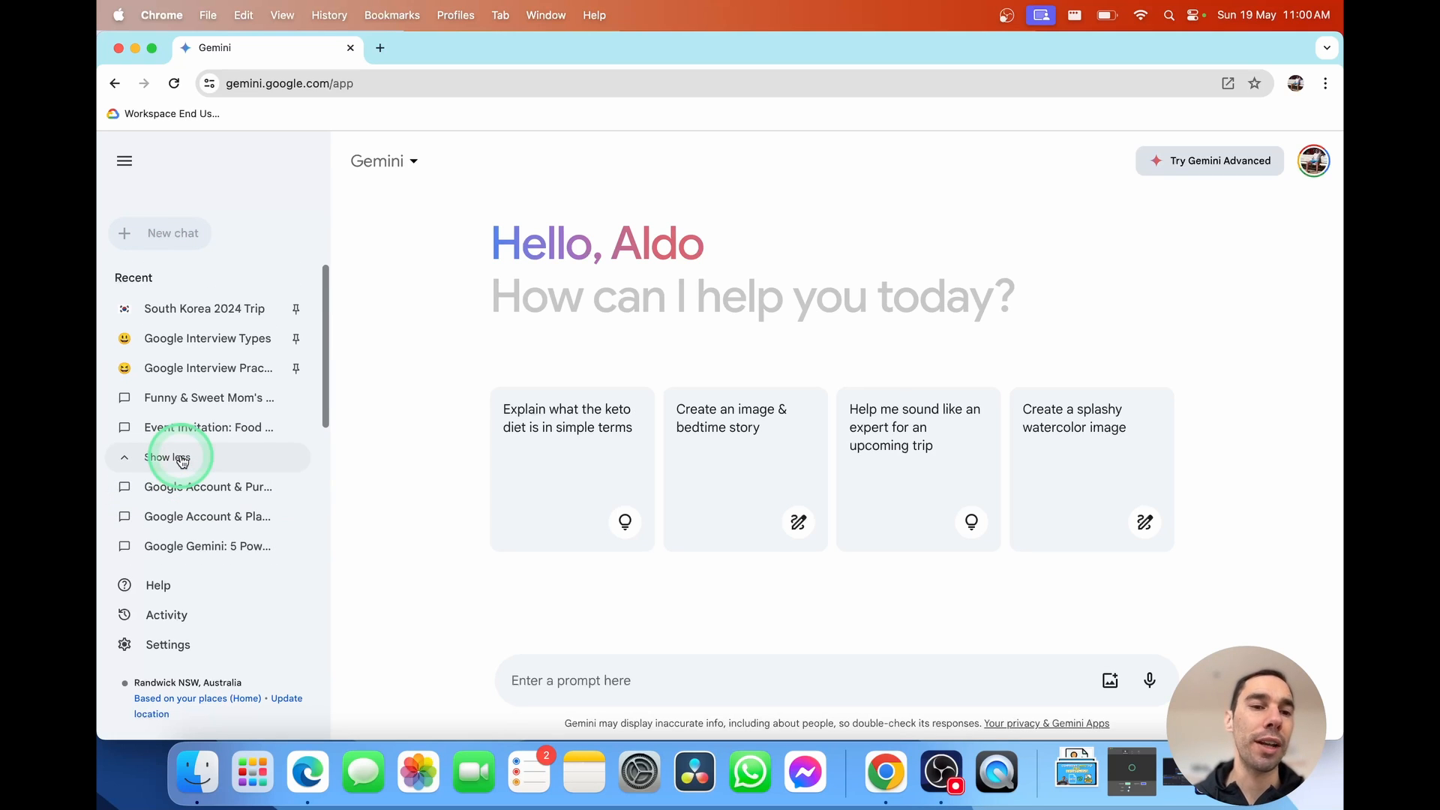
{"action": "left_click", "coordinate": [166, 456]}
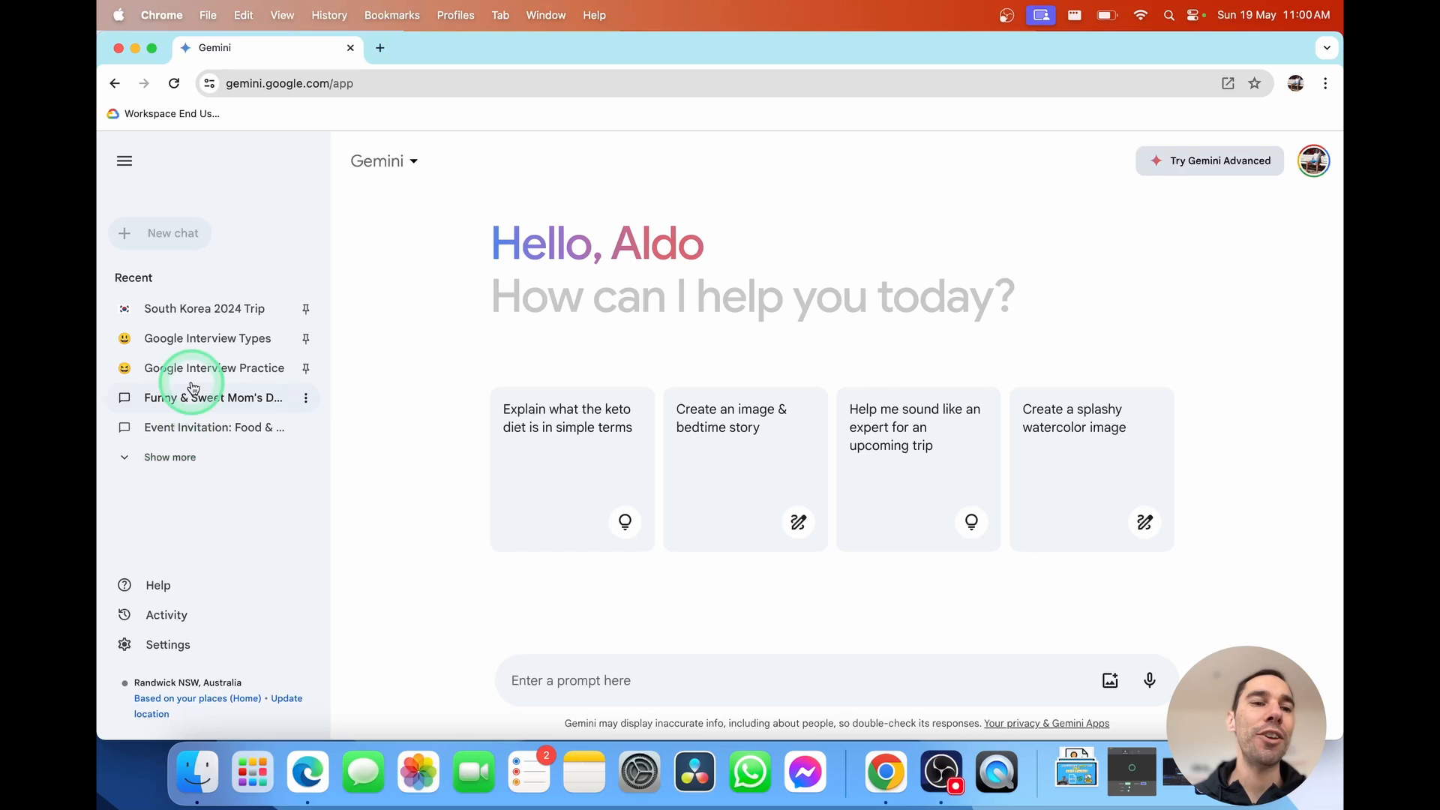
{"action": "mouse_move", "coordinate": [204, 308]}
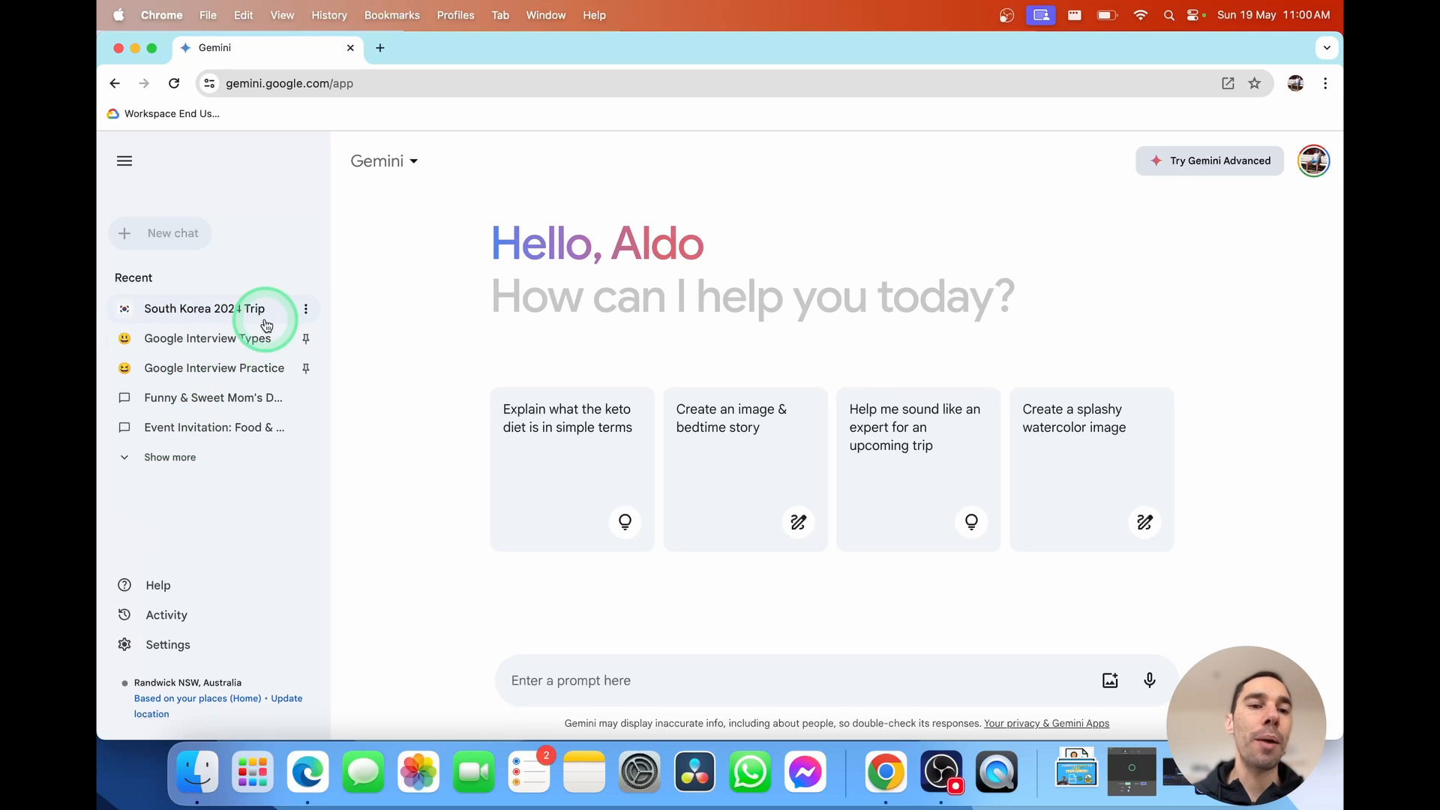
{"action": "mouse_move", "coordinate": [243, 309]}
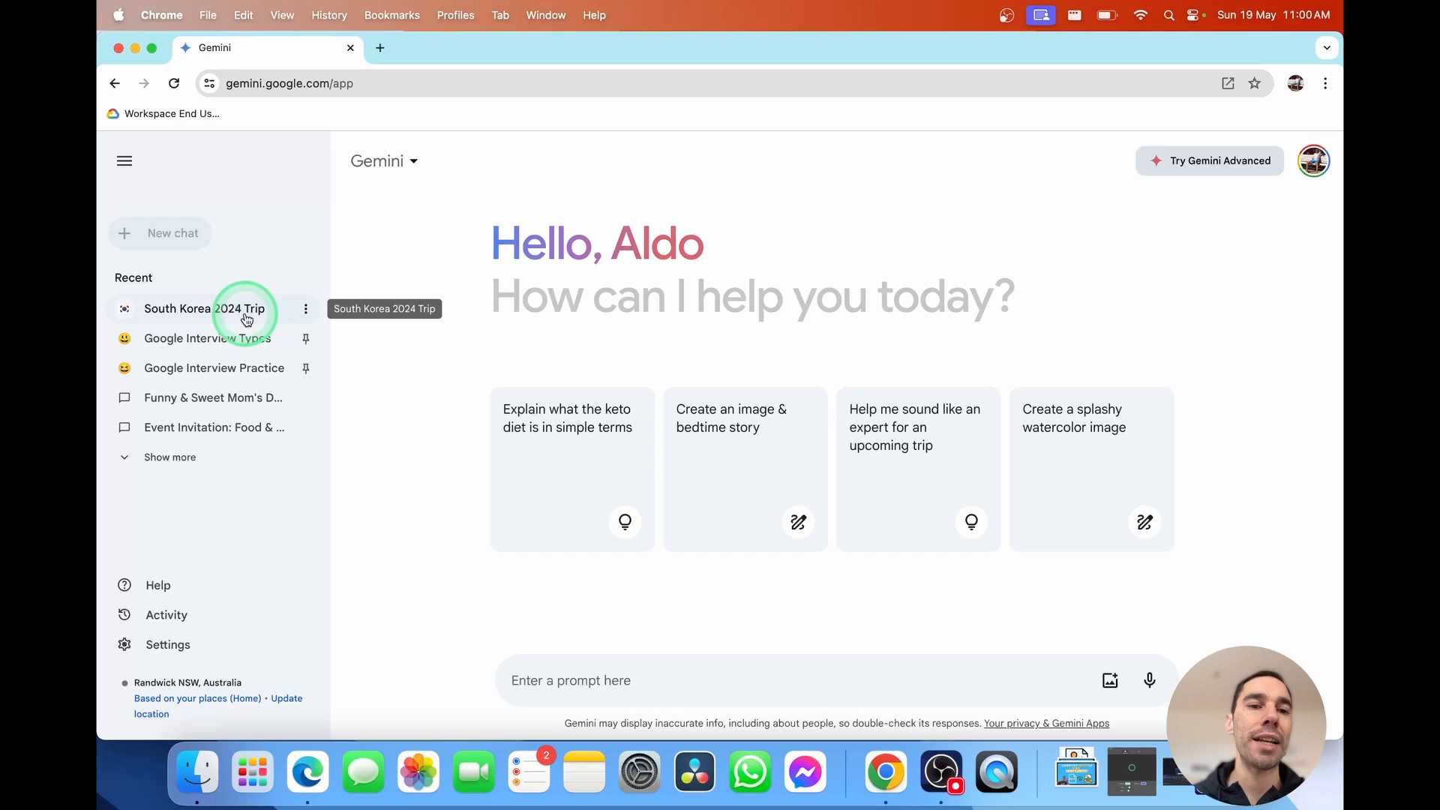
{"action": "mouse_move", "coordinate": [290, 316]}
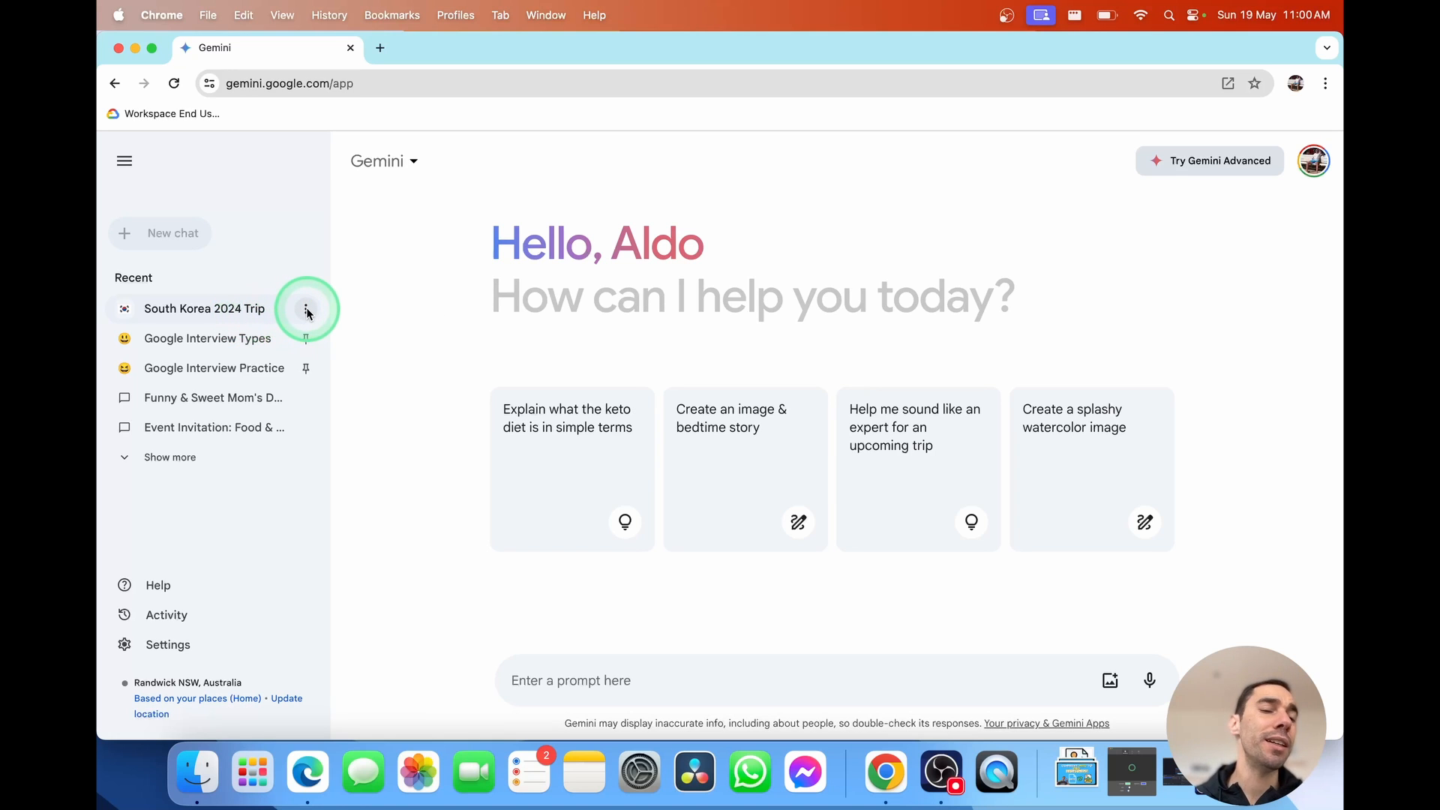
{"action": "left_click", "coordinate": [306, 308]}
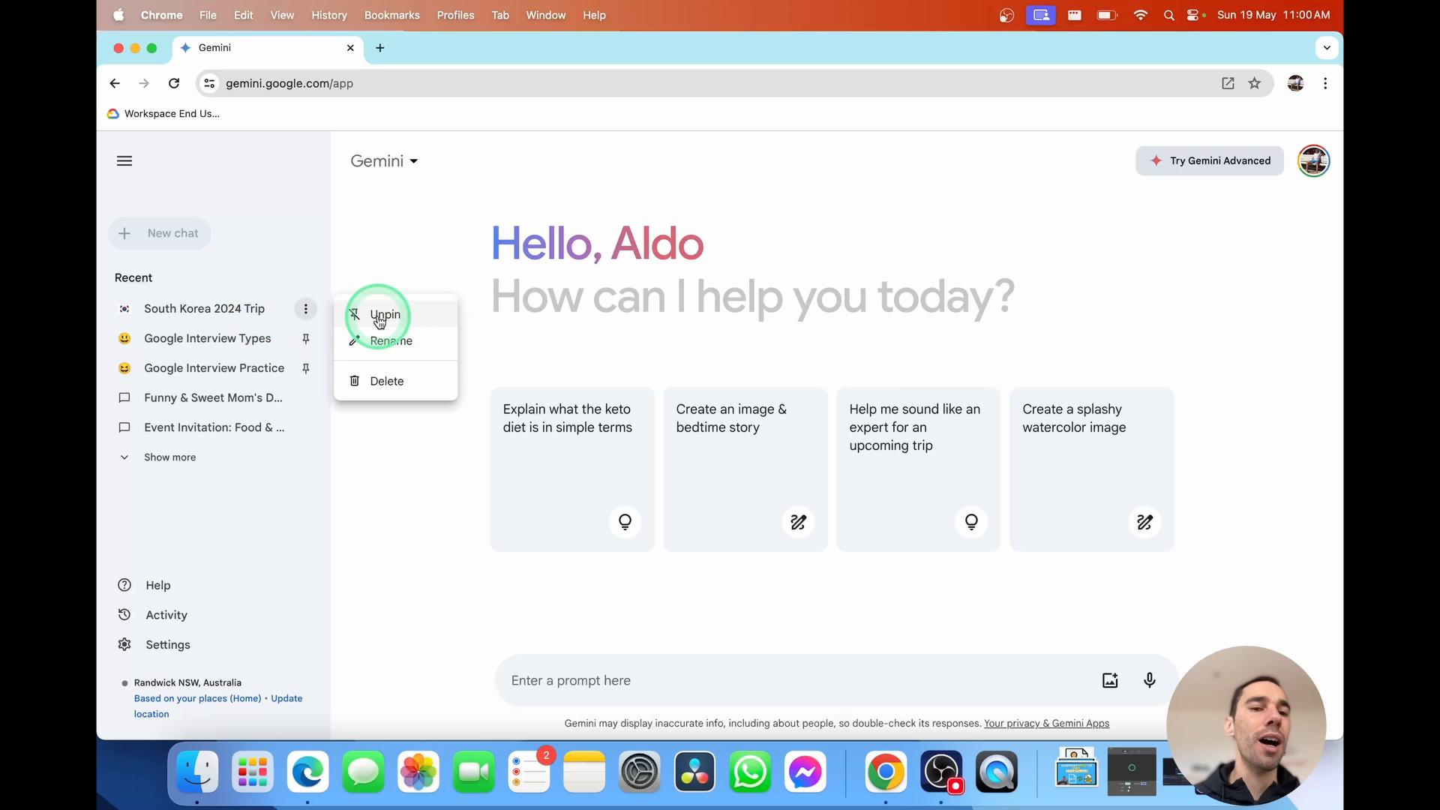
{"action": "mouse_move", "coordinate": [379, 329]}
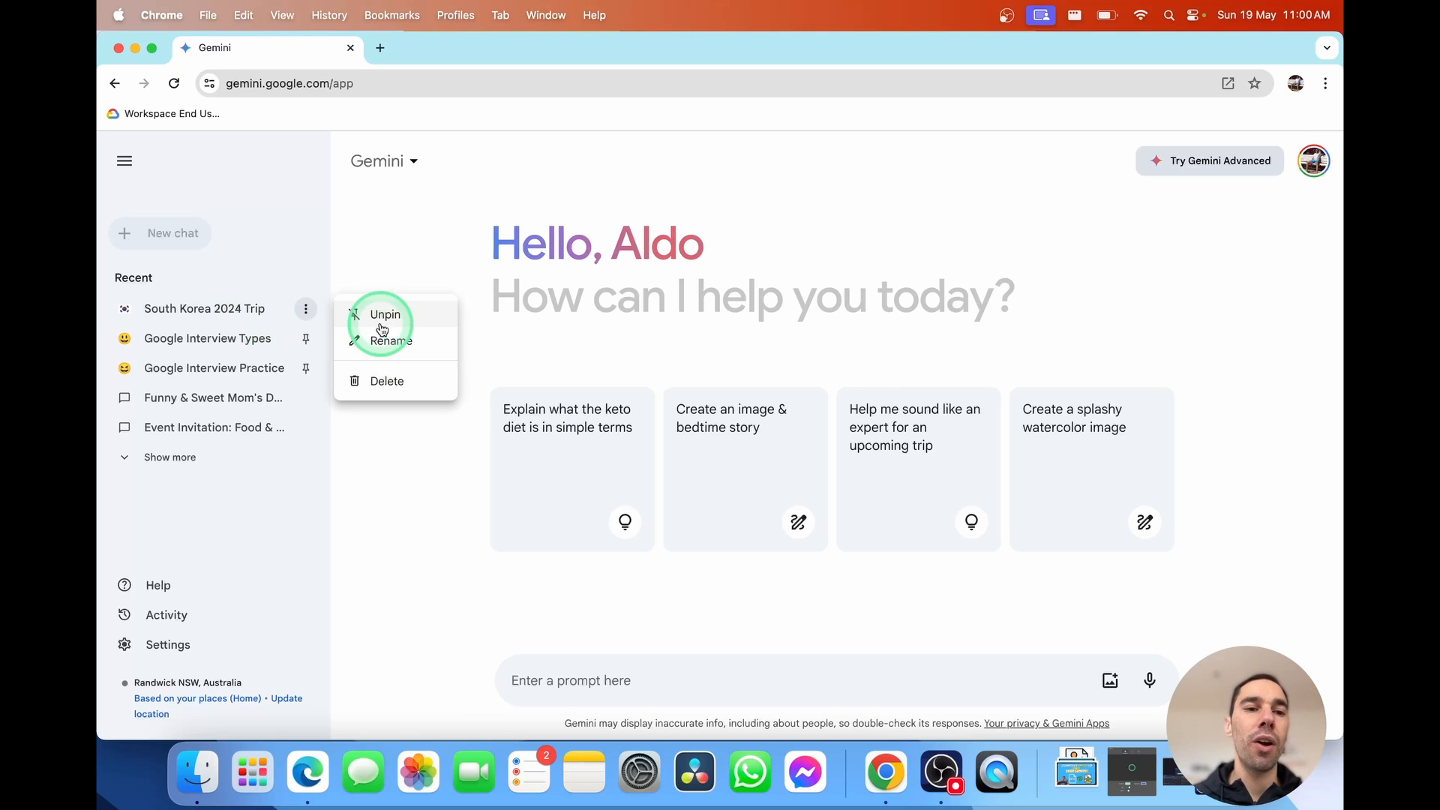
{"action": "left_click", "coordinate": [385, 314]}
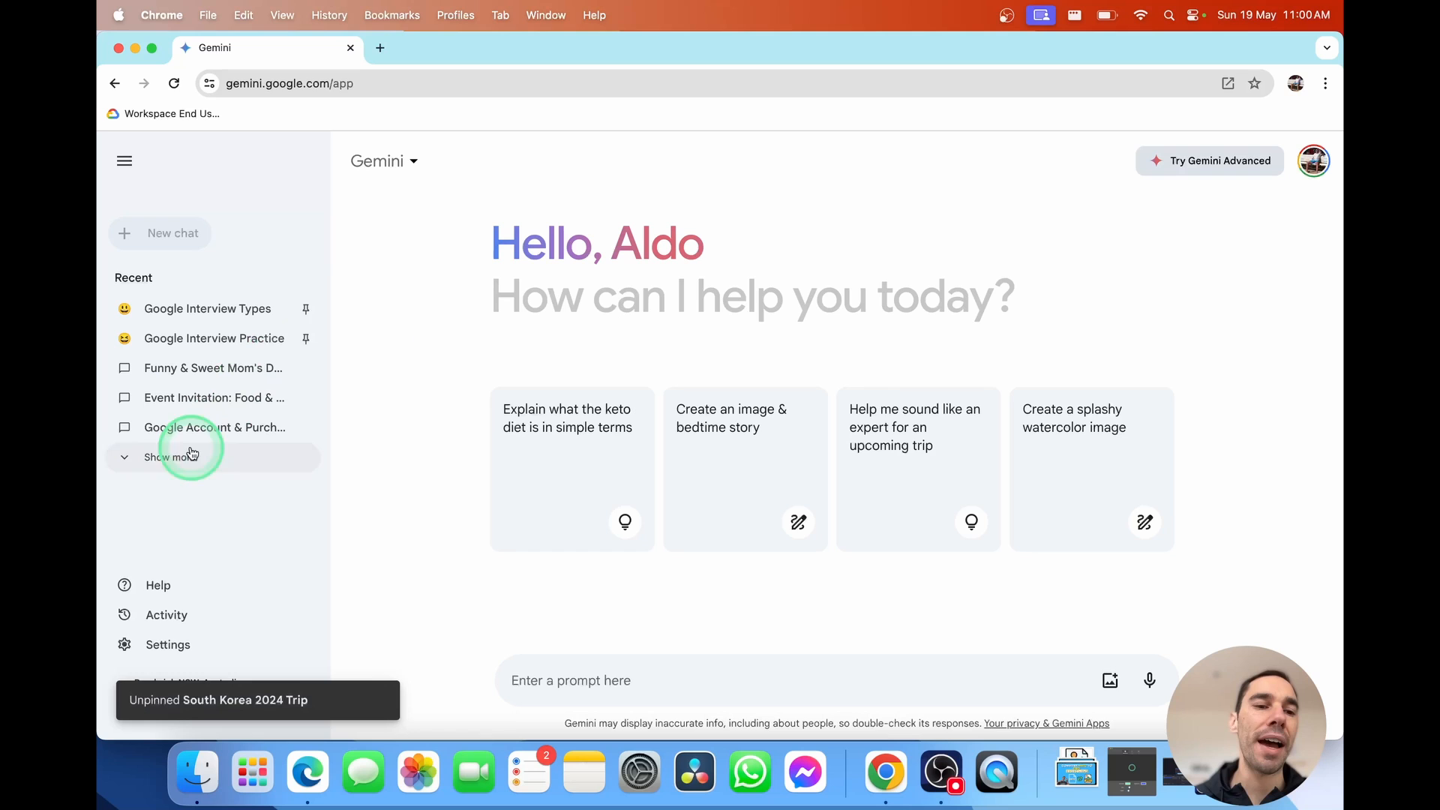
{"action": "left_click", "coordinate": [163, 456]}
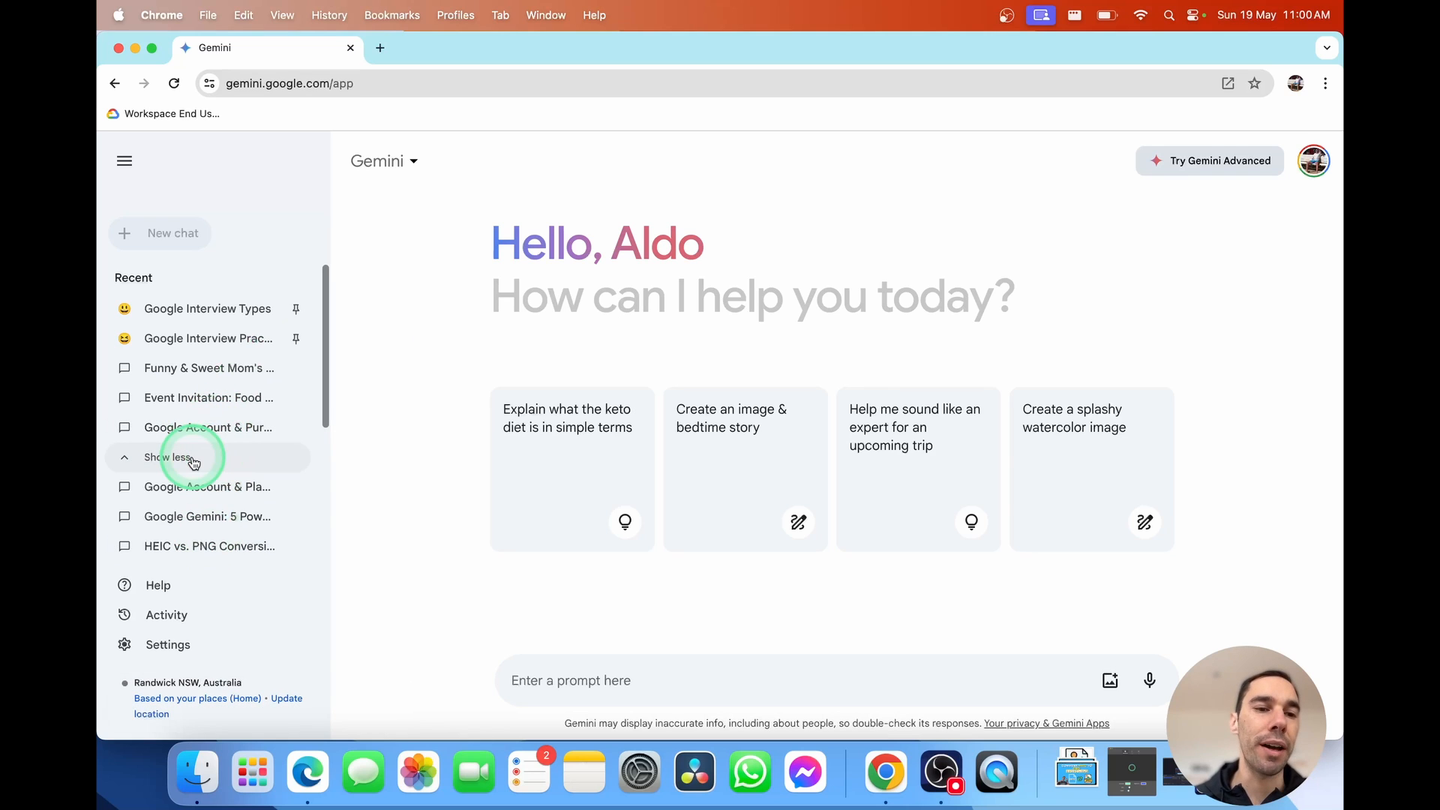
{"action": "left_click", "coordinate": [169, 458]}
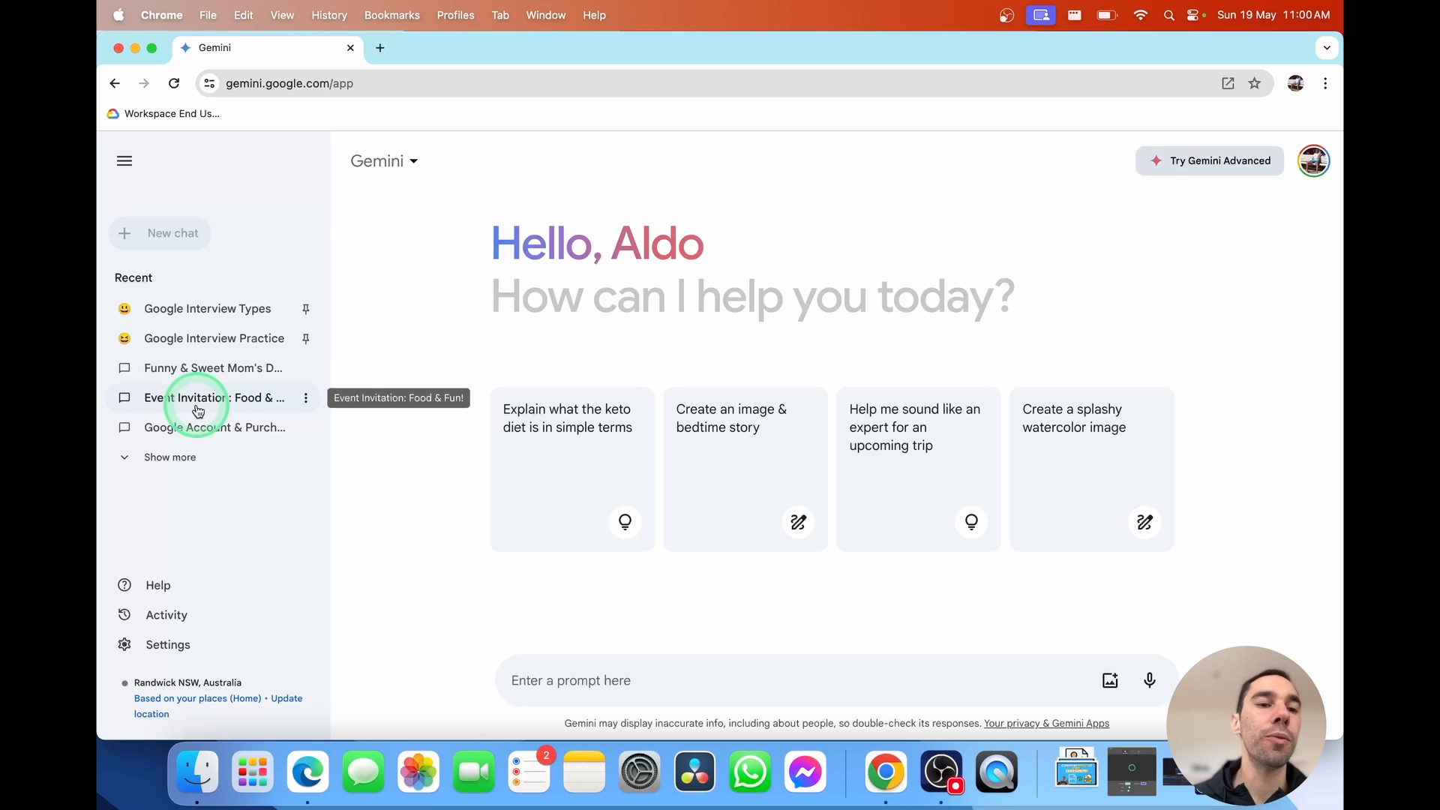
{"action": "mouse_move", "coordinate": [212, 367]}
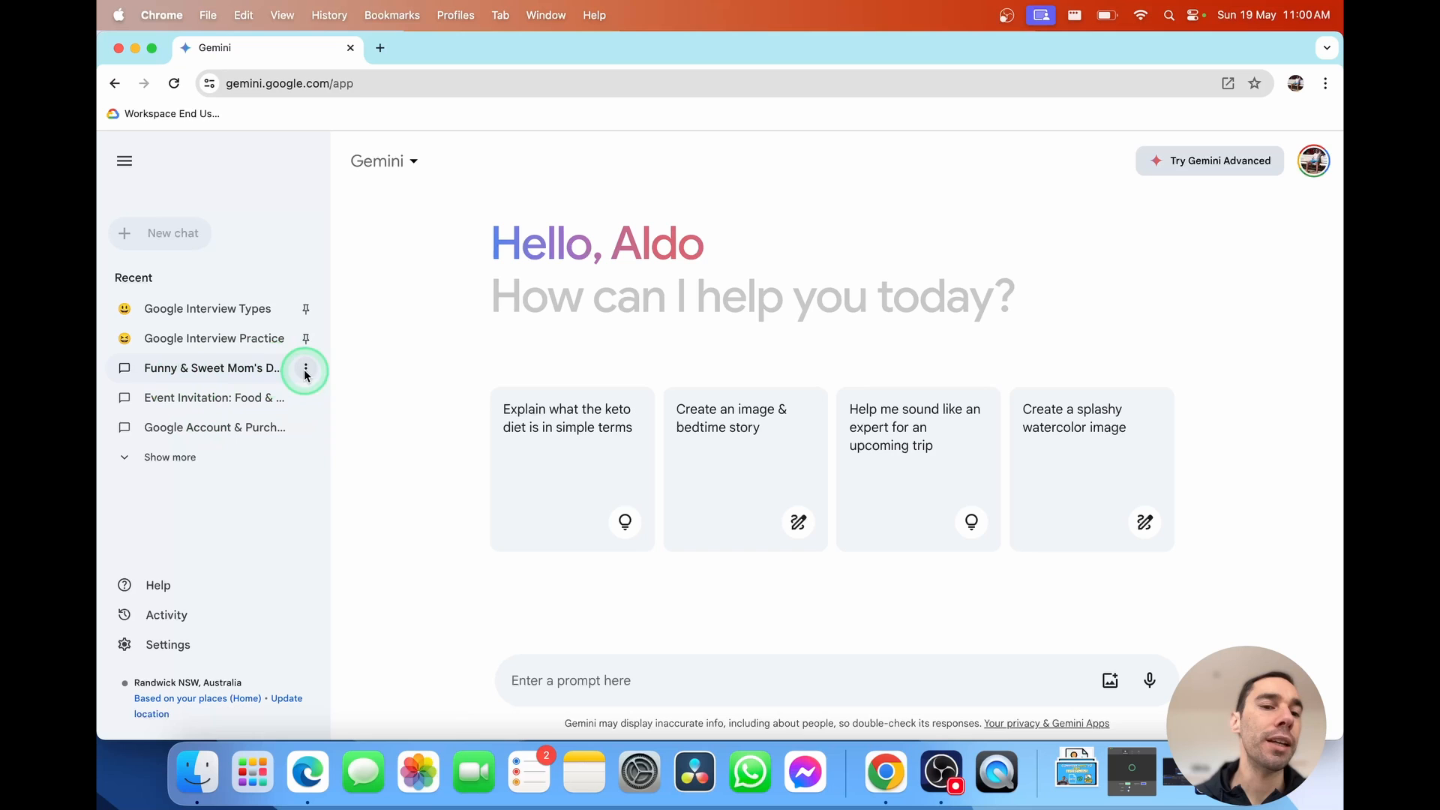
Pin the Mother's Day chat as 'Mom's Day Card' with a hearts emoji found via 'mum'
{"action": "left_click", "coordinate": [305, 369]}
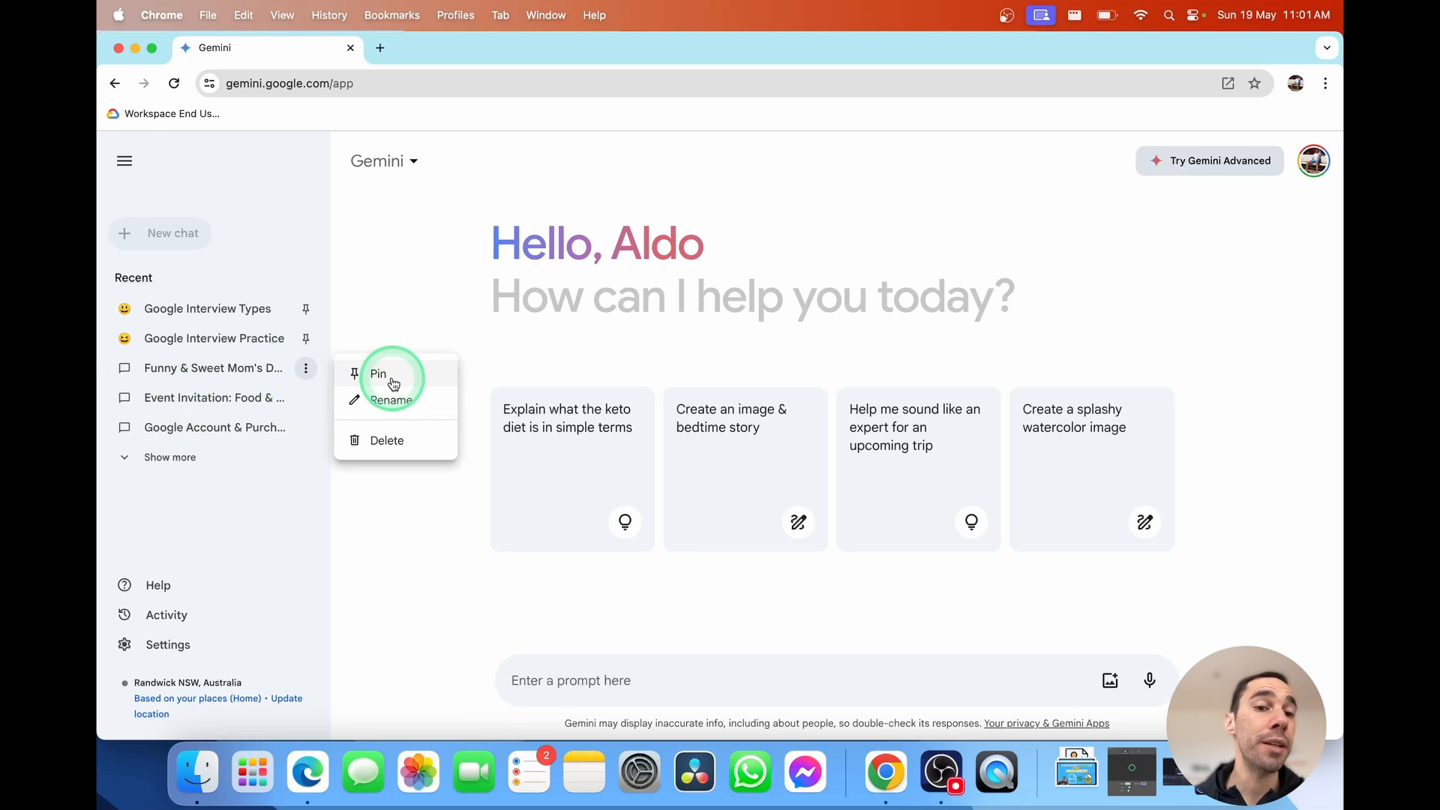
{"action": "left_click", "coordinate": [378, 373]}
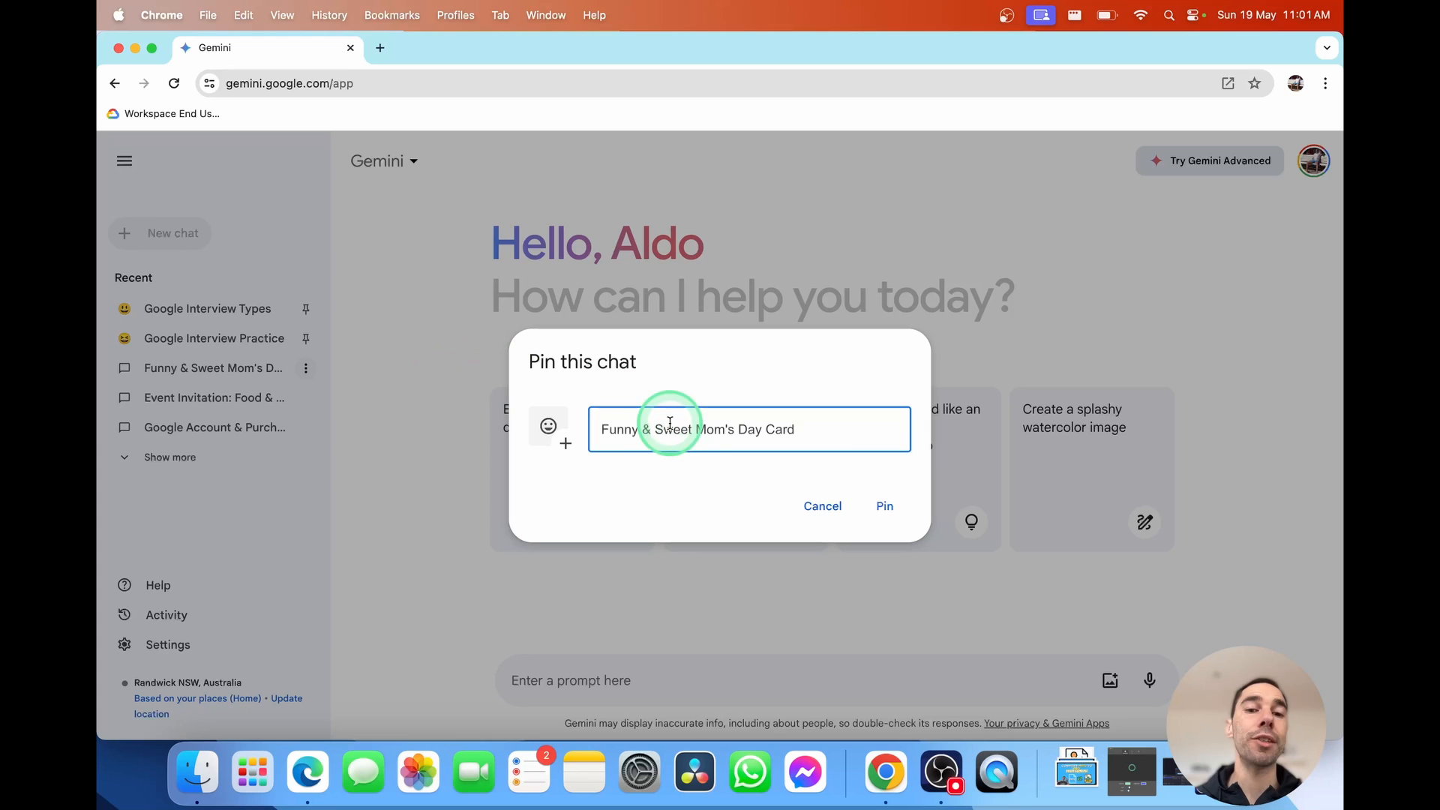
{"action": "mouse_move", "coordinate": [823, 429]}
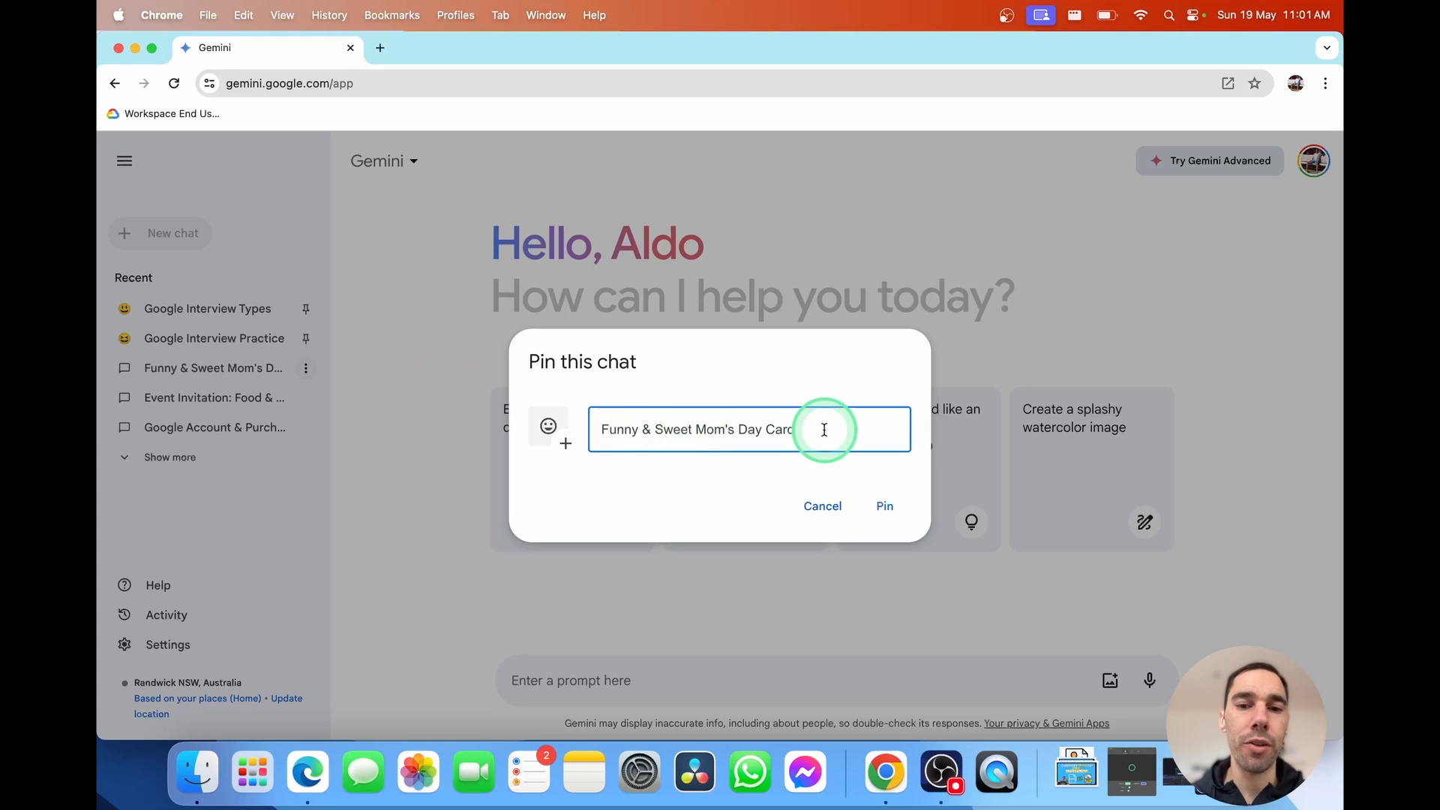
{"action": "type", "text": "Mom's Day Card"}
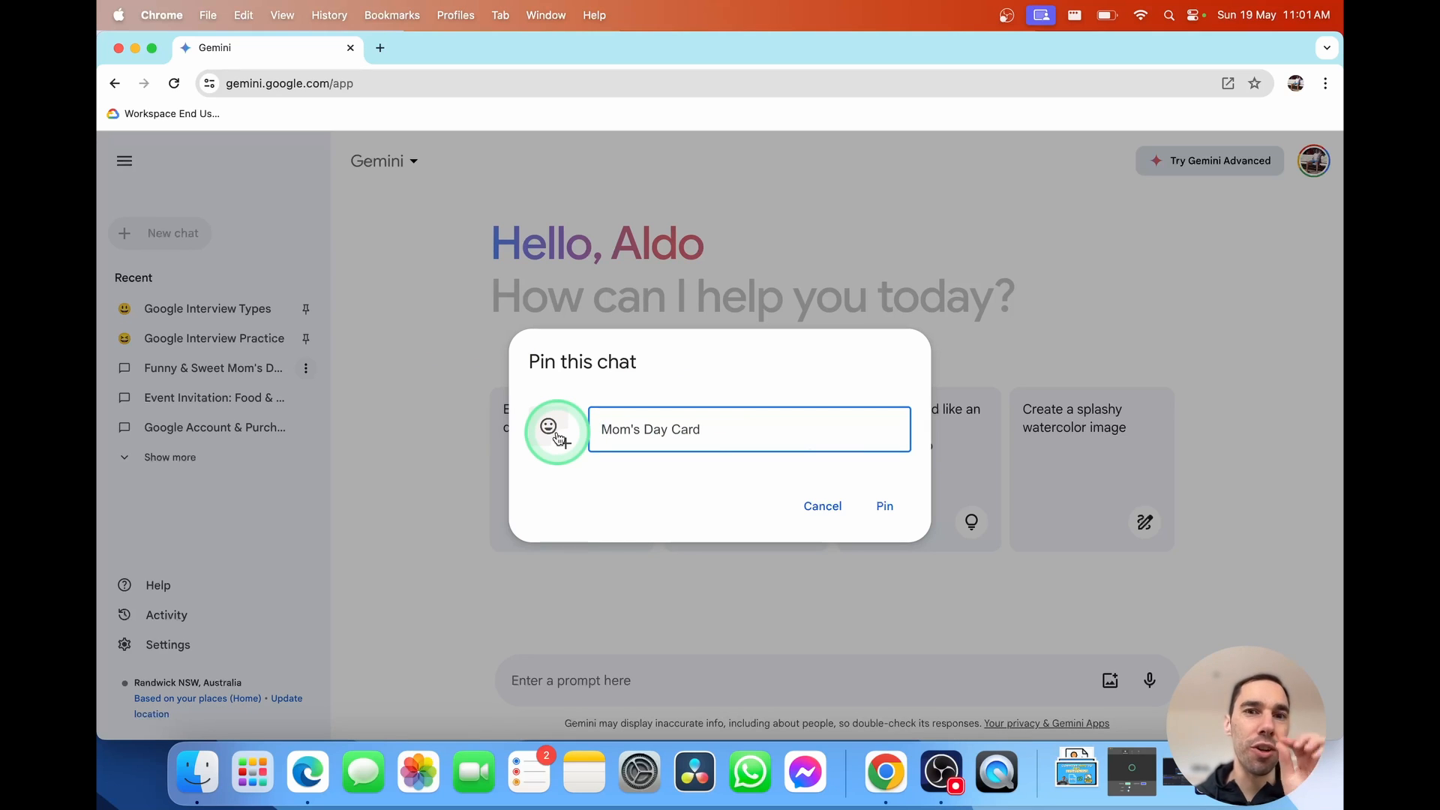
{"action": "left_click", "coordinate": [549, 429]}
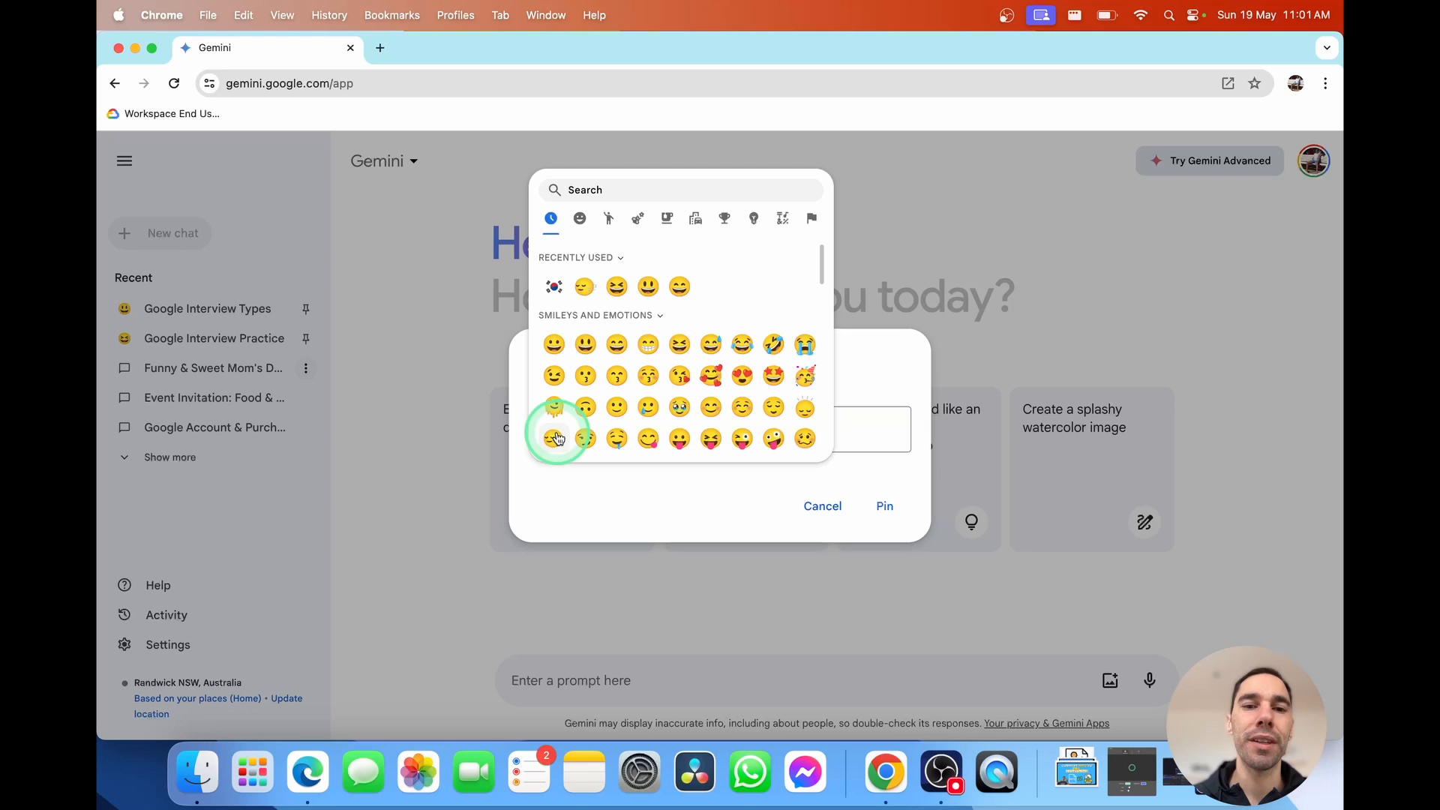
{"action": "mouse_move", "coordinate": [596, 189]}
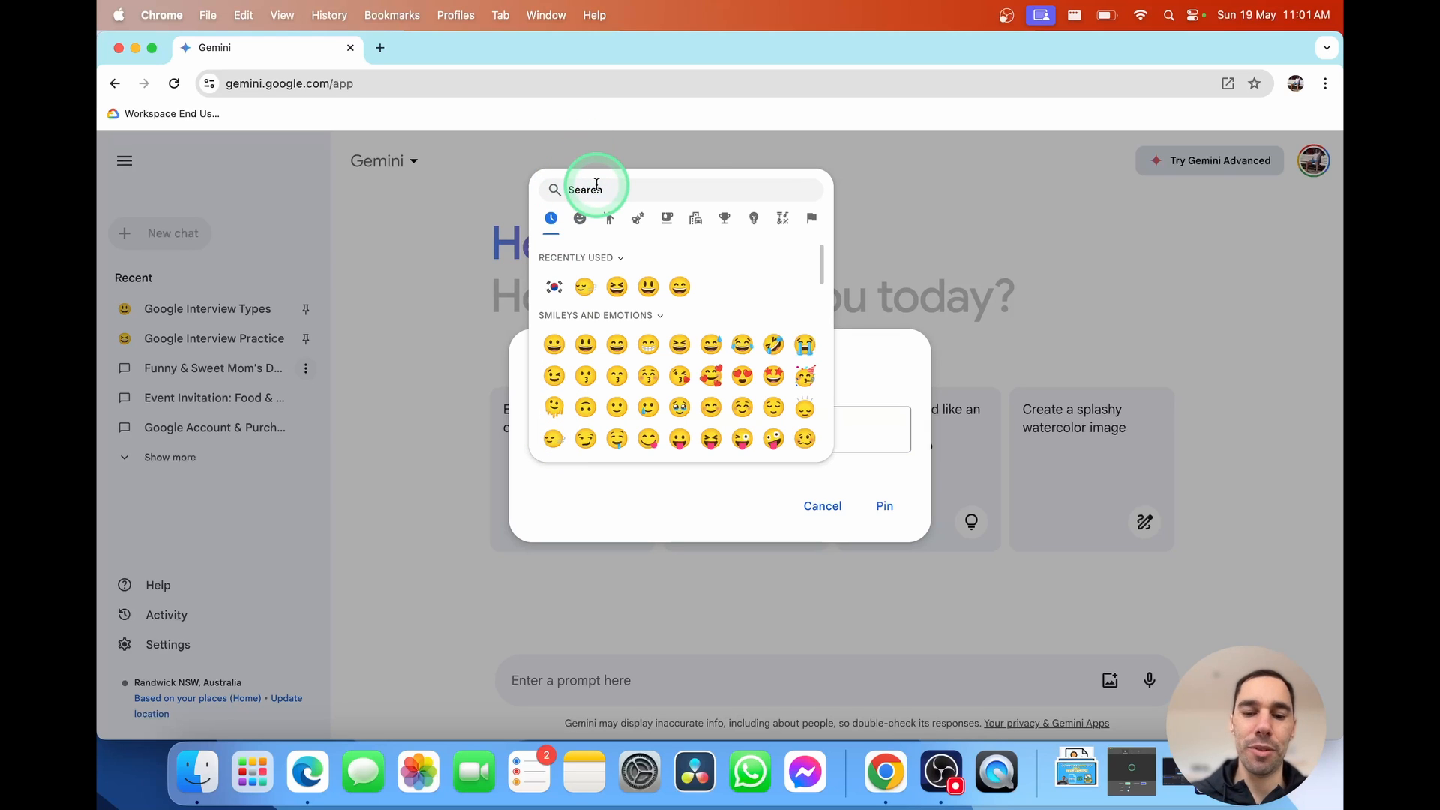
{"action": "type", "text": "mum"}
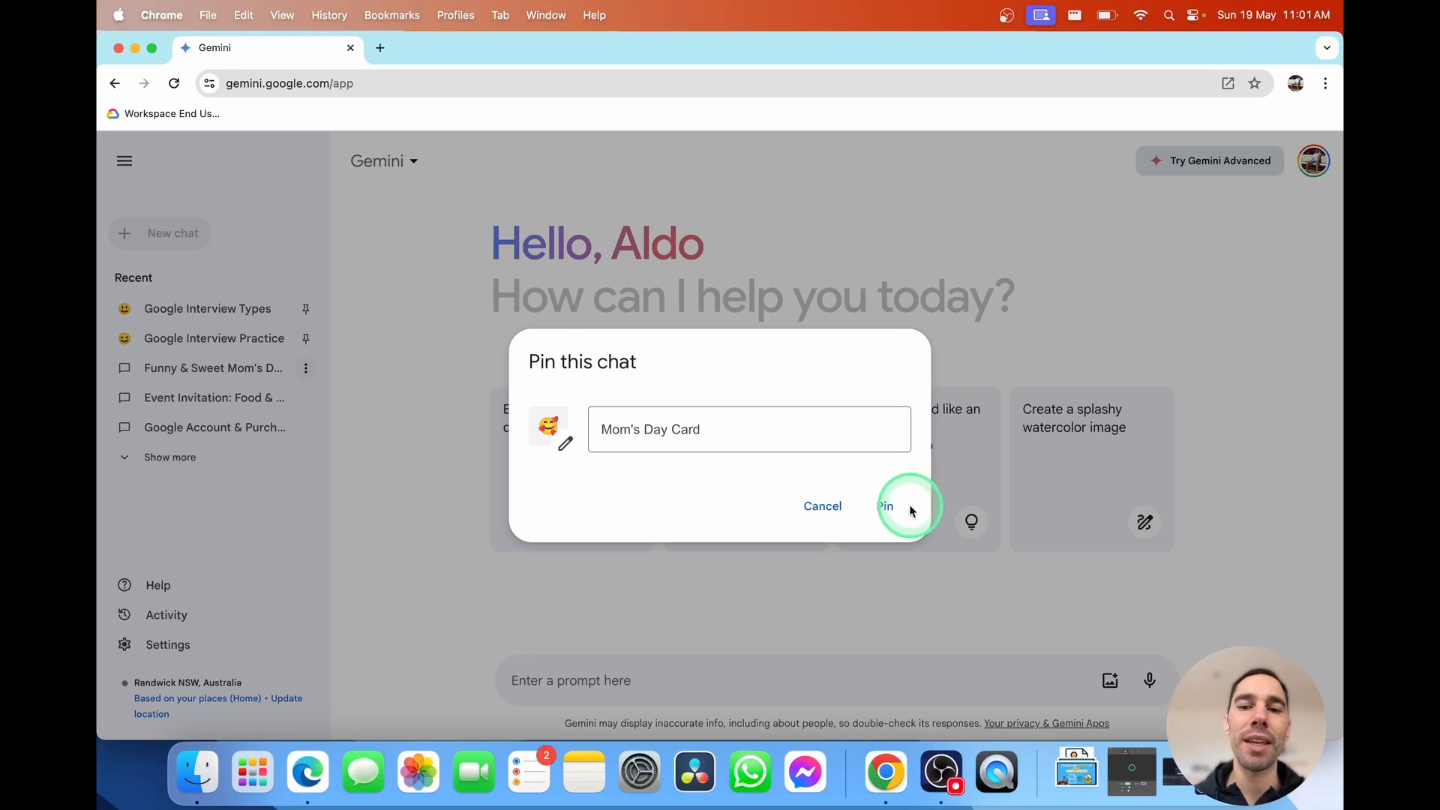
{"action": "left_click", "coordinate": [885, 505]}
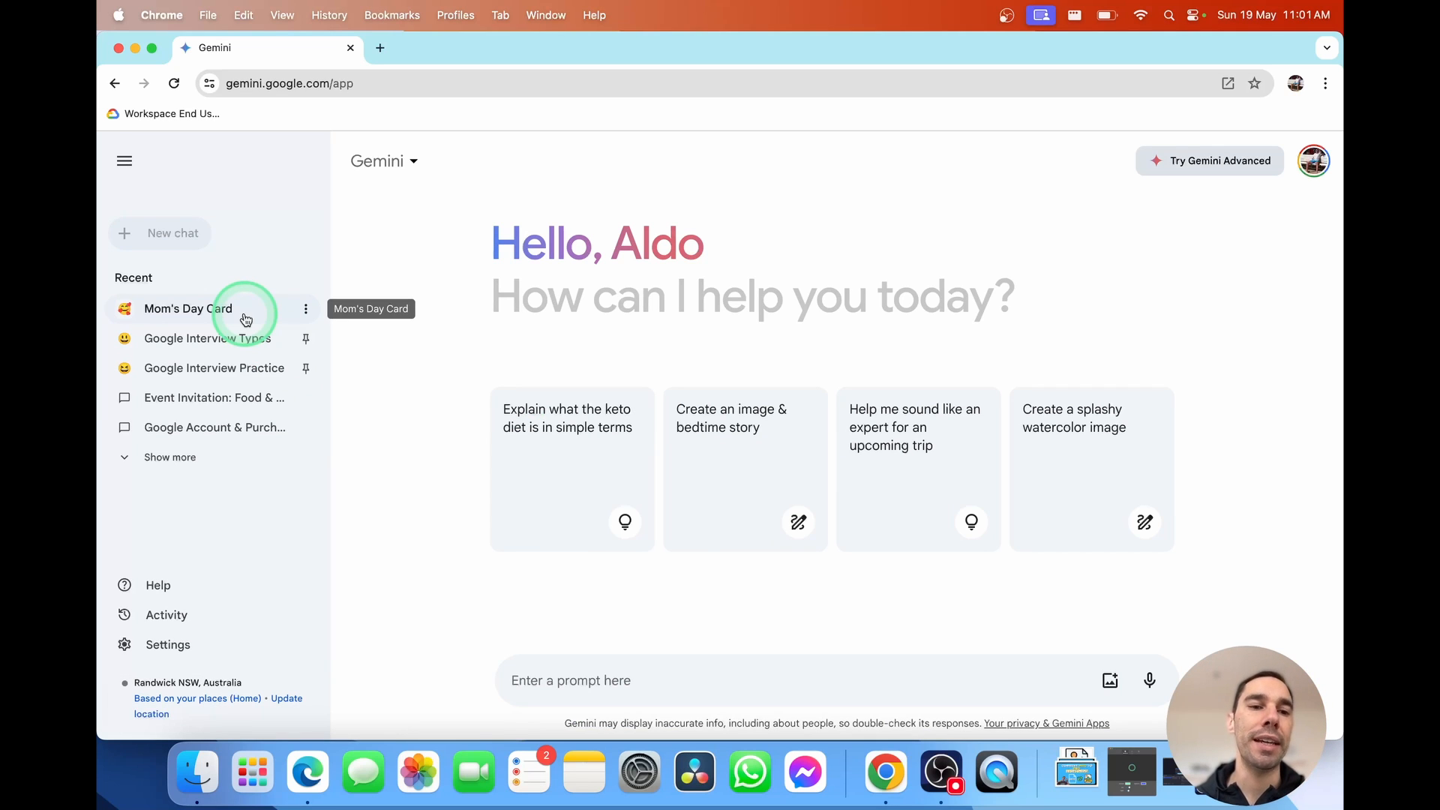
{"action": "mouse_move", "coordinate": [267, 408]}
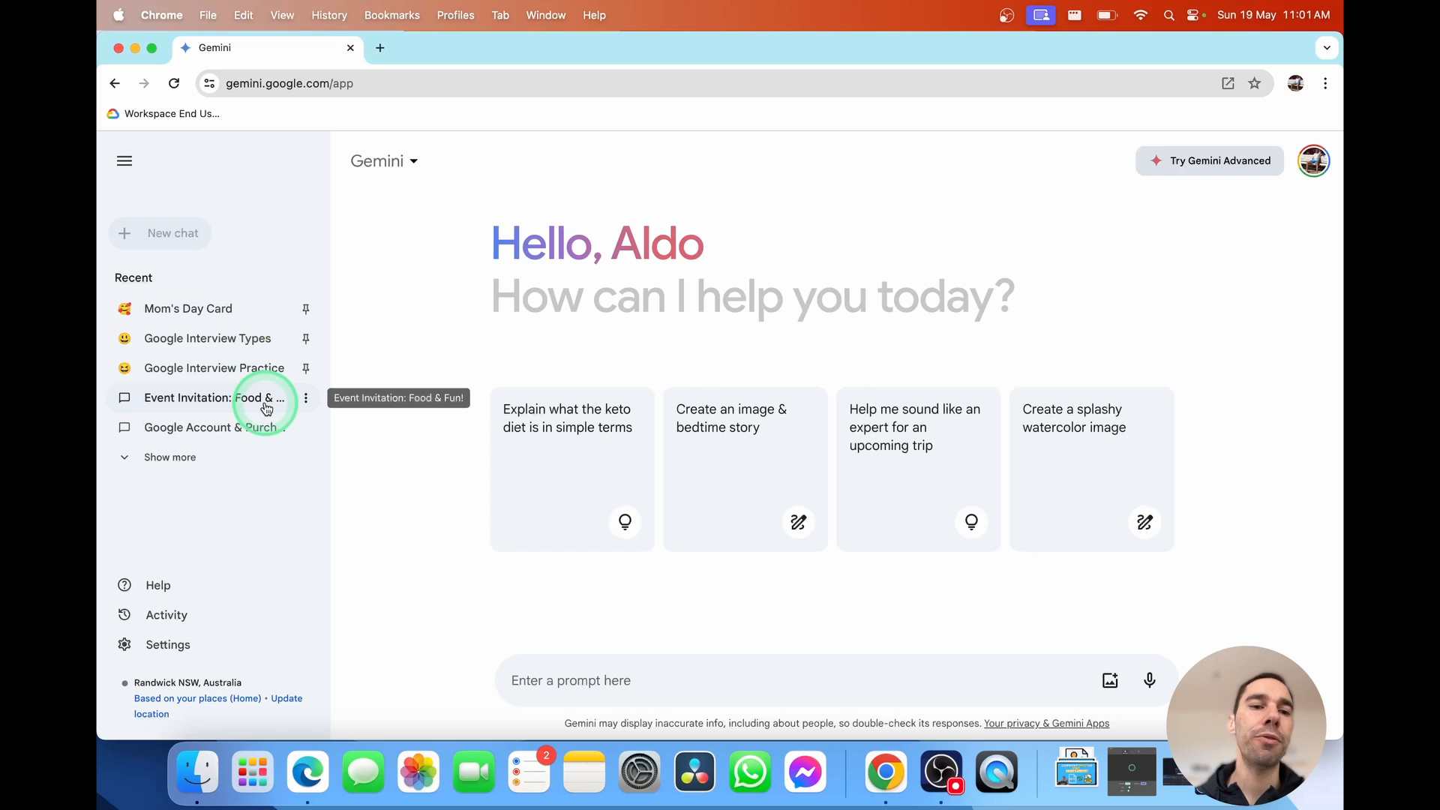
Delete the Event Invitation: Food & Fun! chat and confirm the deletion
{"action": "left_click", "coordinate": [306, 398]}
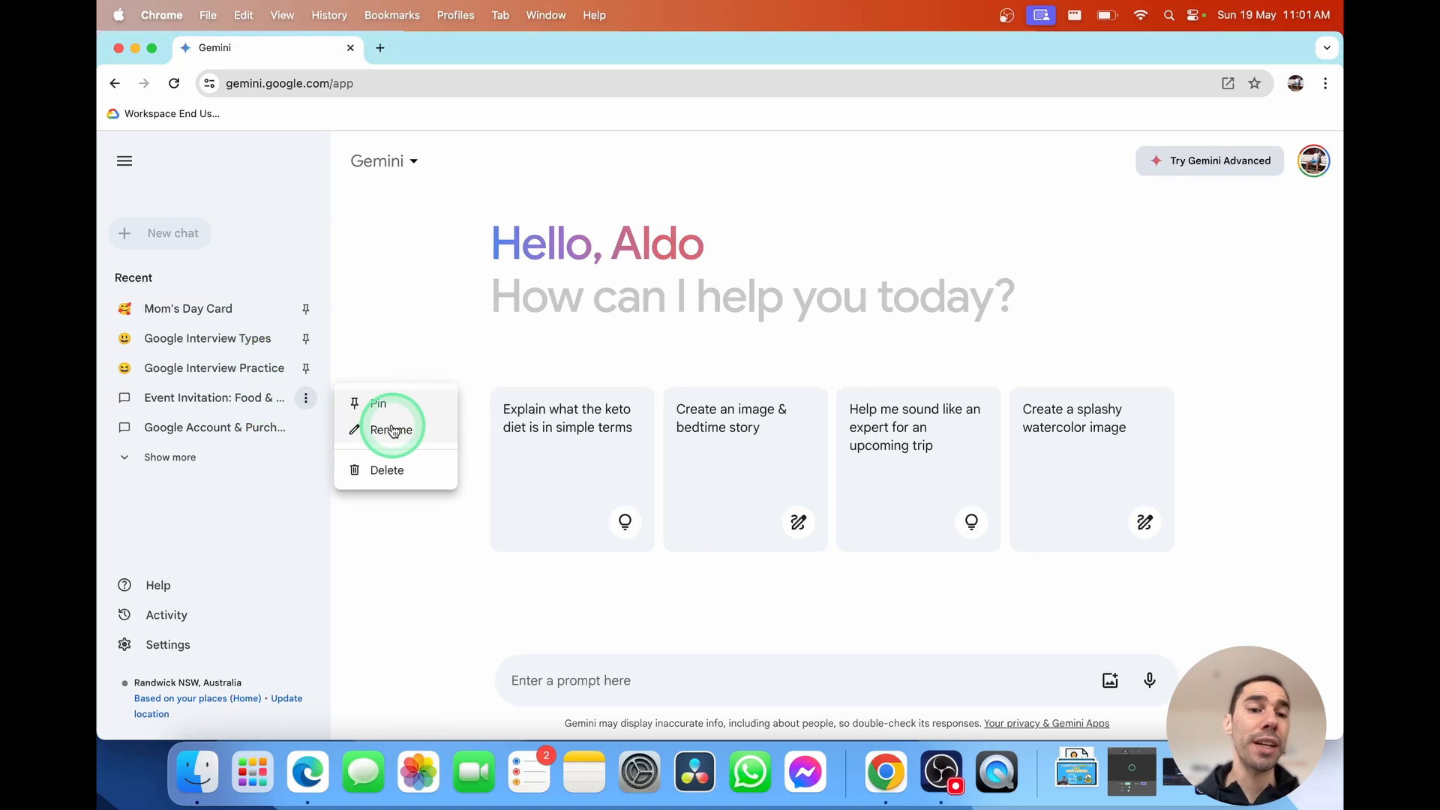
{"action": "mouse_move", "coordinate": [387, 469]}
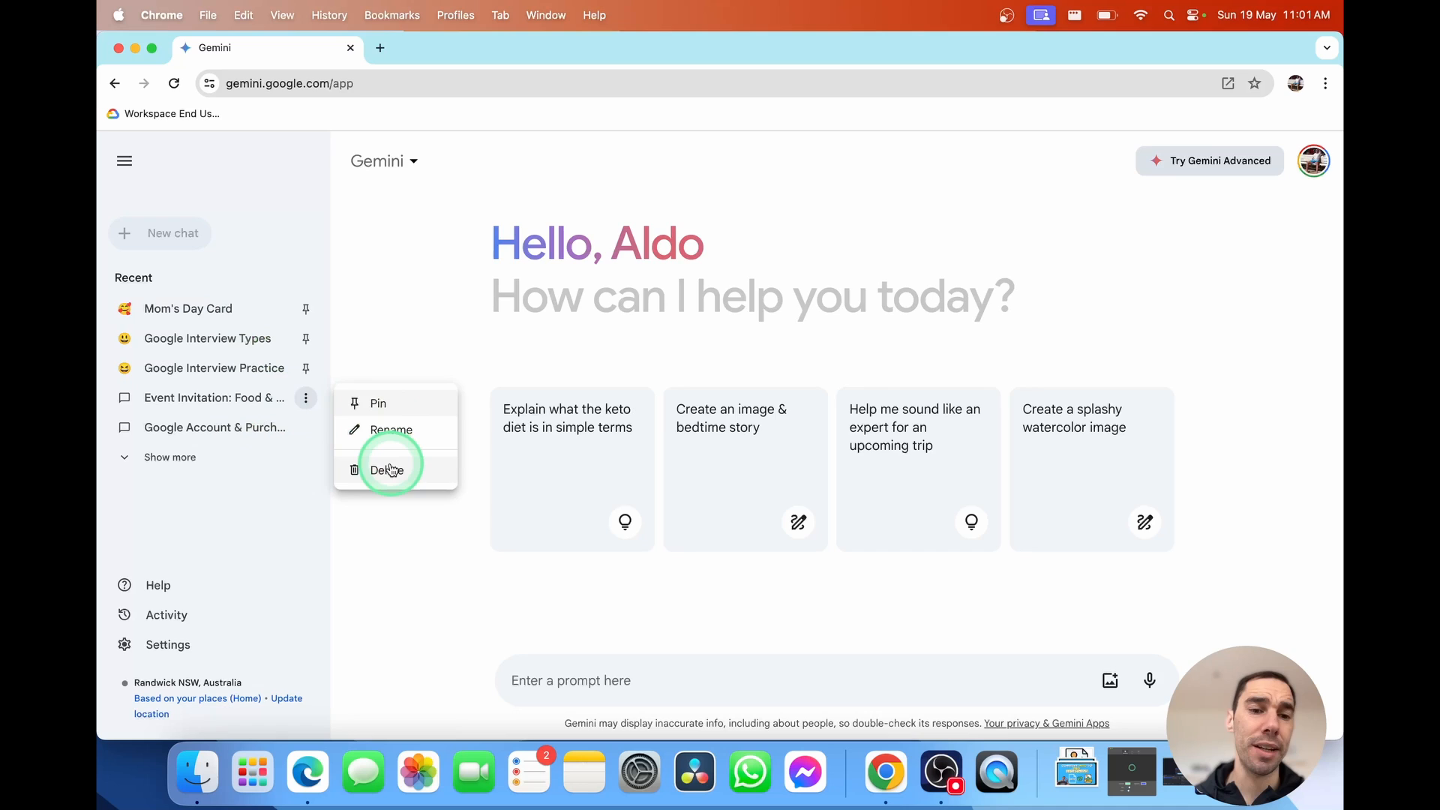
{"action": "left_click", "coordinate": [387, 469]}
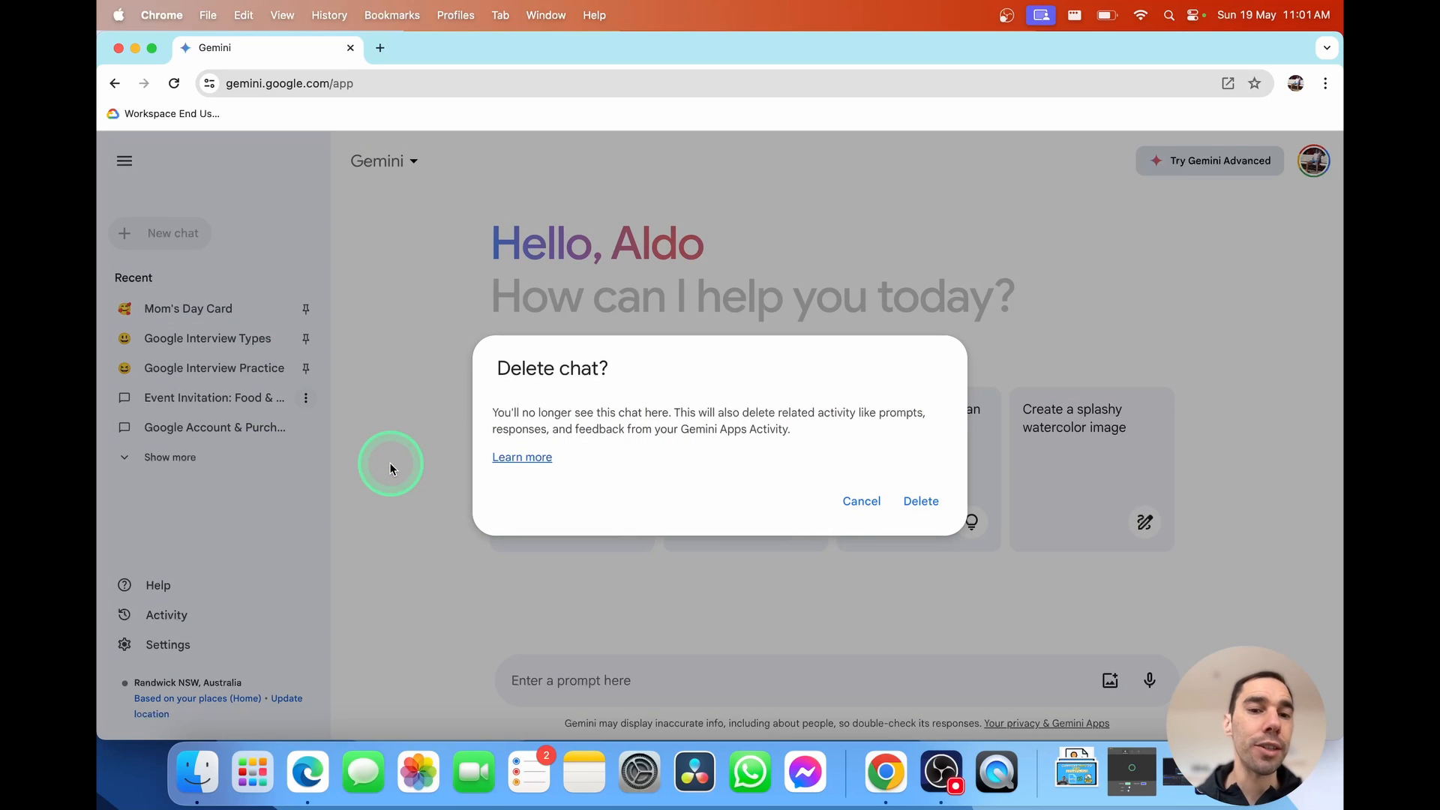
{"action": "mouse_move", "coordinate": [919, 501]}
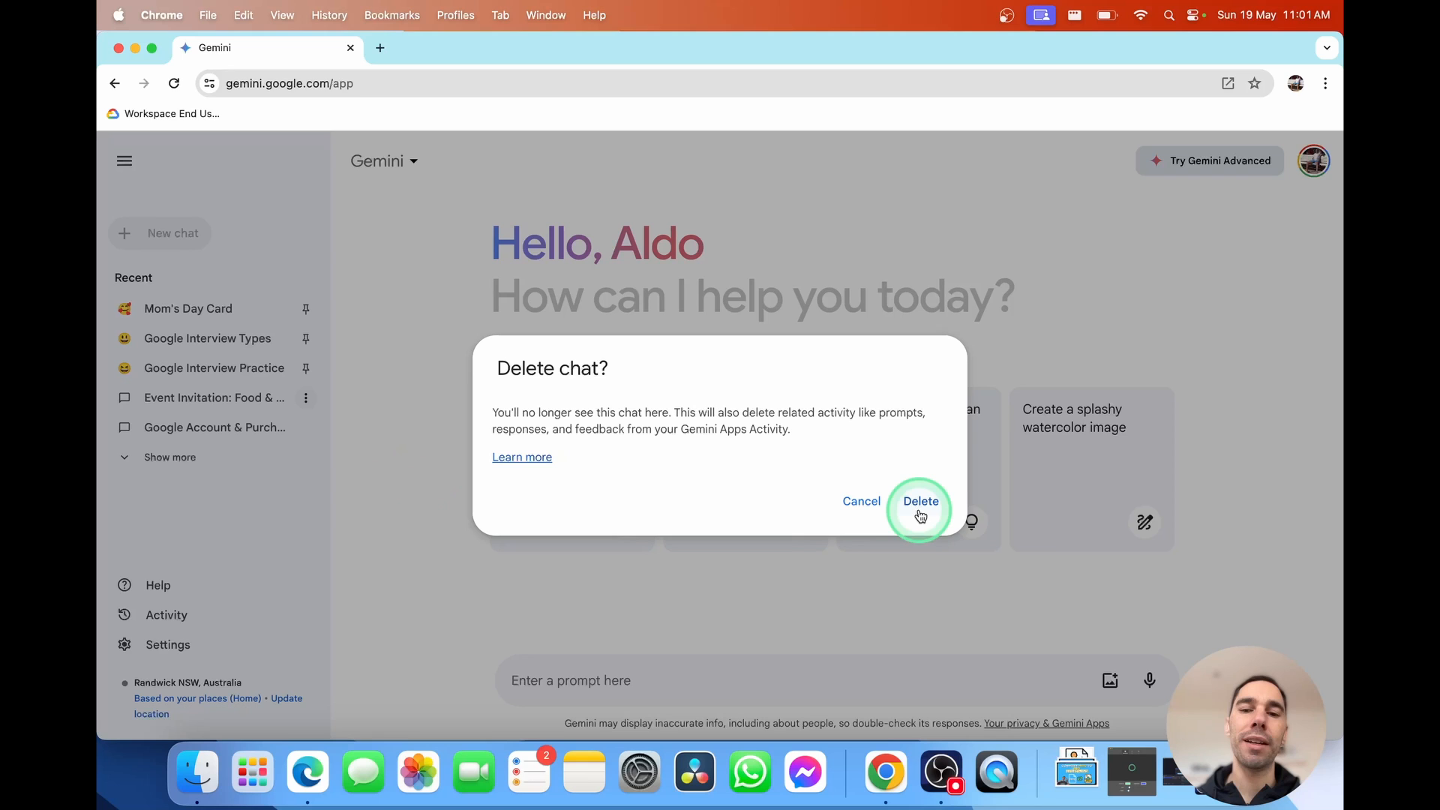
{"action": "left_click", "coordinate": [919, 501]}
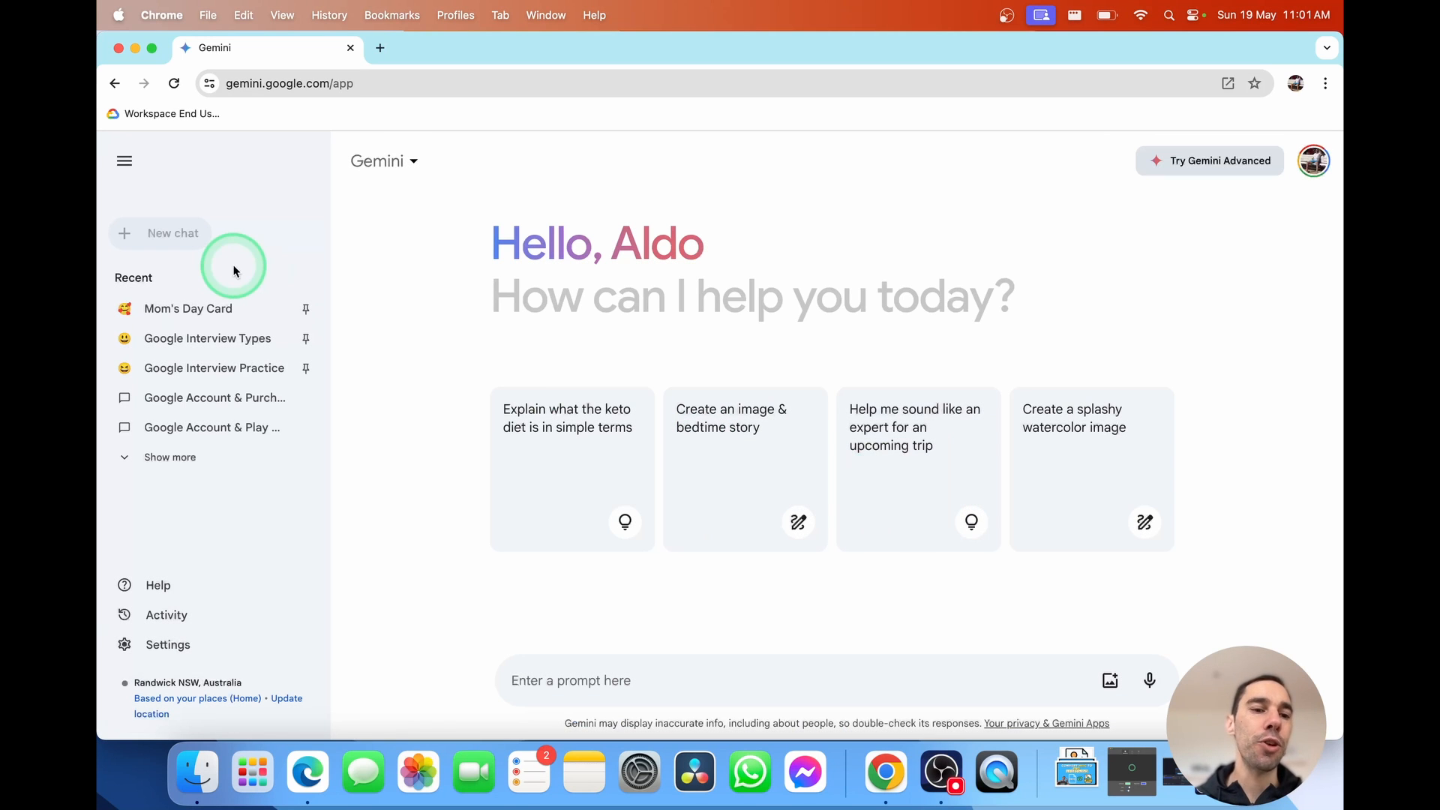
{"action": "mouse_move", "coordinate": [166, 615]}
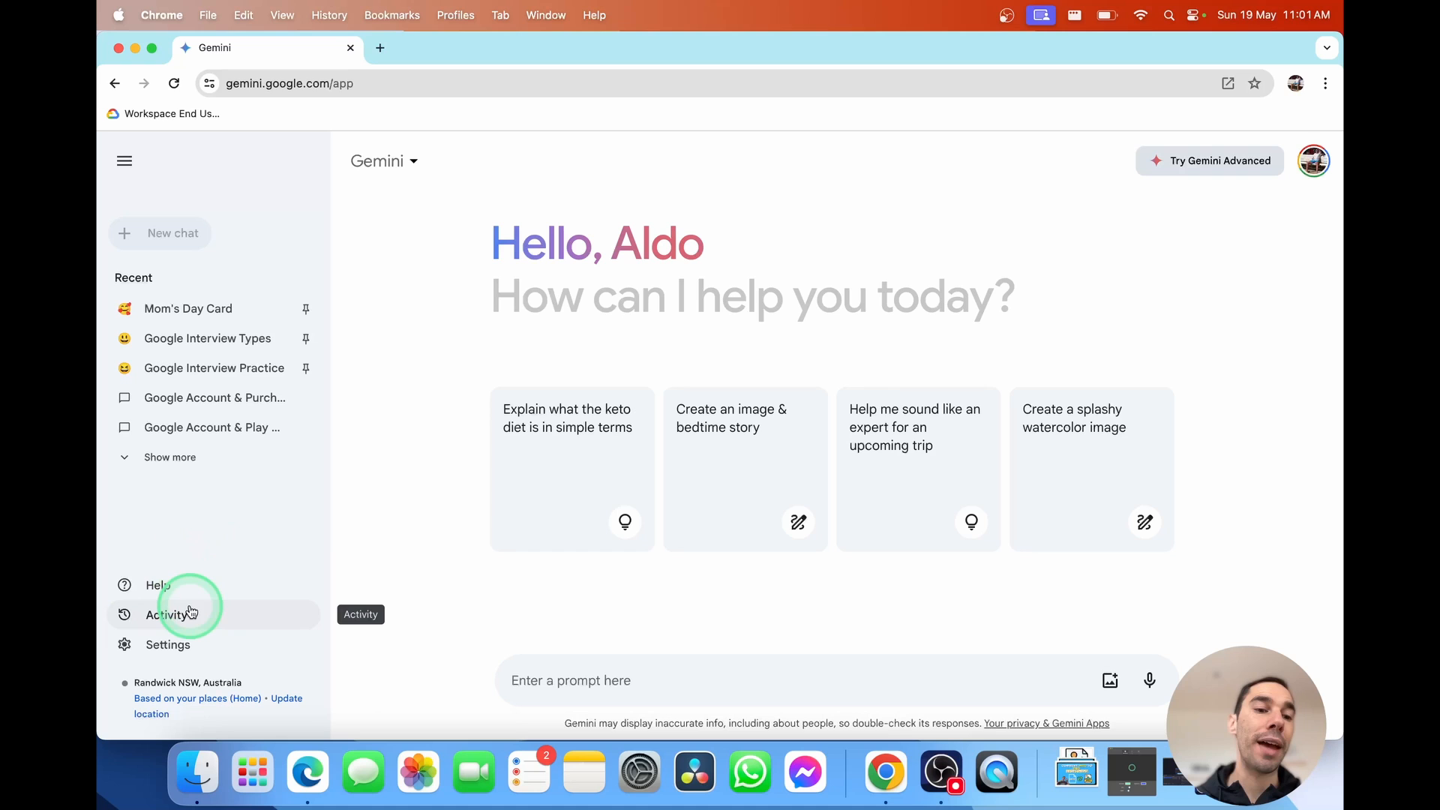
{"action": "mouse_move", "coordinate": [157, 585]}
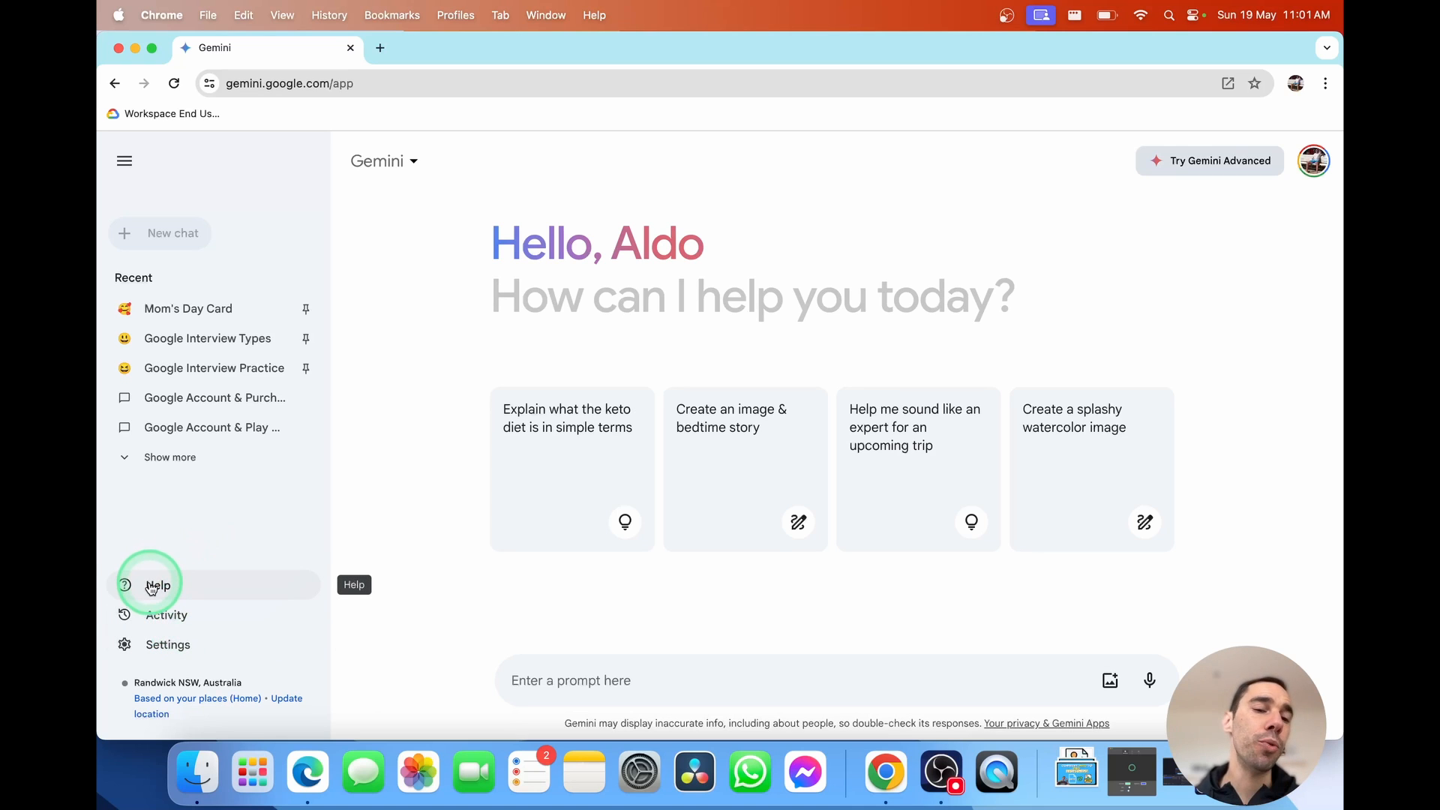
{"action": "left_click", "coordinate": [165, 615]}
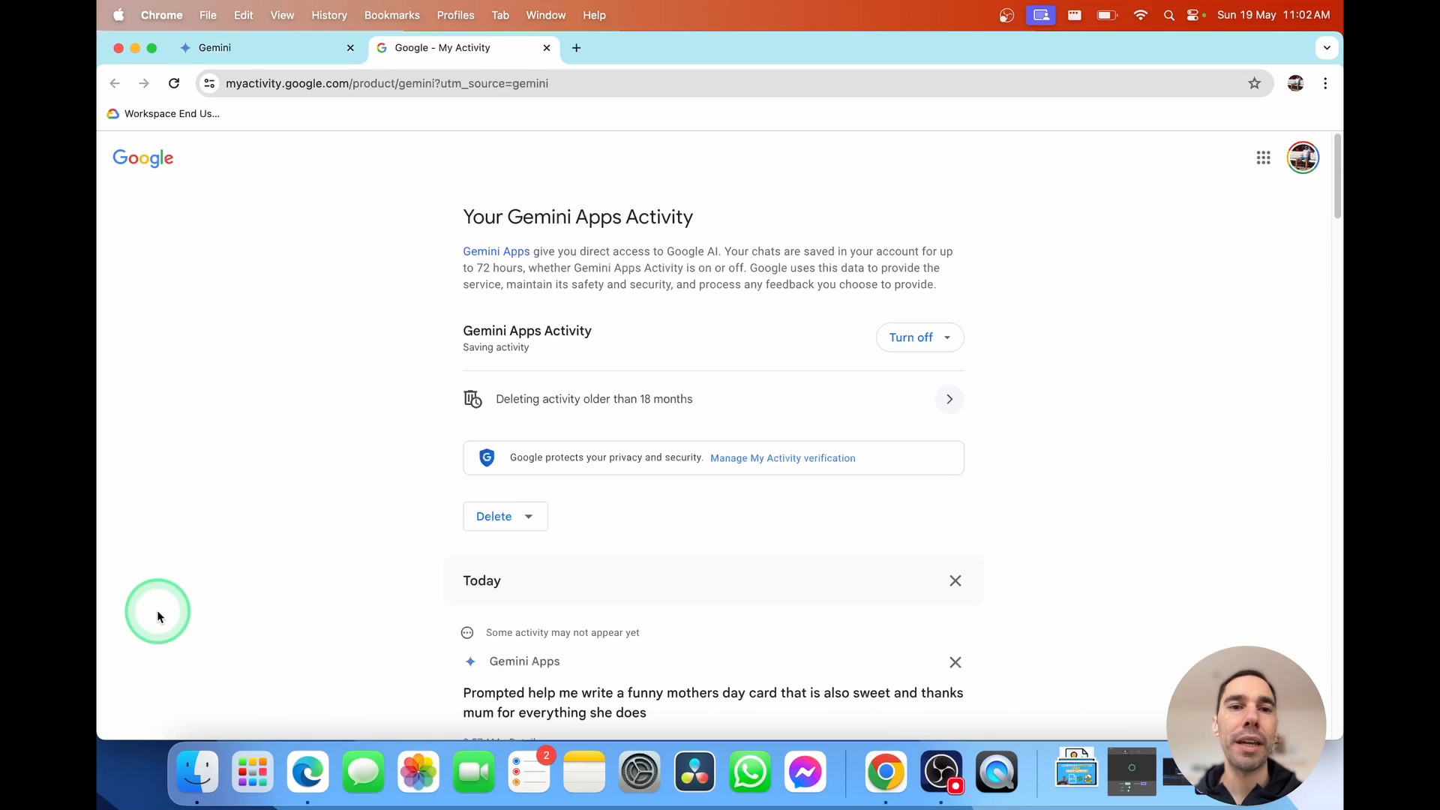
{"action": "mouse_move", "coordinate": [1200, 273]}
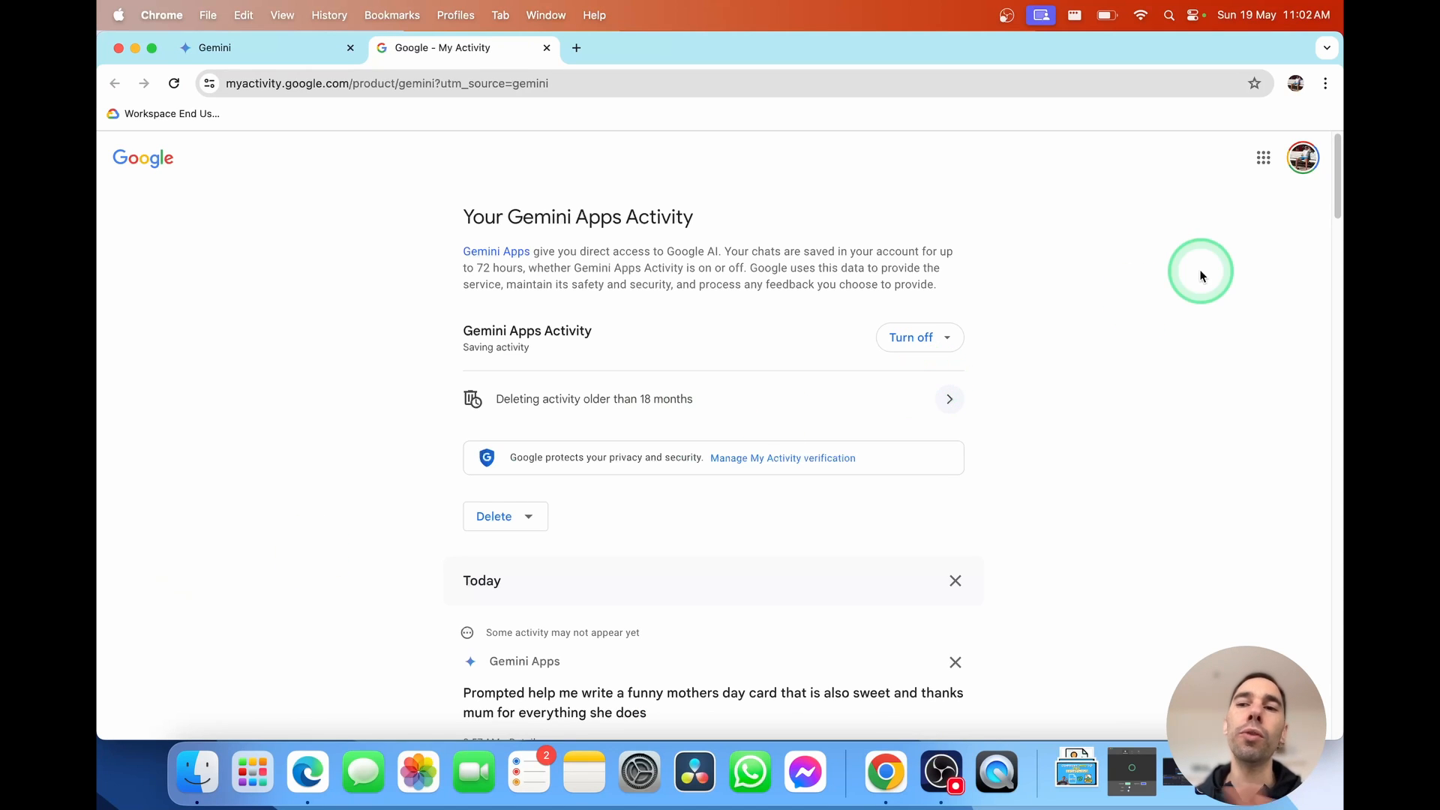
{"action": "mouse_move", "coordinate": [1110, 453]}
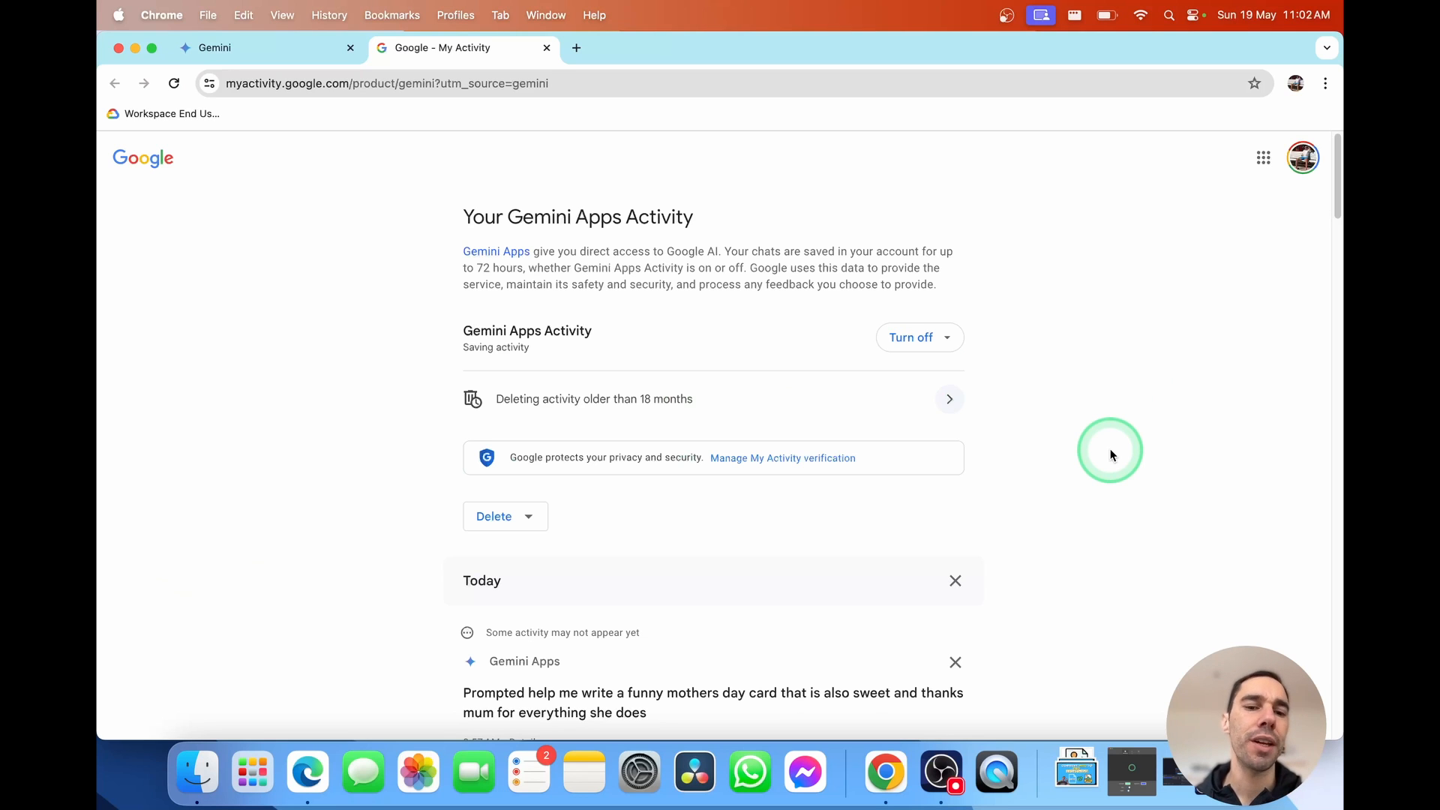
{"action": "scroll", "scroll_direction": "down", "scroll_amount": 3}
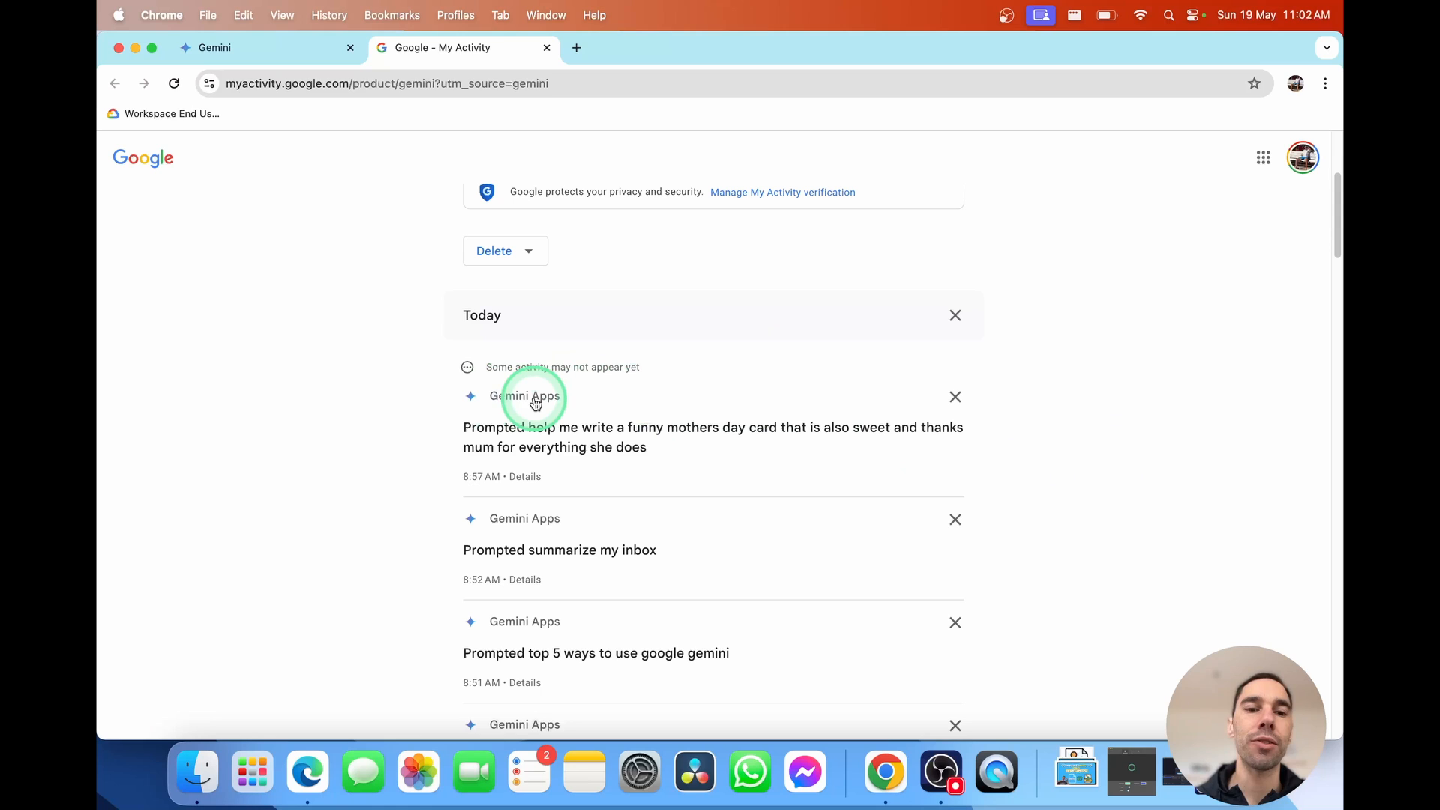
{"action": "left_click", "coordinate": [525, 475]}
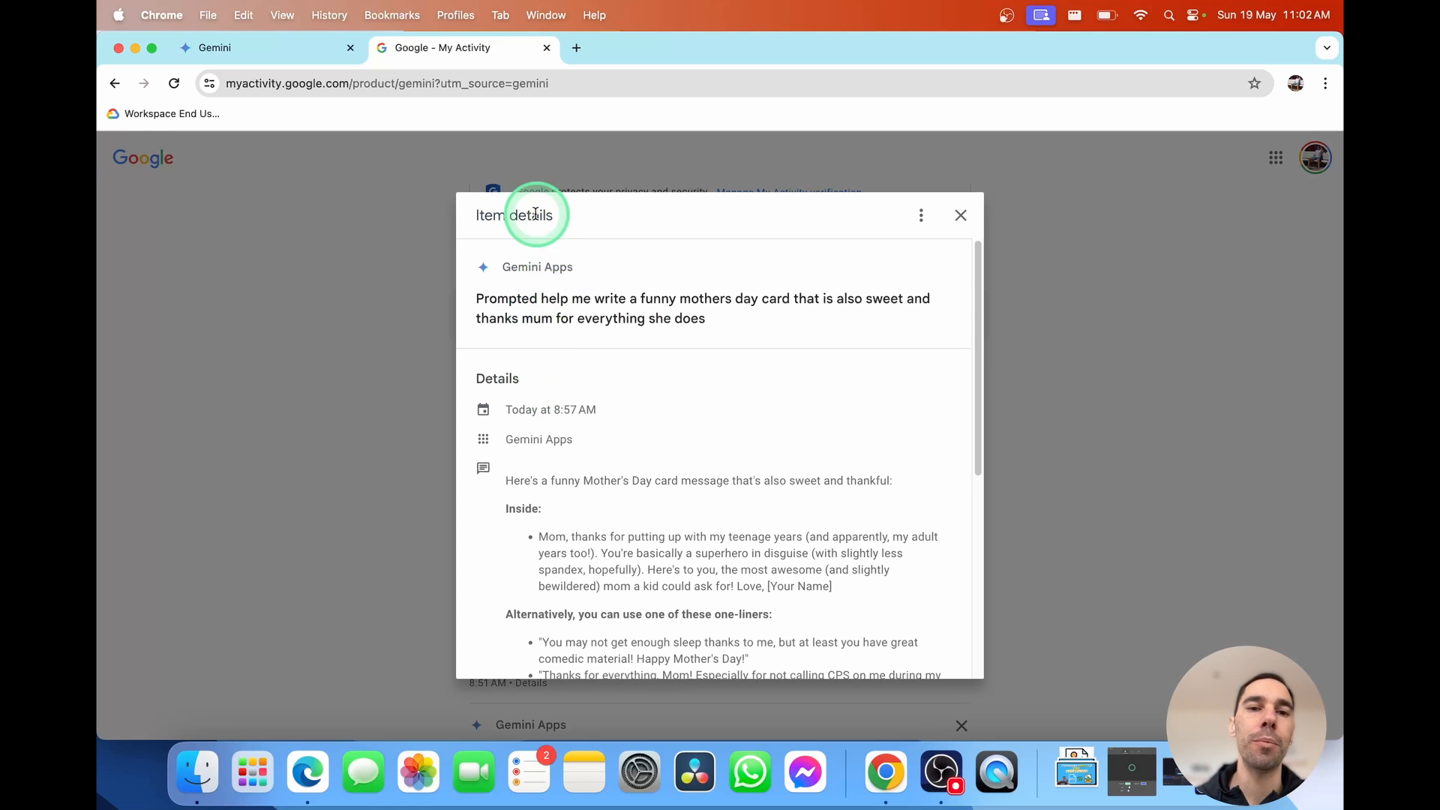
{"action": "mouse_move", "coordinate": [579, 471]}
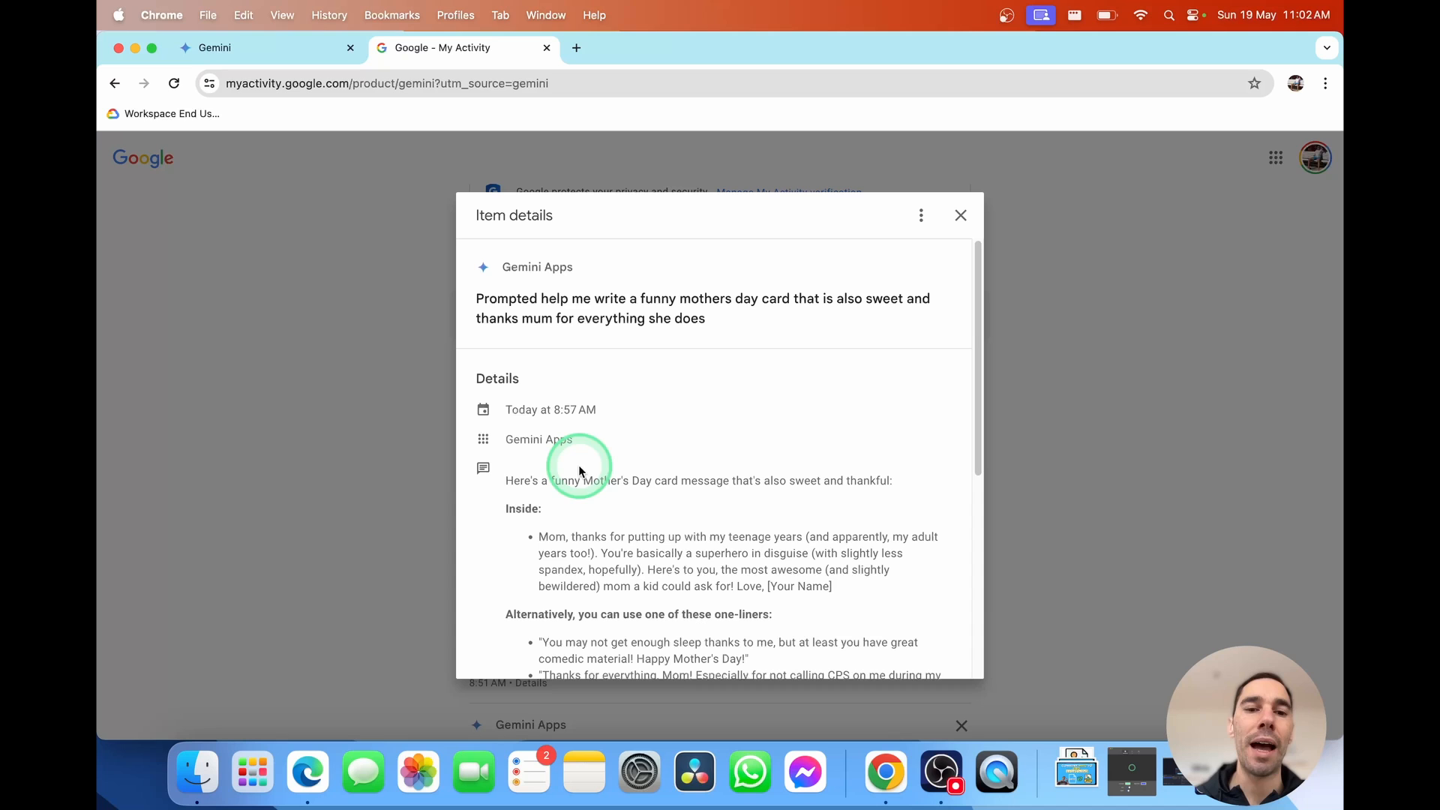
{"action": "scroll", "scroll_direction": "down", "scroll_amount": 3}
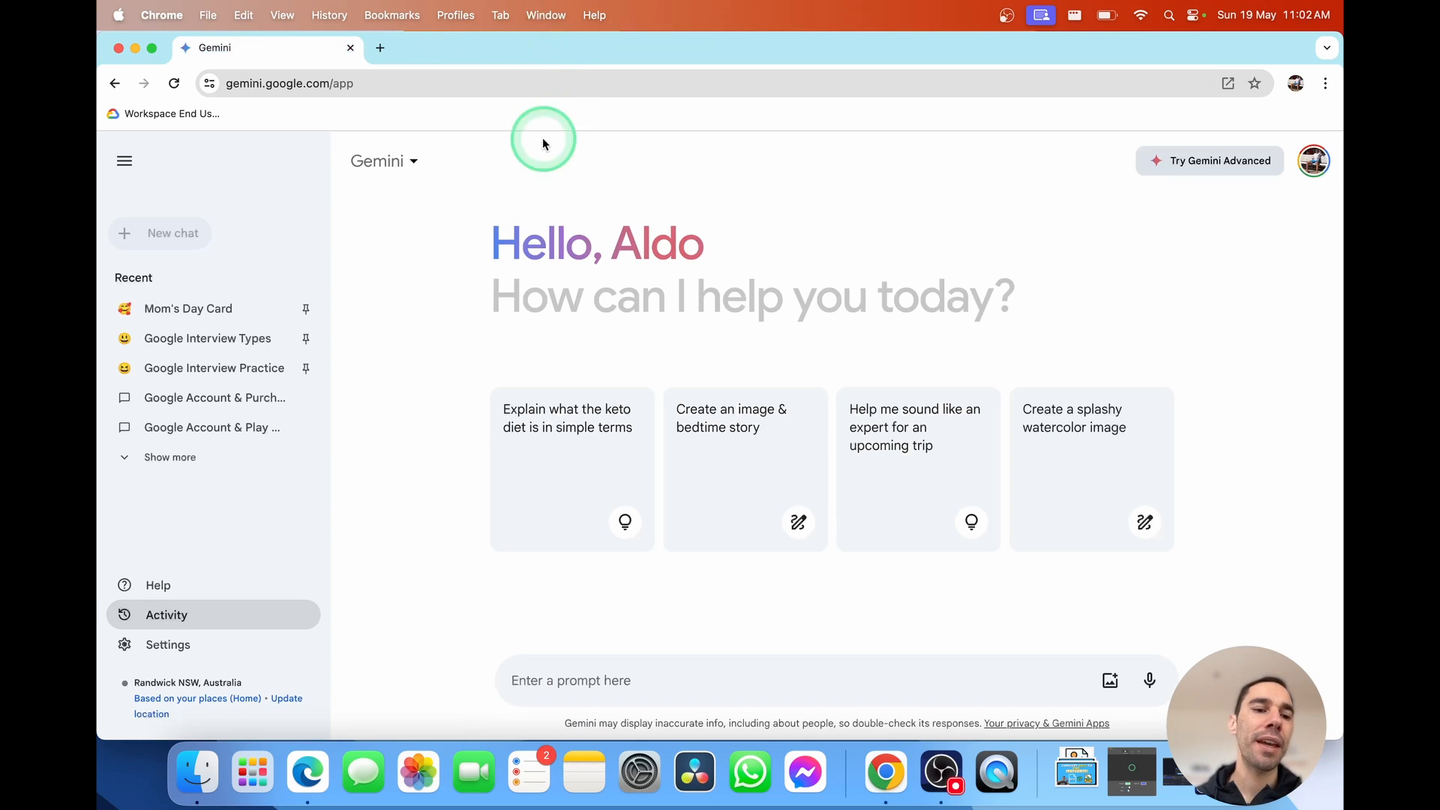
In Settings, switch Dark theme on and then back to the light theme
{"action": "left_click", "coordinate": [167, 644]}
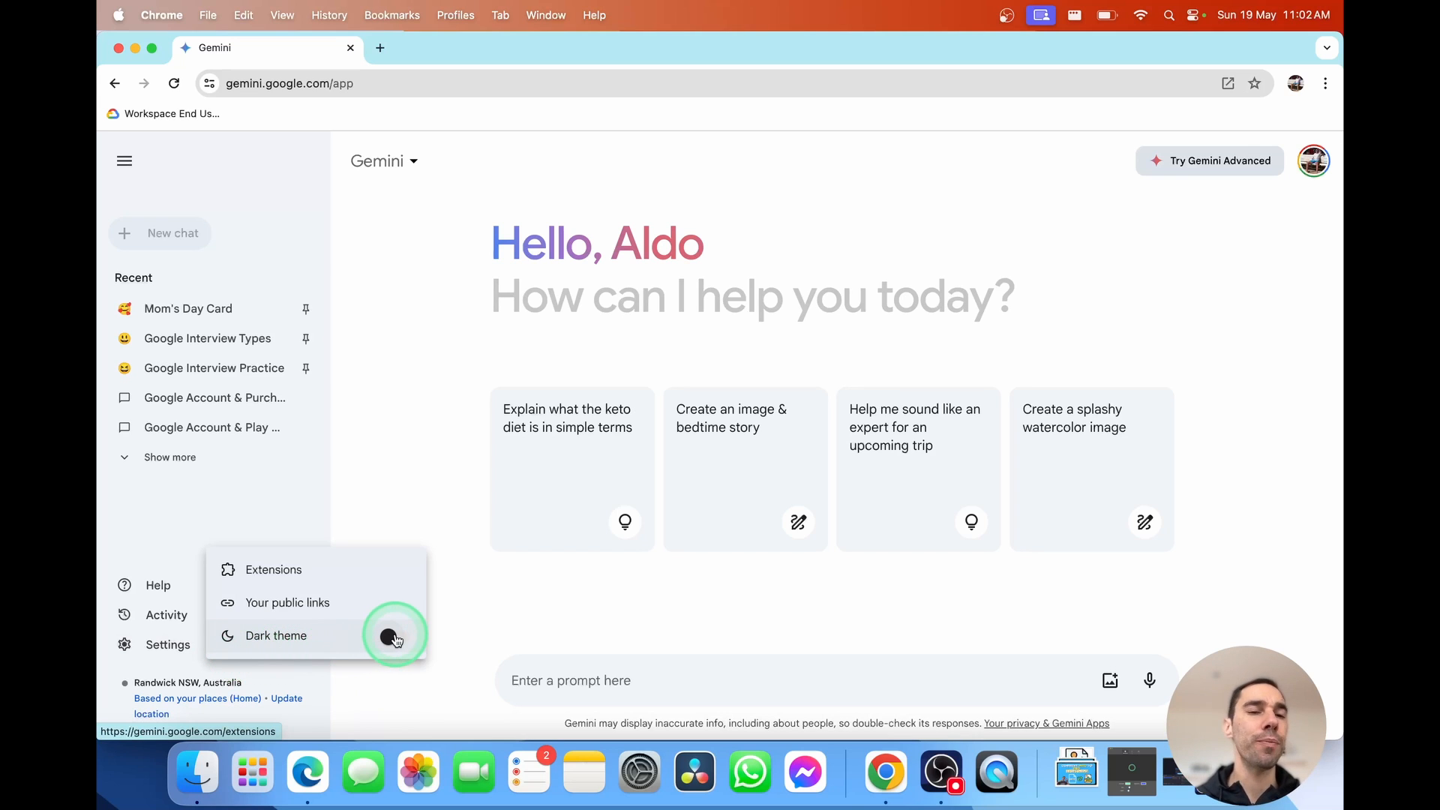
{"action": "left_click", "coordinate": [393, 636]}
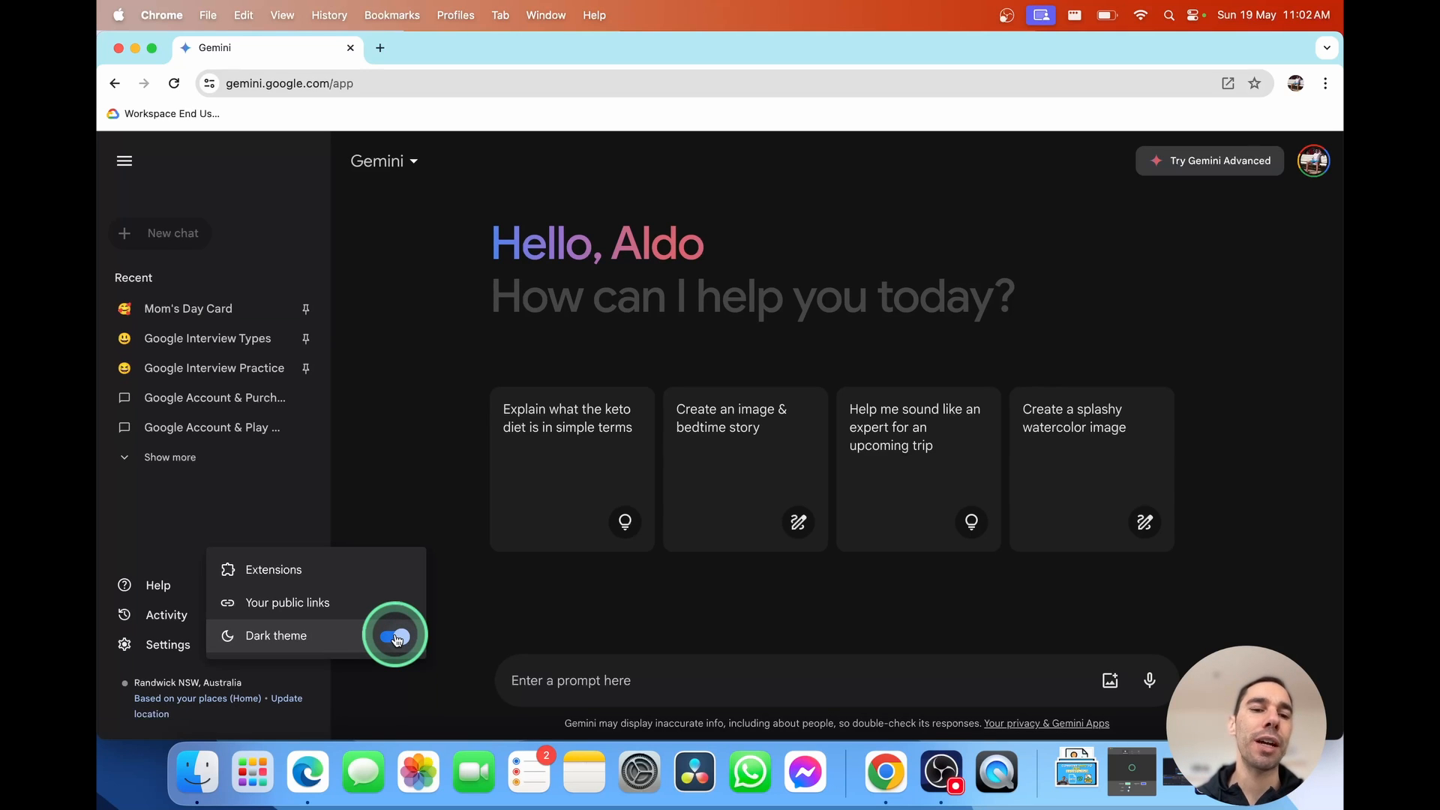
{"action": "left_click", "coordinate": [394, 636]}
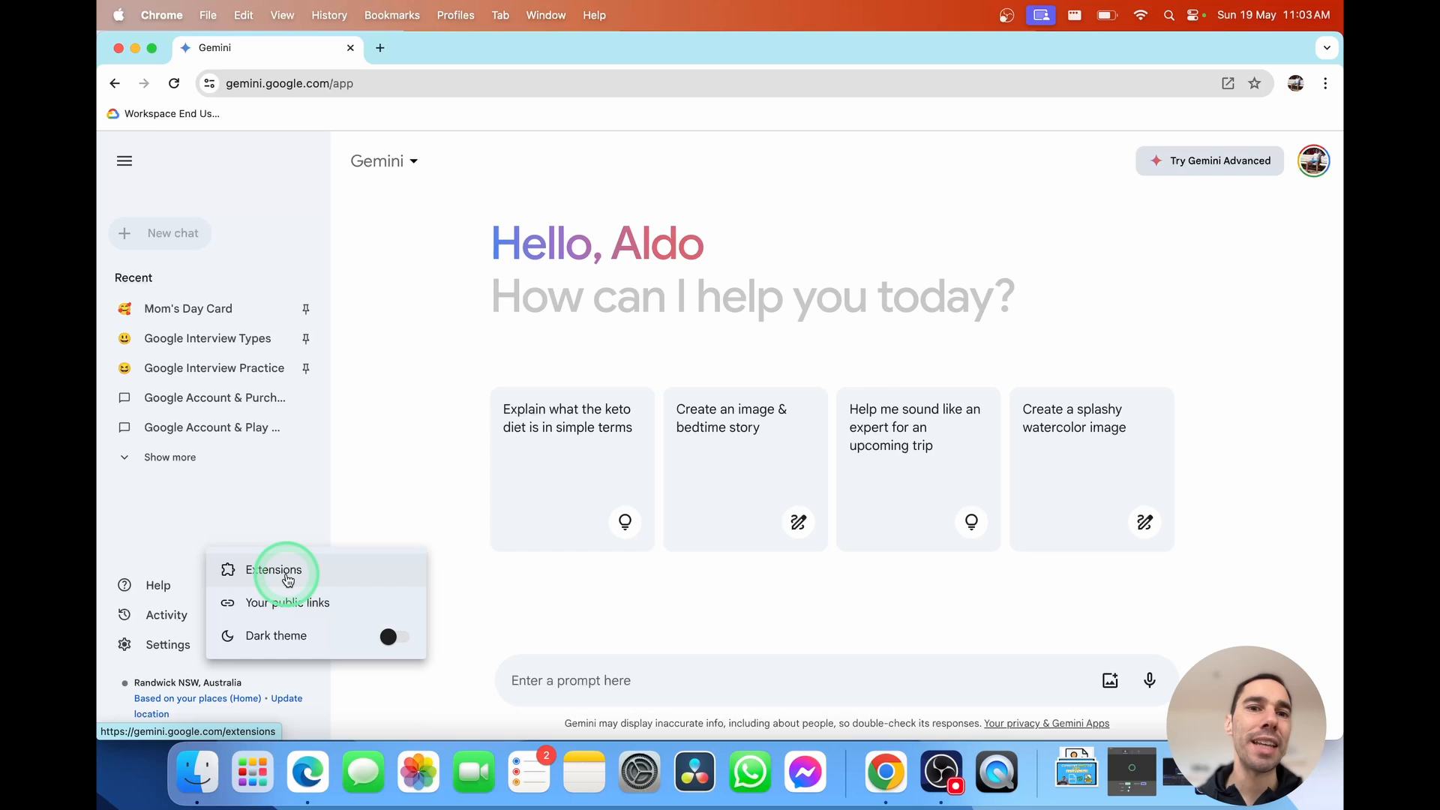
{"action": "left_click", "coordinate": [273, 570]}
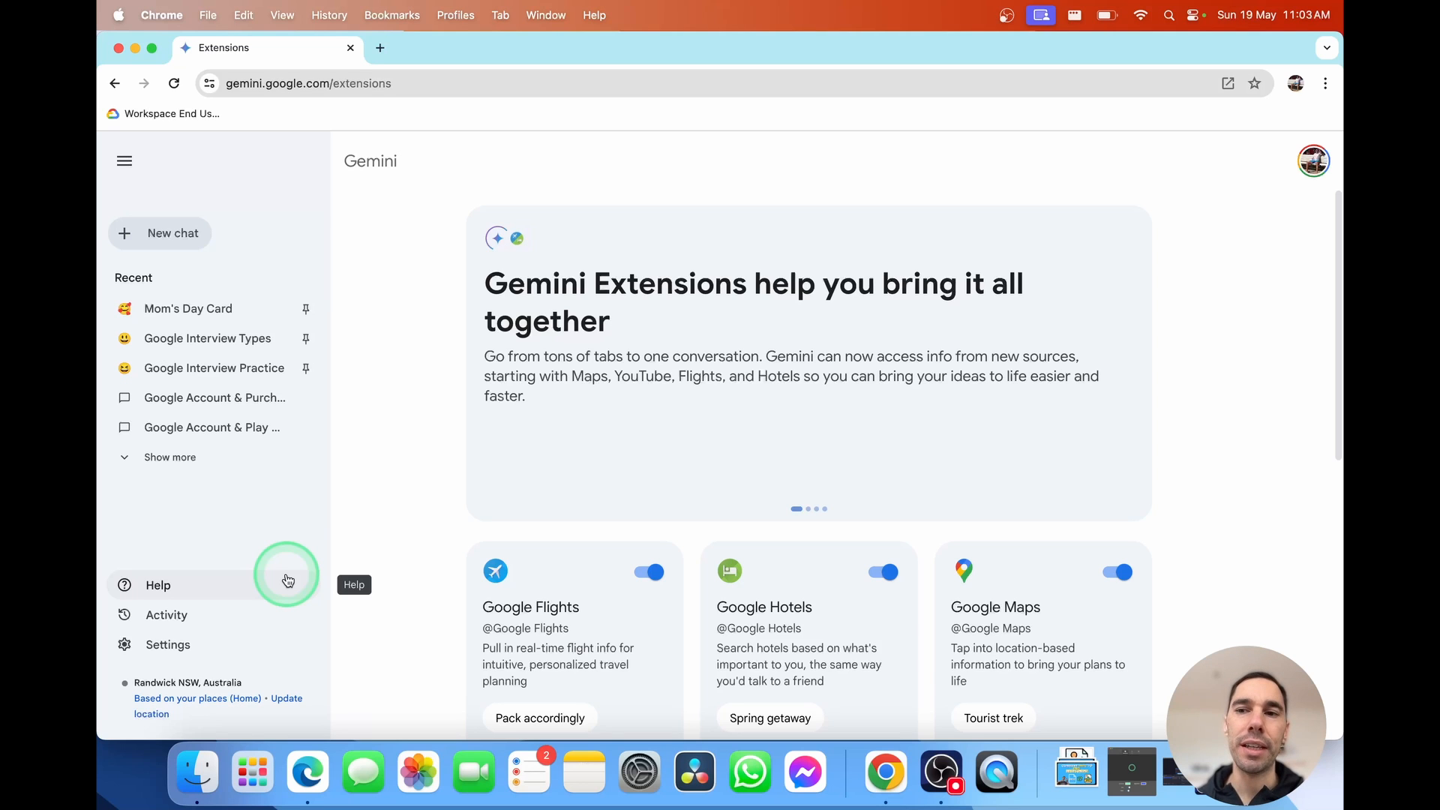
{"action": "mouse_move", "coordinate": [1332, 351]}
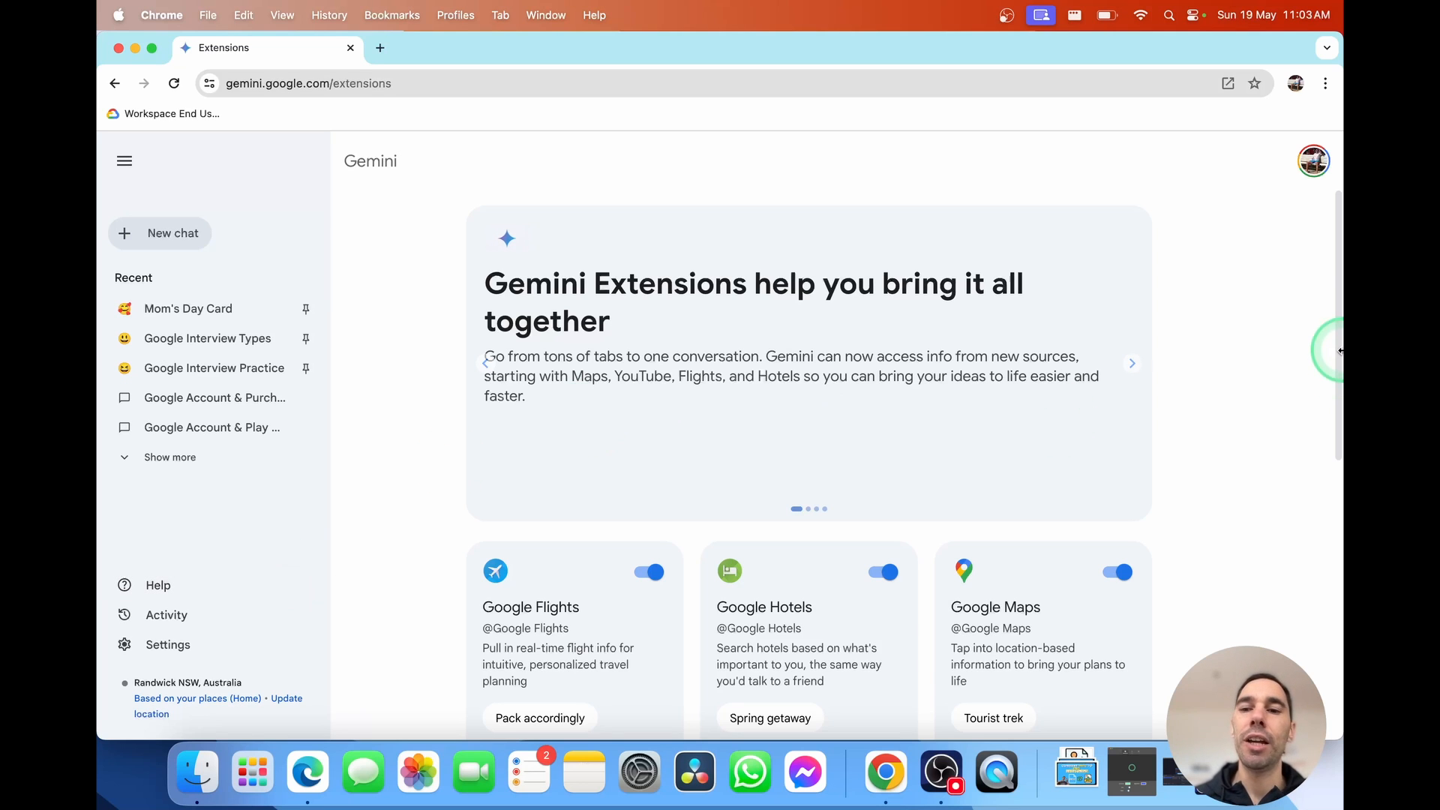
{"action": "scroll", "scroll_direction": "down", "scroll_amount": 3}
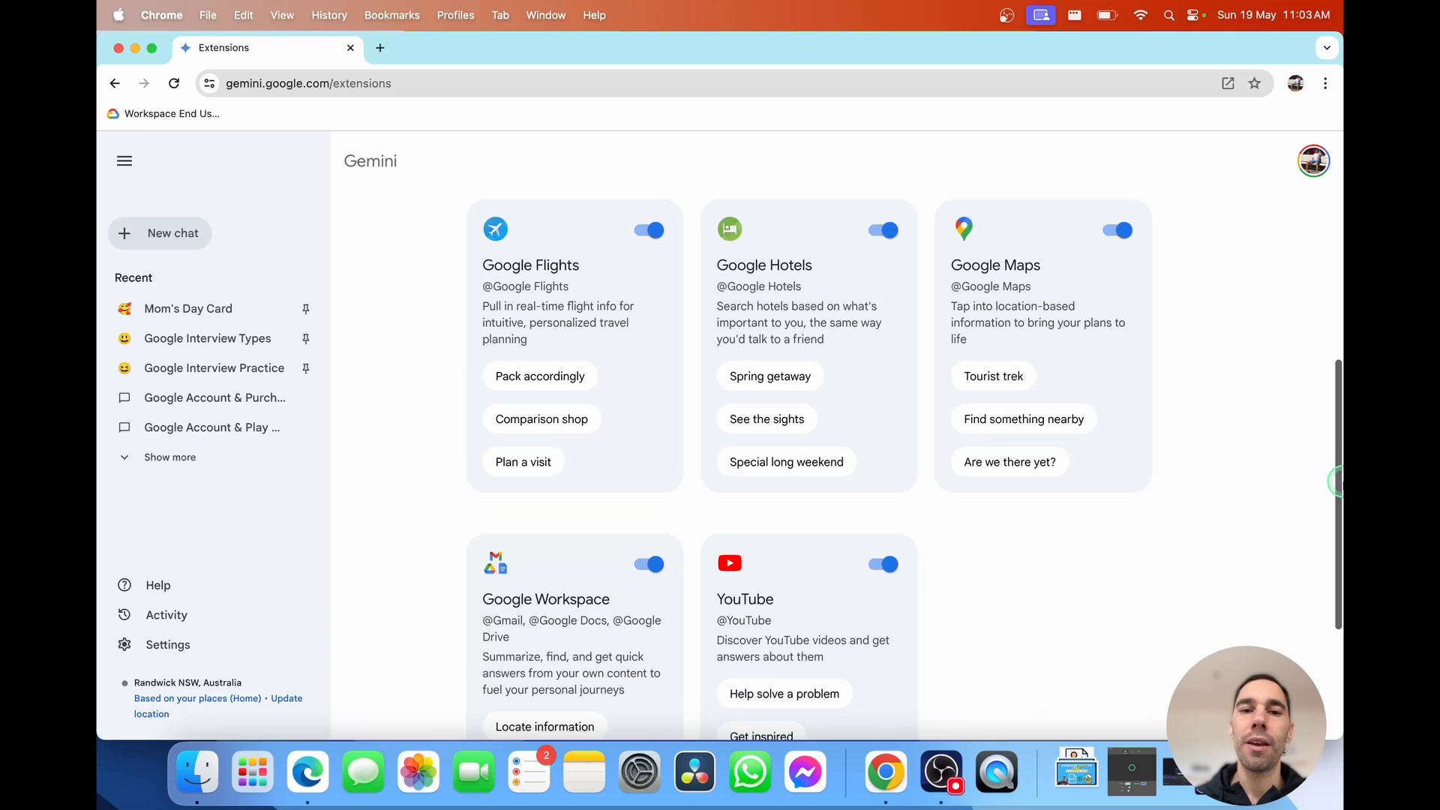
{"action": "scroll", "scroll_direction": "up", "scroll_amount": 3}
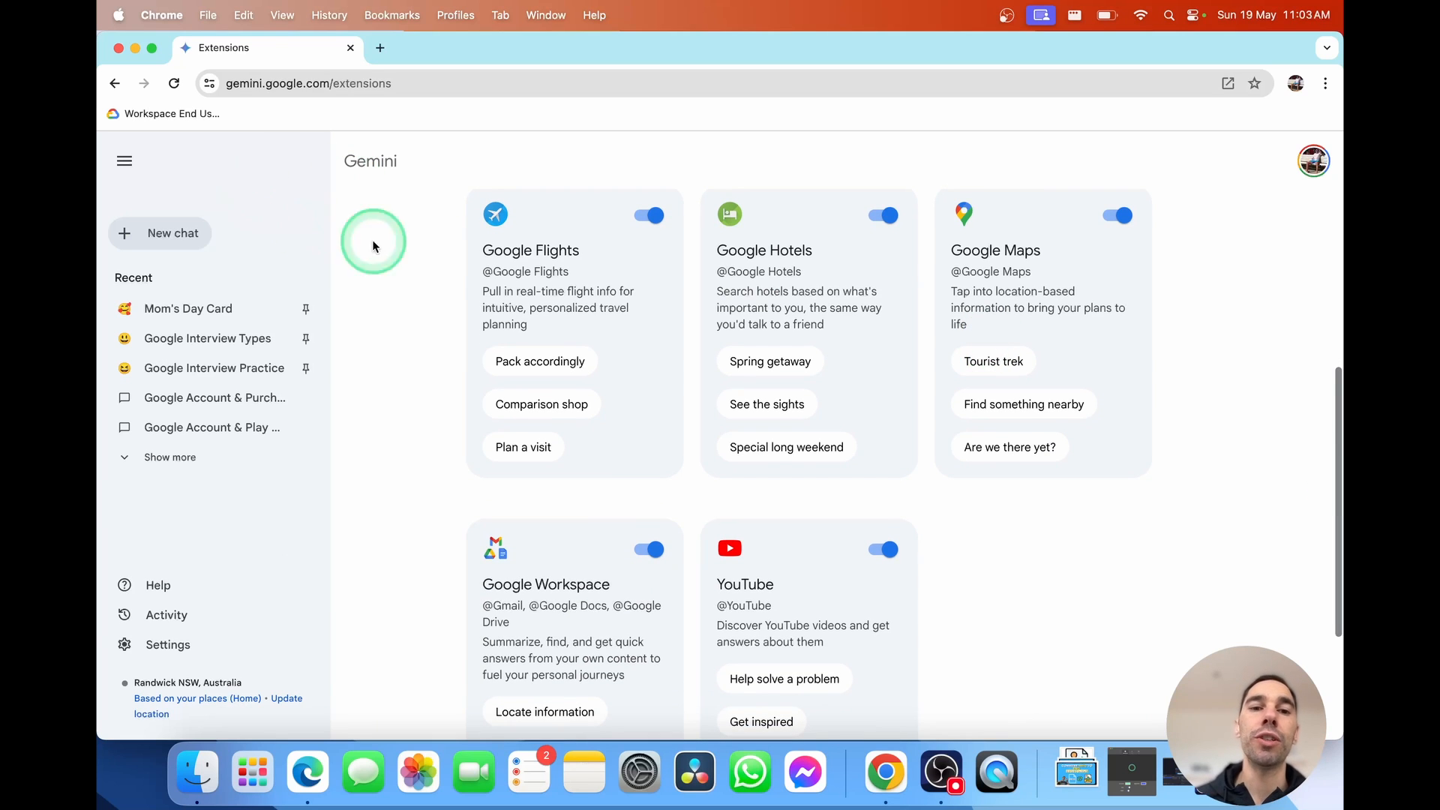
{"action": "mouse_move", "coordinate": [1053, 284]}
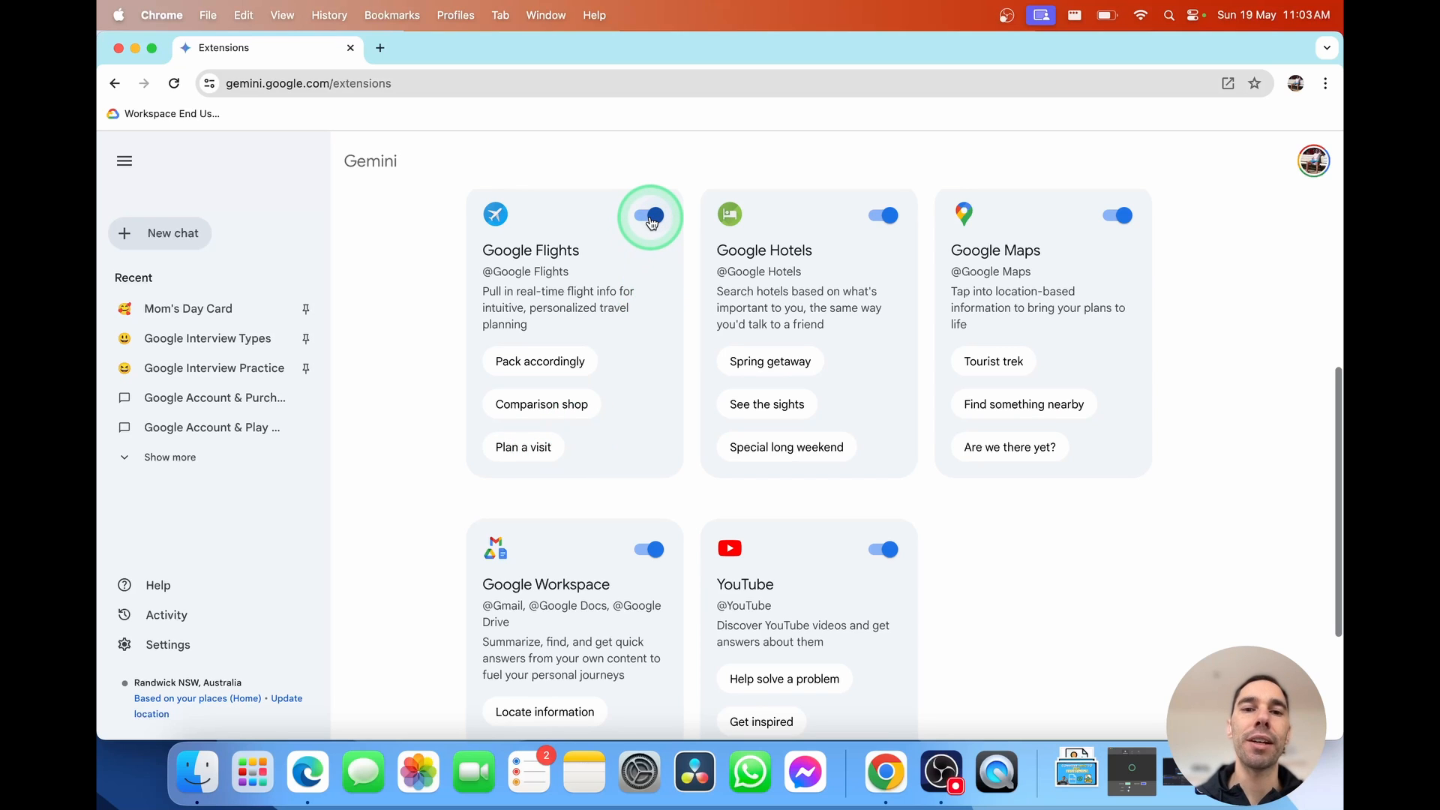
{"action": "left_click", "coordinate": [648, 215]}
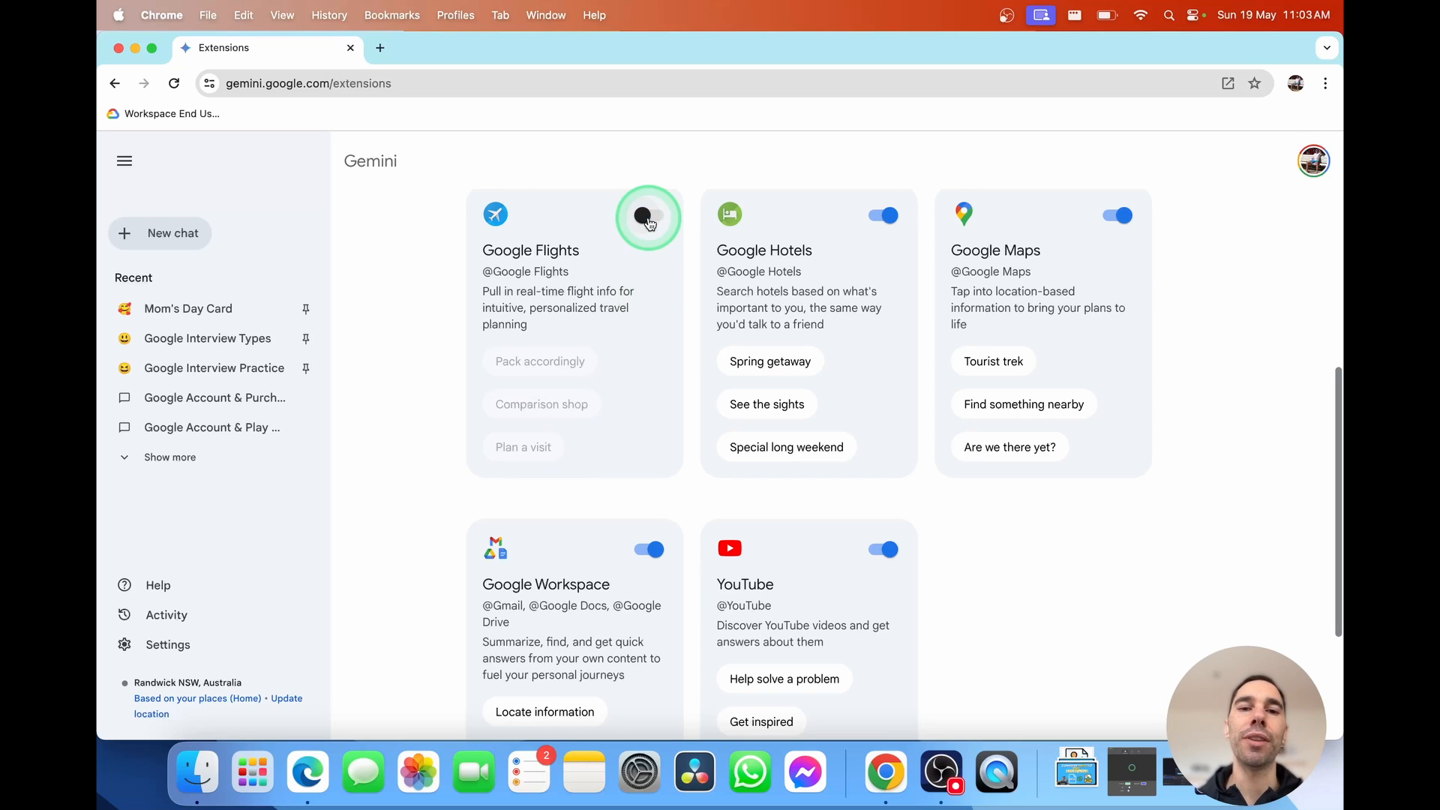
{"action": "left_click", "coordinate": [648, 215]}
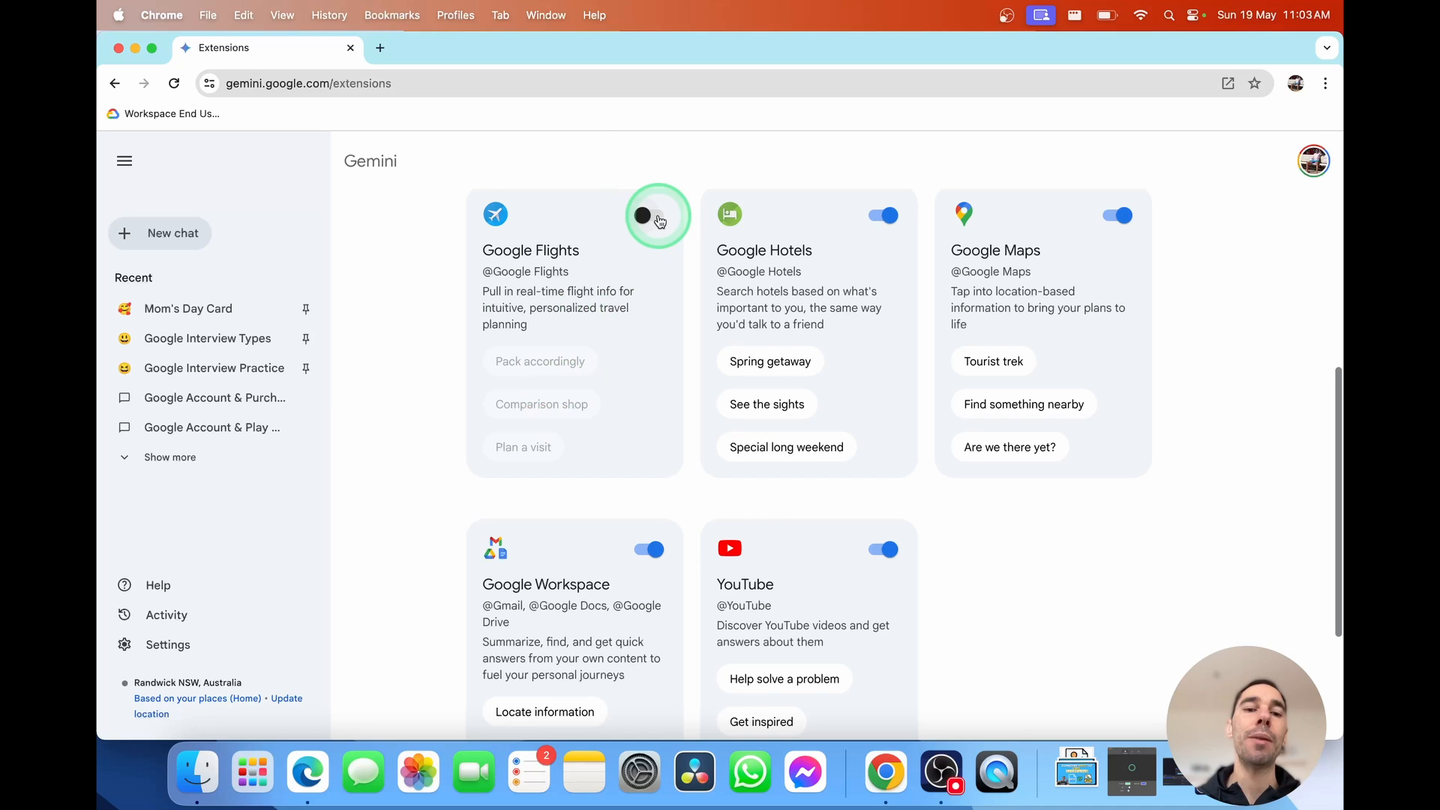
{"action": "scroll", "scroll_direction": "down", "scroll_amount": 3}
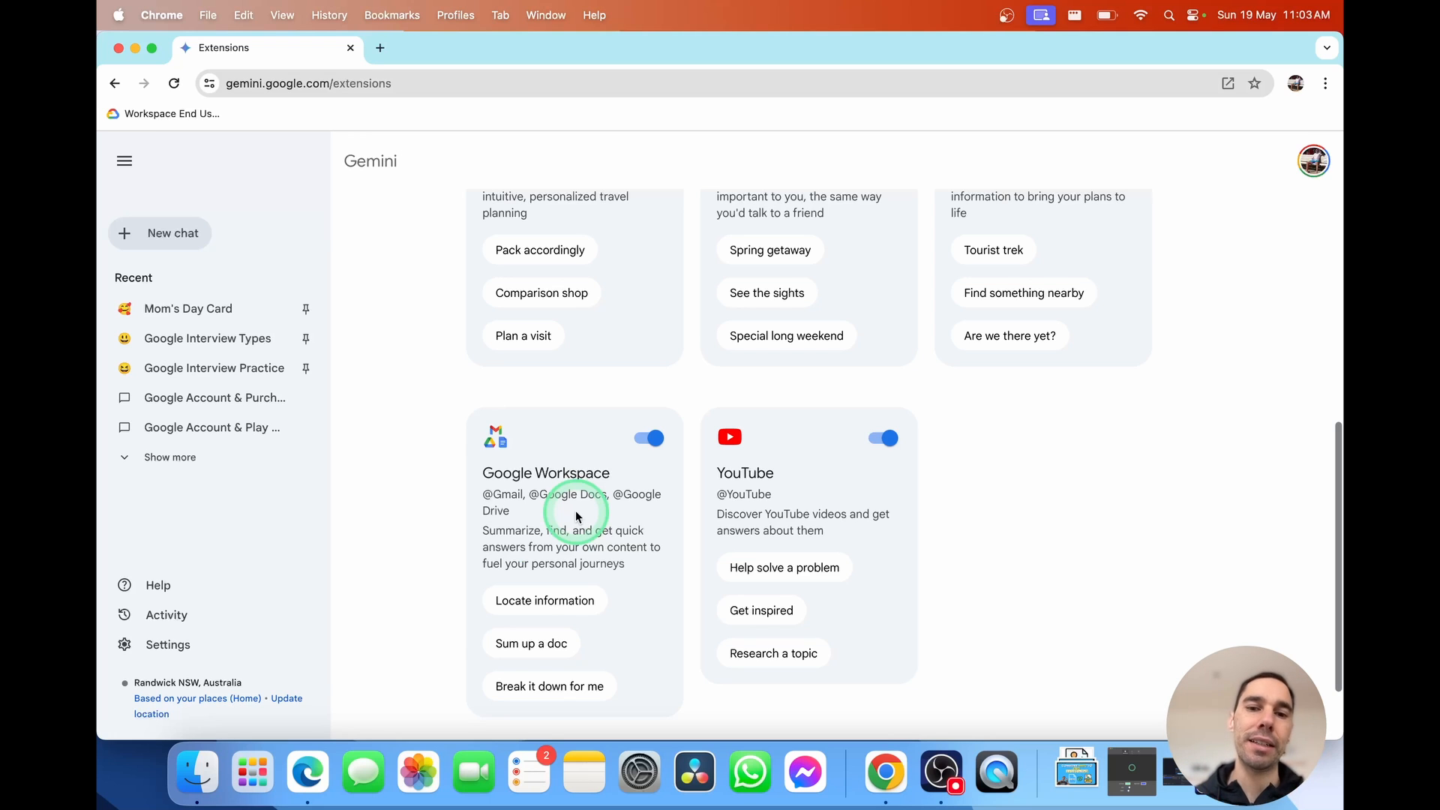
{"action": "mouse_move", "coordinate": [166, 615]}
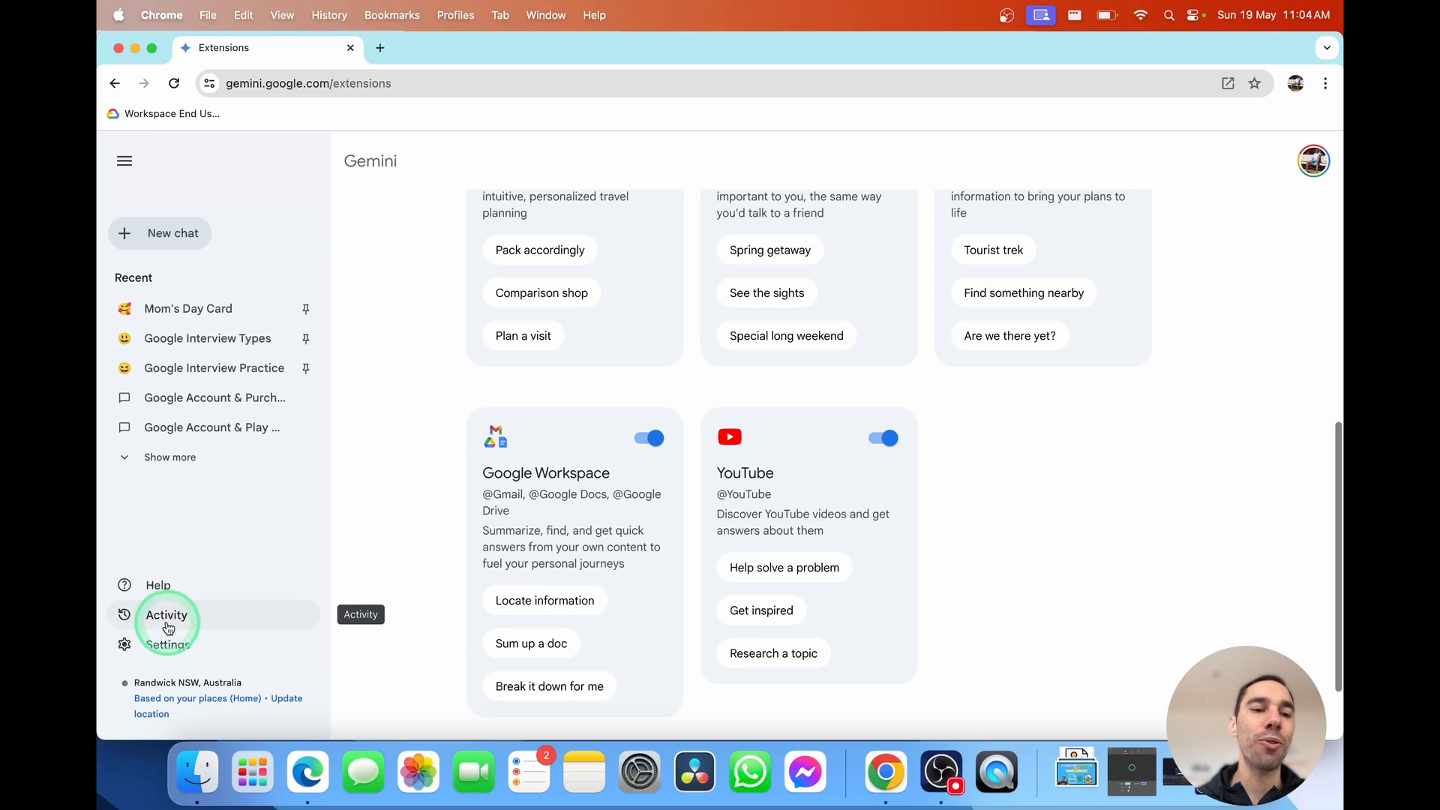
From Settings > Your public links, copy the first Google Interview Types link and switch to Edge
{"action": "left_click", "coordinate": [167, 644]}
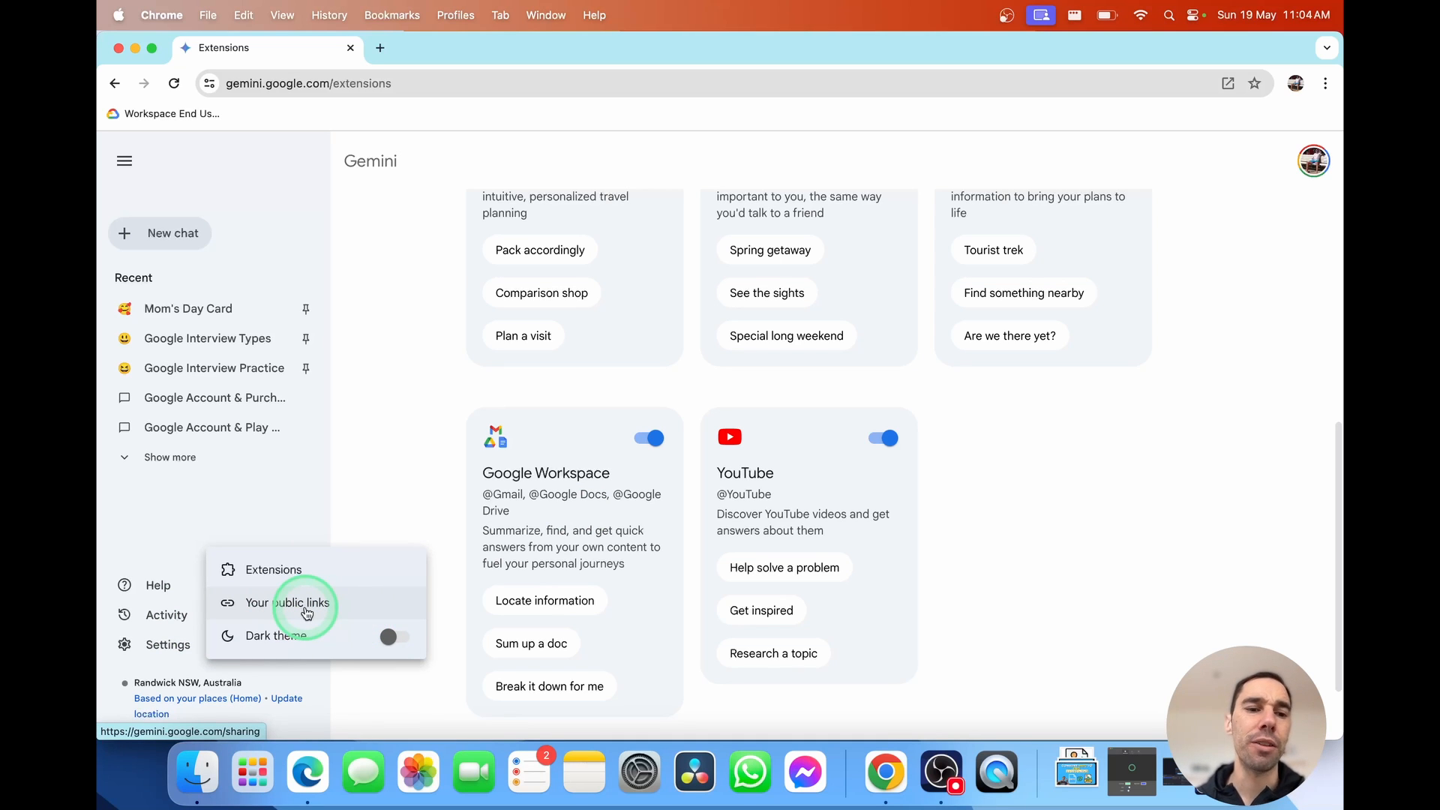
{"action": "mouse_move", "coordinate": [306, 612]}
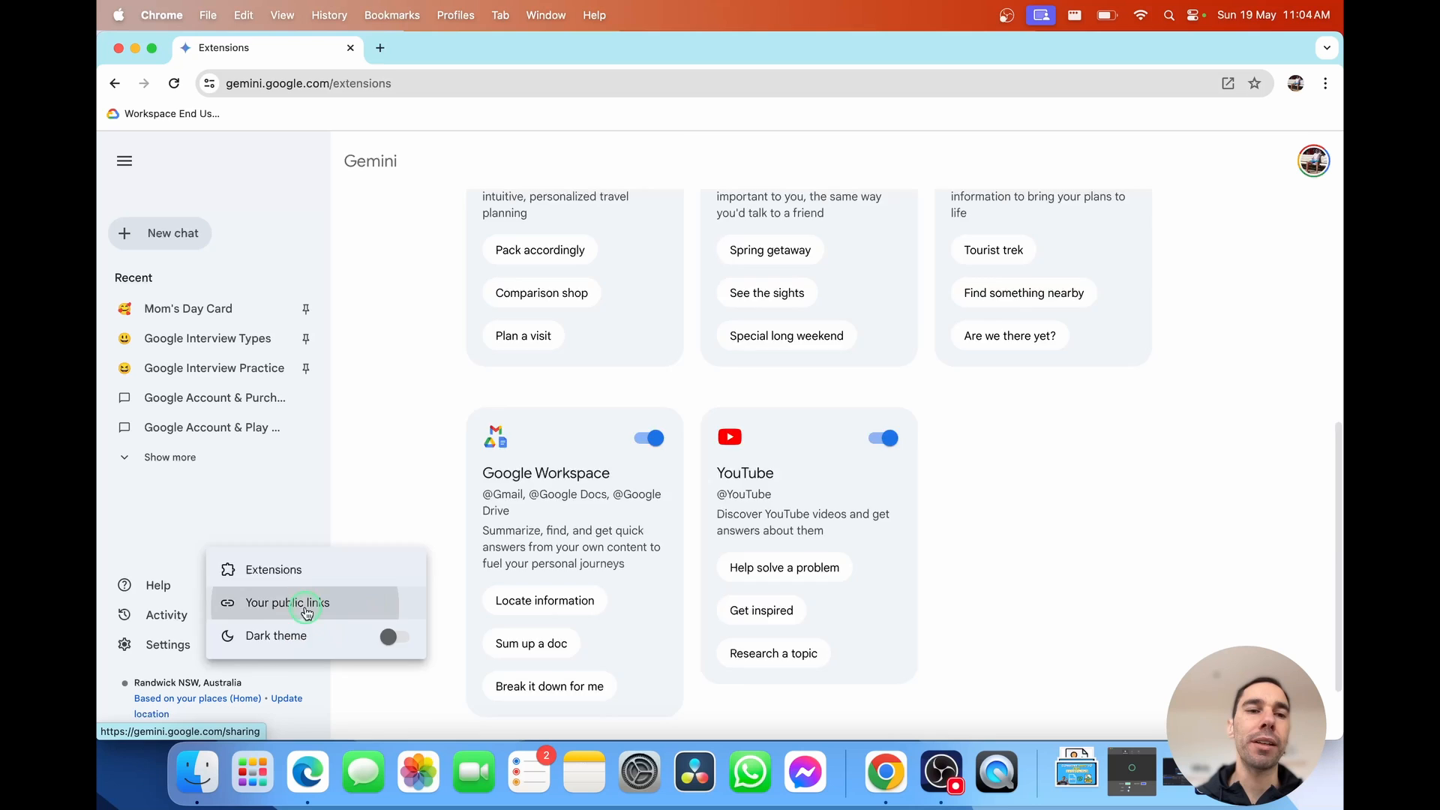
{"action": "left_click", "coordinate": [287, 603]}
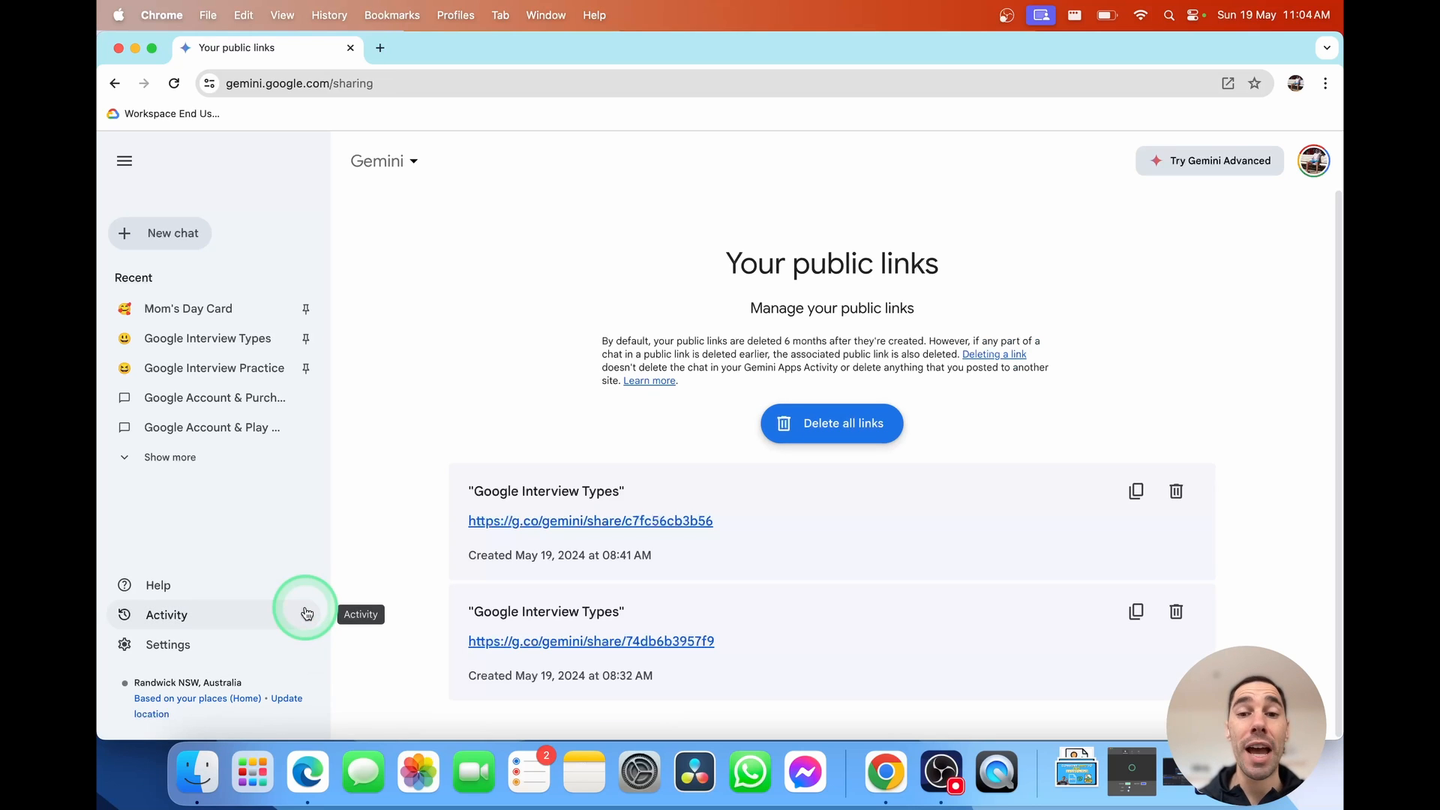
{"action": "mouse_move", "coordinate": [377, 588]}
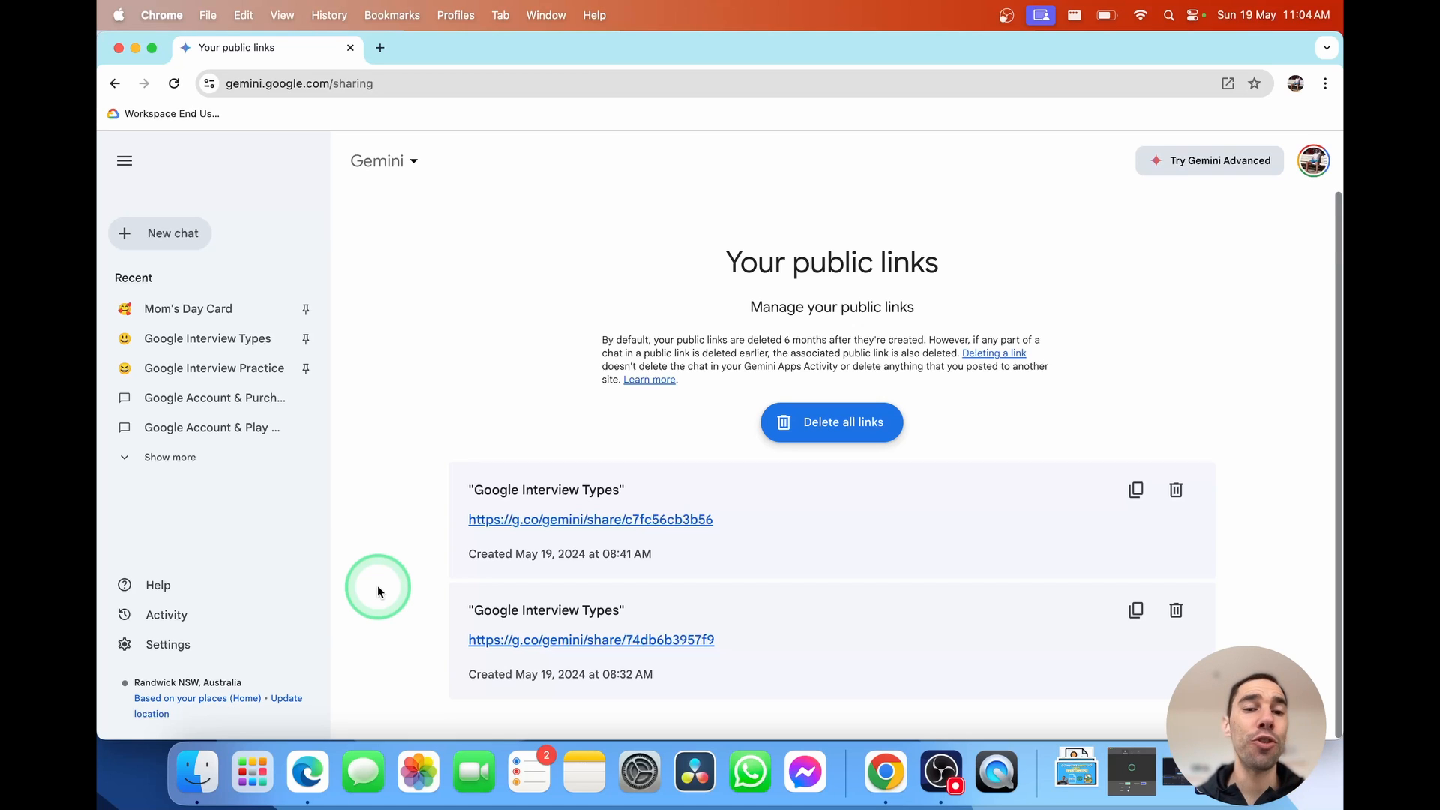
{"action": "mouse_move", "coordinate": [954, 484]}
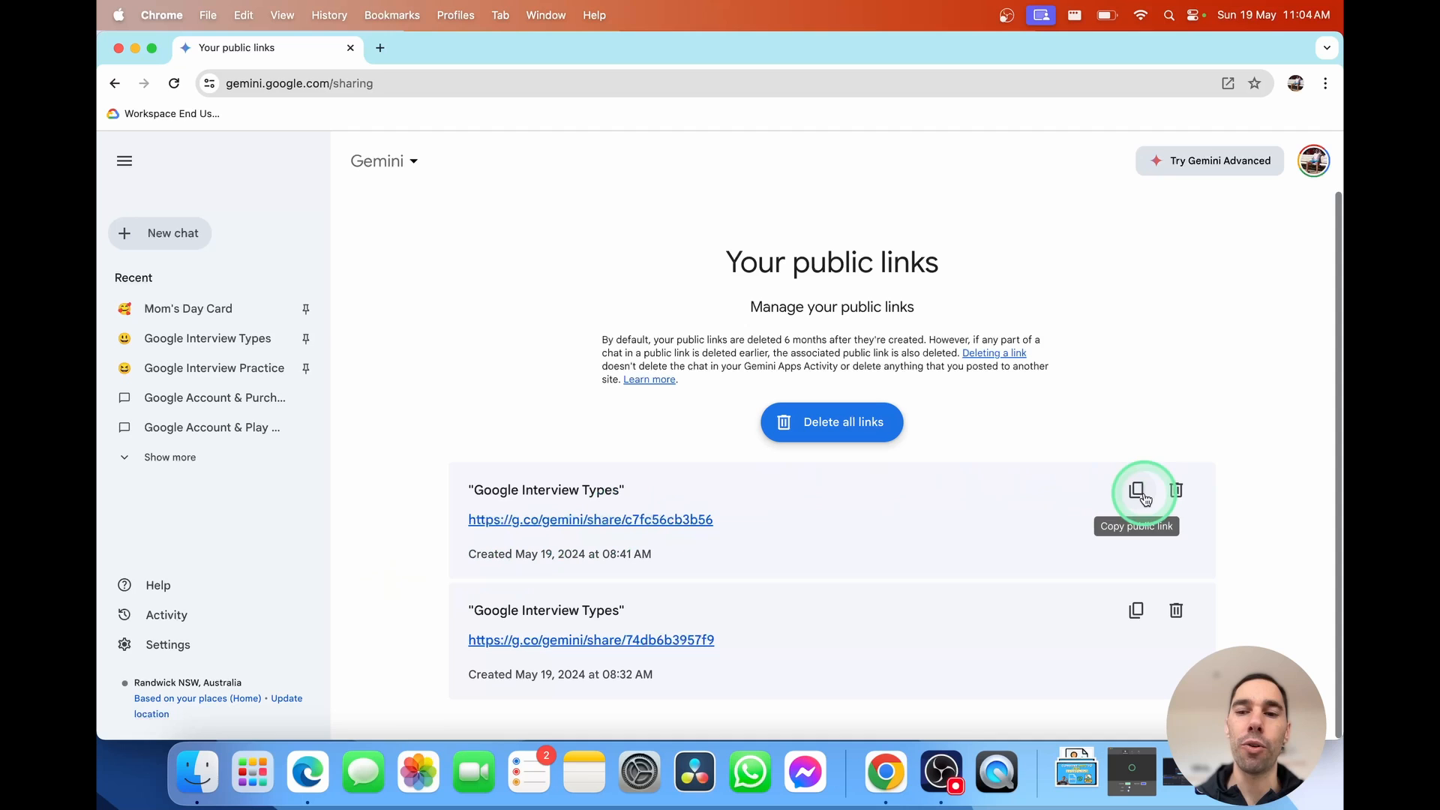
{"action": "left_click", "coordinate": [1135, 489]}
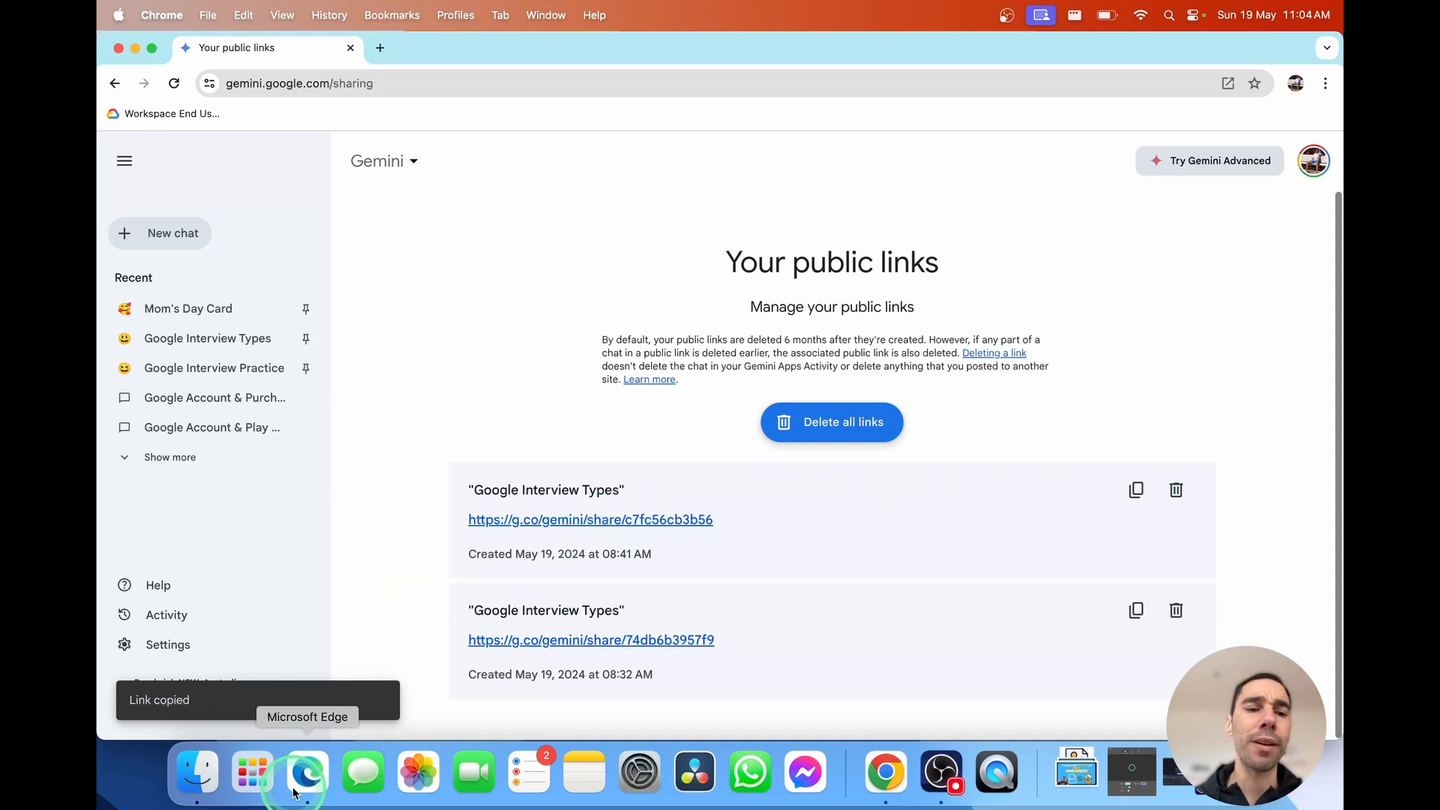
{"action": "left_click", "coordinate": [306, 771]}
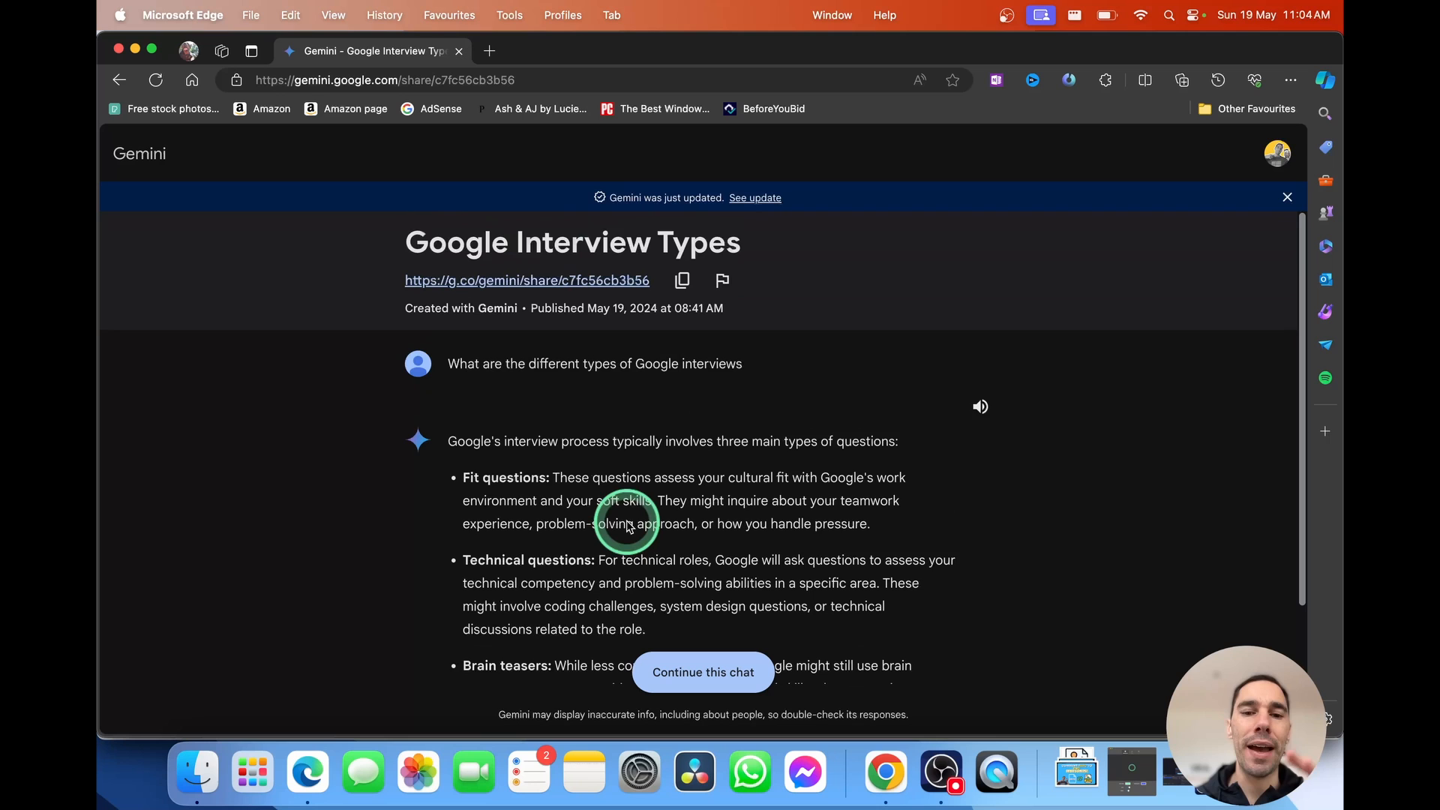
Read through the shared Google Interview Types conversation and choose Continue this chat
{"action": "scroll", "scroll_direction": "down", "scroll_amount": 3}
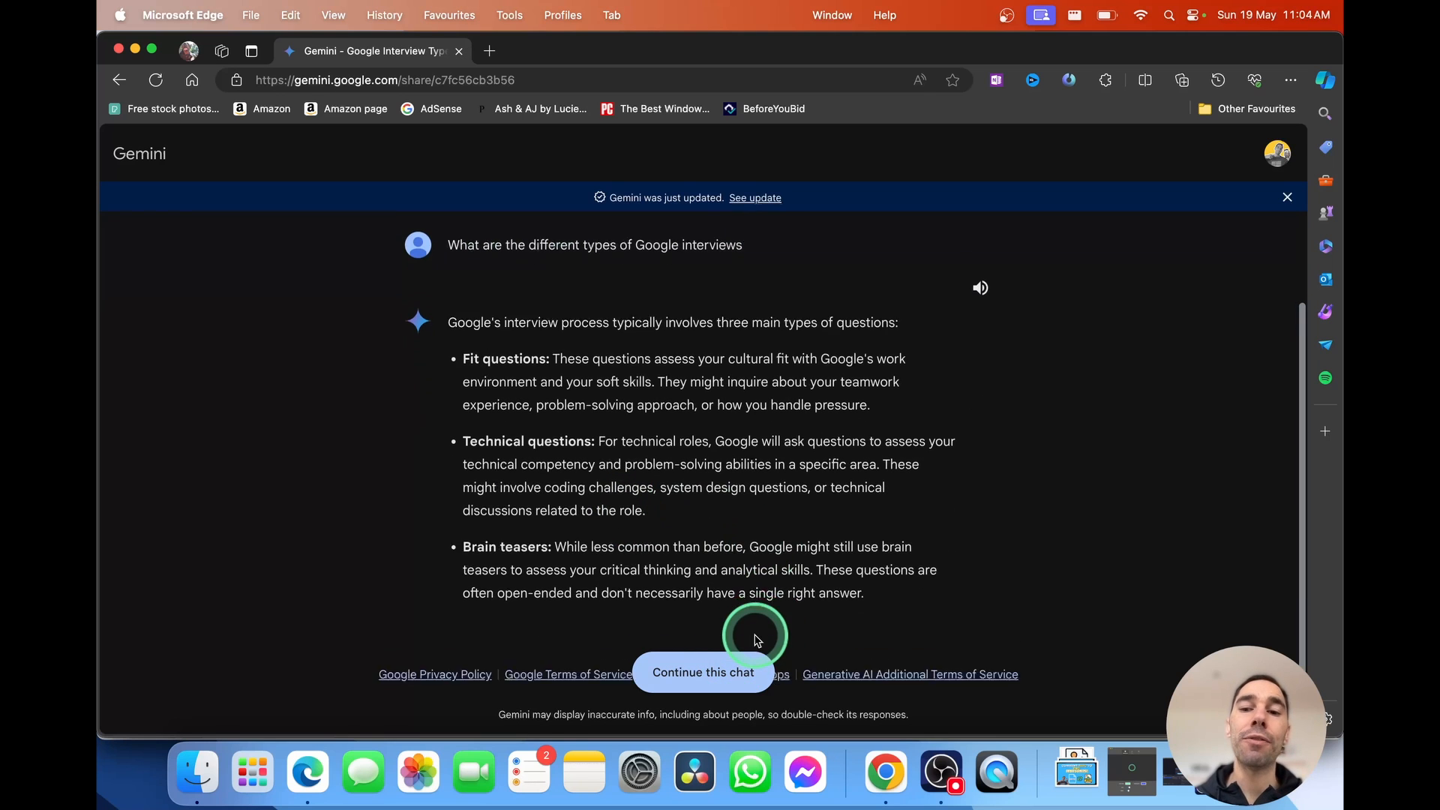
{"action": "scroll", "scroll_direction": "down", "scroll_amount": 3}
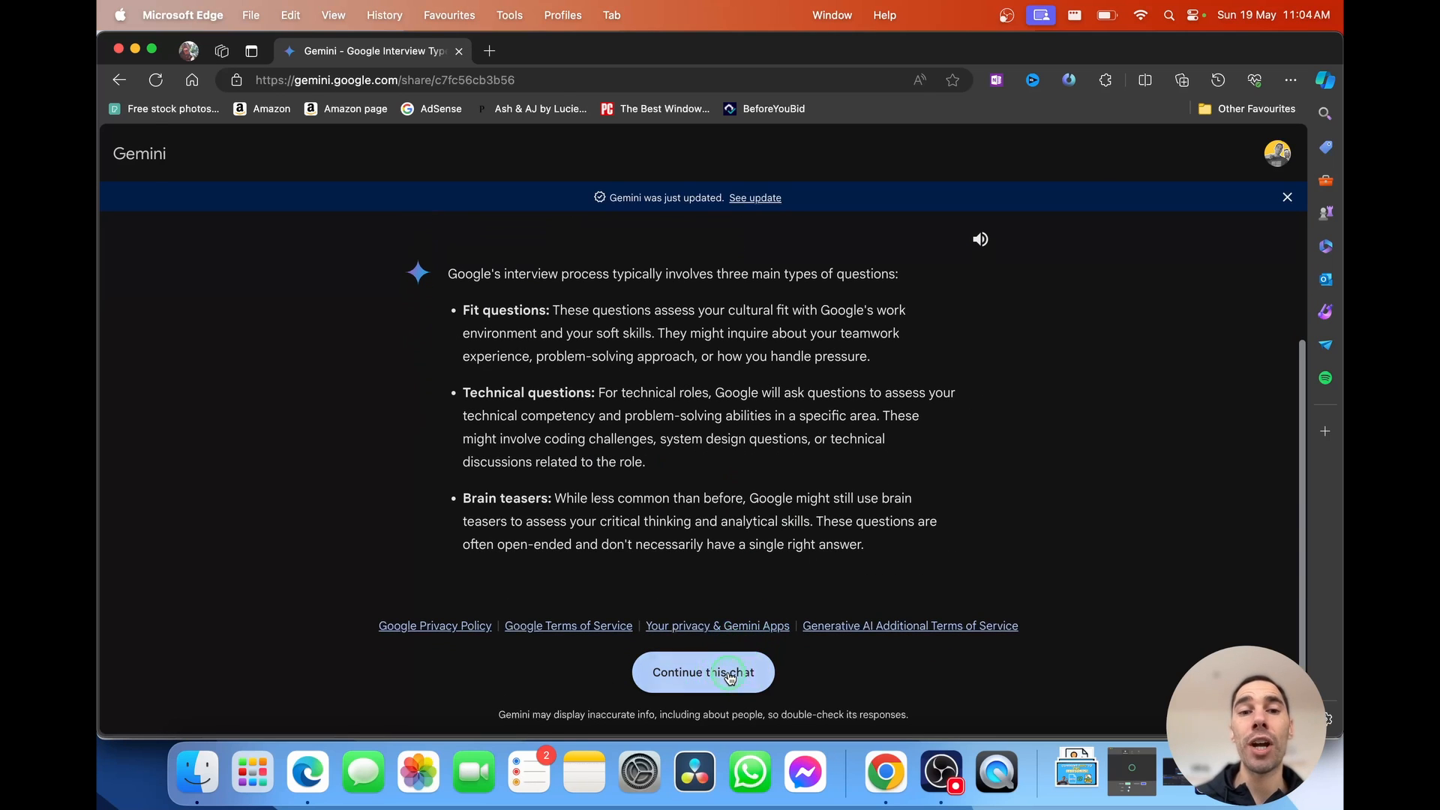
{"action": "left_click", "coordinate": [702, 672]}
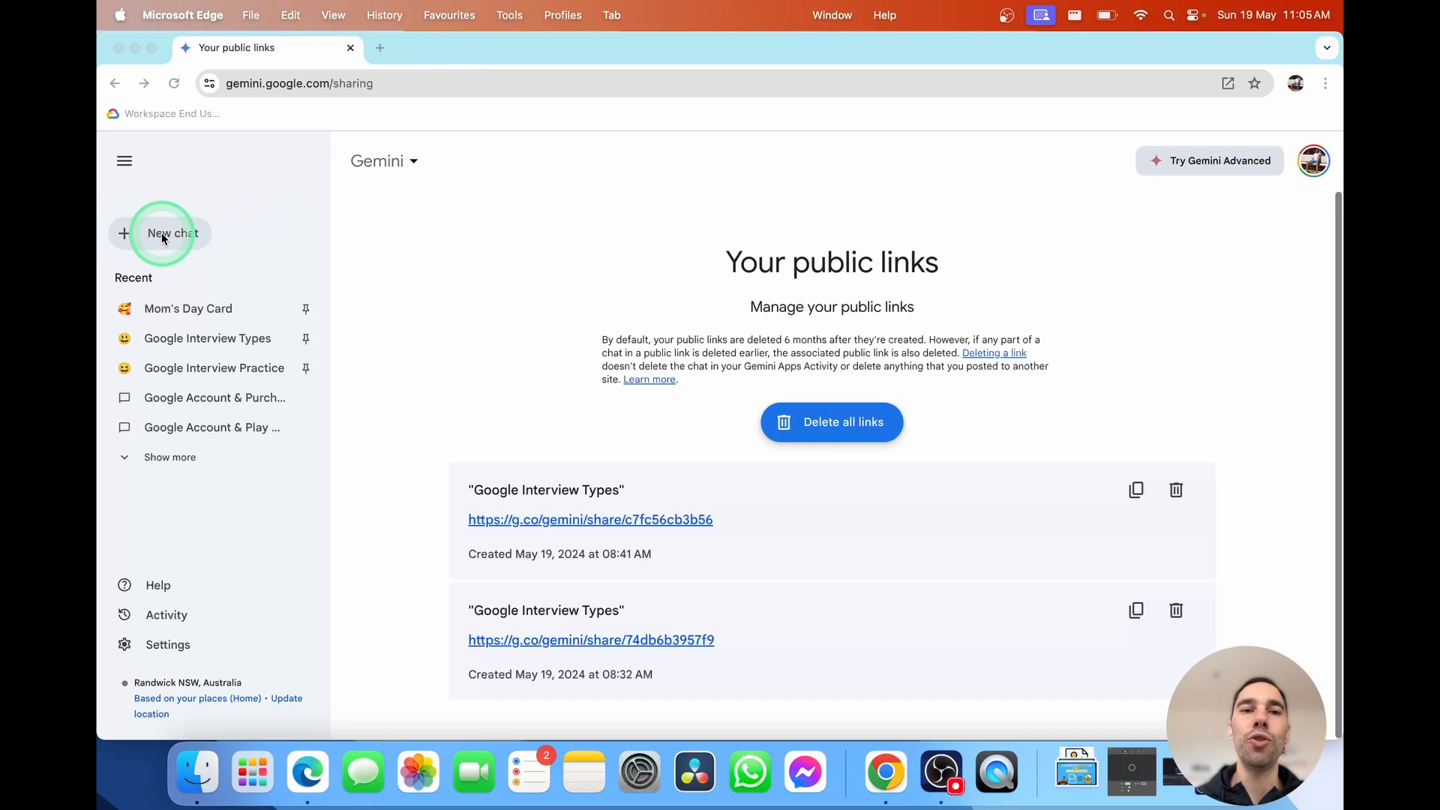
Start a new chat, collapse the sidebar, and peek at the Gemini model list before dismissing it
{"action": "left_click", "coordinate": [171, 232]}
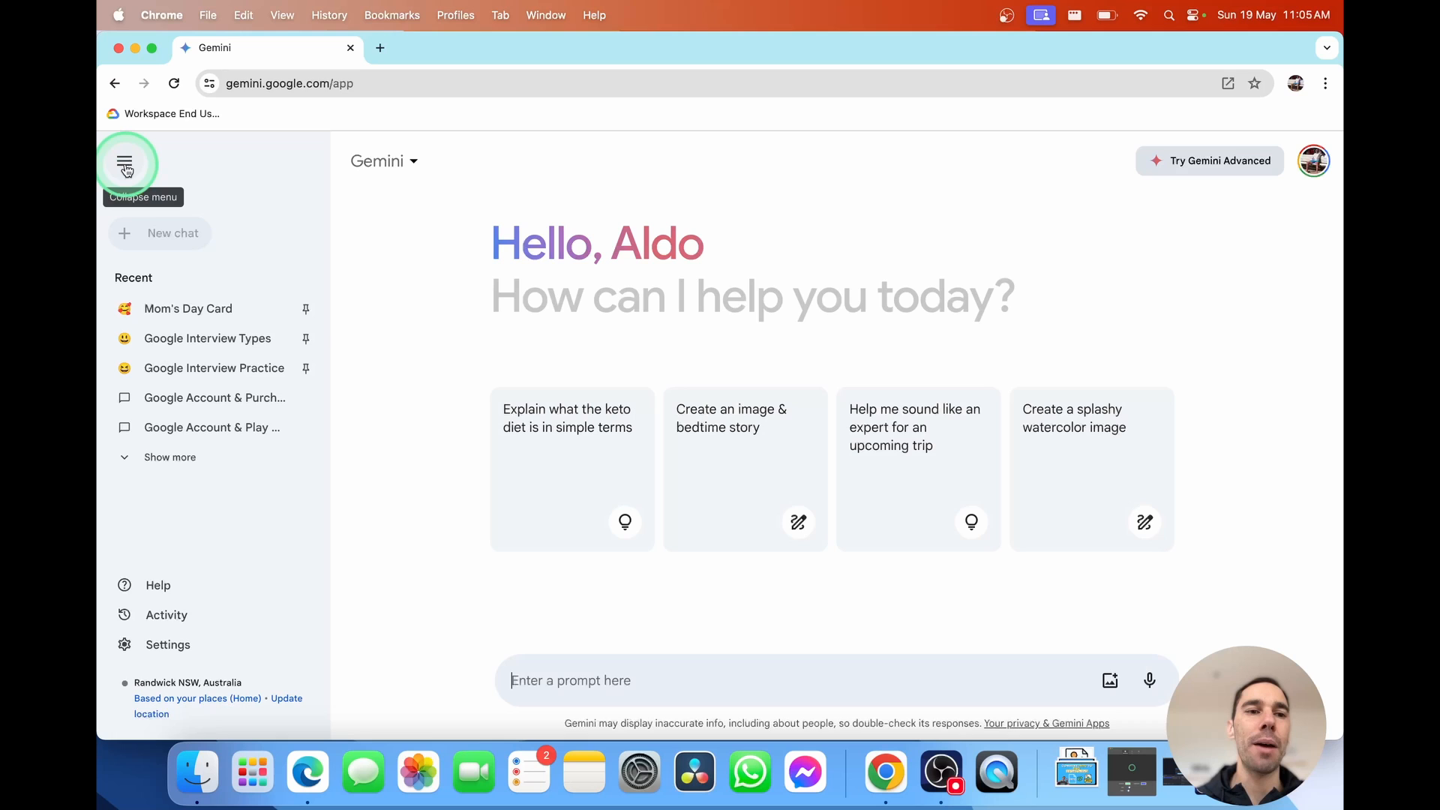
{"action": "left_click", "coordinate": [126, 162]}
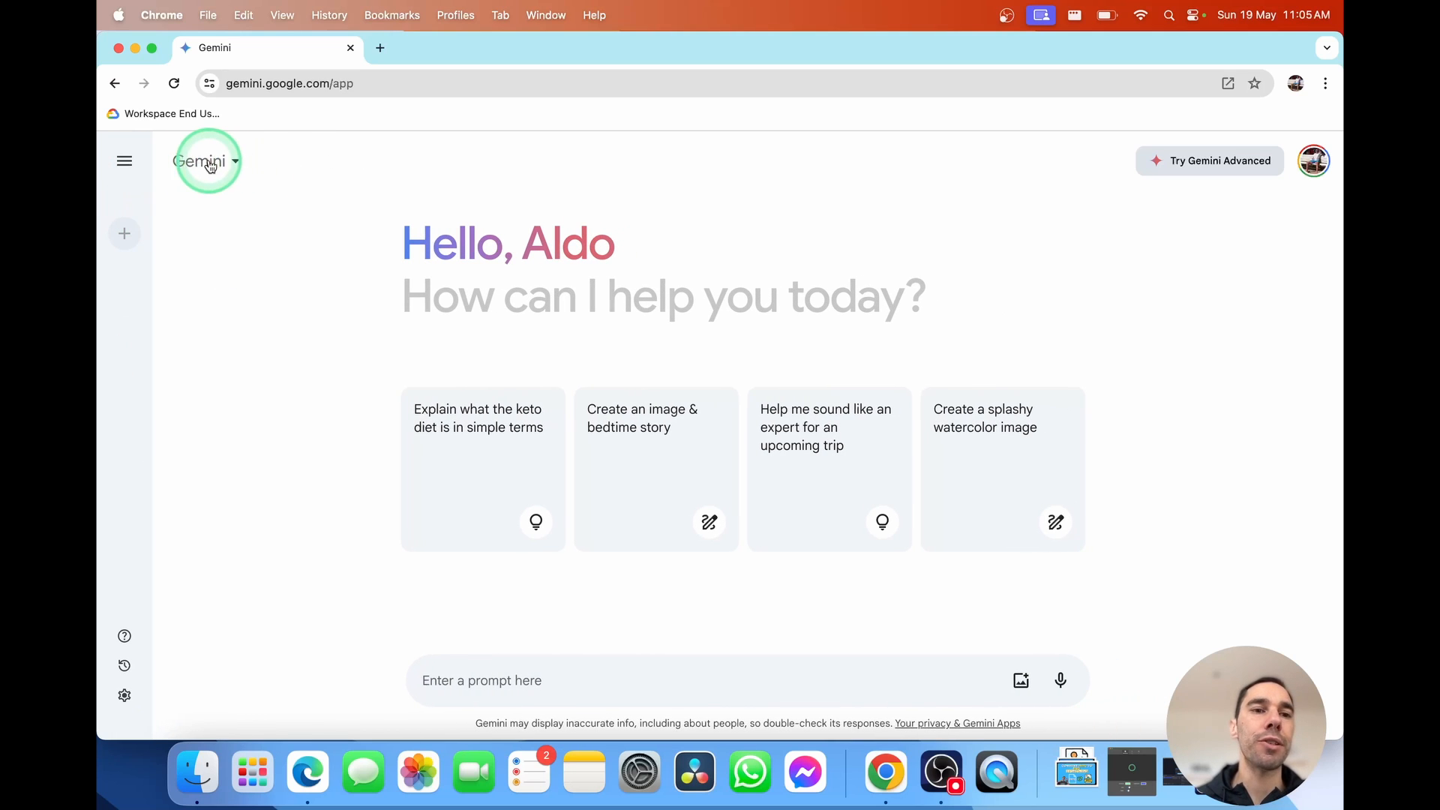
{"action": "left_click", "coordinate": [206, 160]}
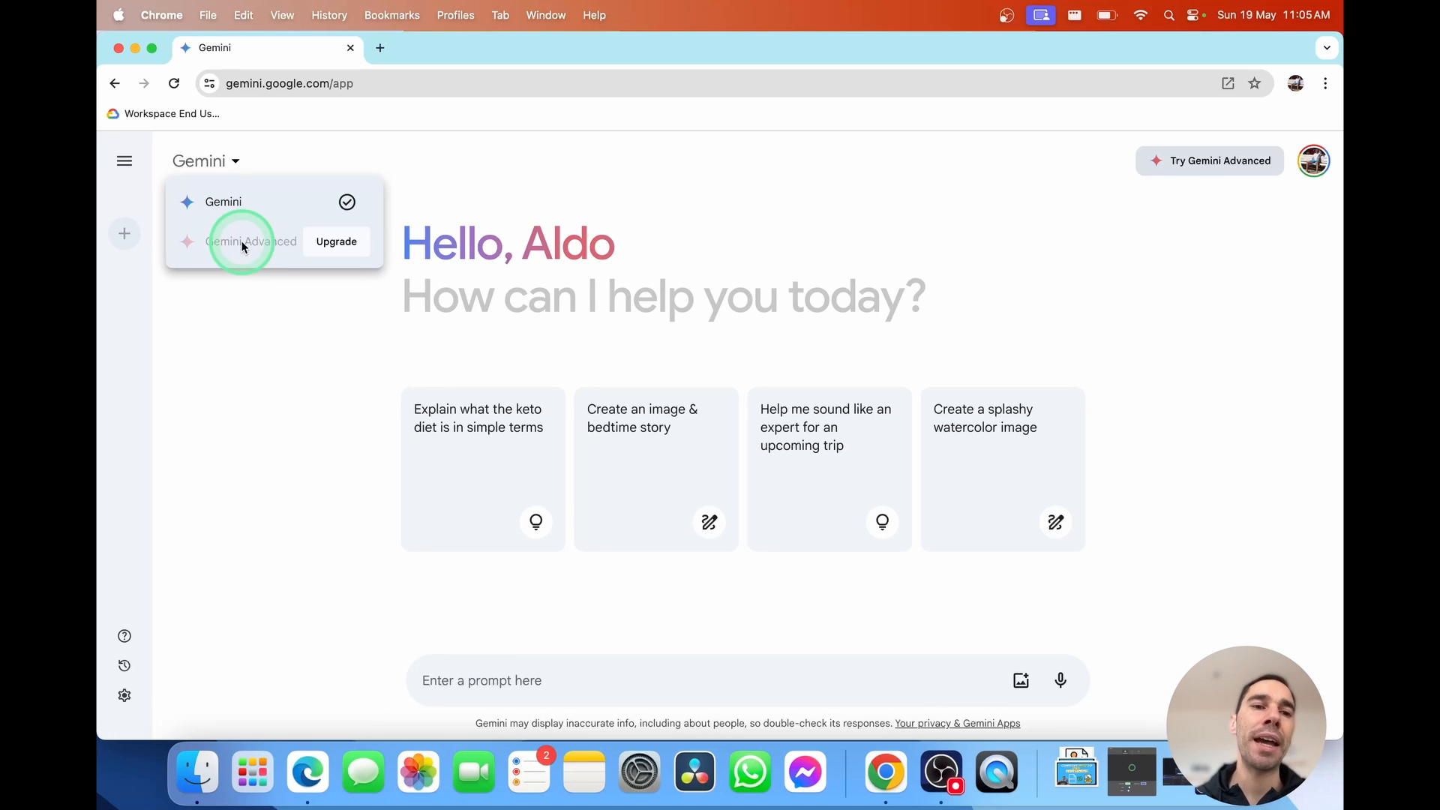
{"action": "mouse_move", "coordinate": [224, 201]}
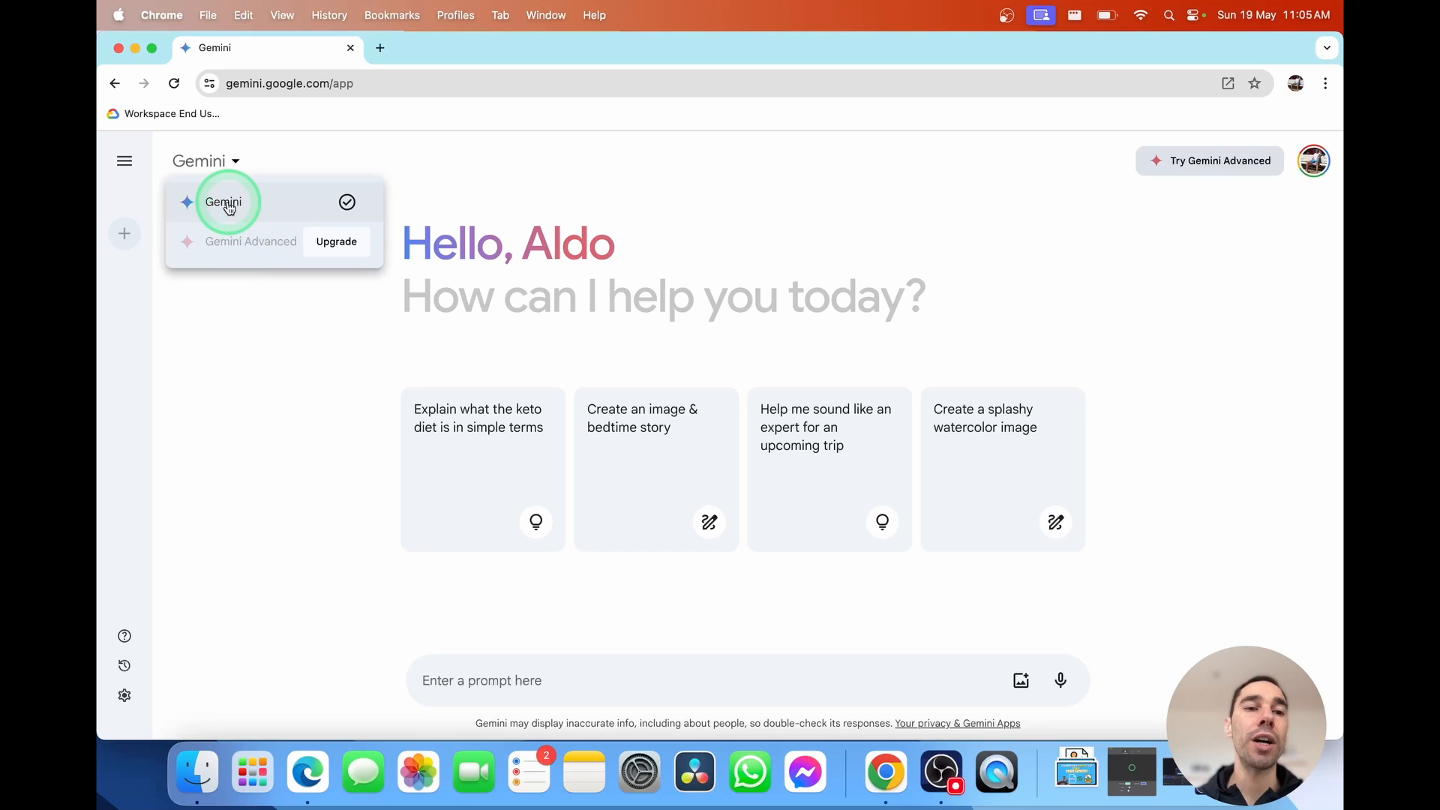
{"action": "mouse_move", "coordinate": [258, 525]}
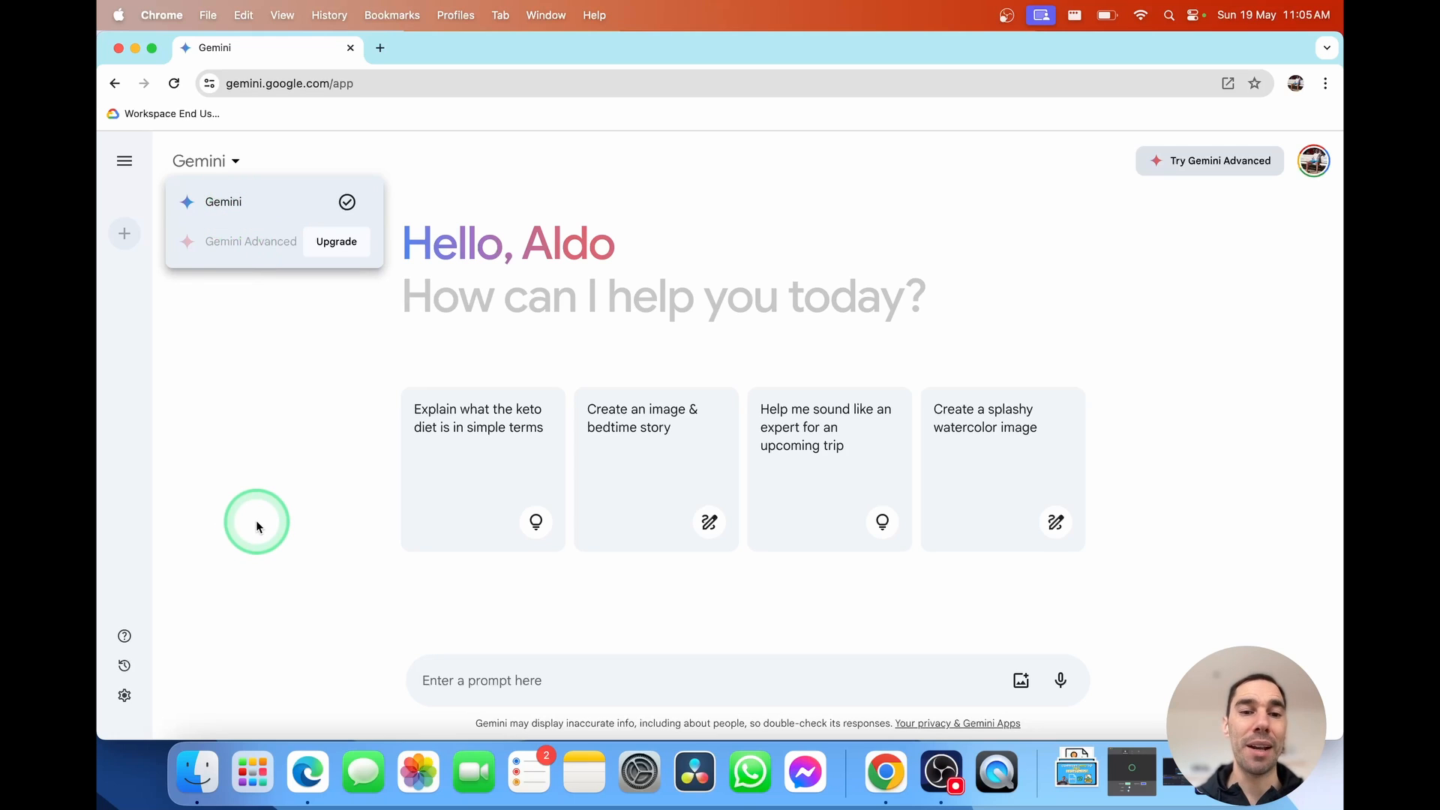
{"action": "left_click", "coordinate": [258, 522]}
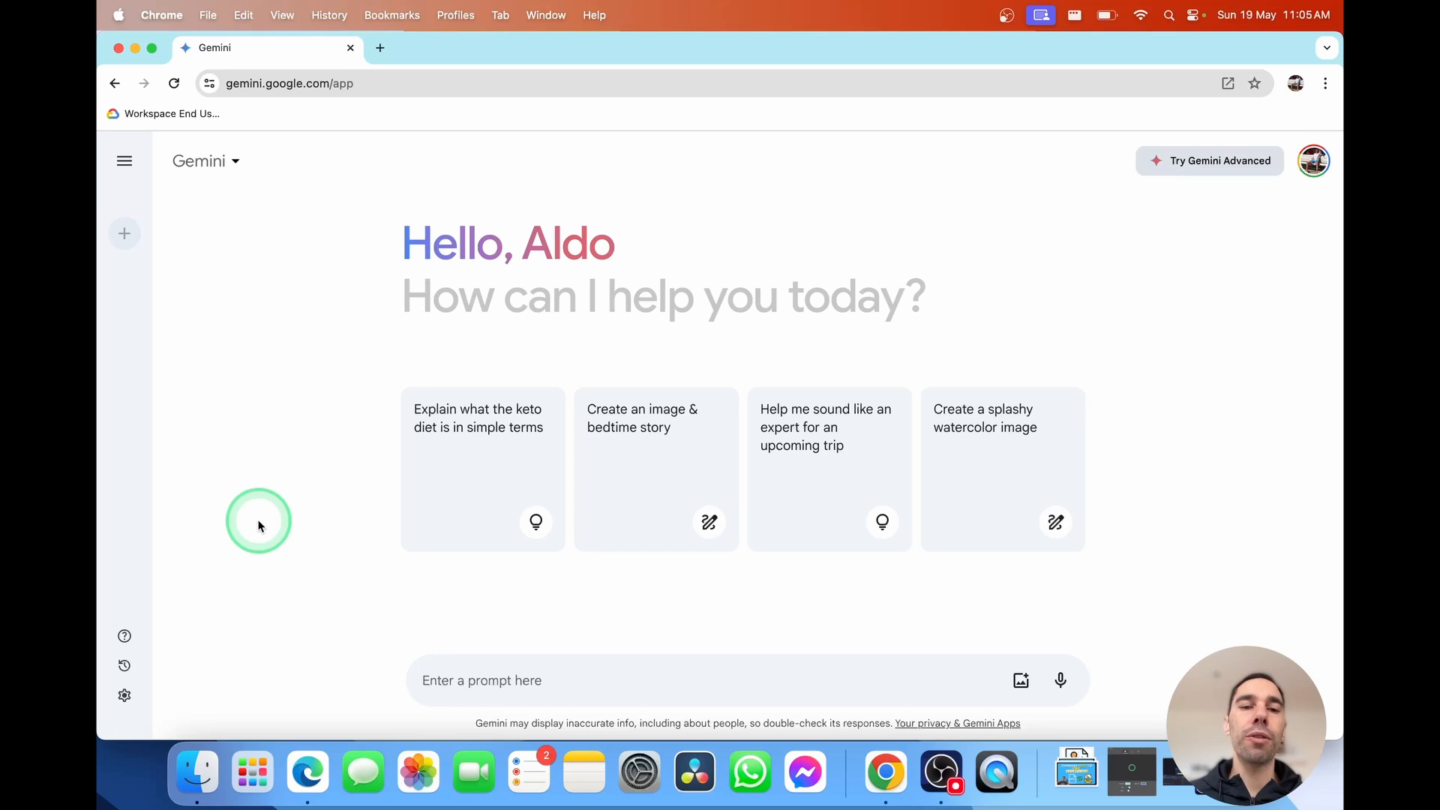
{"action": "mouse_move", "coordinate": [449, 489]}
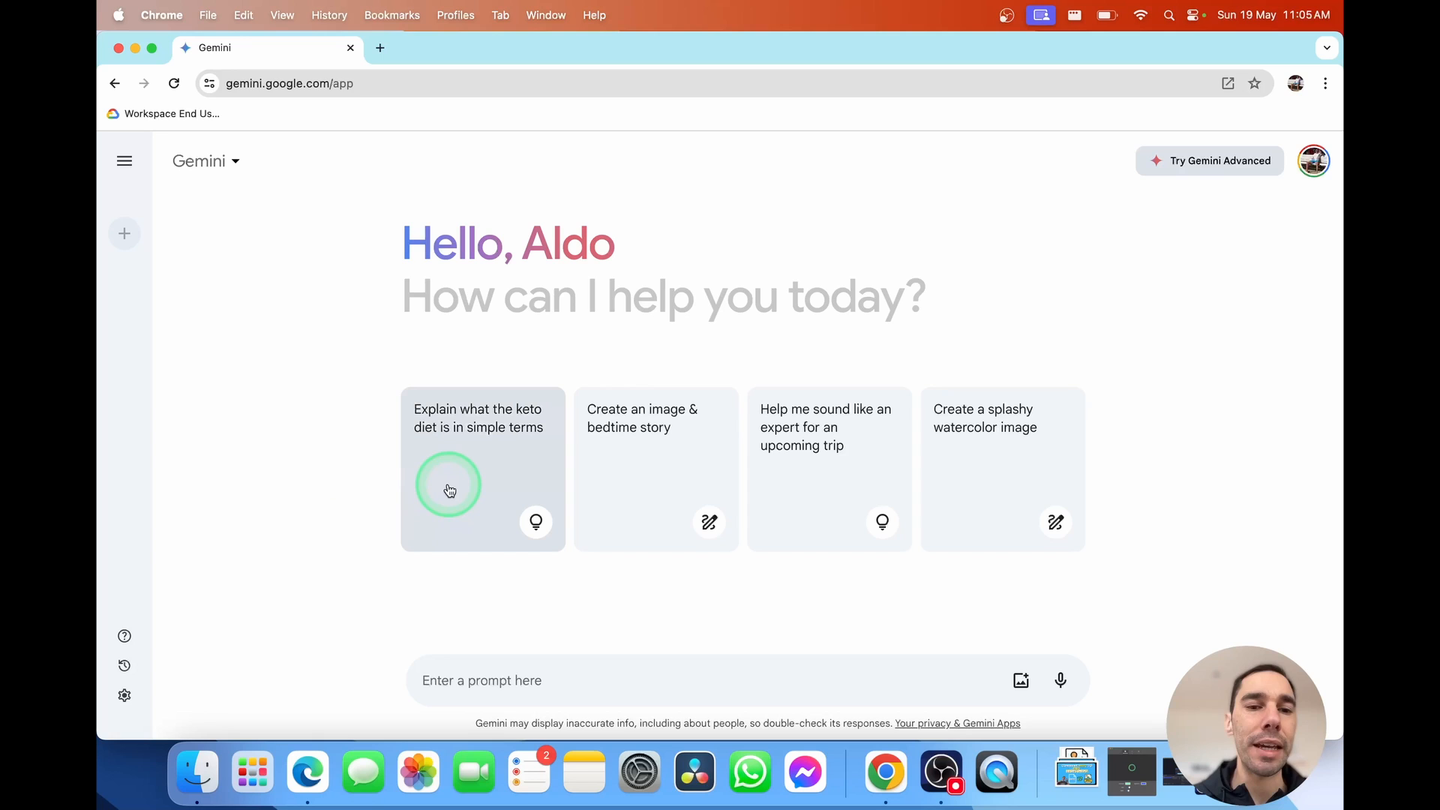
{"action": "mouse_move", "coordinate": [682, 484]}
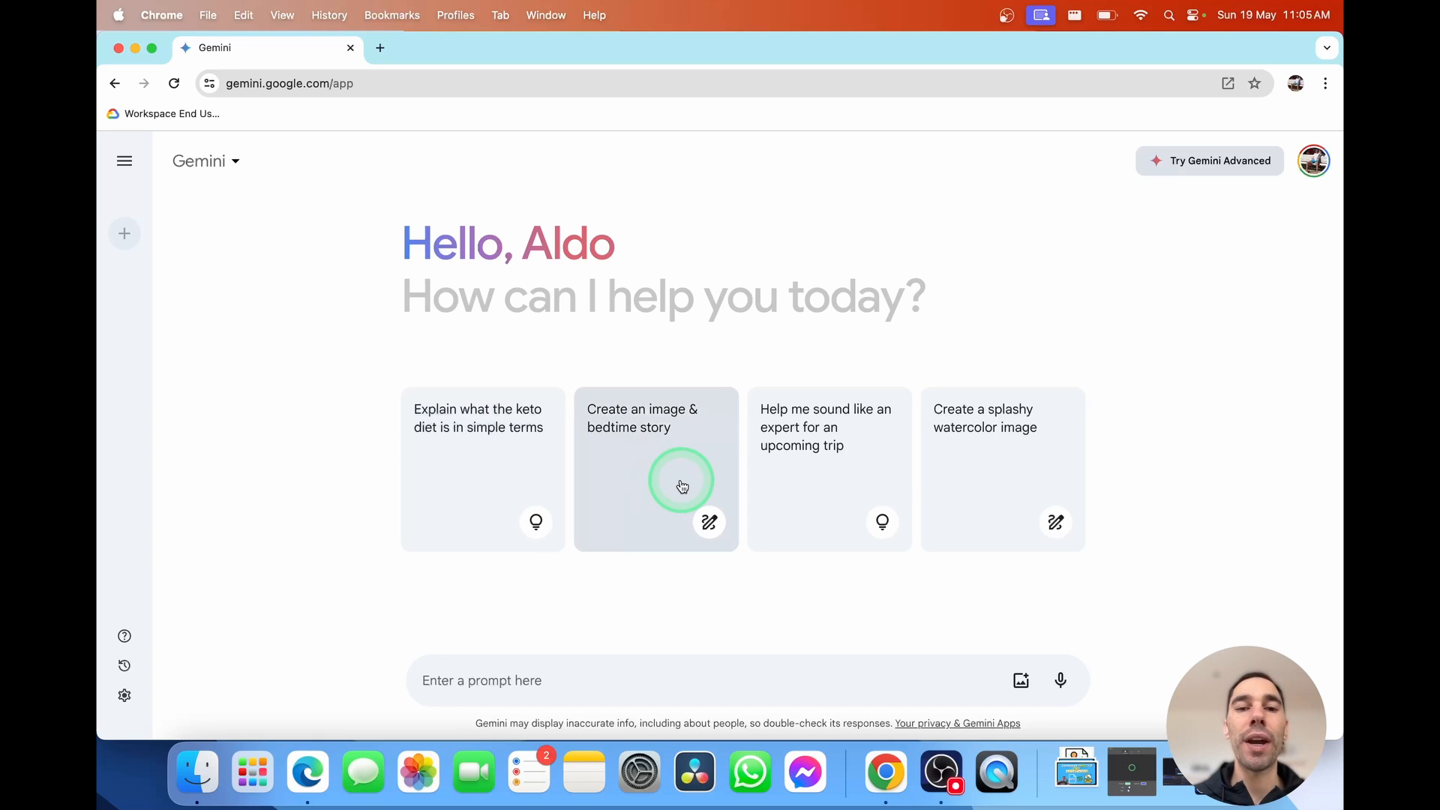
{"action": "mouse_move", "coordinate": [830, 450]}
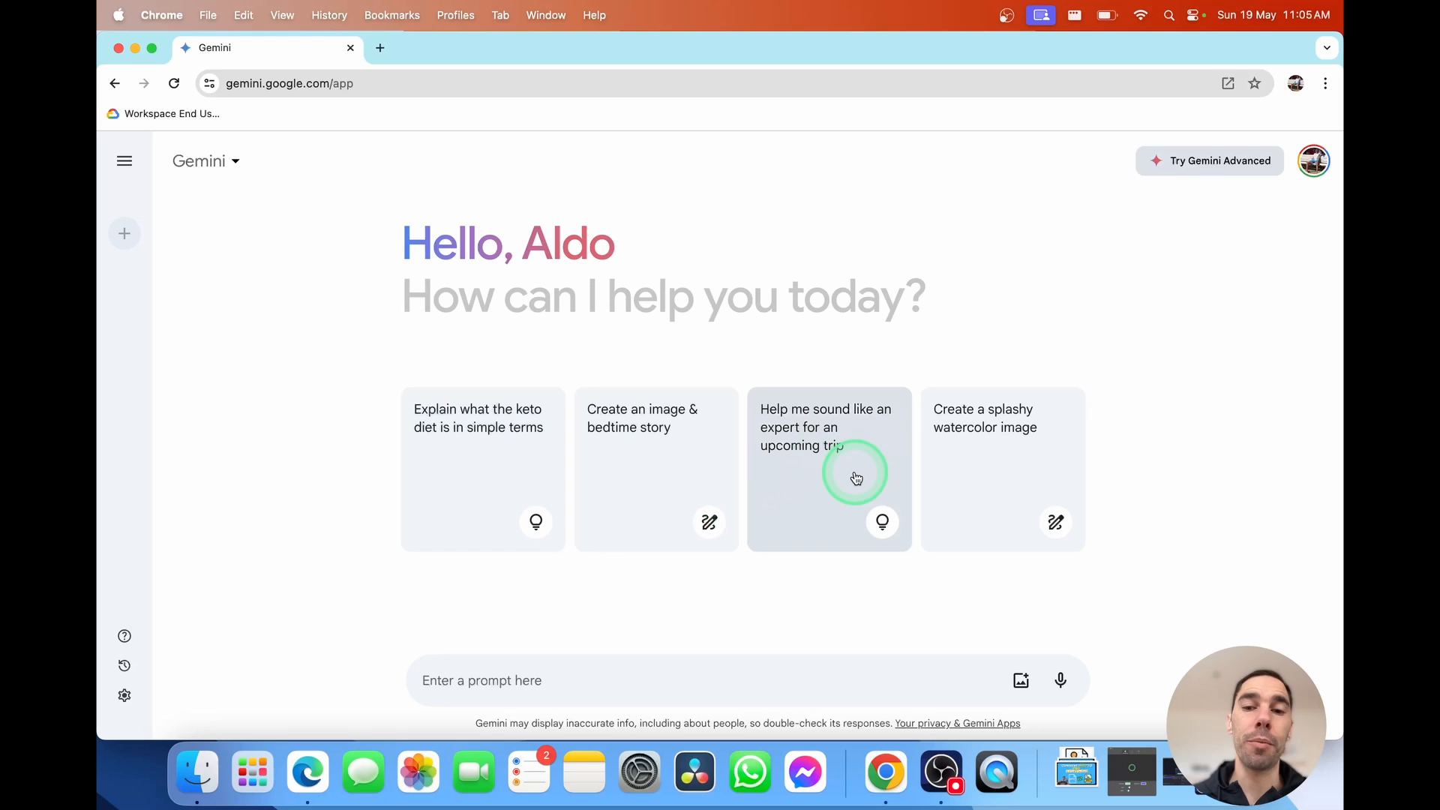
{"action": "mouse_move", "coordinate": [1020, 489]}
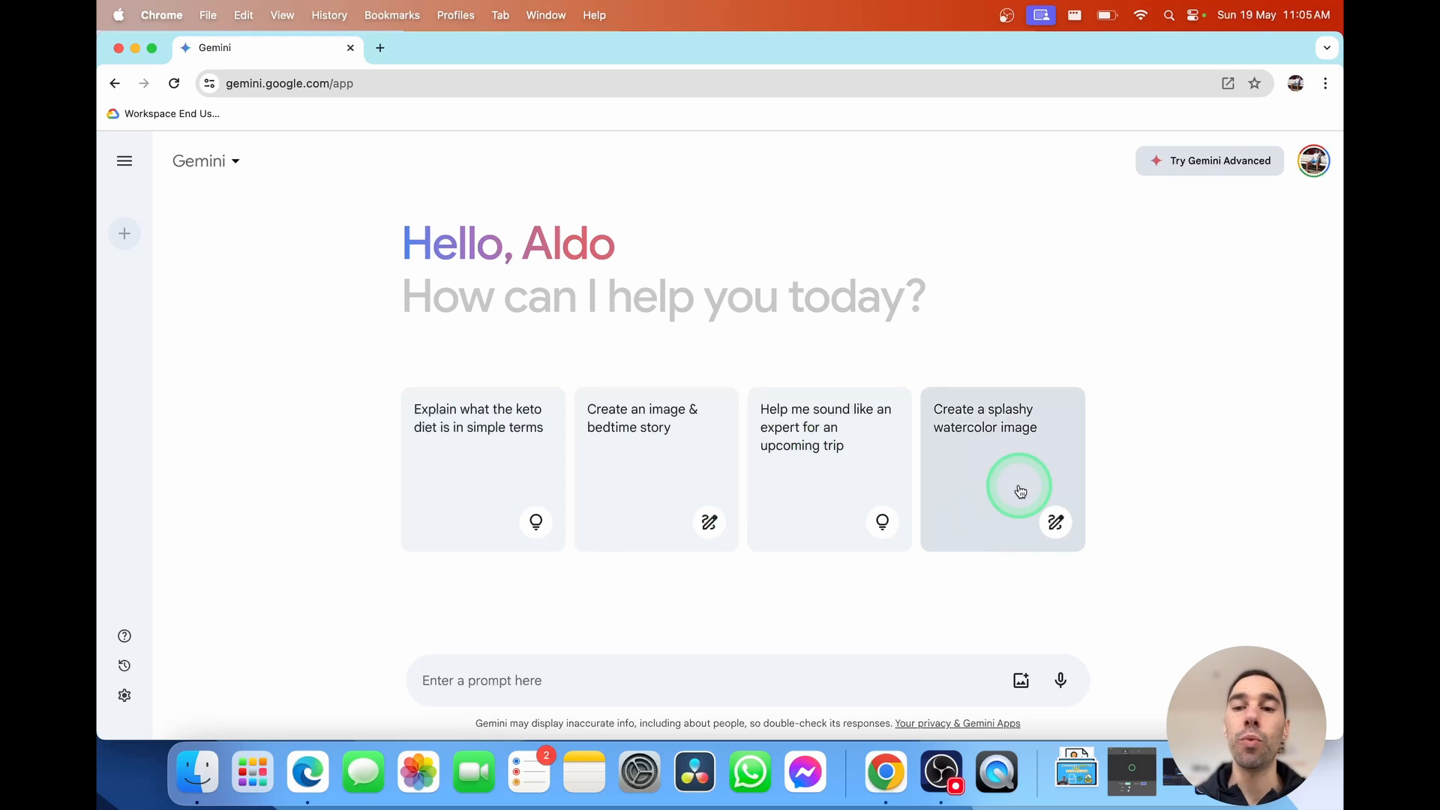
{"action": "mouse_move", "coordinate": [669, 672]}
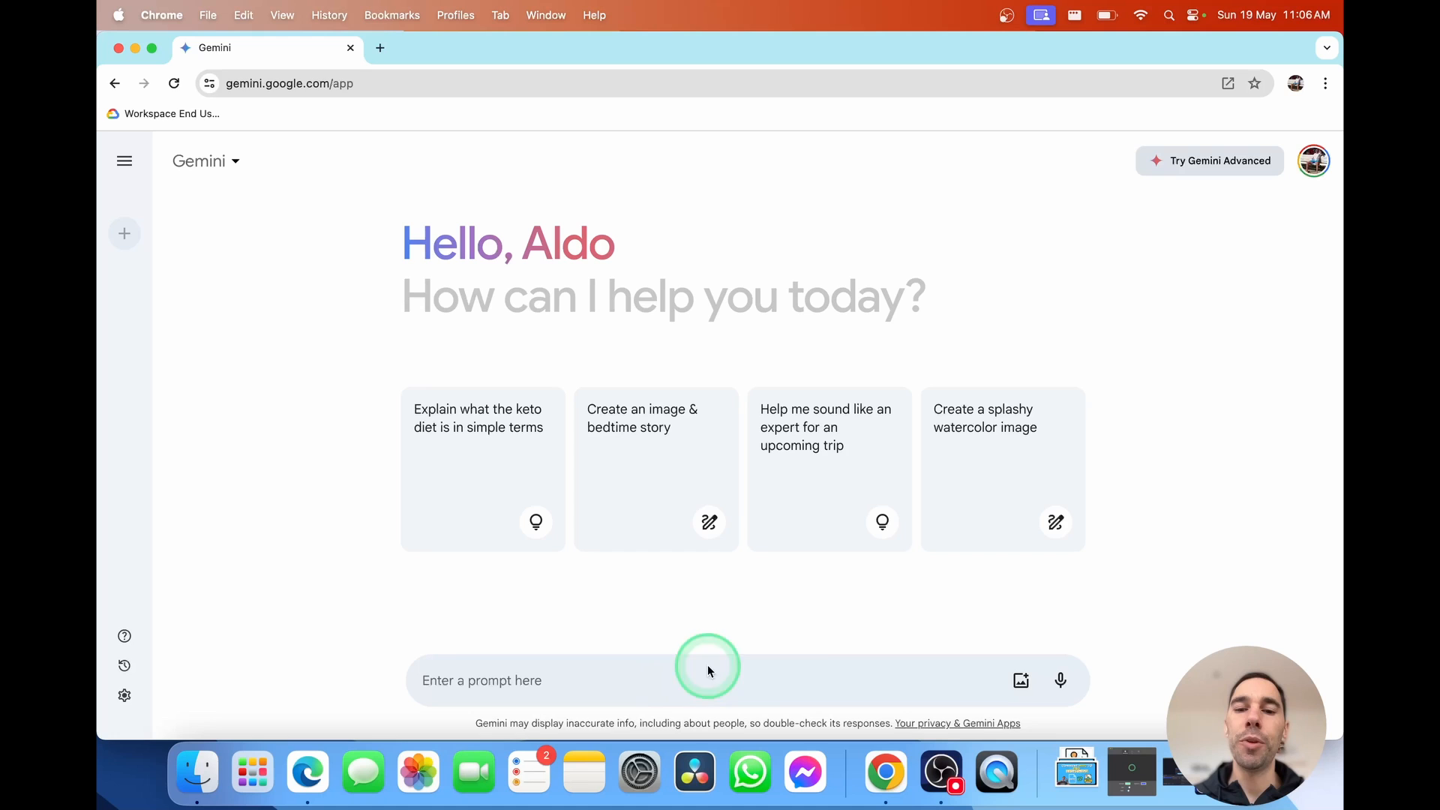
{"action": "mouse_move", "coordinate": [1061, 681]}
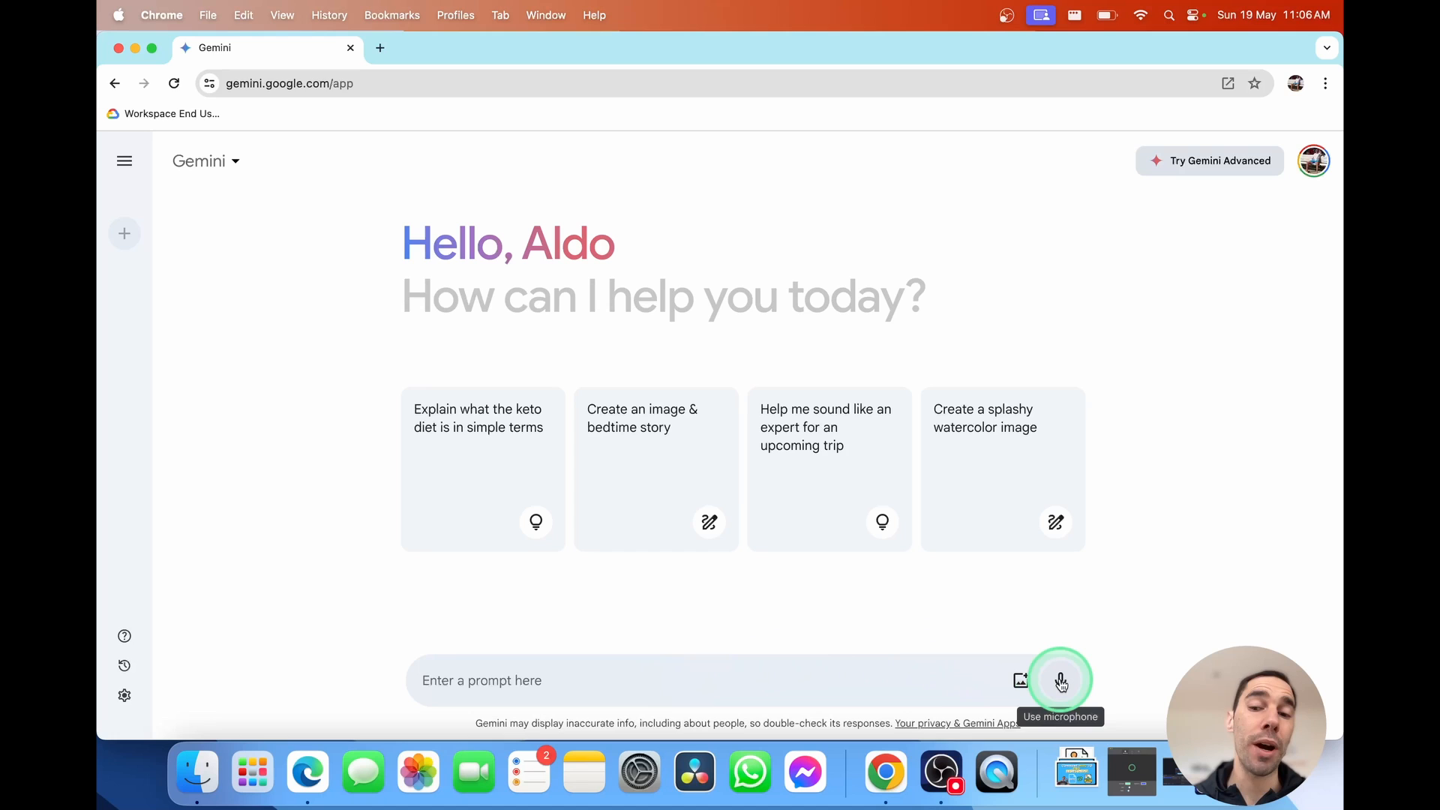
Dictate 'Give me the top five reasons on how I can get started with Google Gemini' and send it
{"action": "type", "text": "give me the top"}
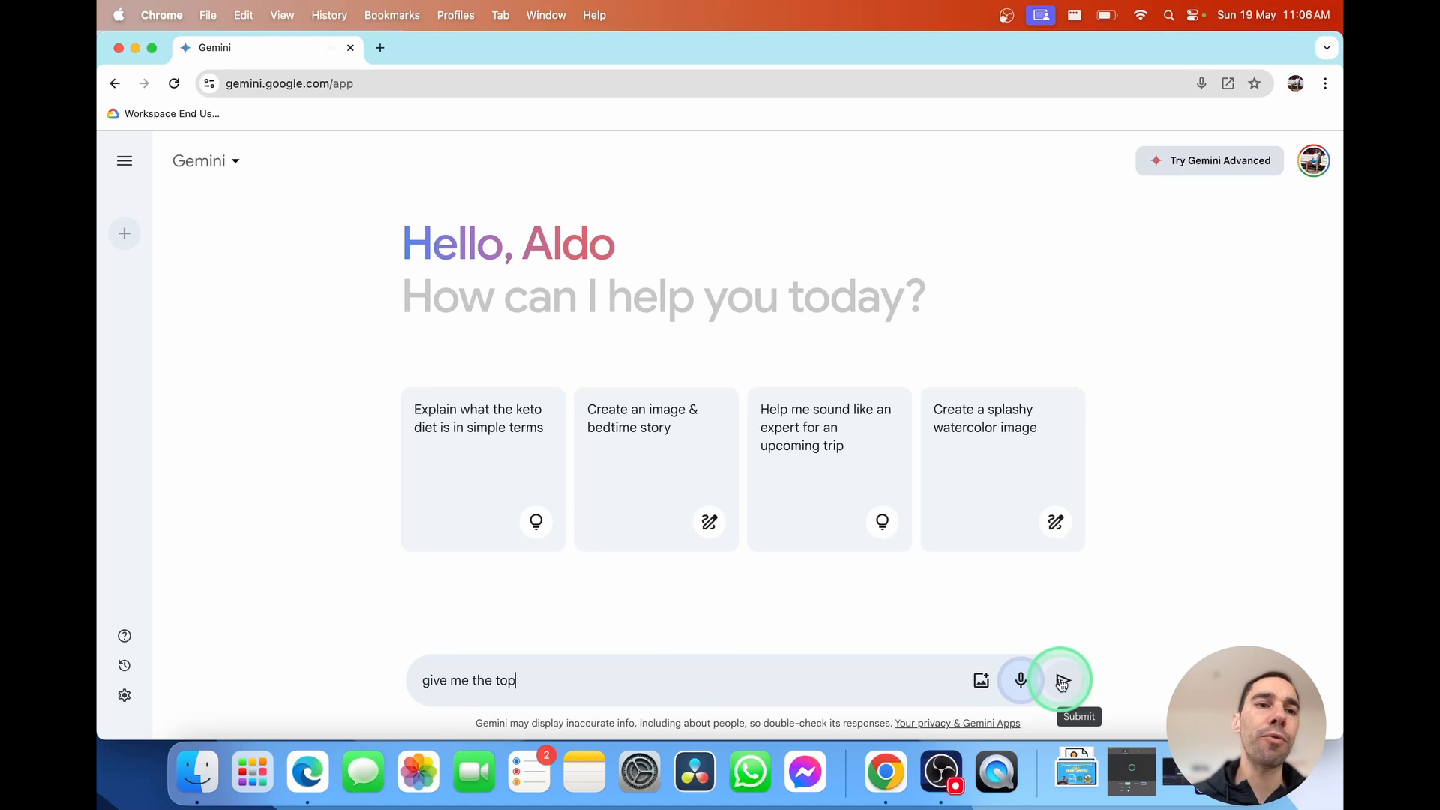
{"action": "type", "text": "Give me the top five reasons on how I can get started."}
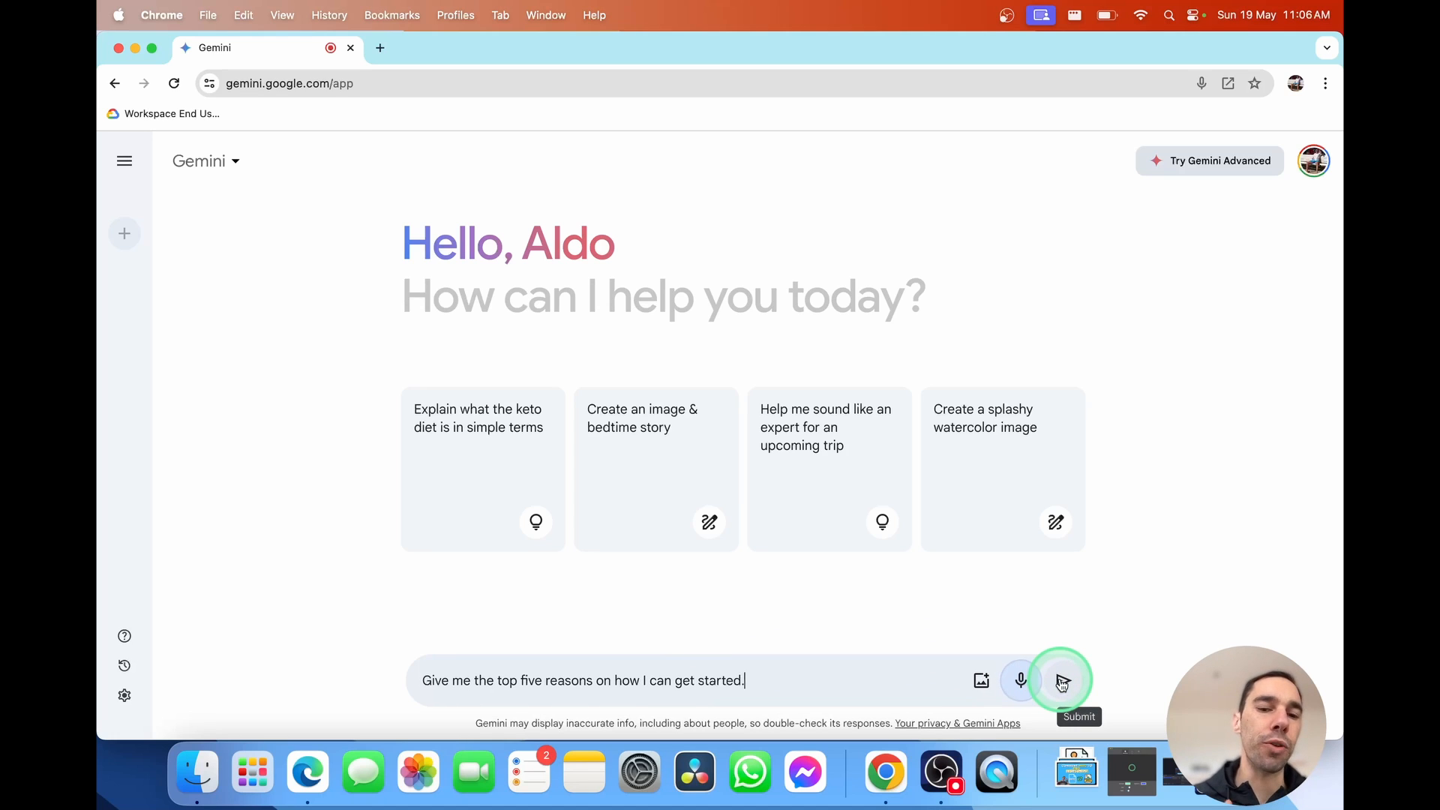
{"action": "type", "text": "with Google Gemini"}
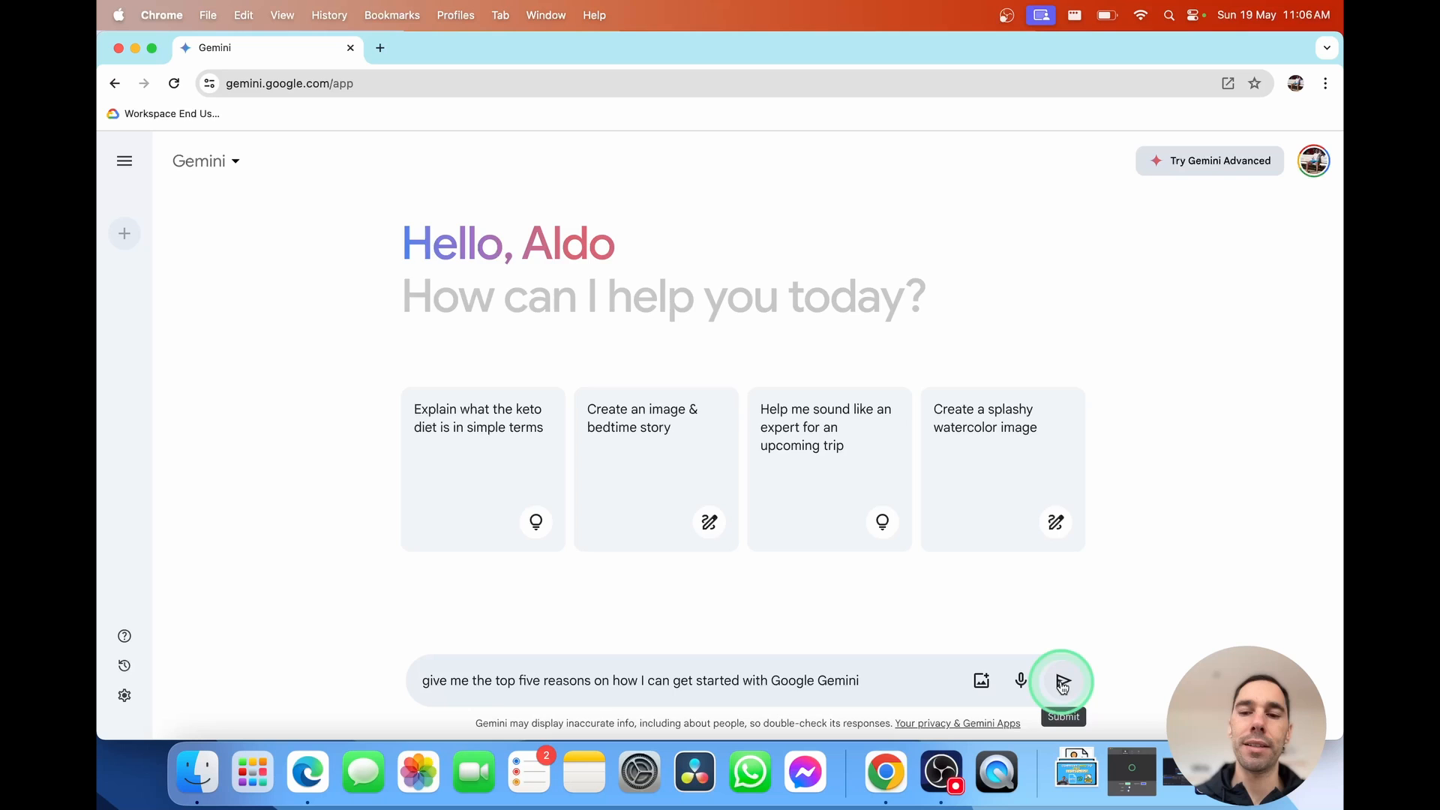
{"action": "left_click", "coordinate": [1062, 681]}
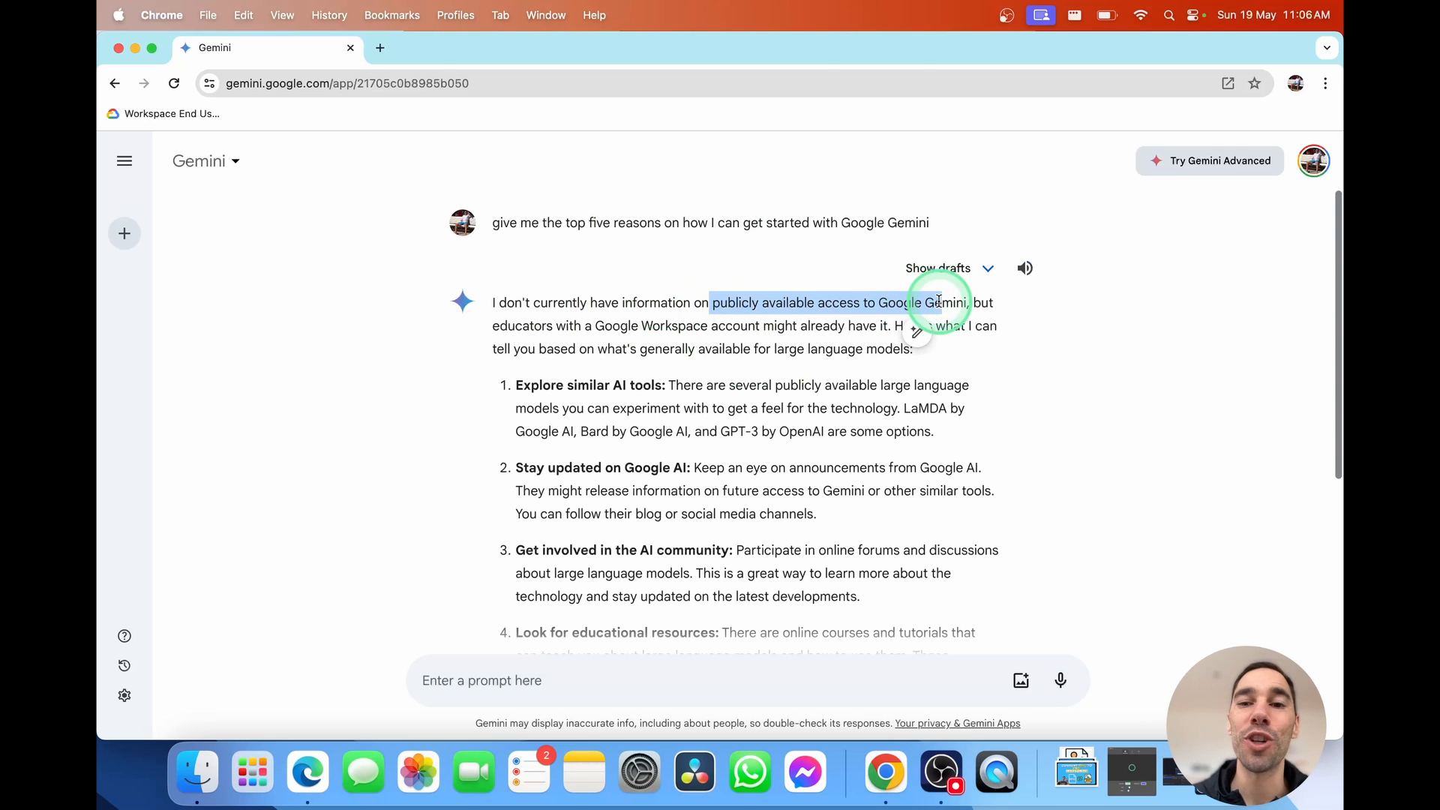
{"action": "left_click", "coordinate": [938, 267]}
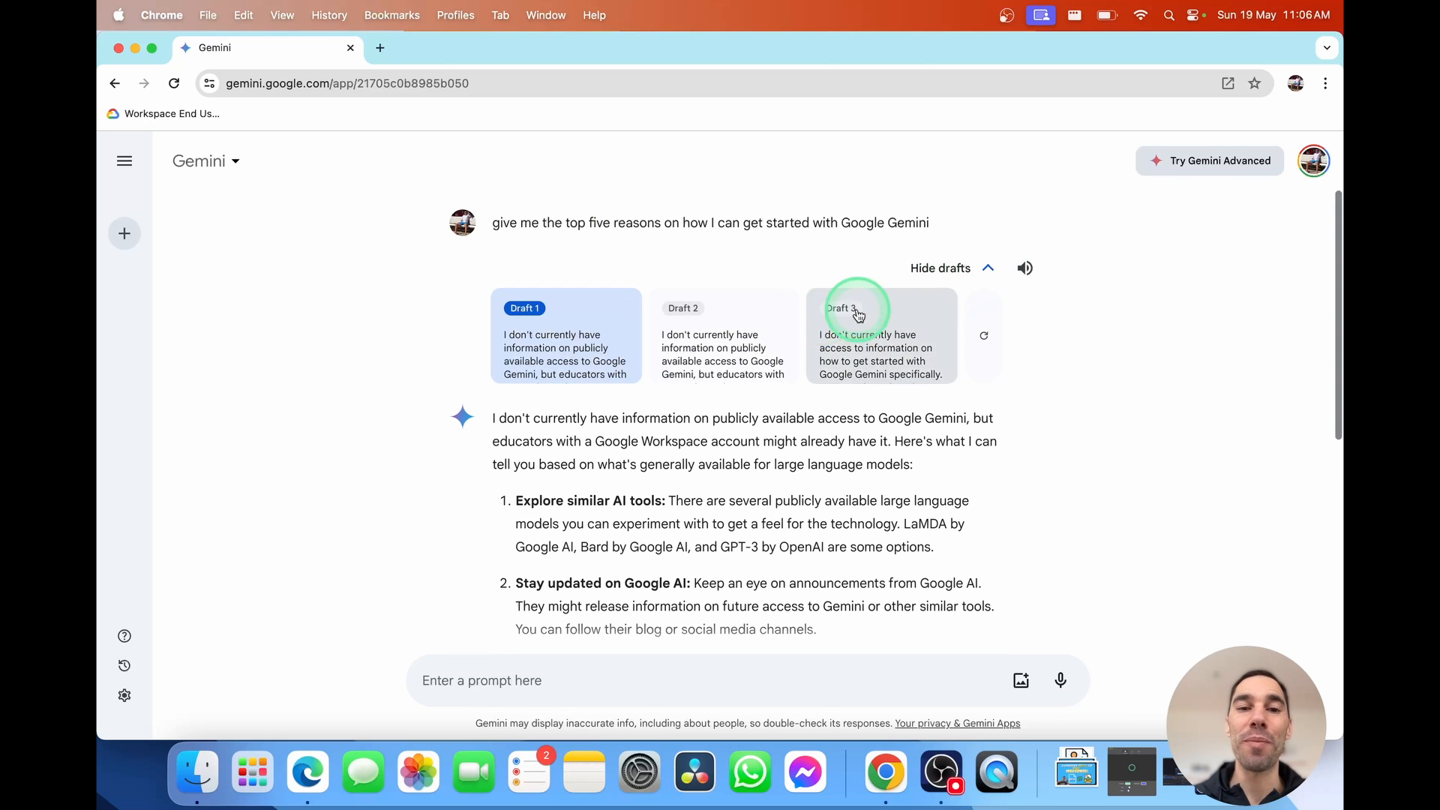
{"action": "left_click", "coordinate": [684, 308]}
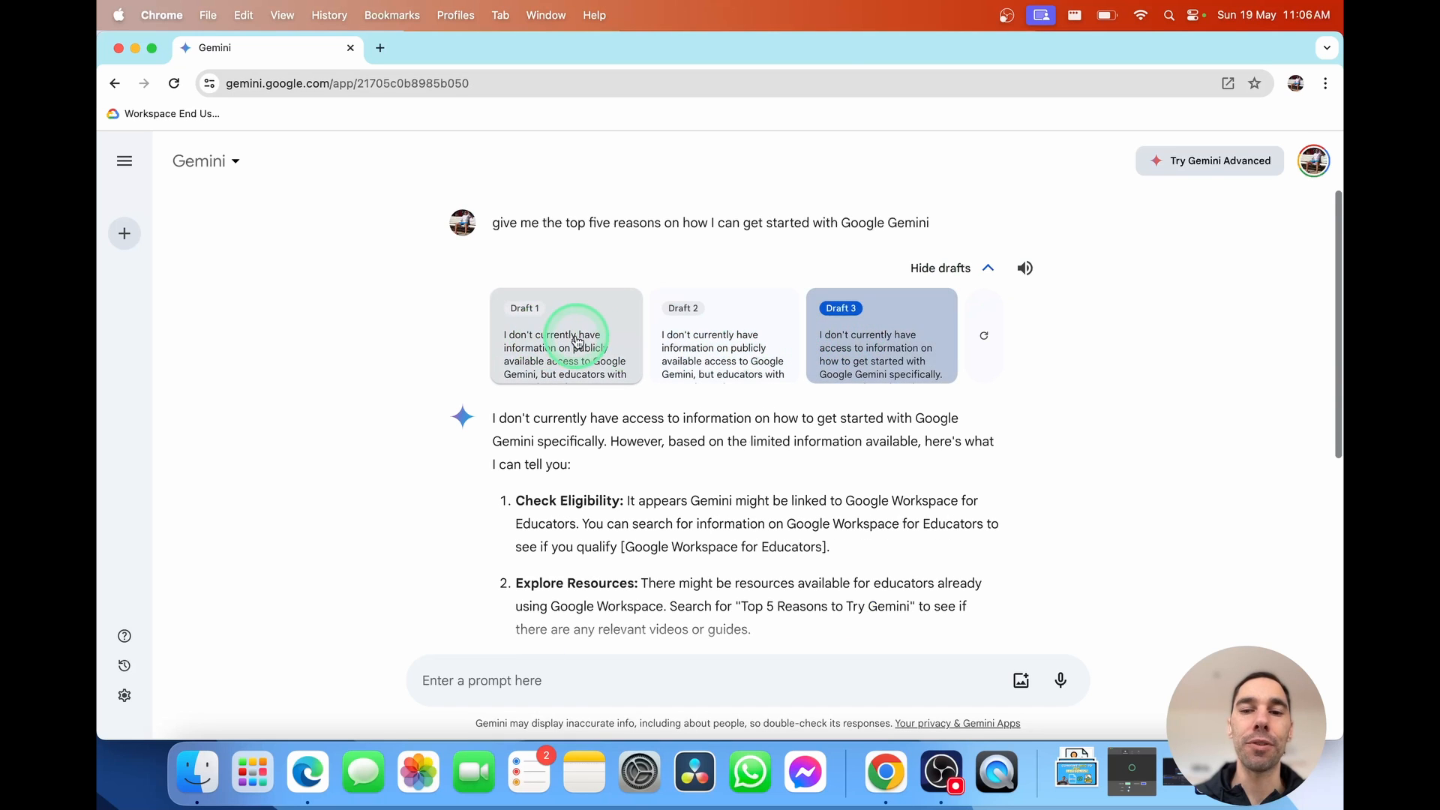
{"action": "left_click", "coordinate": [565, 334]}
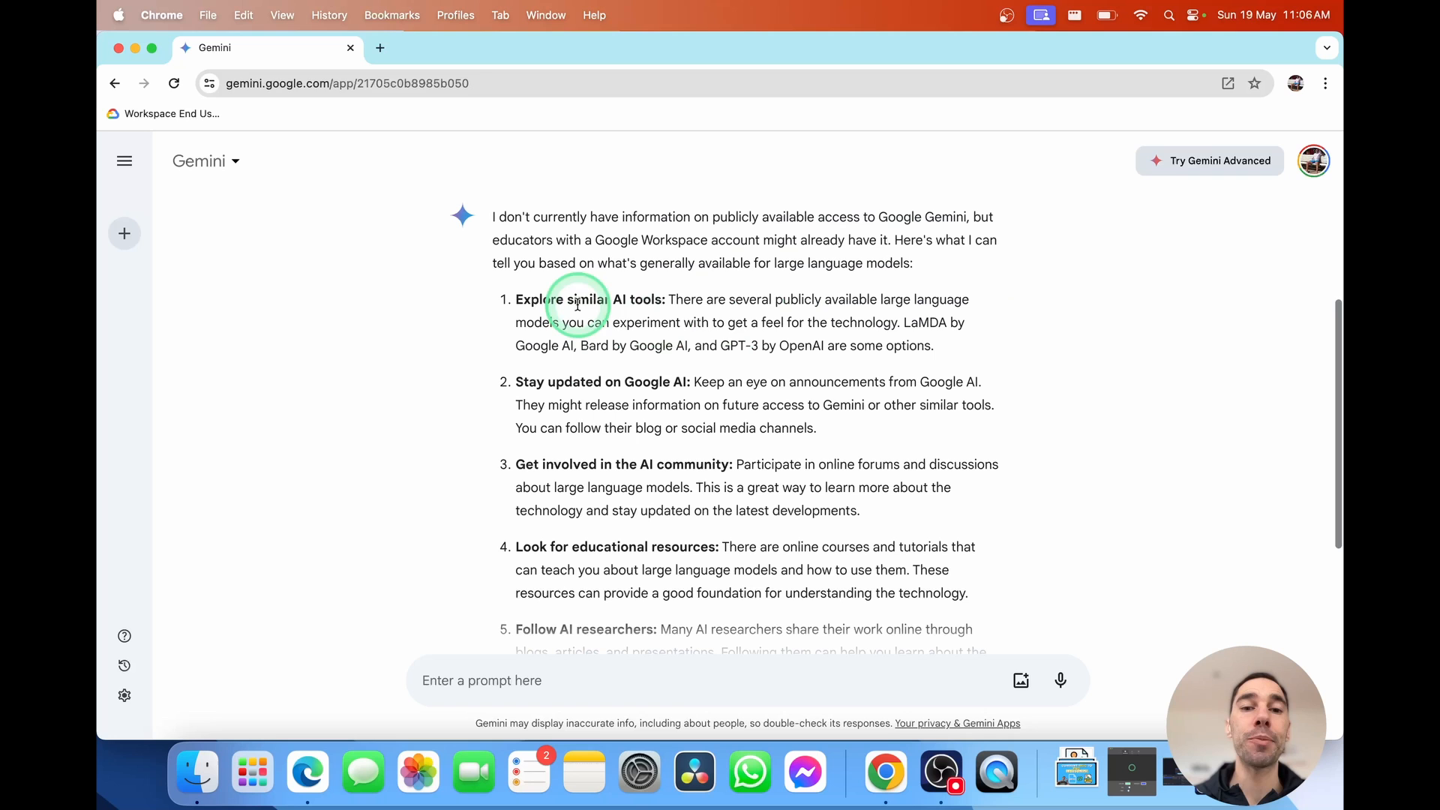
{"action": "mouse_move", "coordinate": [710, 388]}
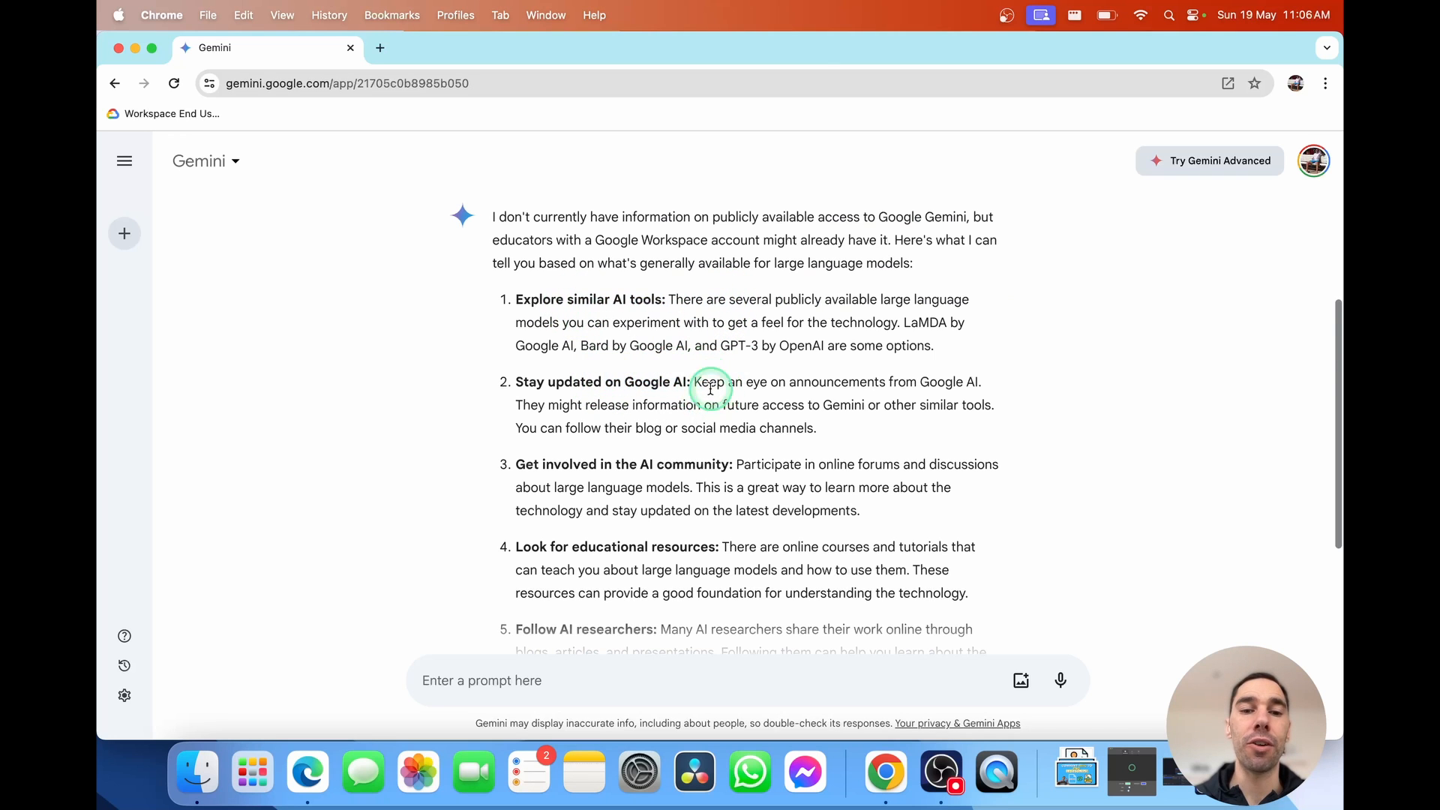
{"action": "scroll", "scroll_direction": "down", "scroll_amount": 3}
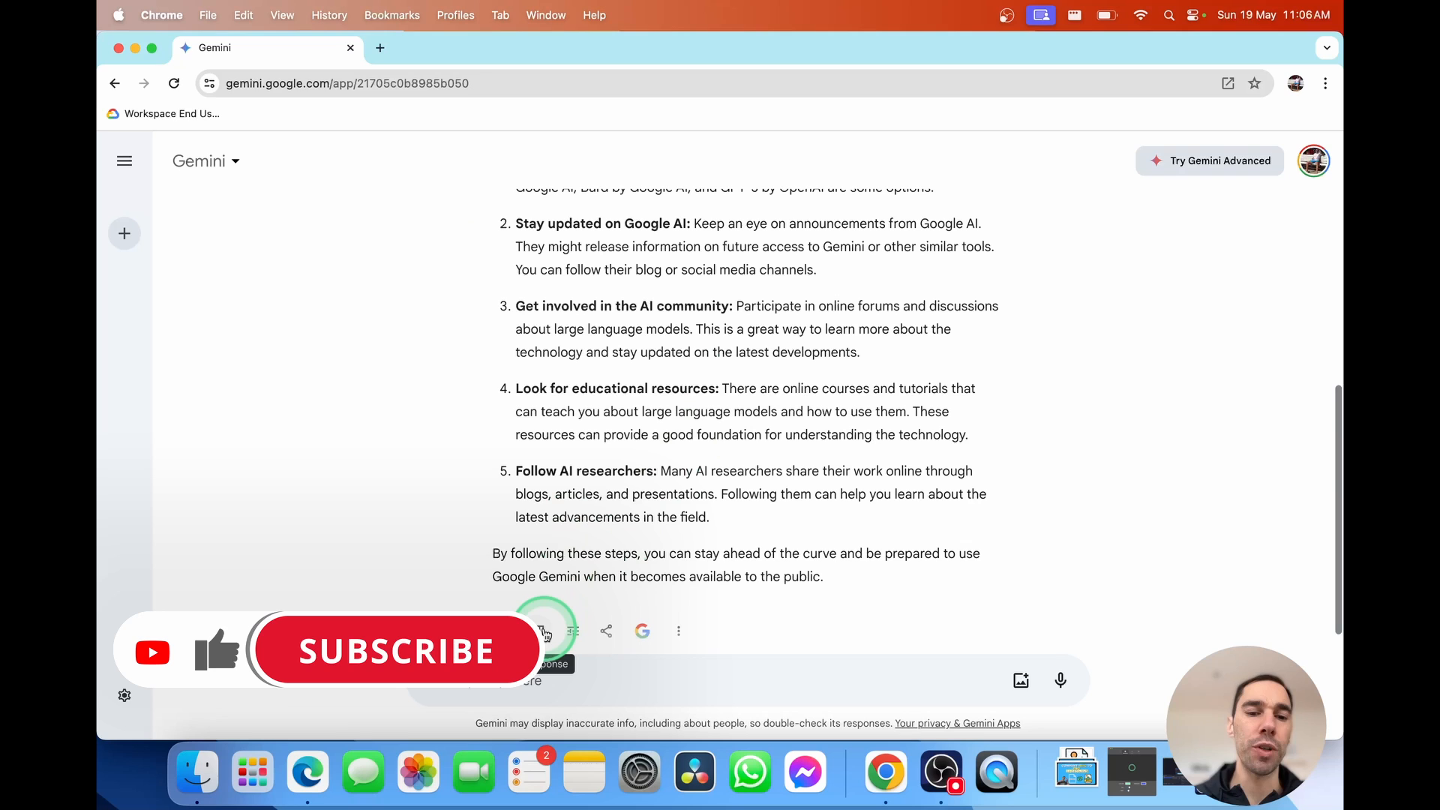
Give the answer a thumbs-down with the note "It didn't quite answer my question" and submit it
{"action": "left_click", "coordinate": [537, 354]}
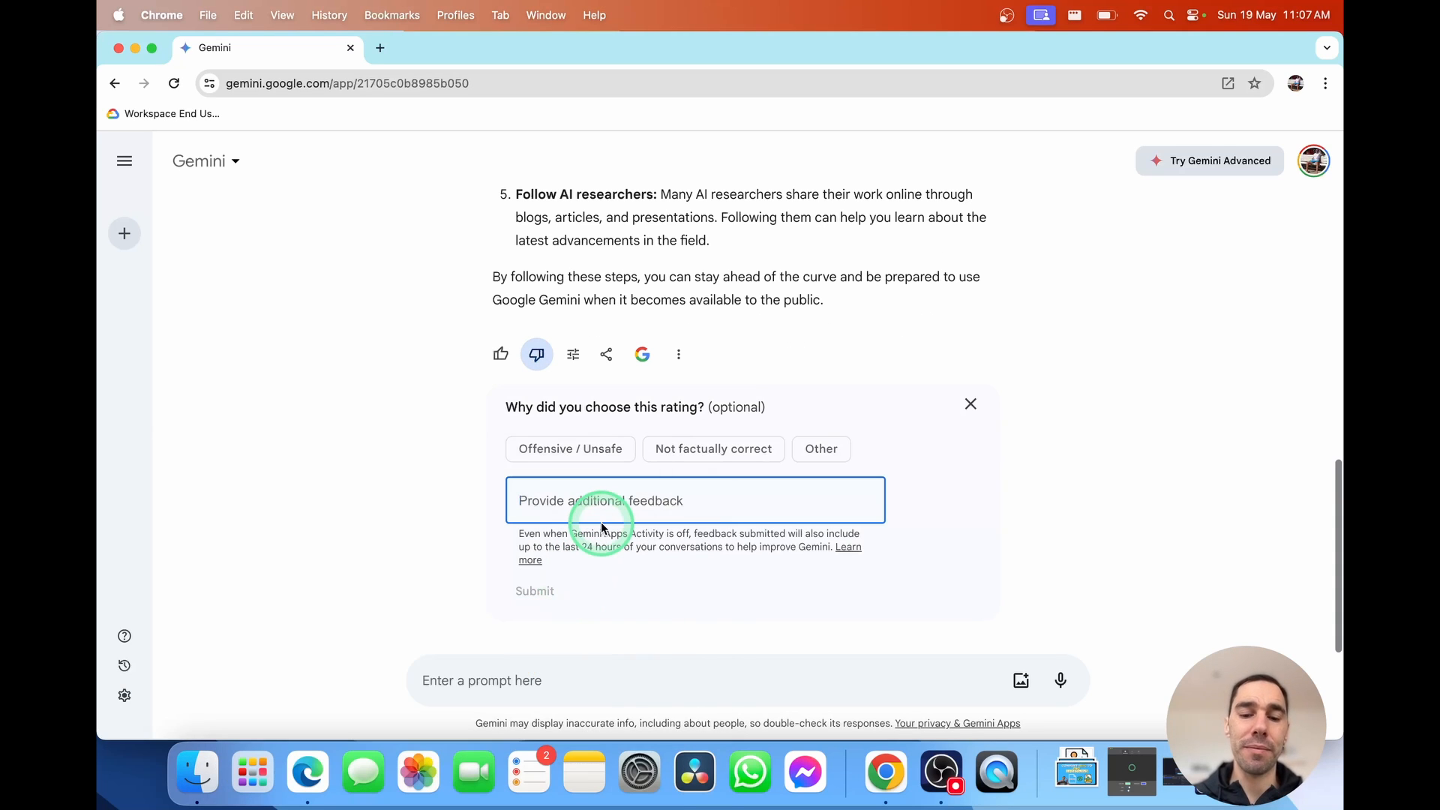
{"action": "type", "text": "It didn't"}
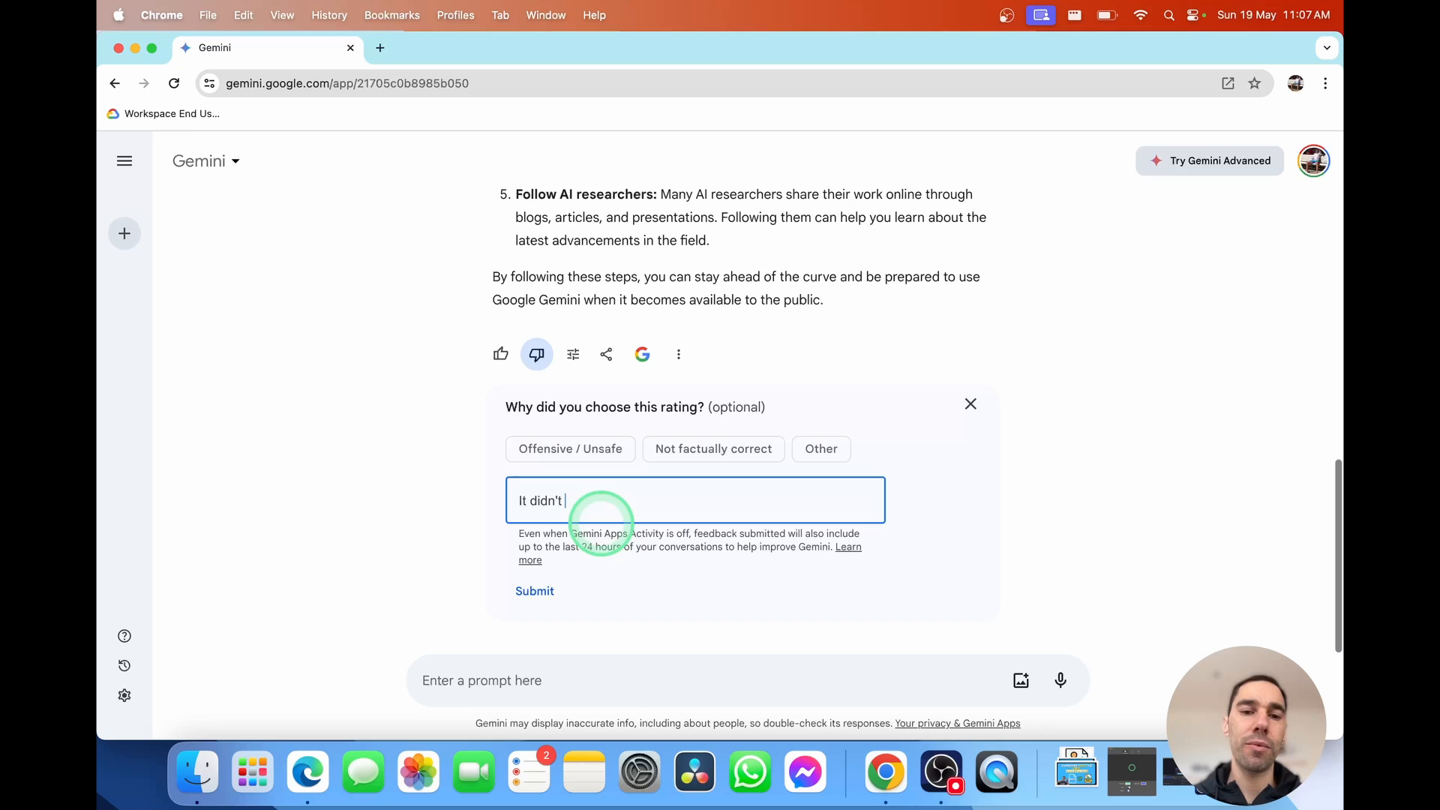
{"action": "type", "text": "quite answer my"}
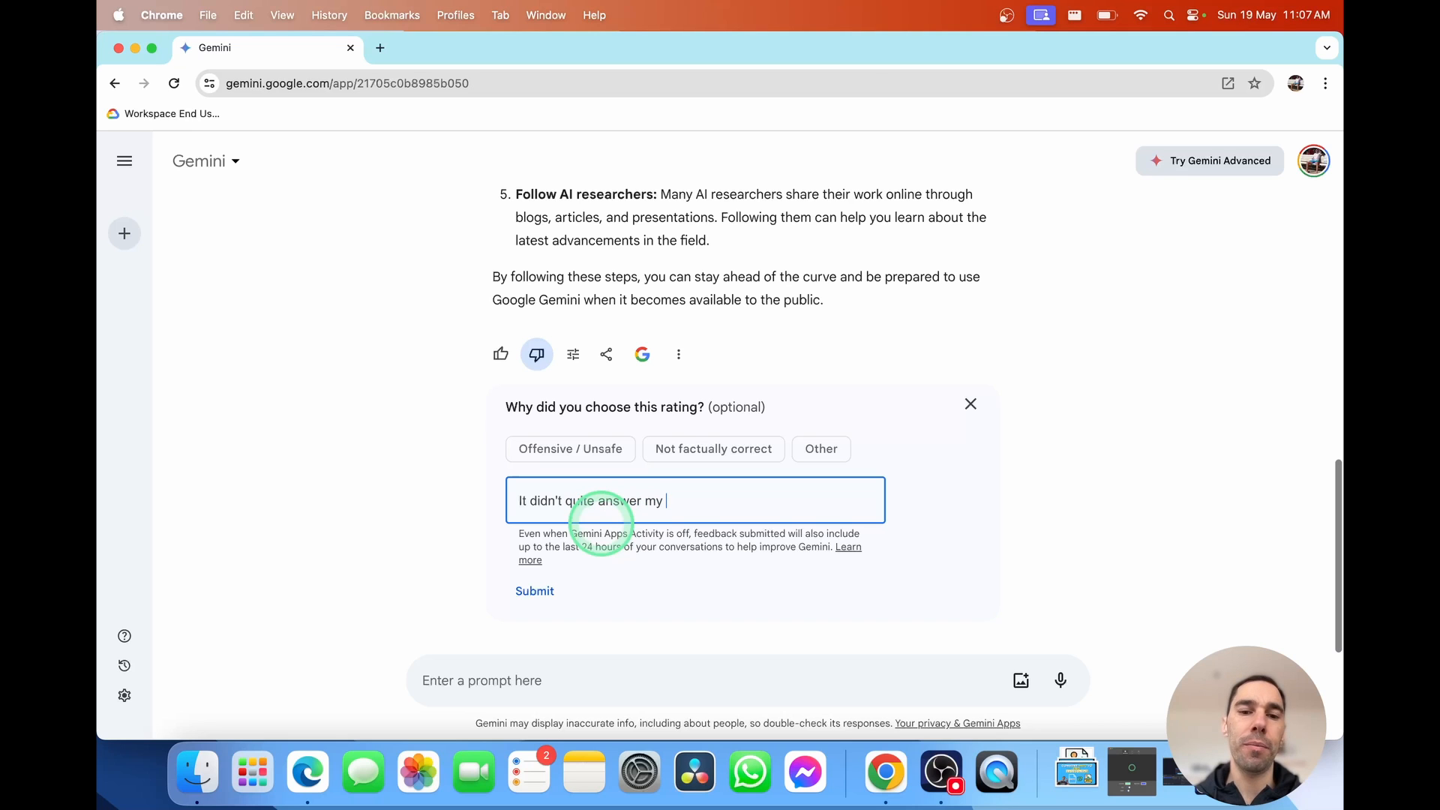
{"action": "type", "text": "question"}
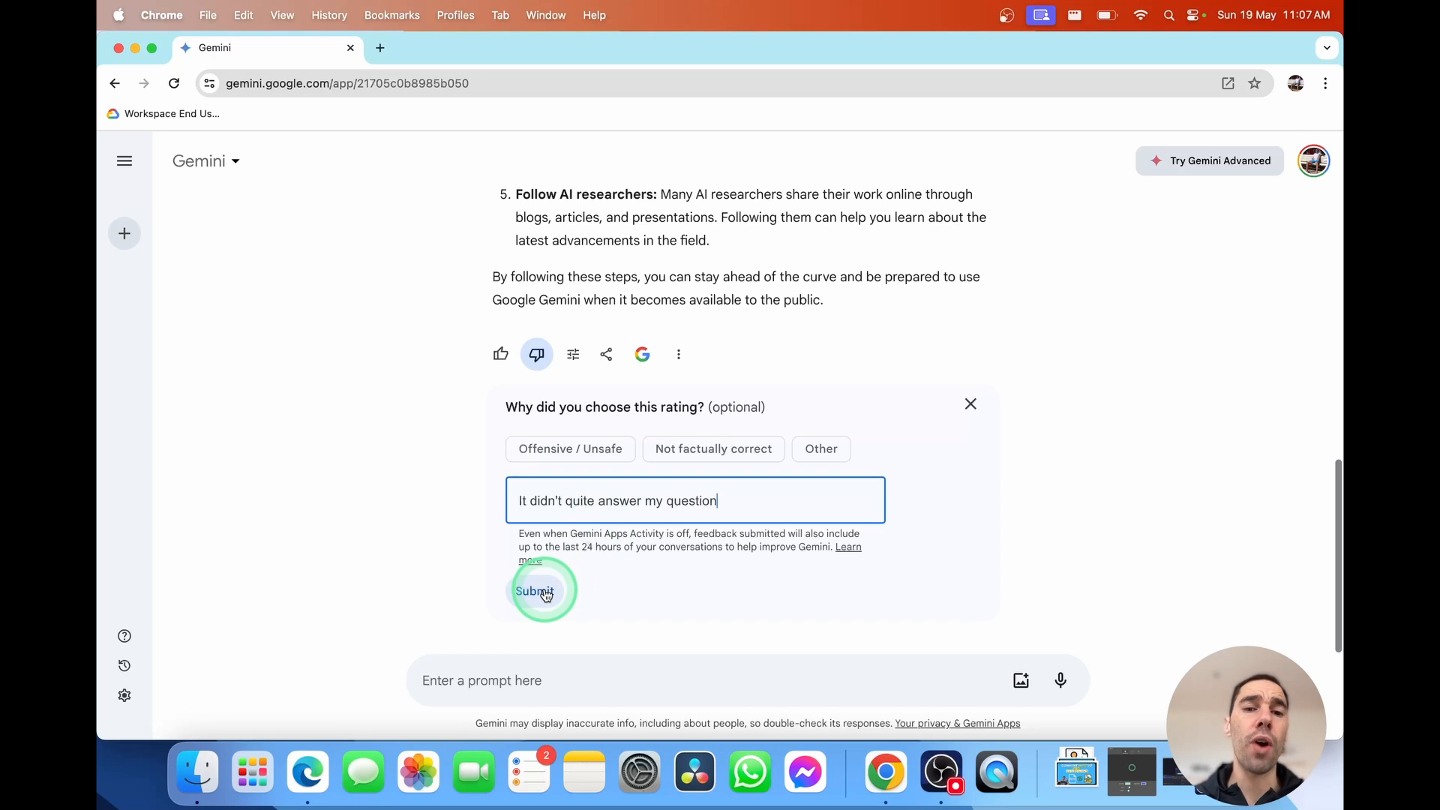
{"action": "left_click", "coordinate": [535, 591]}
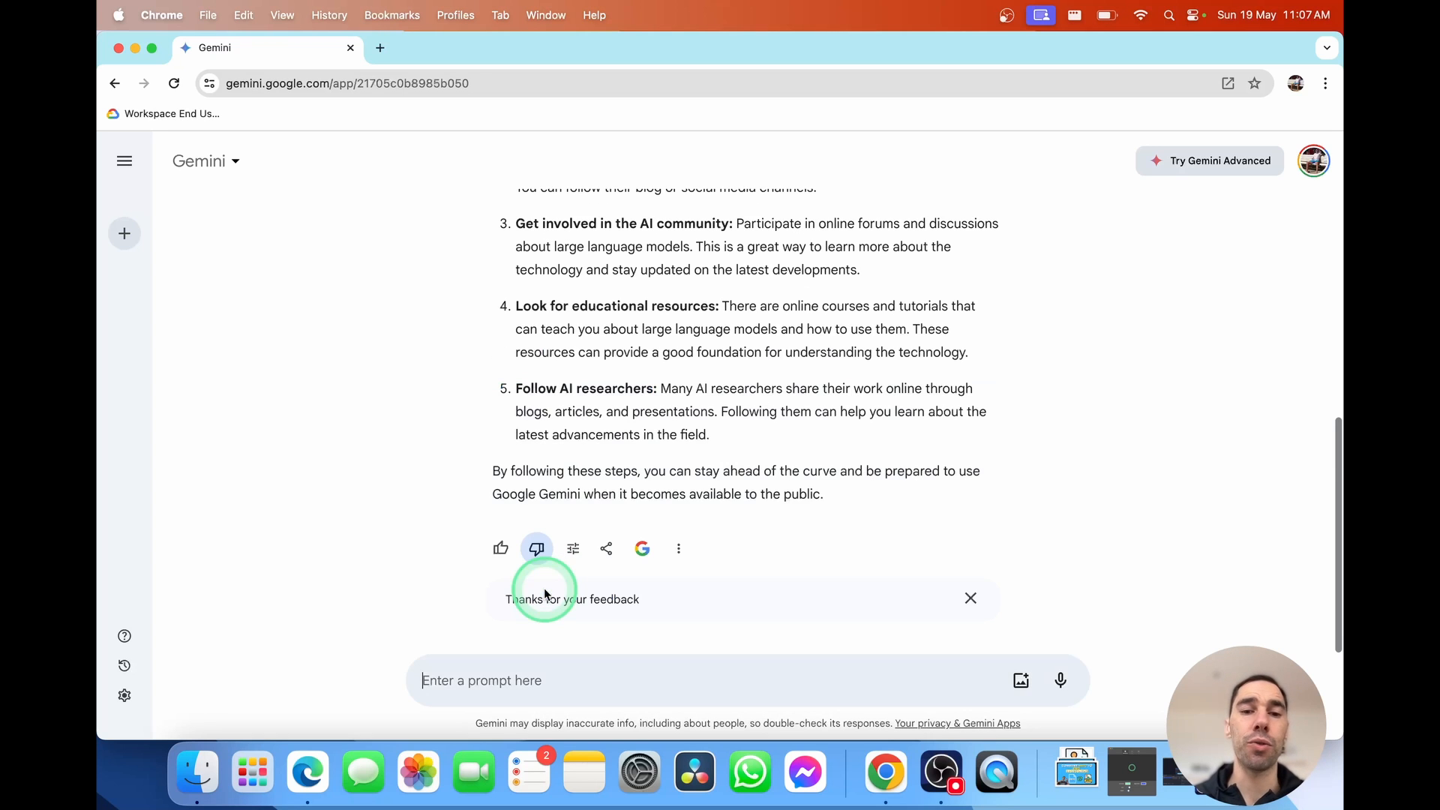
{"action": "scroll", "scroll_direction": "up", "scroll_amount": 3}
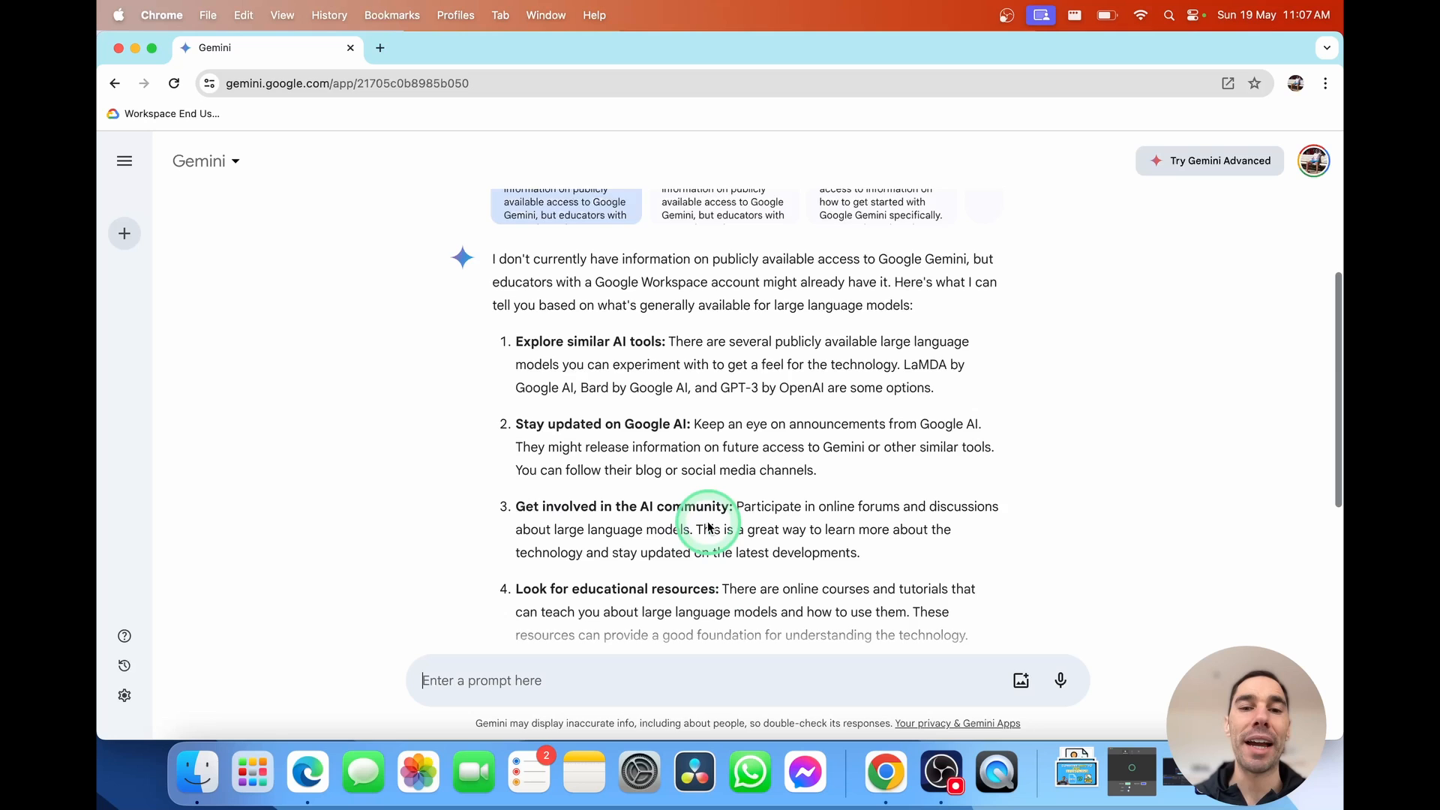
{"action": "scroll", "scroll_direction": "up", "scroll_amount": 3}
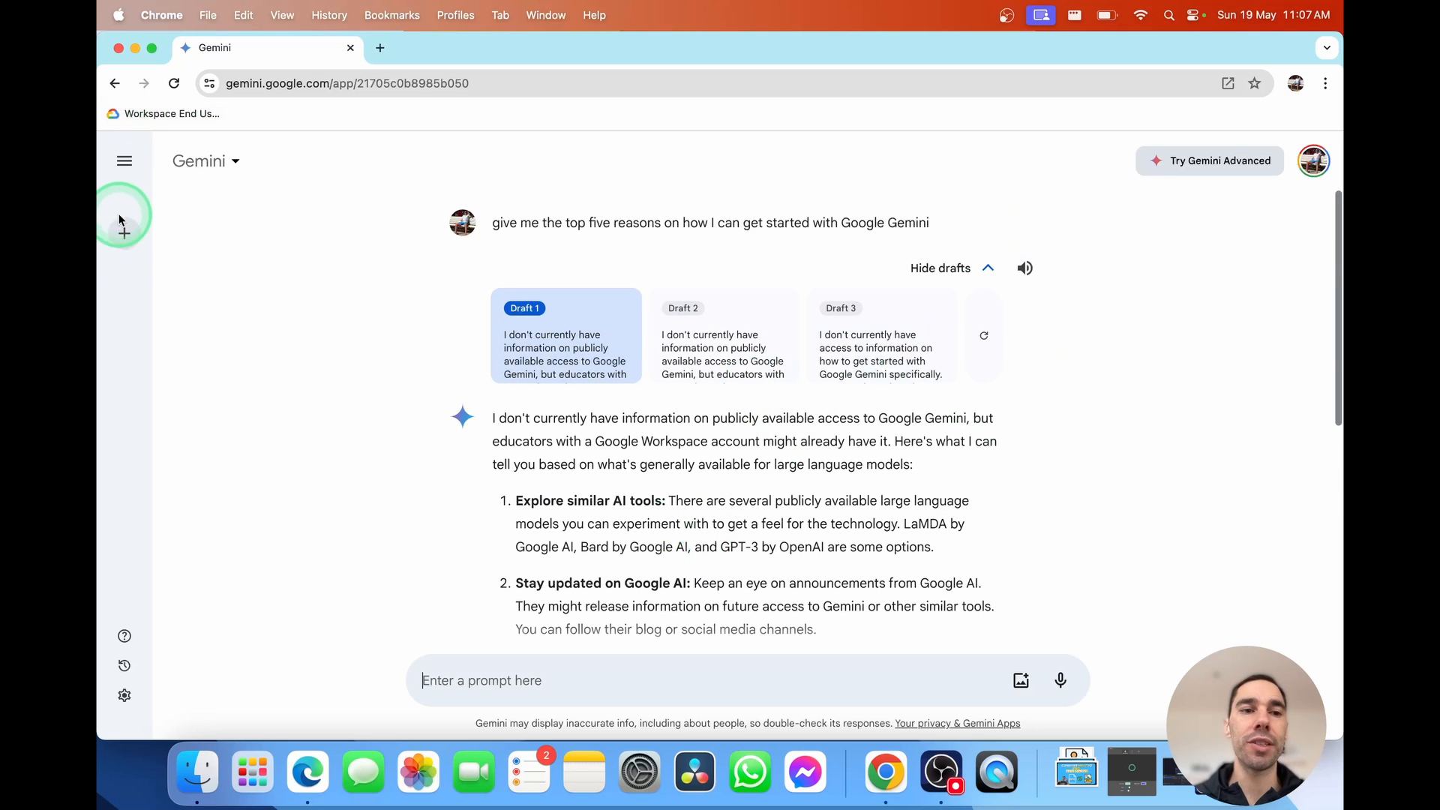
In a fresh chat, ask for a five-day South Korea plan with hotels around 300 AUD a night, food and tourist spots
{"action": "left_click", "coordinate": [125, 234]}
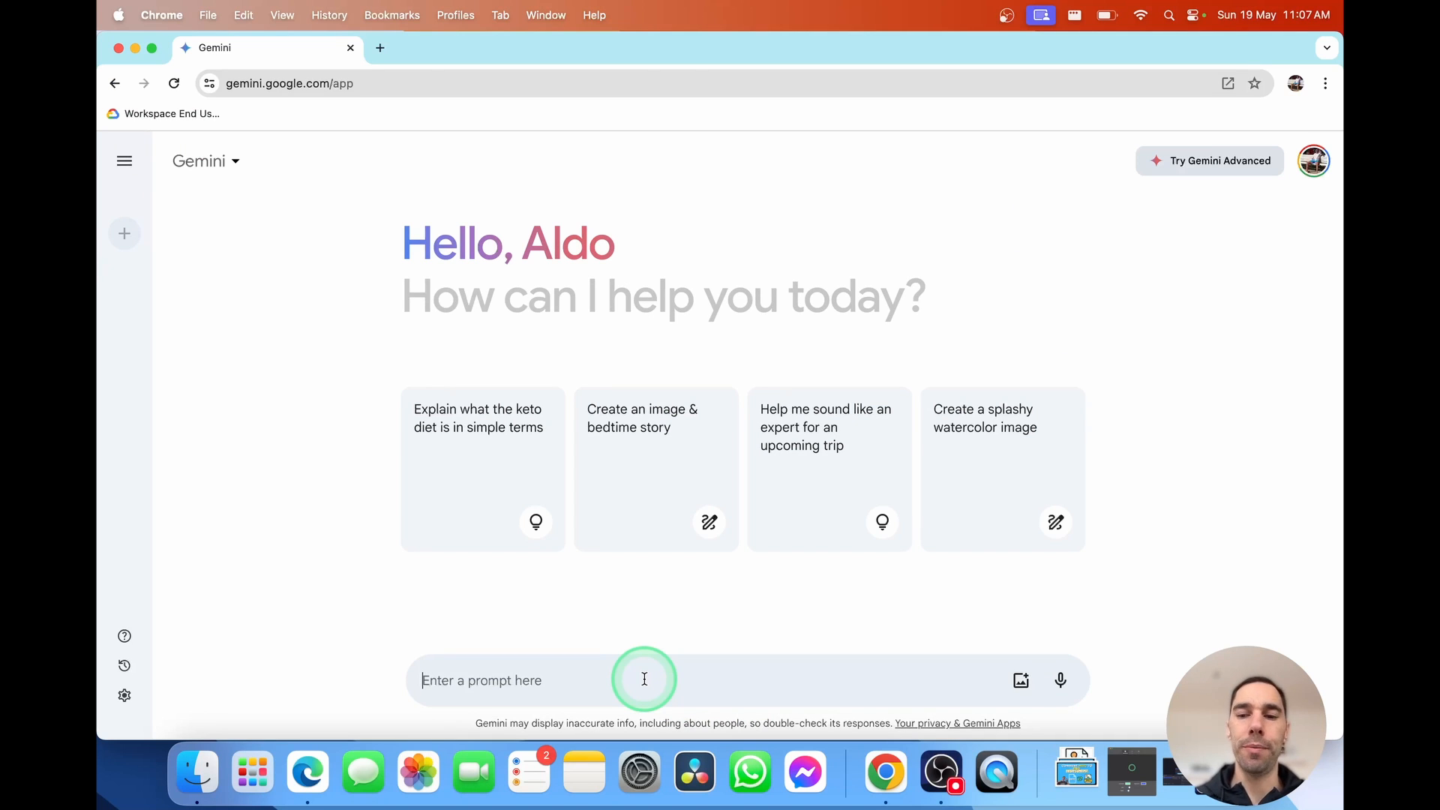
{"action": "type", "text": "help me plan a"}
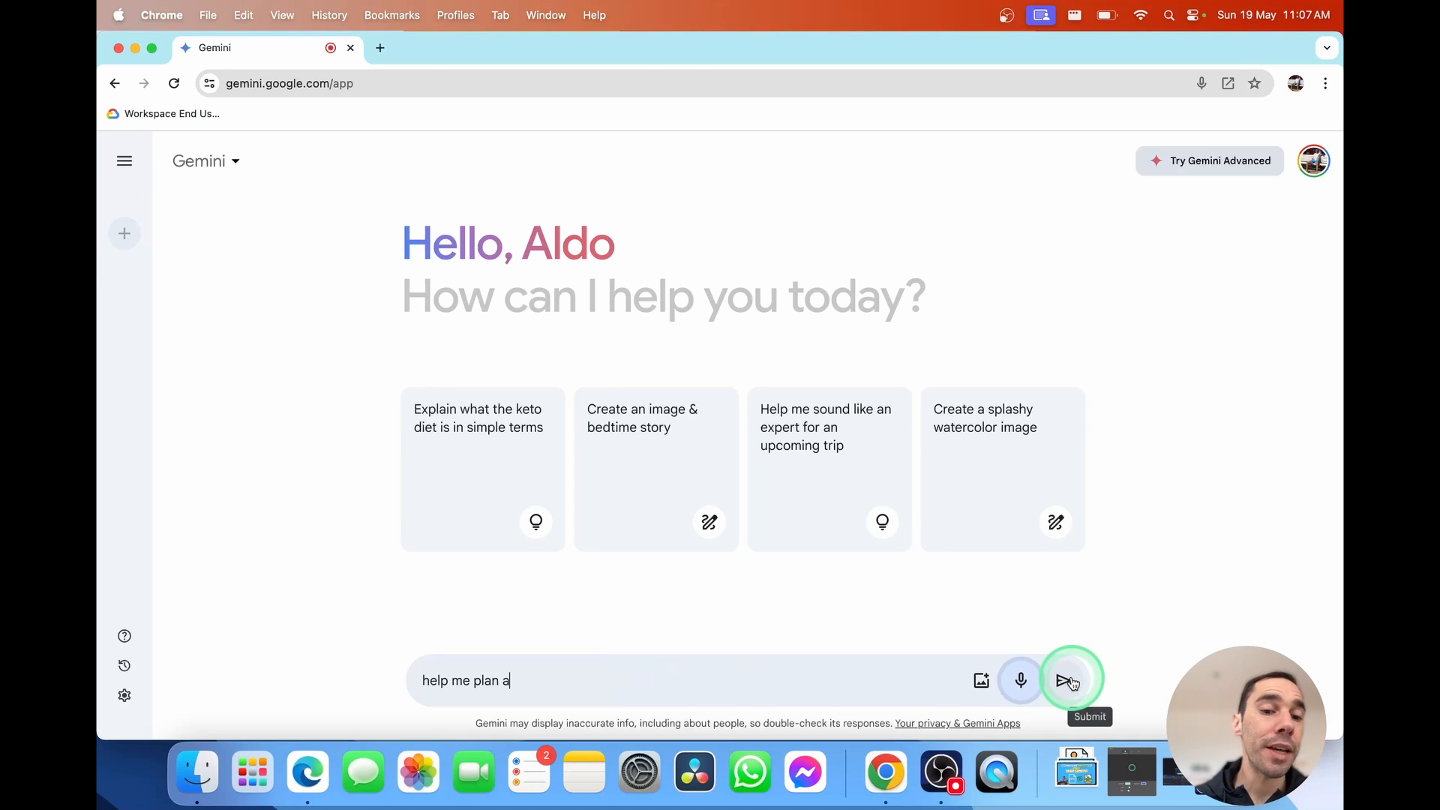
{"action": "type", "text": "five-day trip to South Korea"}
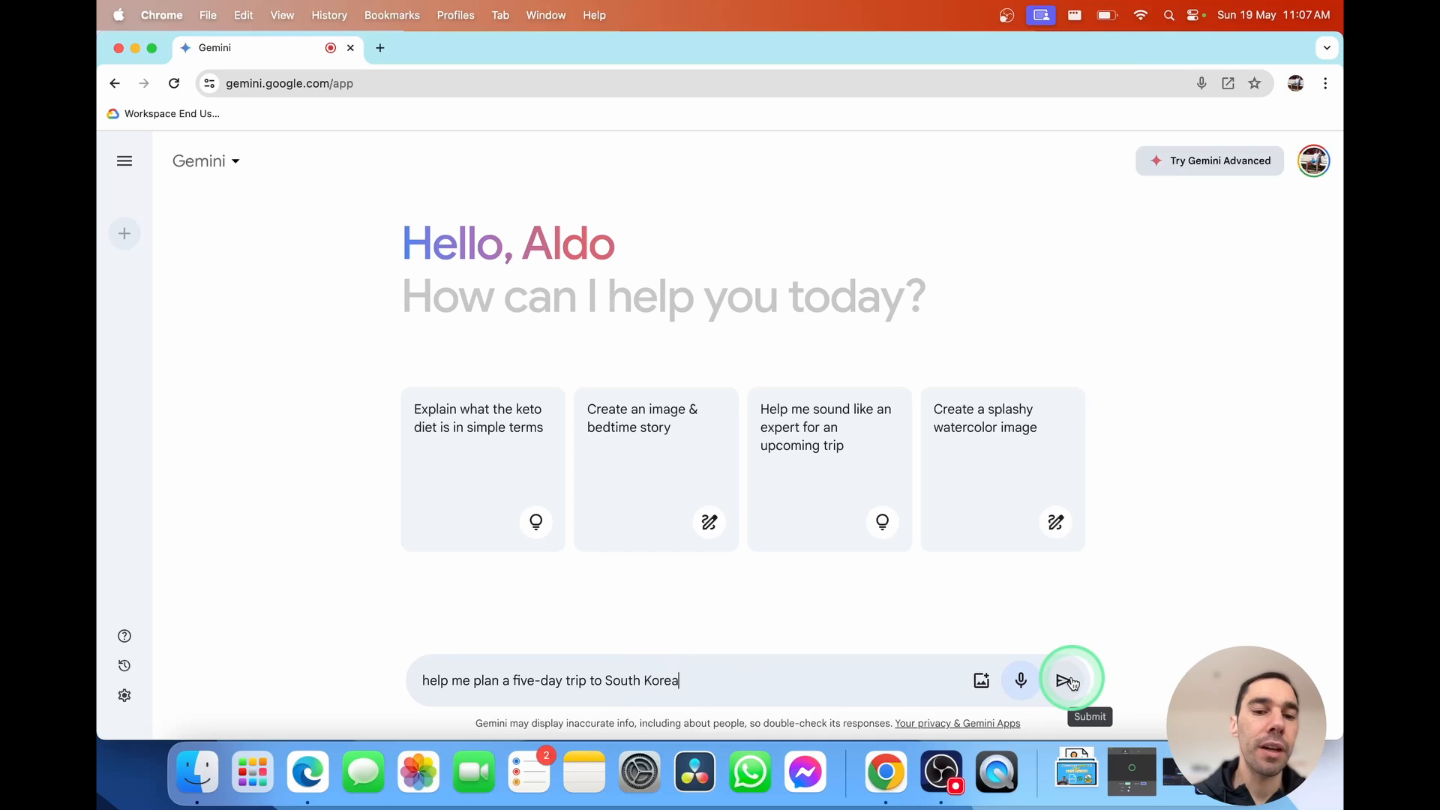
{"action": "type", "text": "give me ideas of"}
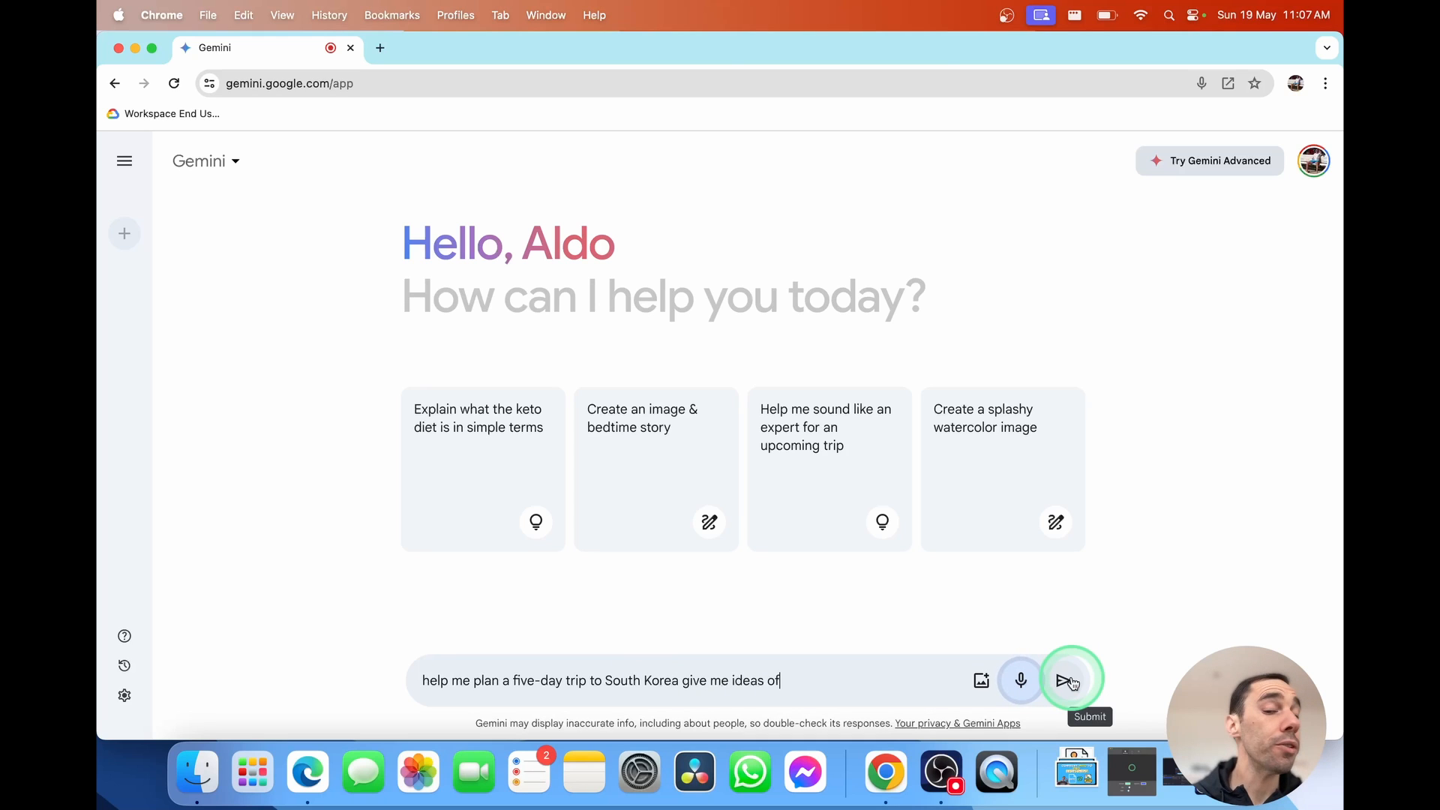
{"action": "type", "text": "hotels to stay at with."}
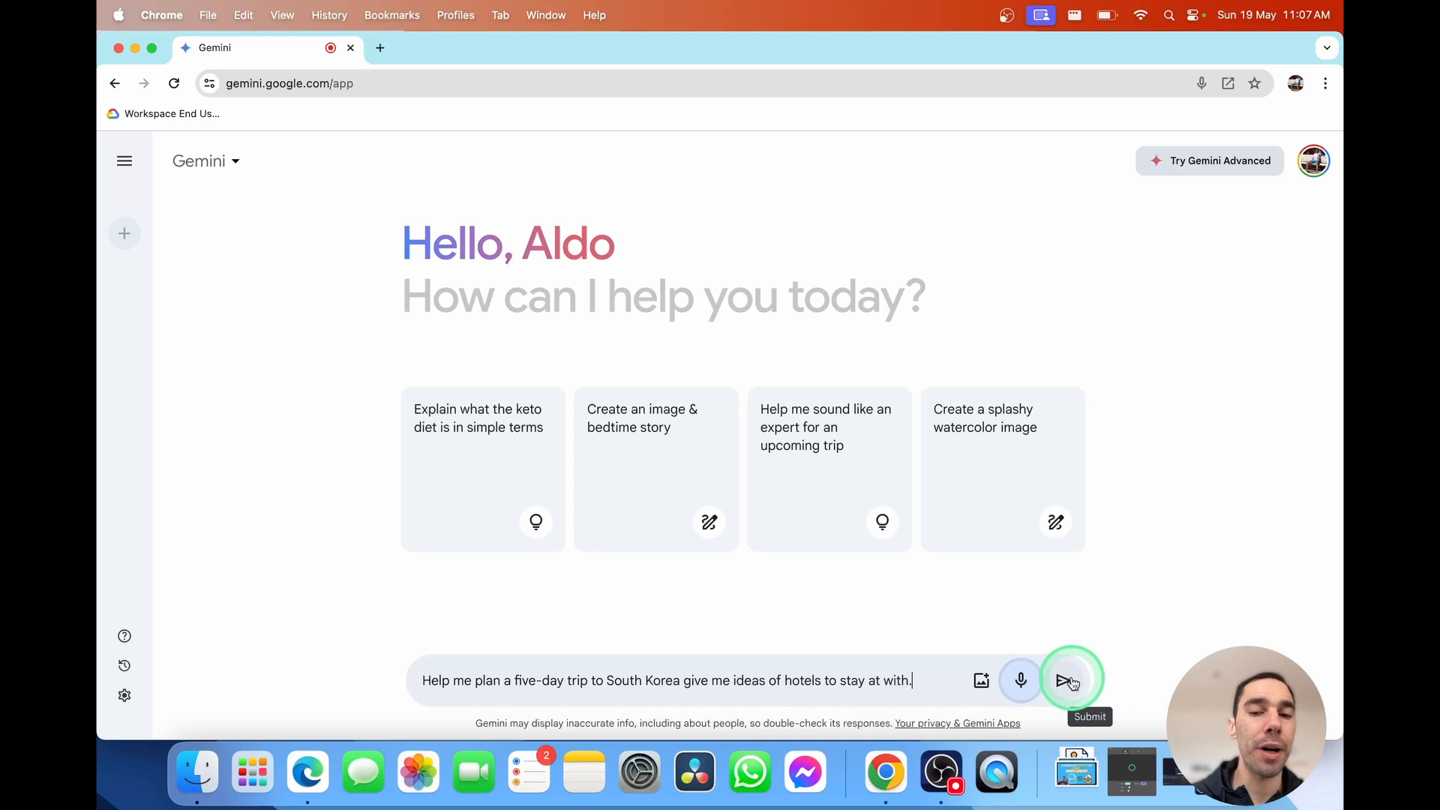
{"action": "type", "text": "a budget around 300 a"}
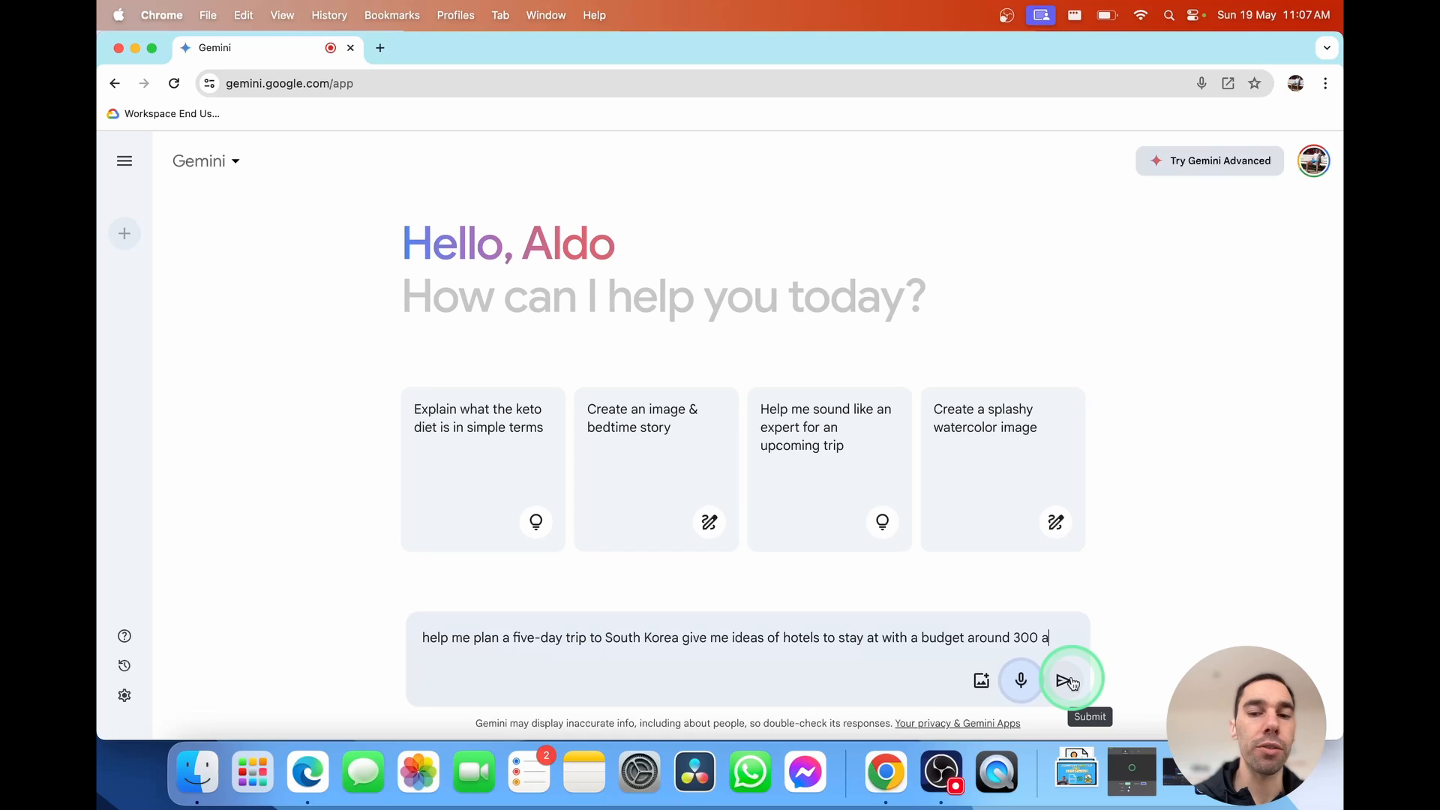
{"action": "type", "text": "Australian dollars per night. Give me some food recommend."}
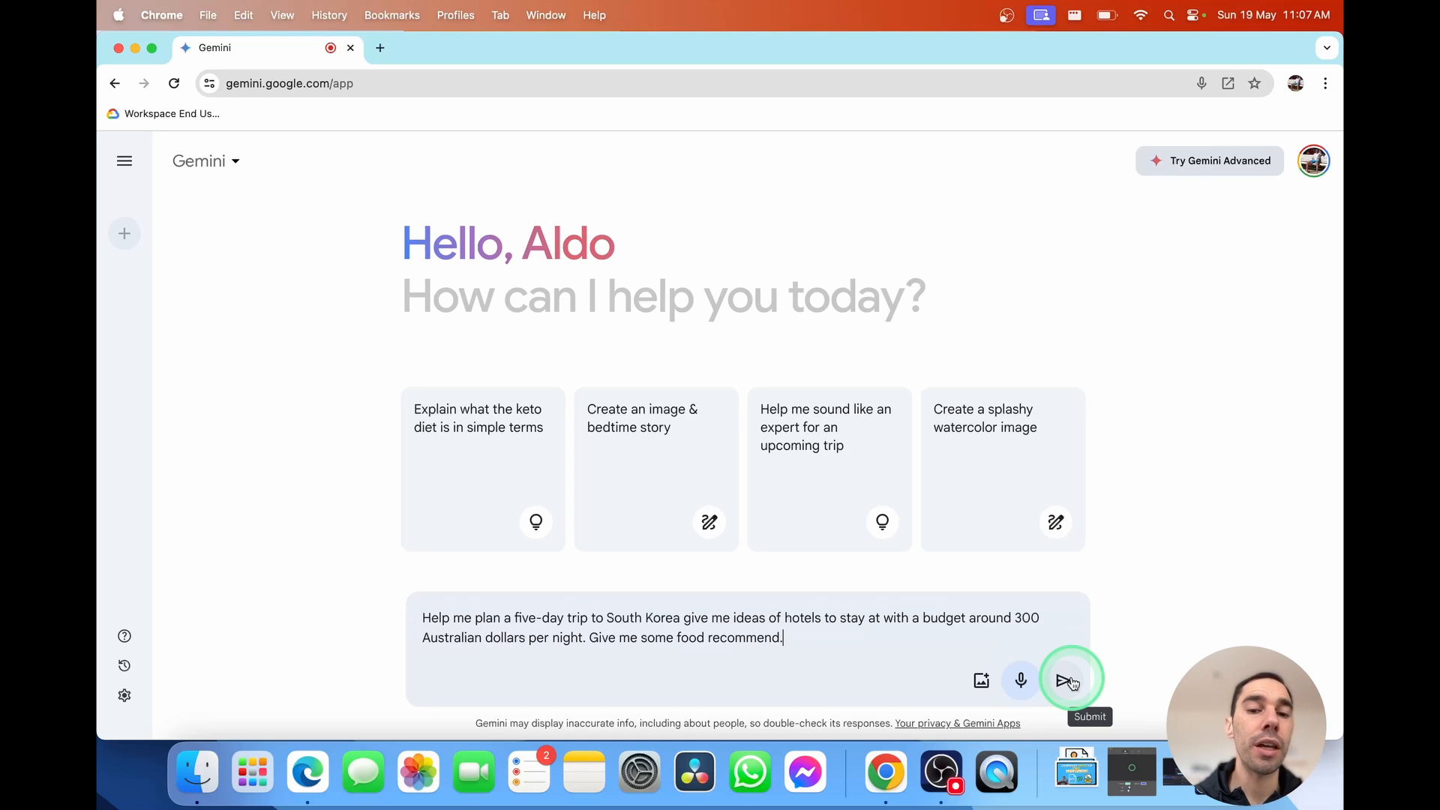
{"action": "type", "text": "ations as well as tourist location."}
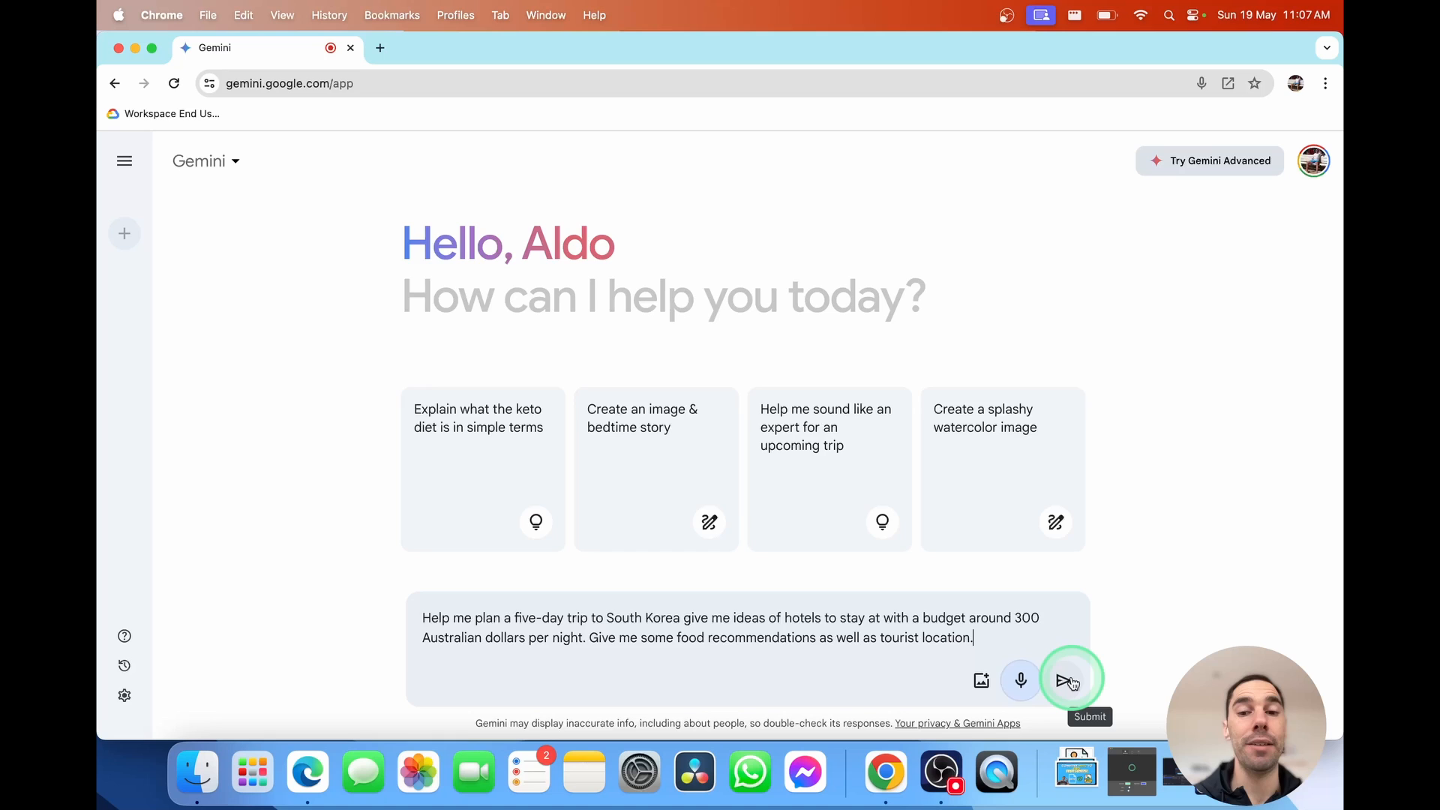
{"action": "left_click", "coordinate": [1063, 680]}
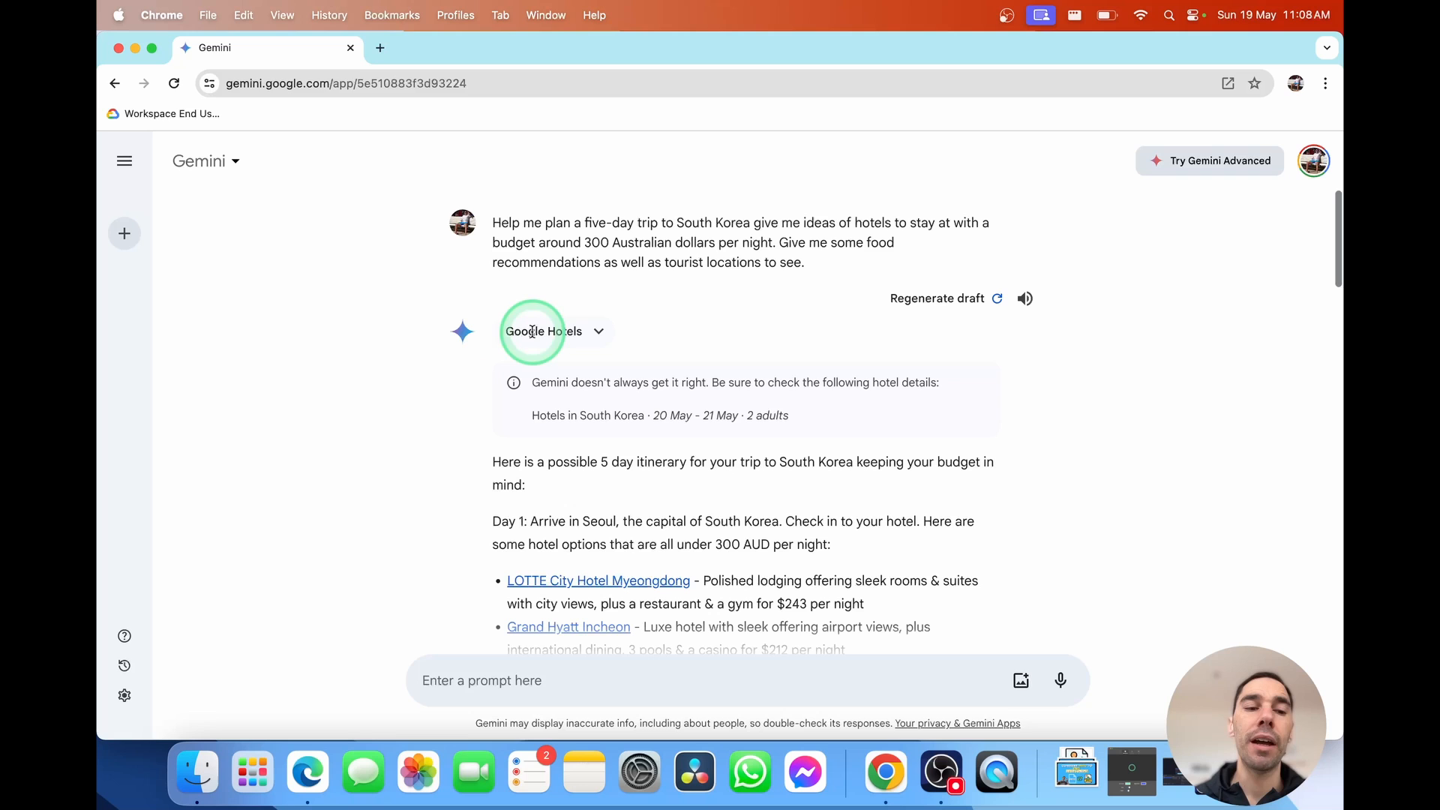
Read through the South Korea itinerary, the Korean food picks and the Google Hotels price cards
{"action": "left_click", "coordinate": [125, 695]}
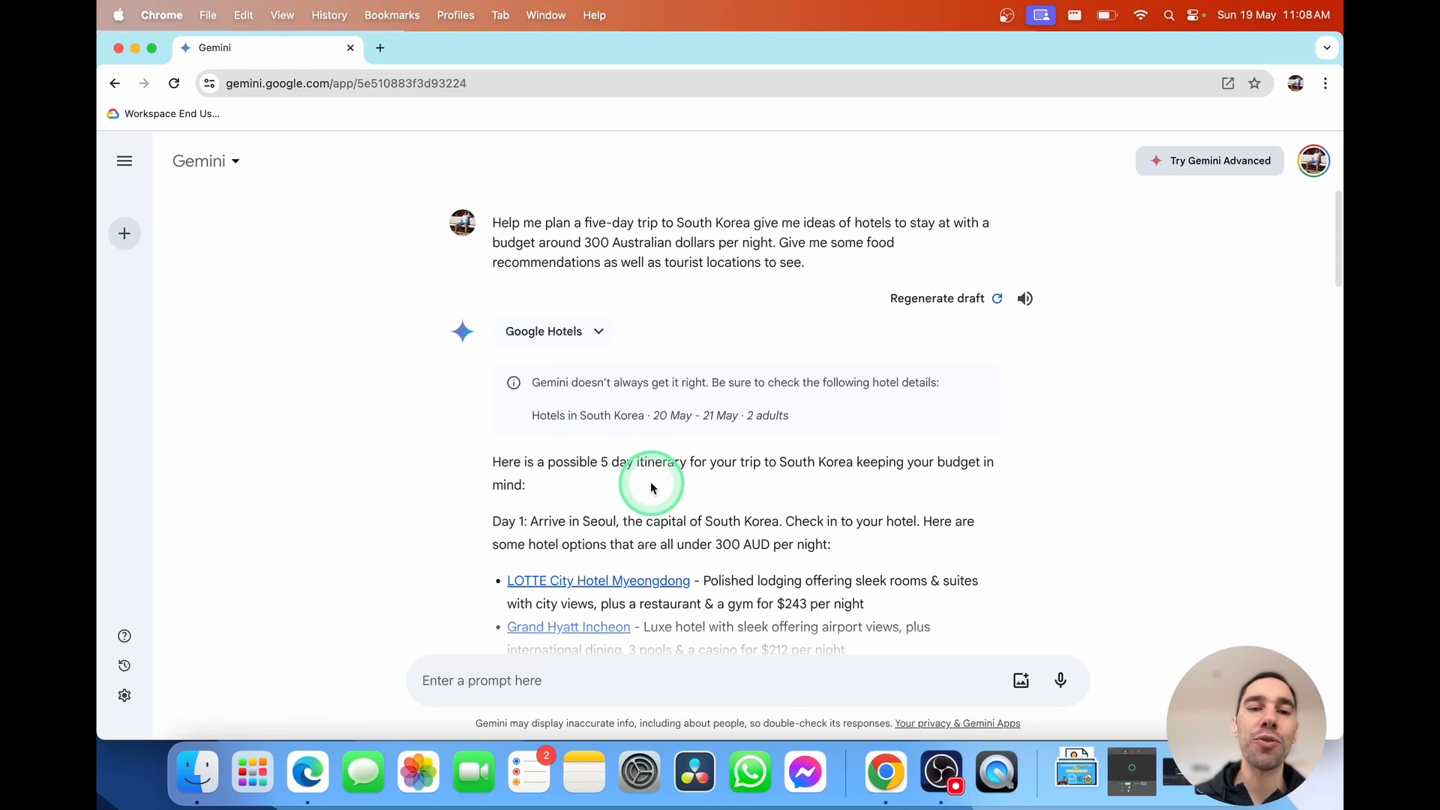
{"action": "scroll", "scroll_direction": "down", "scroll_amount": 3}
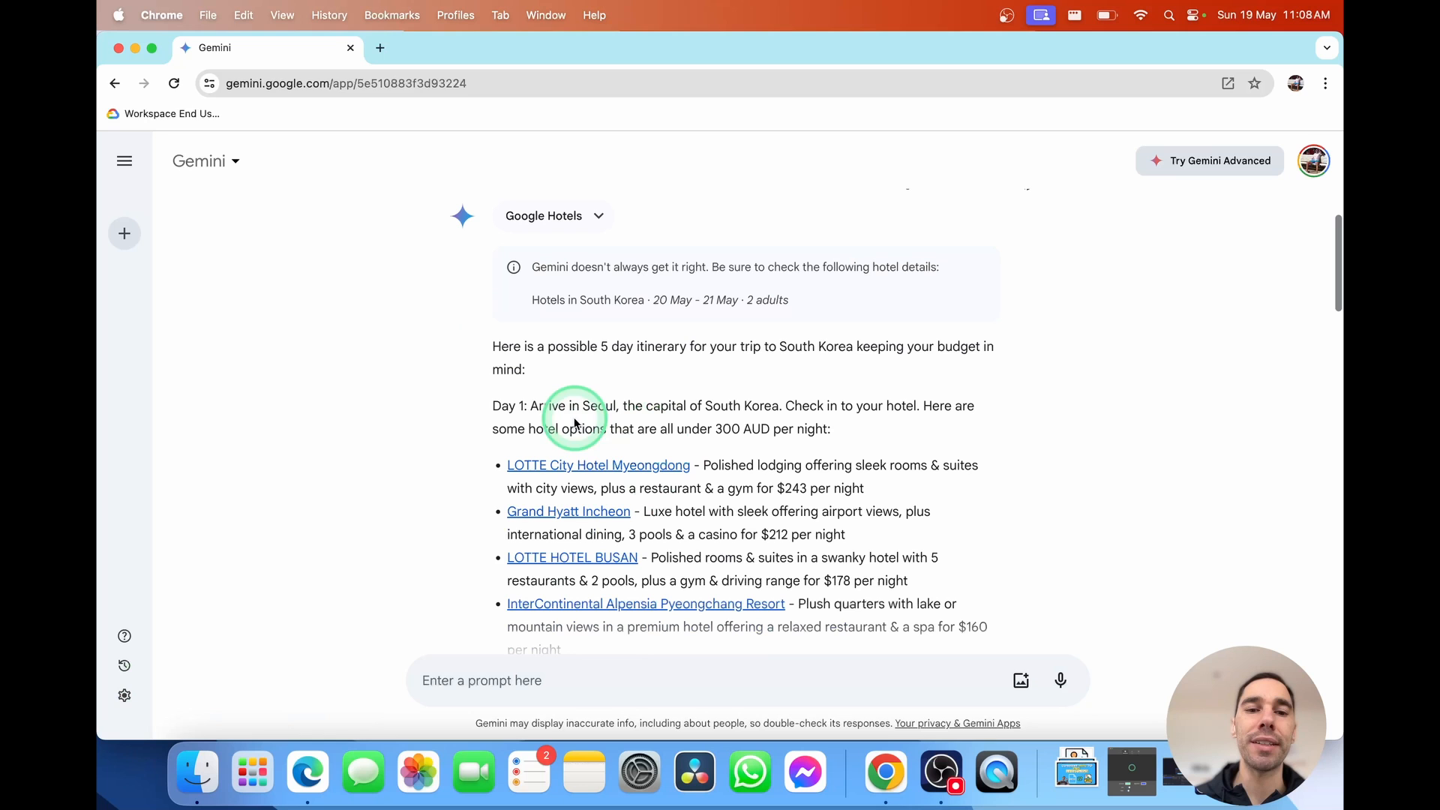
{"action": "scroll", "scroll_direction": "down", "scroll_amount": 3}
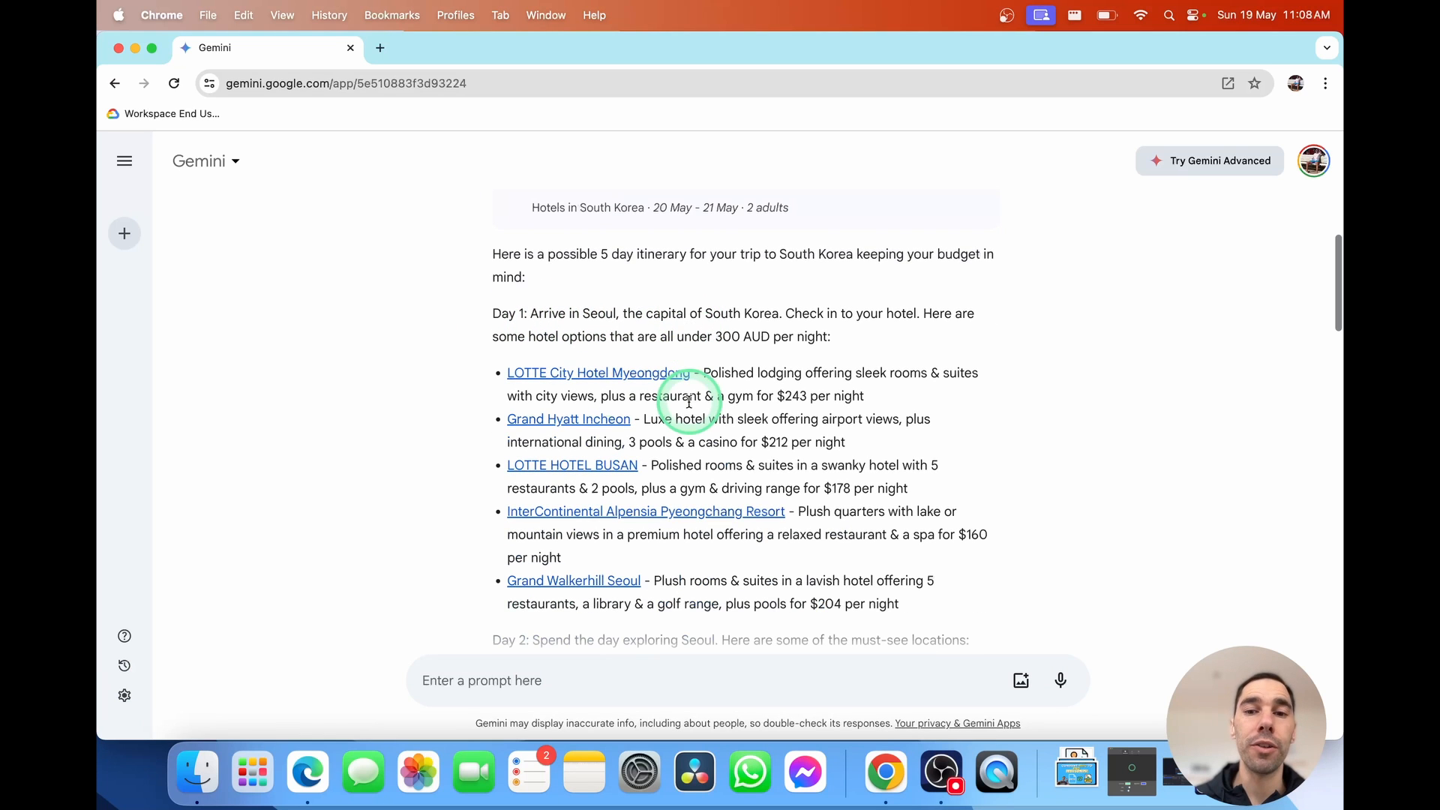
{"action": "scroll", "scroll_direction": "down", "scroll_amount": 3}
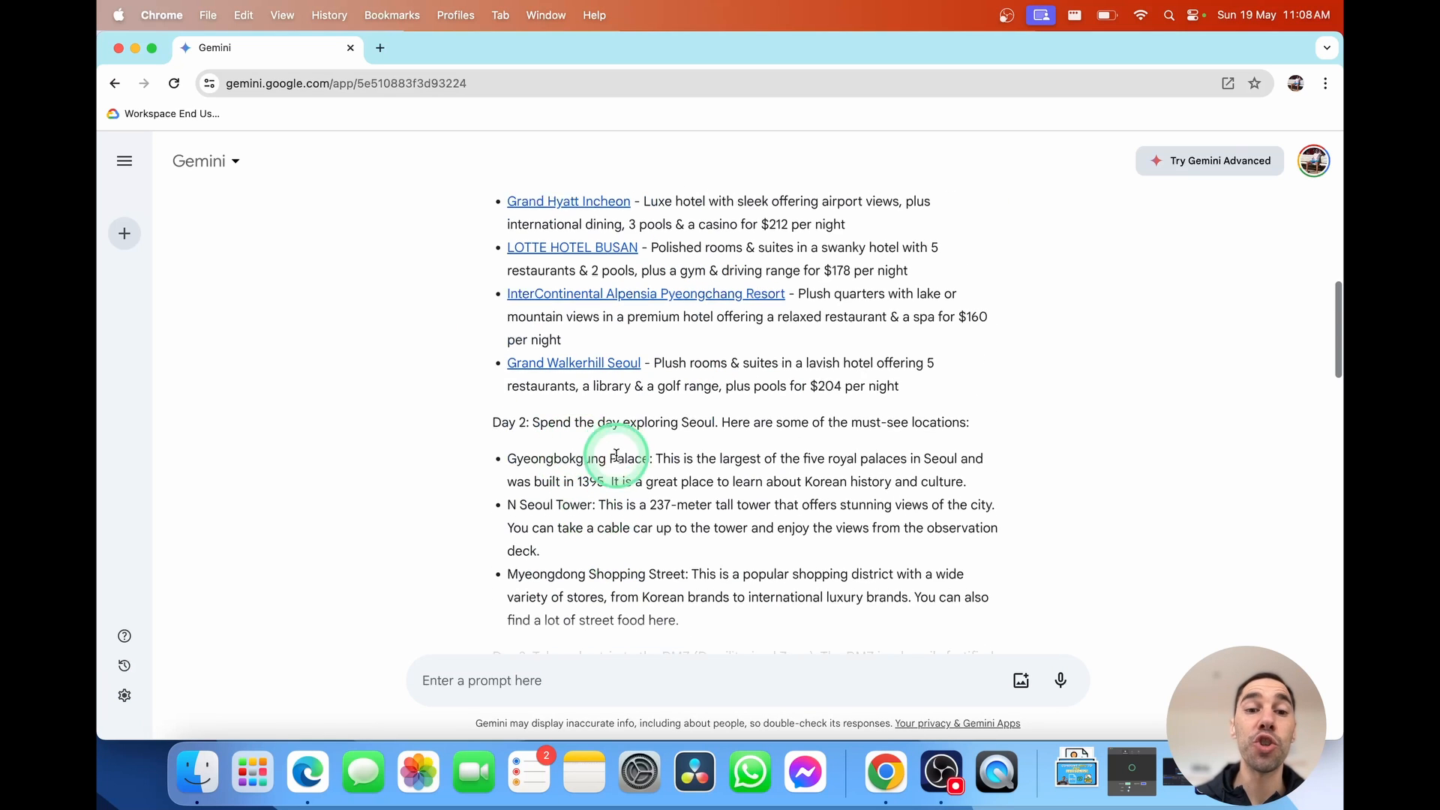
{"action": "scroll", "scroll_direction": "down", "scroll_amount": 3}
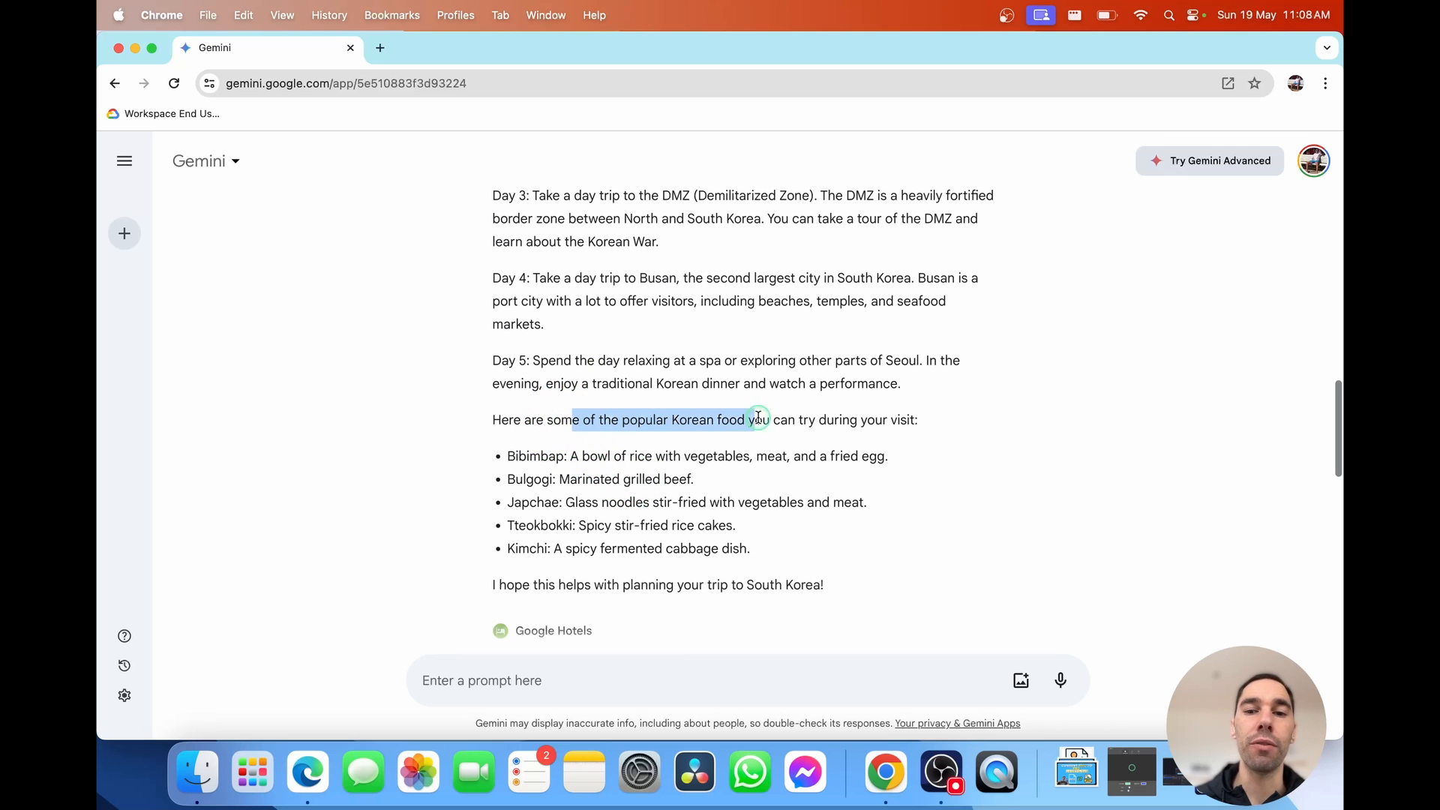
{"action": "scroll", "scroll_direction": "down", "scroll_amount": 3}
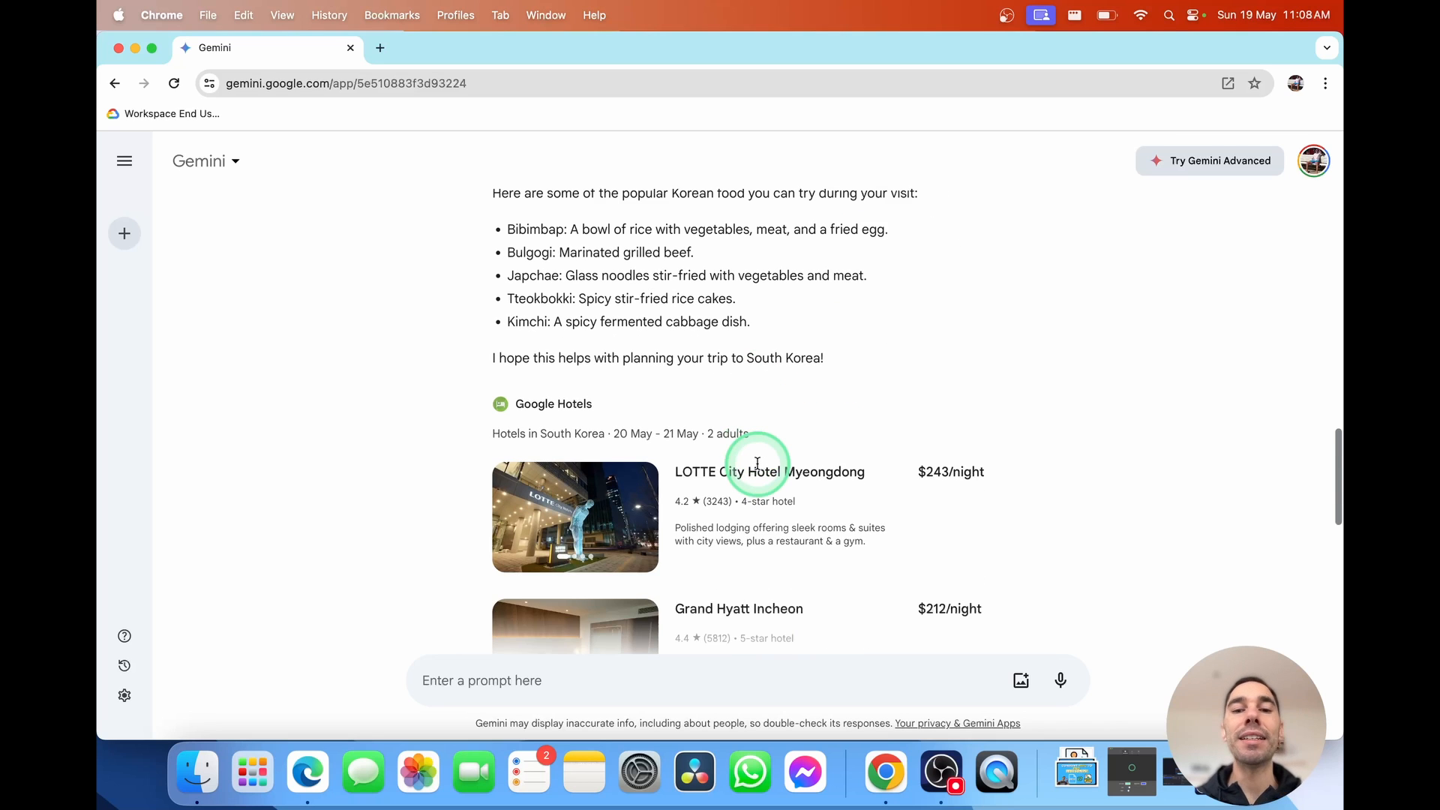
{"action": "scroll", "scroll_direction": "down", "scroll_amount": 3}
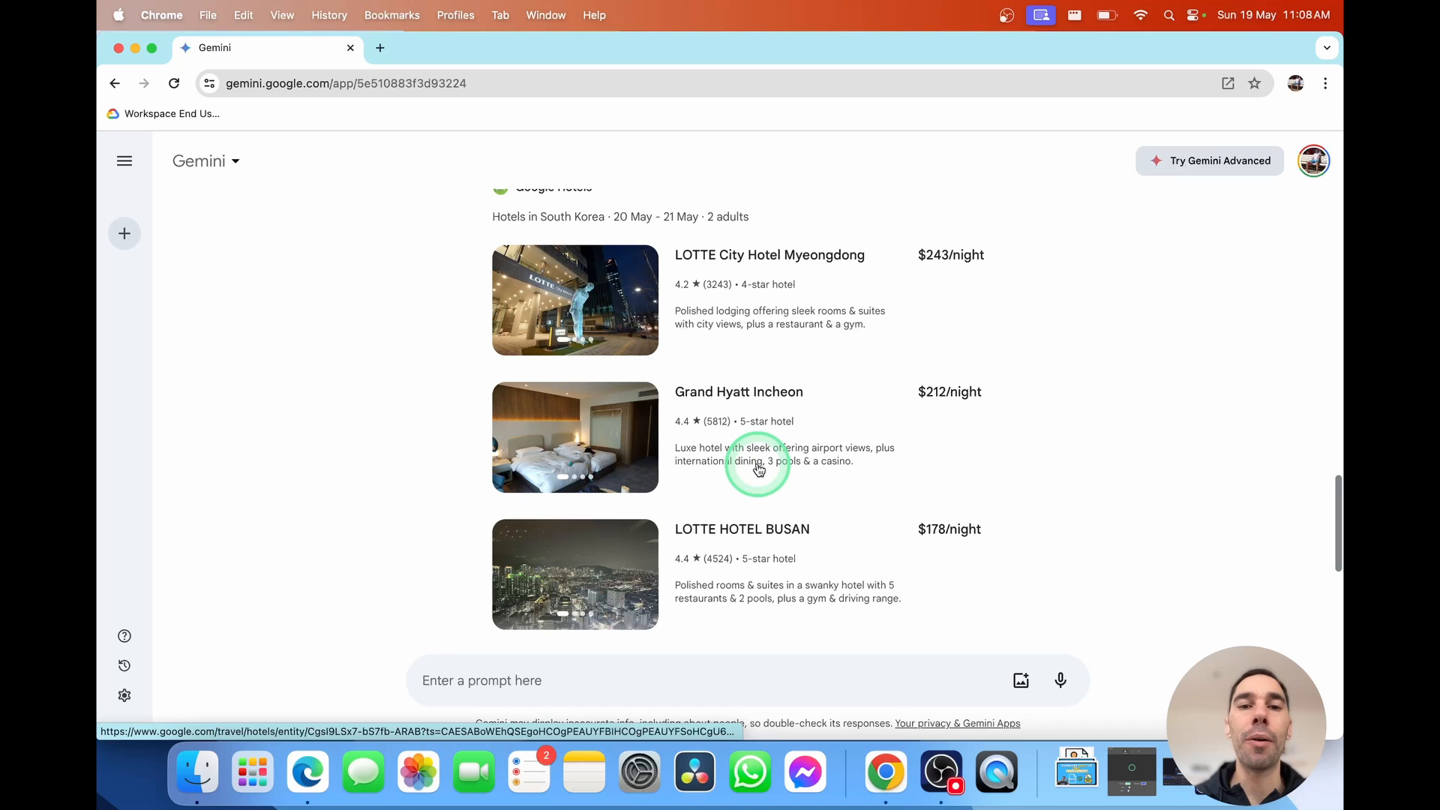
{"action": "scroll", "scroll_direction": "down", "scroll_amount": 3}
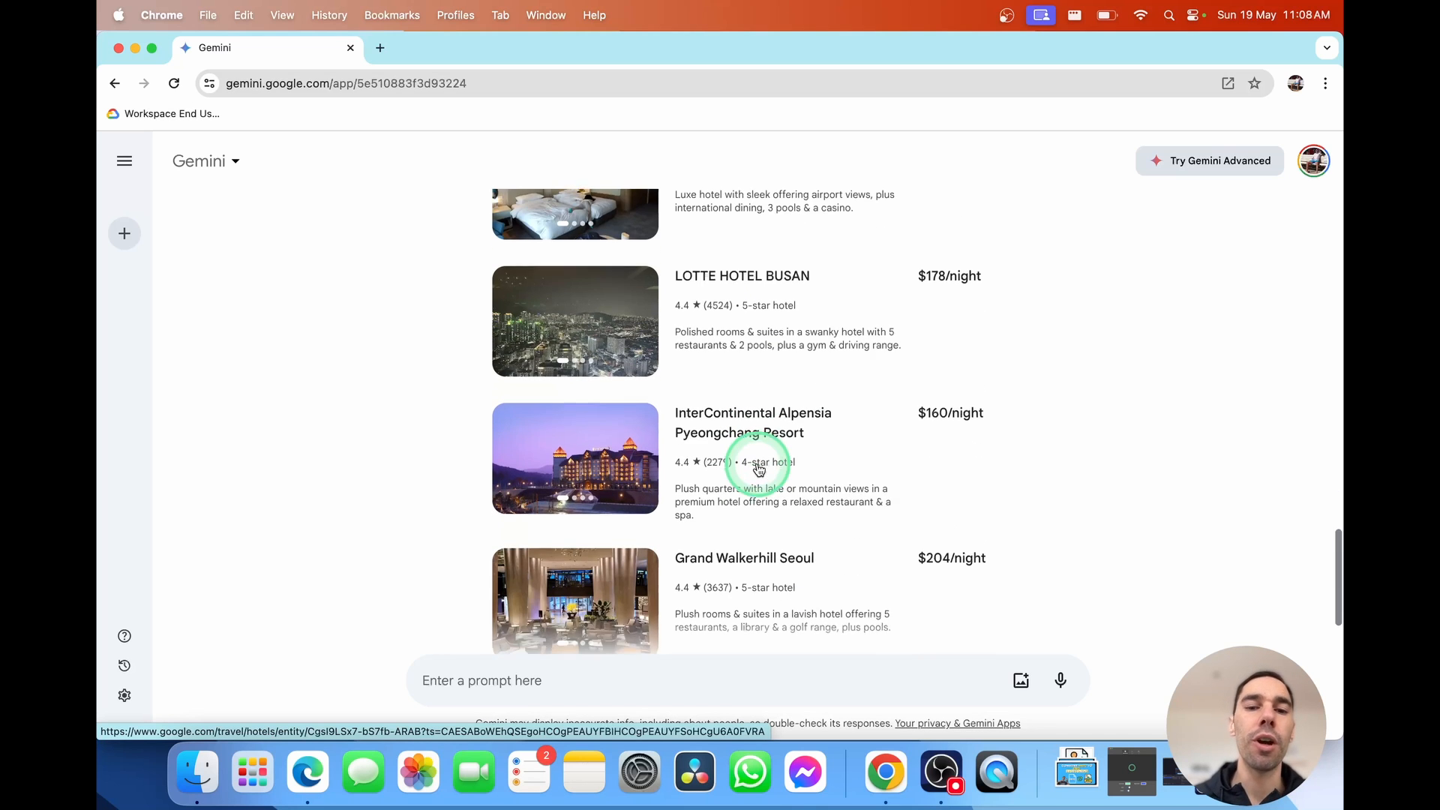
{"action": "scroll", "scroll_direction": "down", "scroll_amount": 3}
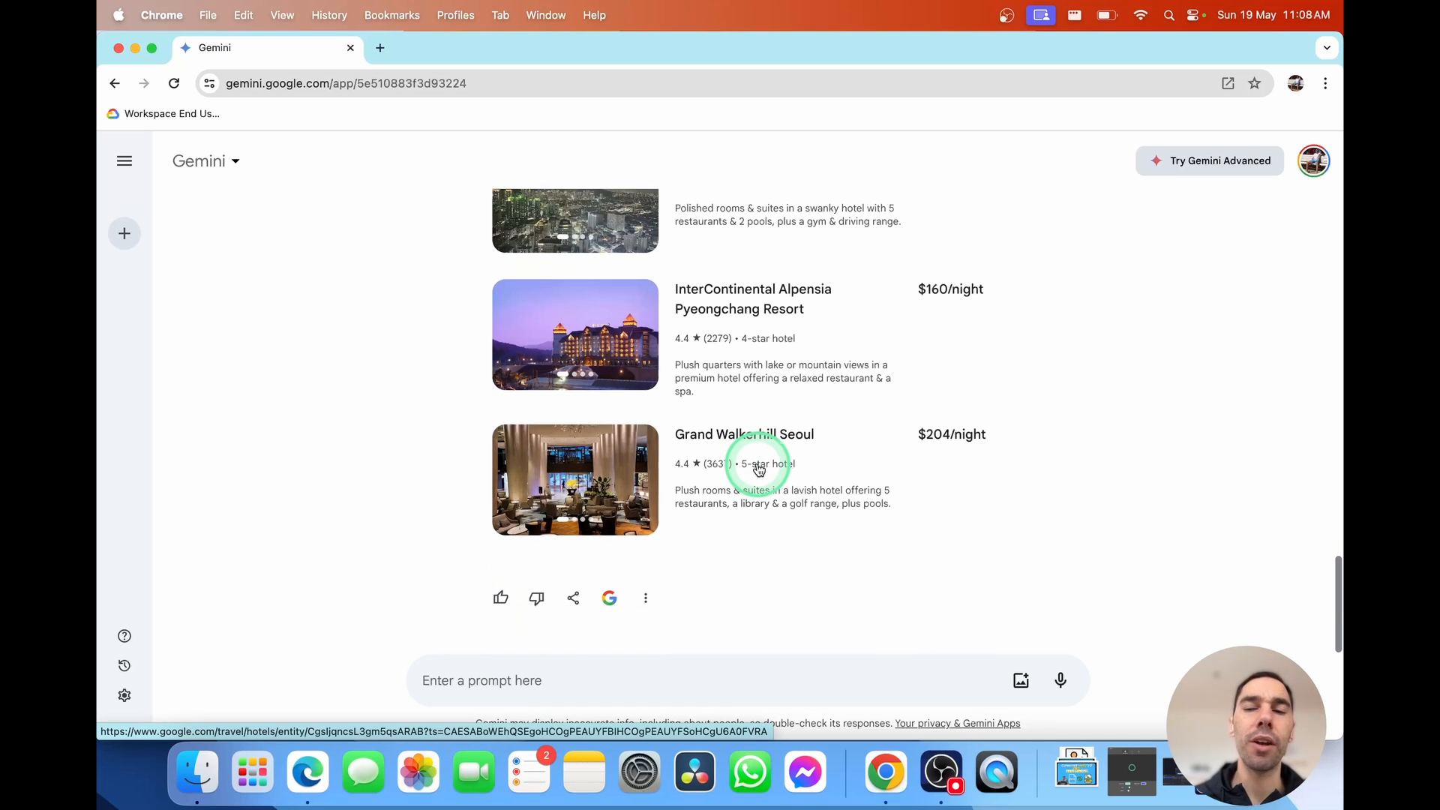
{"action": "scroll", "scroll_direction": "up", "scroll_amount": 3}
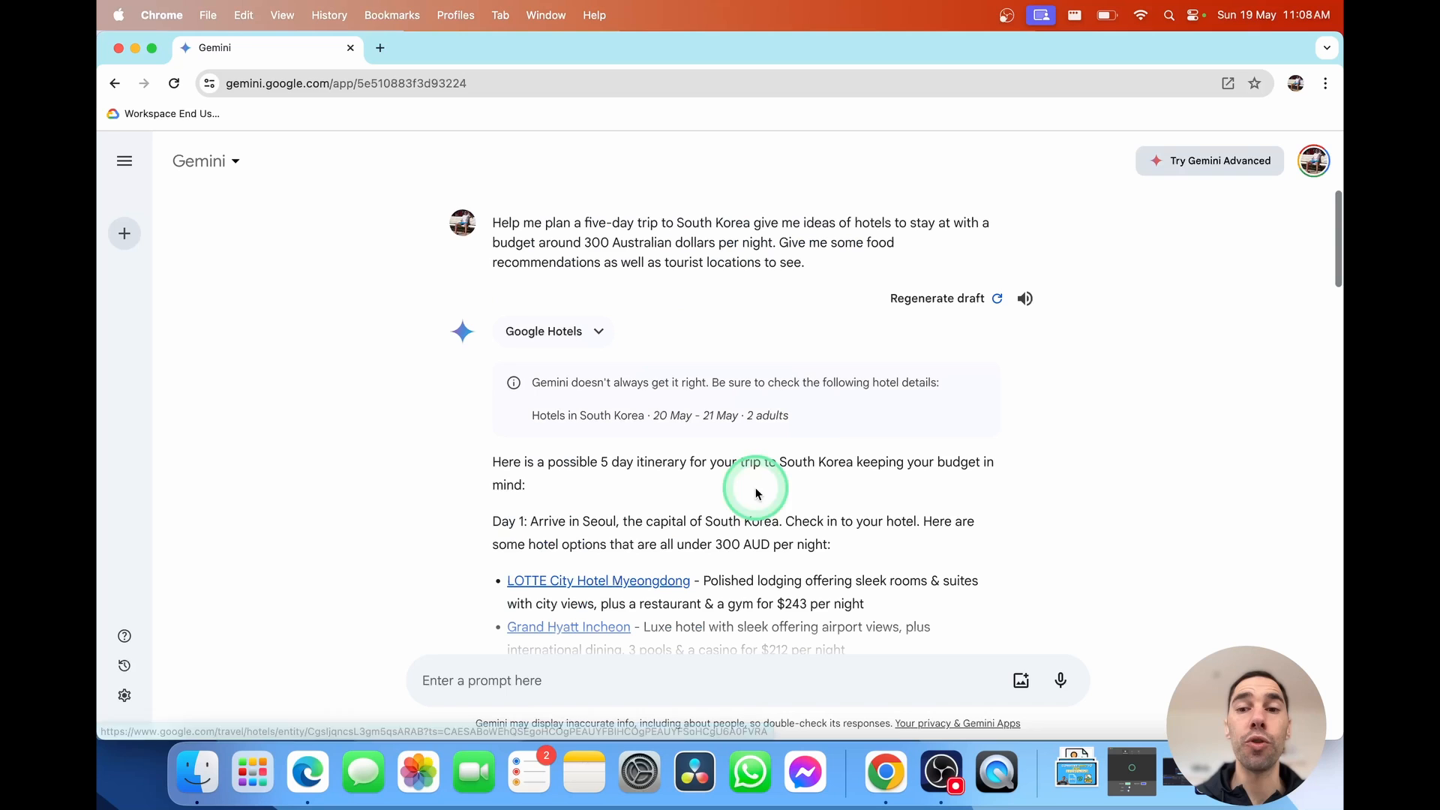
{"action": "mouse_move", "coordinate": [1025, 297]}
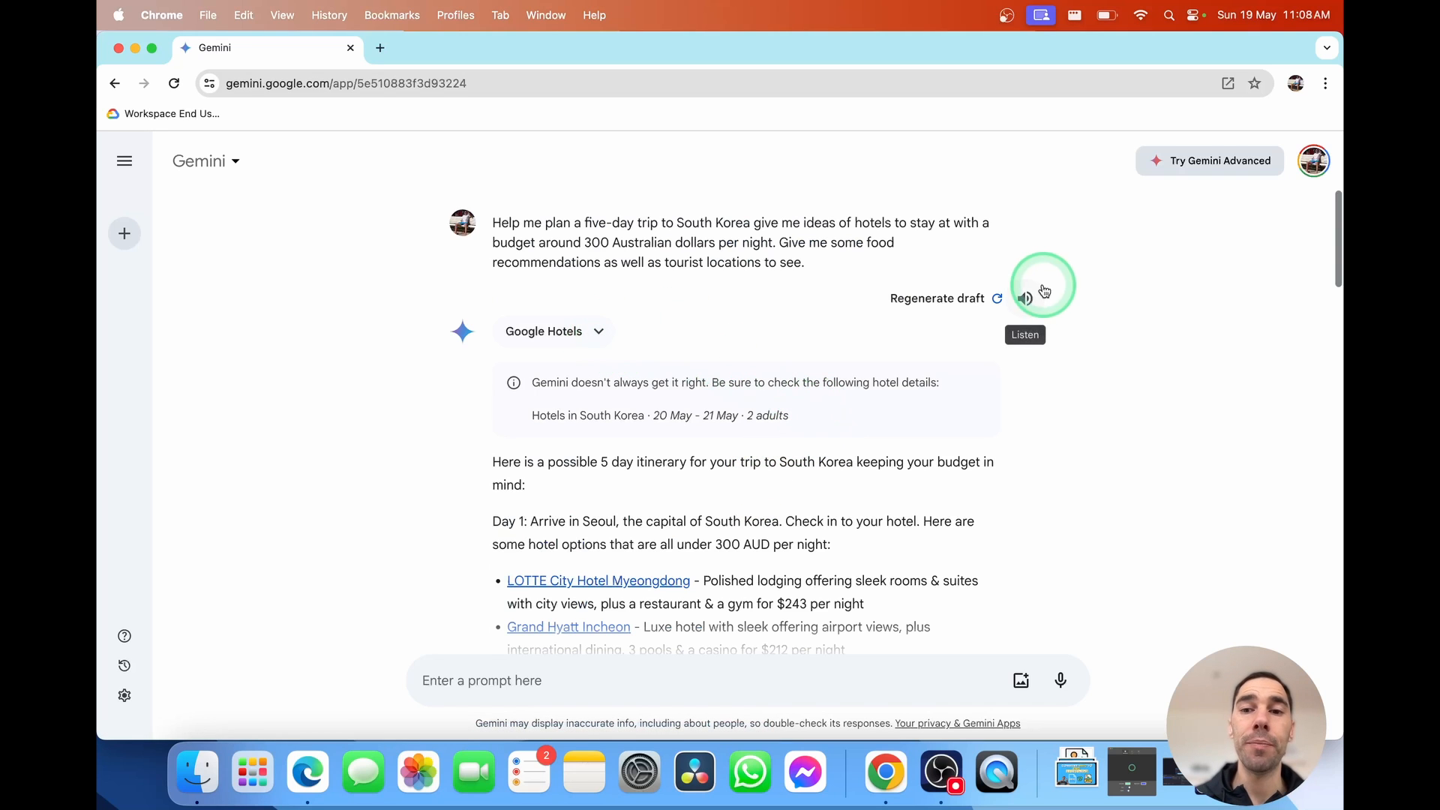
Expand the Google Hotels extension chip to confirm the hotel query succeeded
{"action": "left_click", "coordinate": [598, 330]}
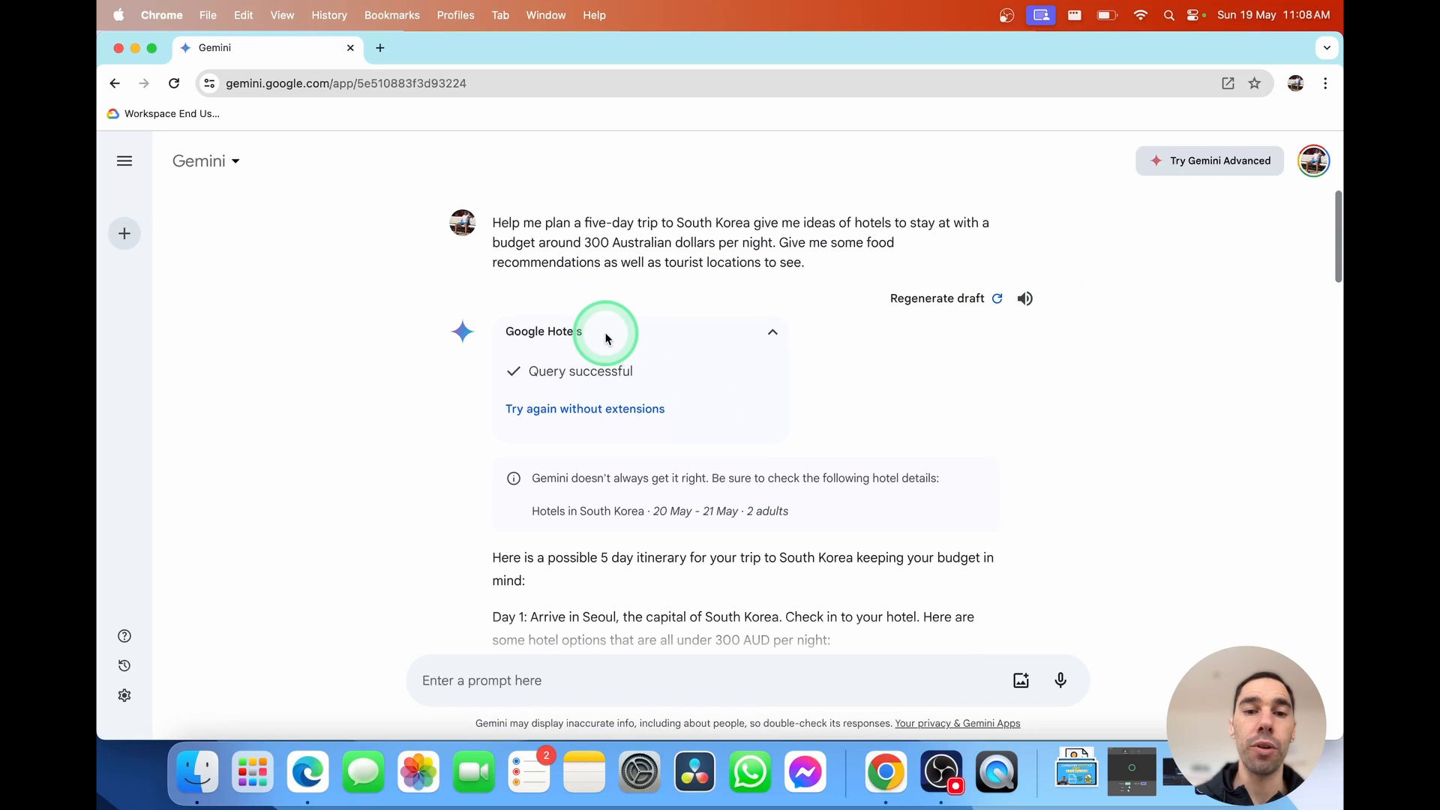
{"action": "mouse_move", "coordinate": [604, 416]}
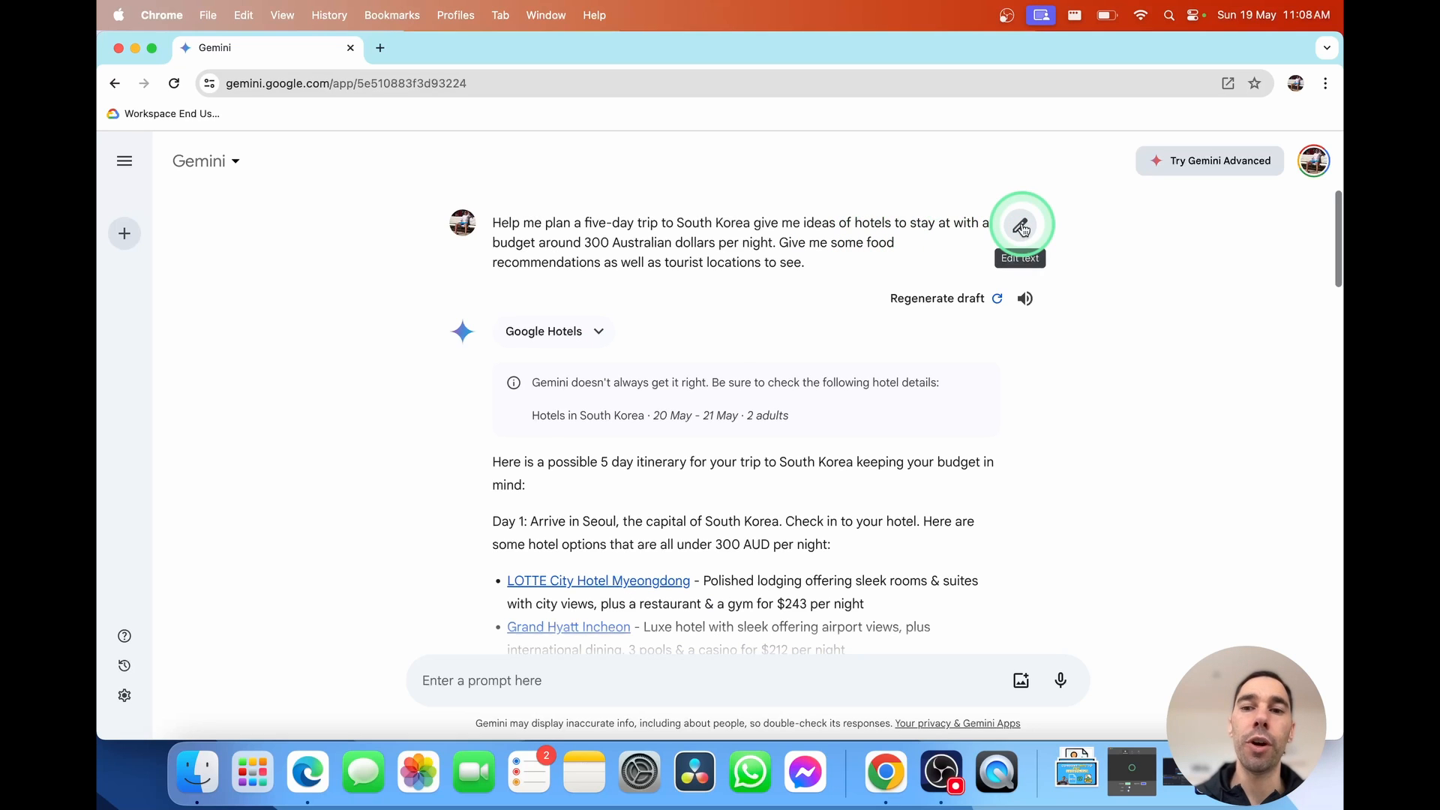
Edit the prompt from five-day to seven-day, update it and read the regenerated Seoul, Suwon and Busan itinerary
{"action": "left_click", "coordinate": [1020, 226]}
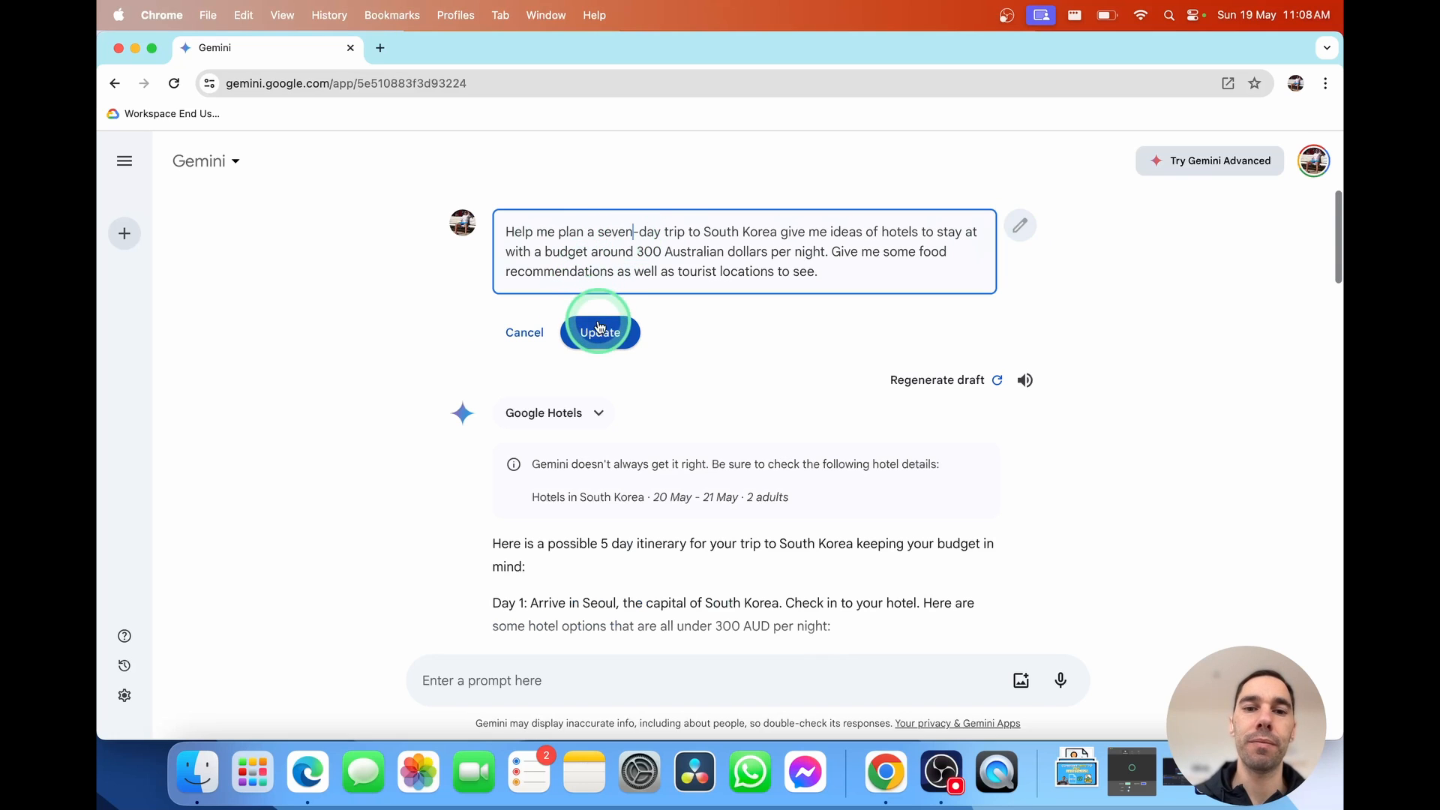
{"action": "left_click", "coordinate": [600, 331]}
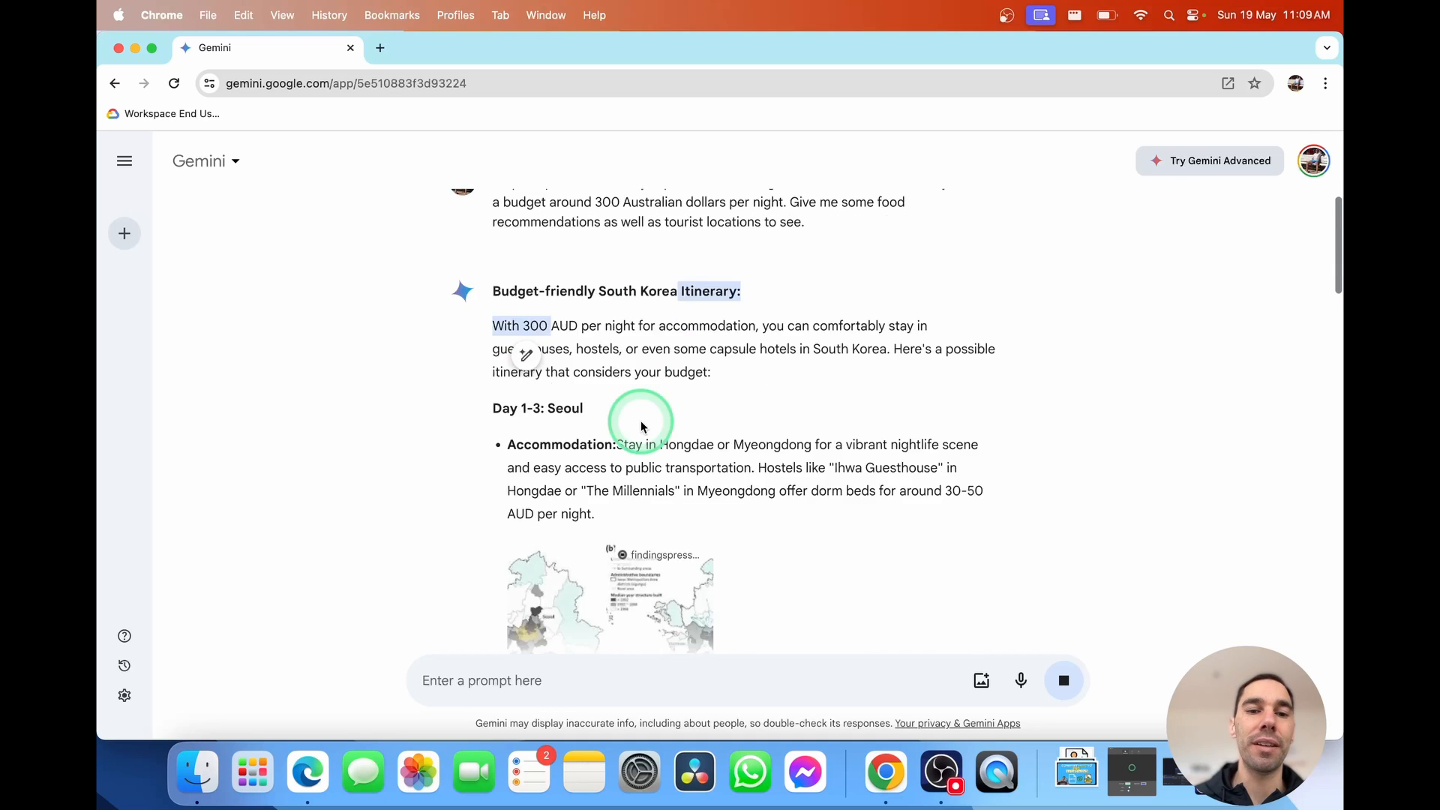
{"action": "scroll", "scroll_direction": "down", "scroll_amount": 3}
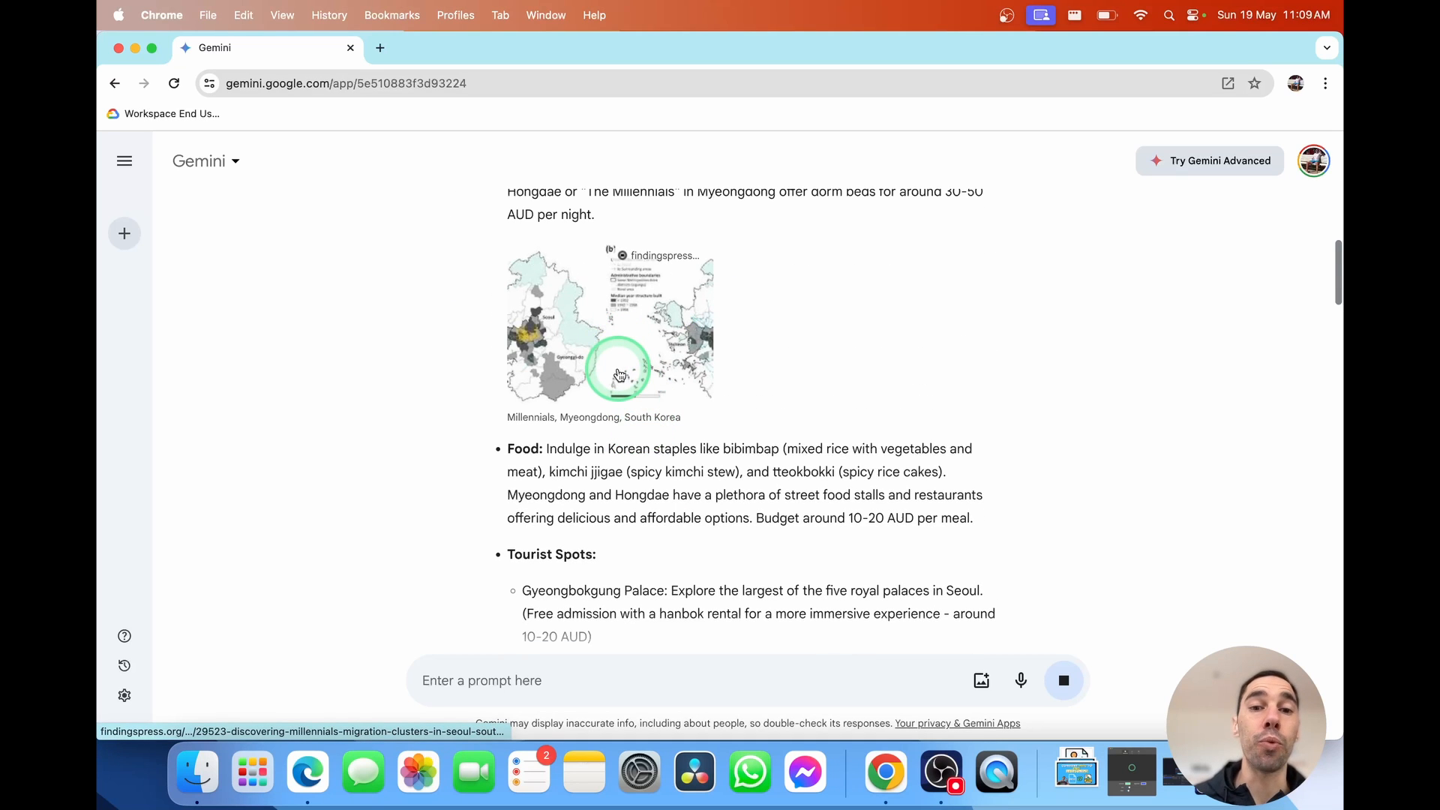
{"action": "scroll", "scroll_direction": "down", "scroll_amount": 3}
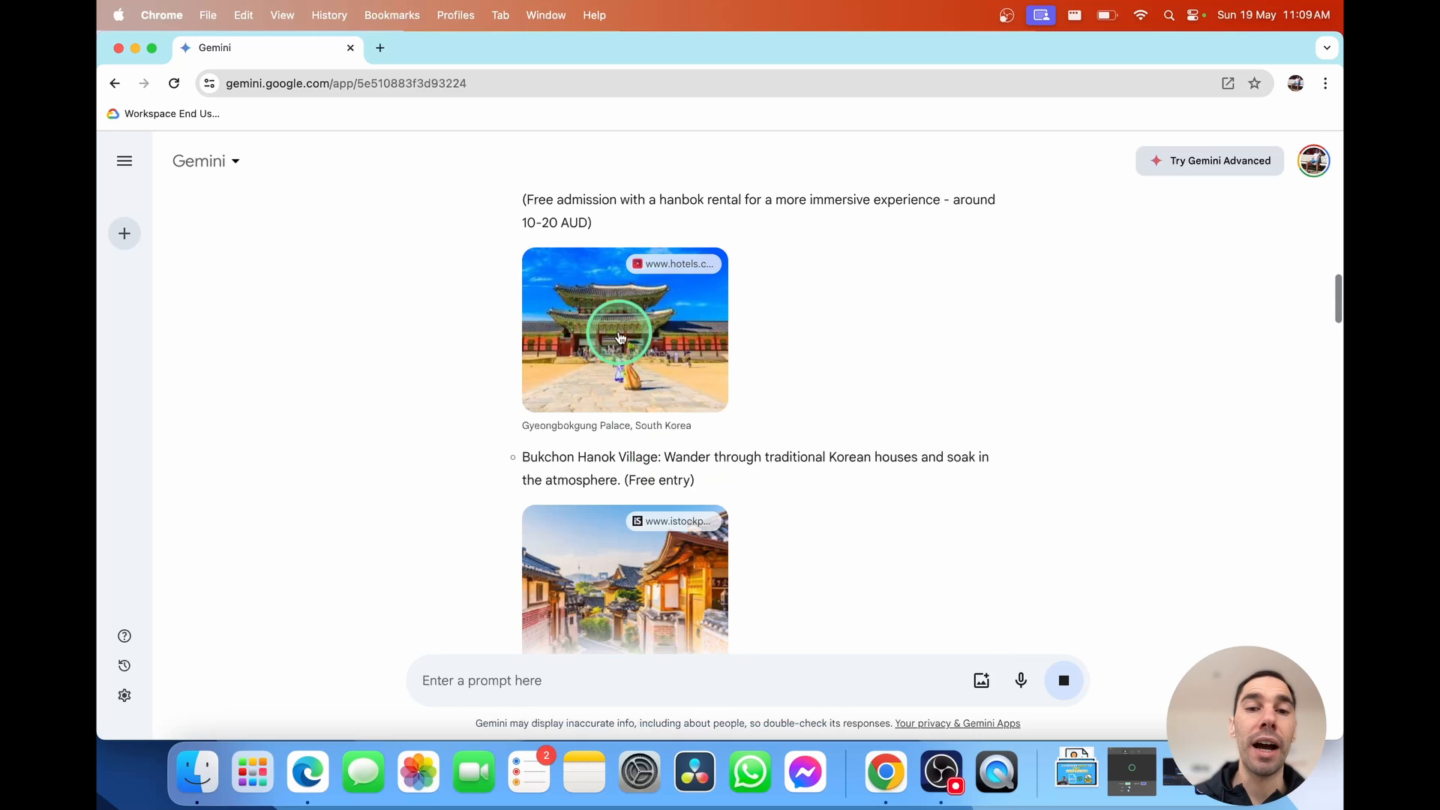
{"action": "scroll", "scroll_direction": "down", "scroll_amount": 3}
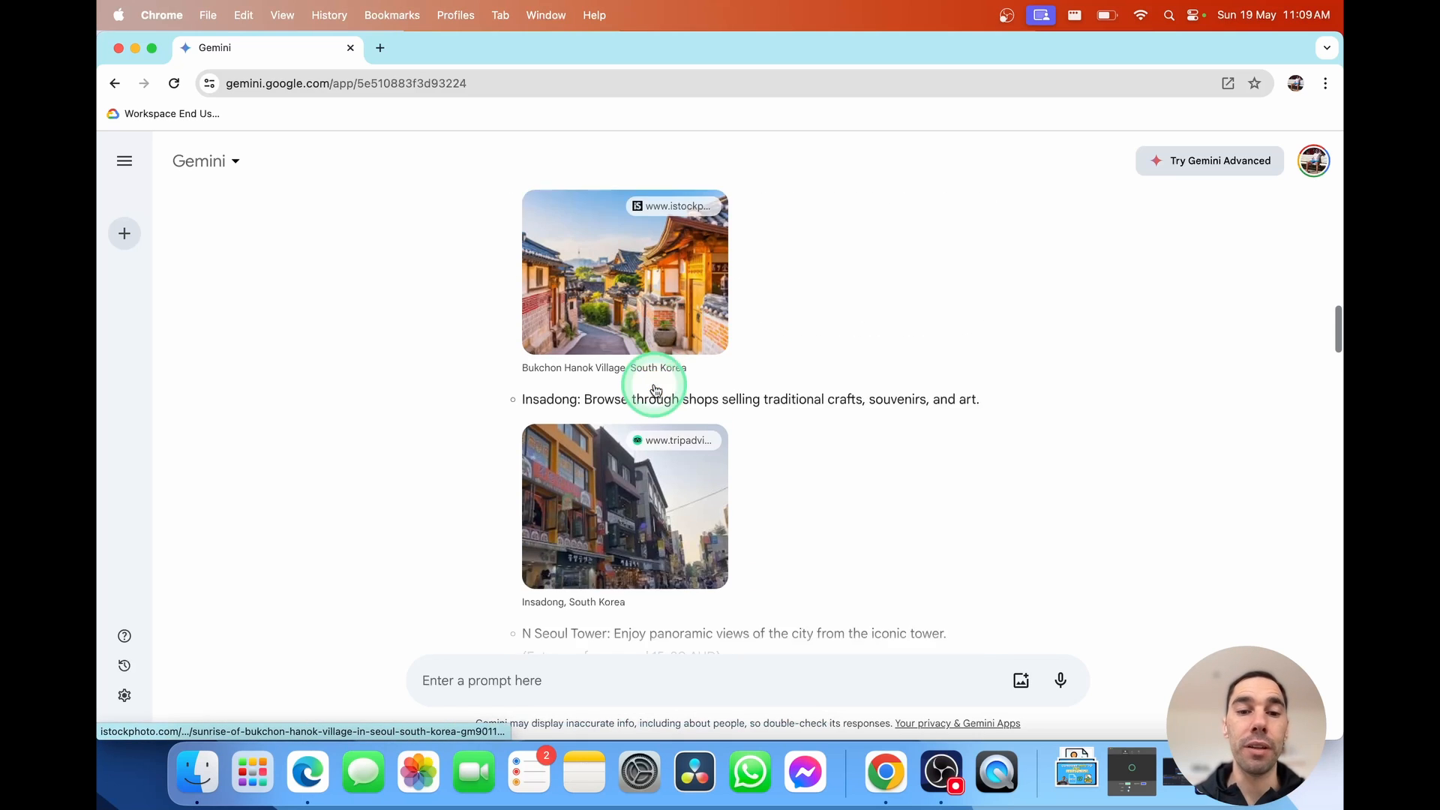
{"action": "scroll", "scroll_direction": "up", "scroll_amount": 3}
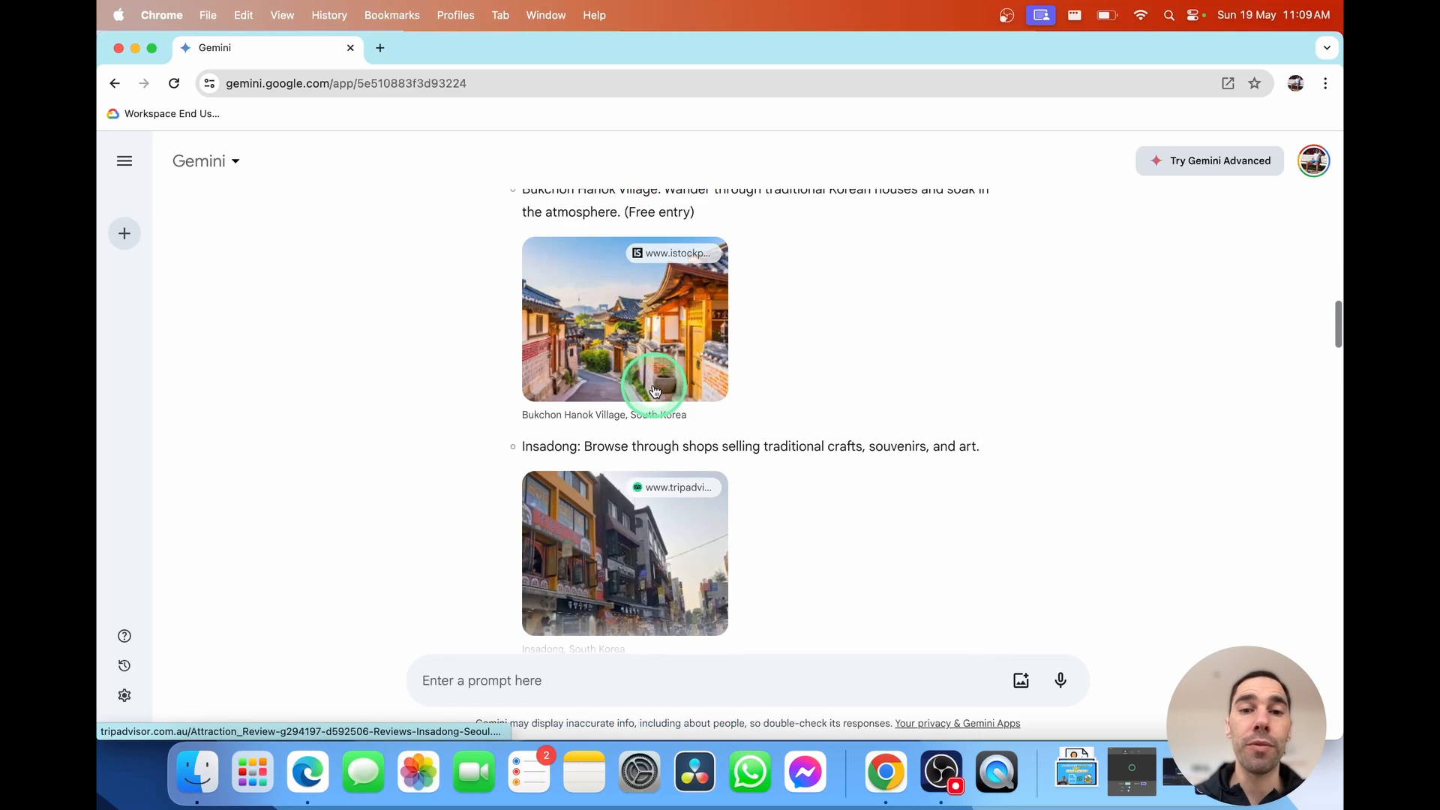
{"action": "scroll", "scroll_direction": "down", "scroll_amount": 3}
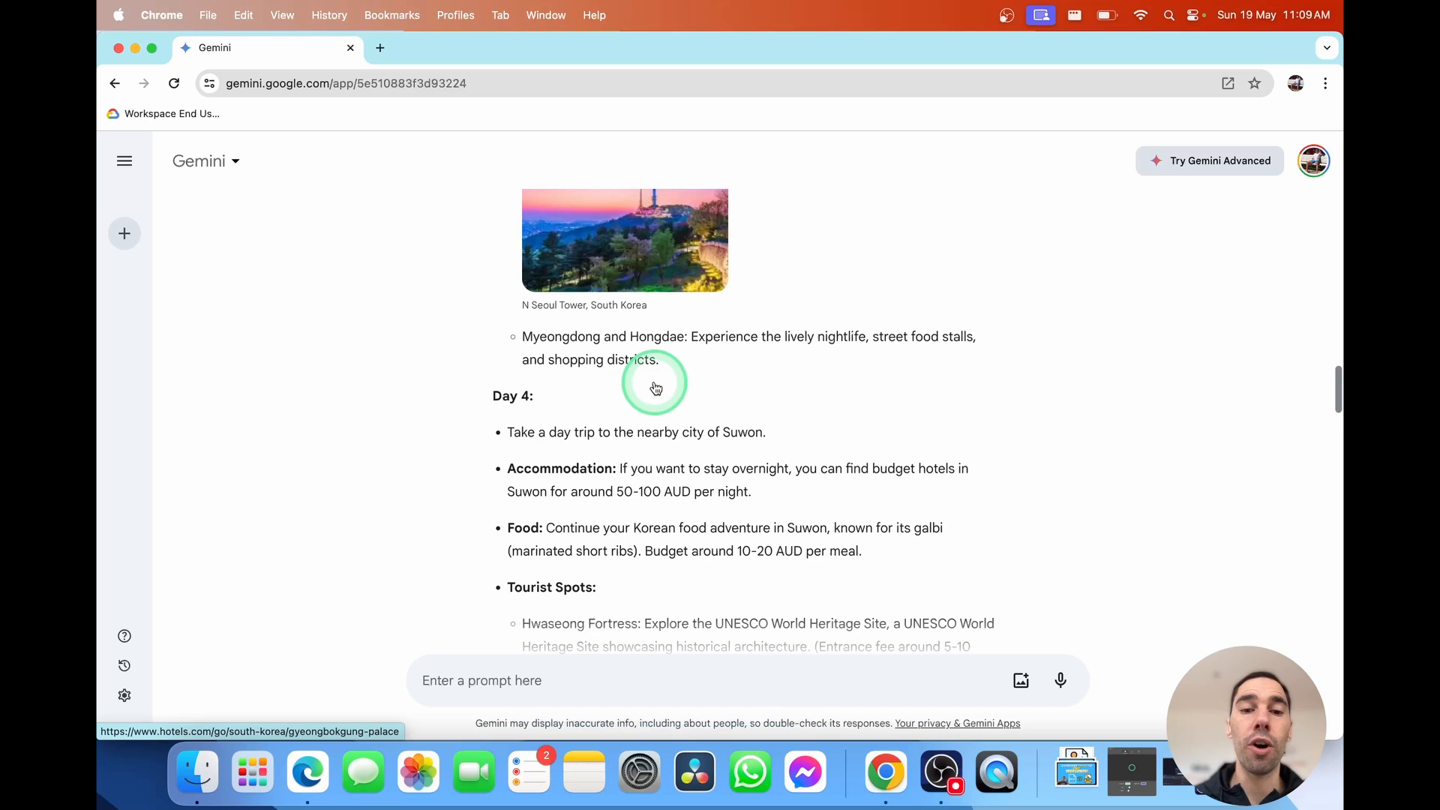
{"action": "scroll", "scroll_direction": "down", "scroll_amount": 3}
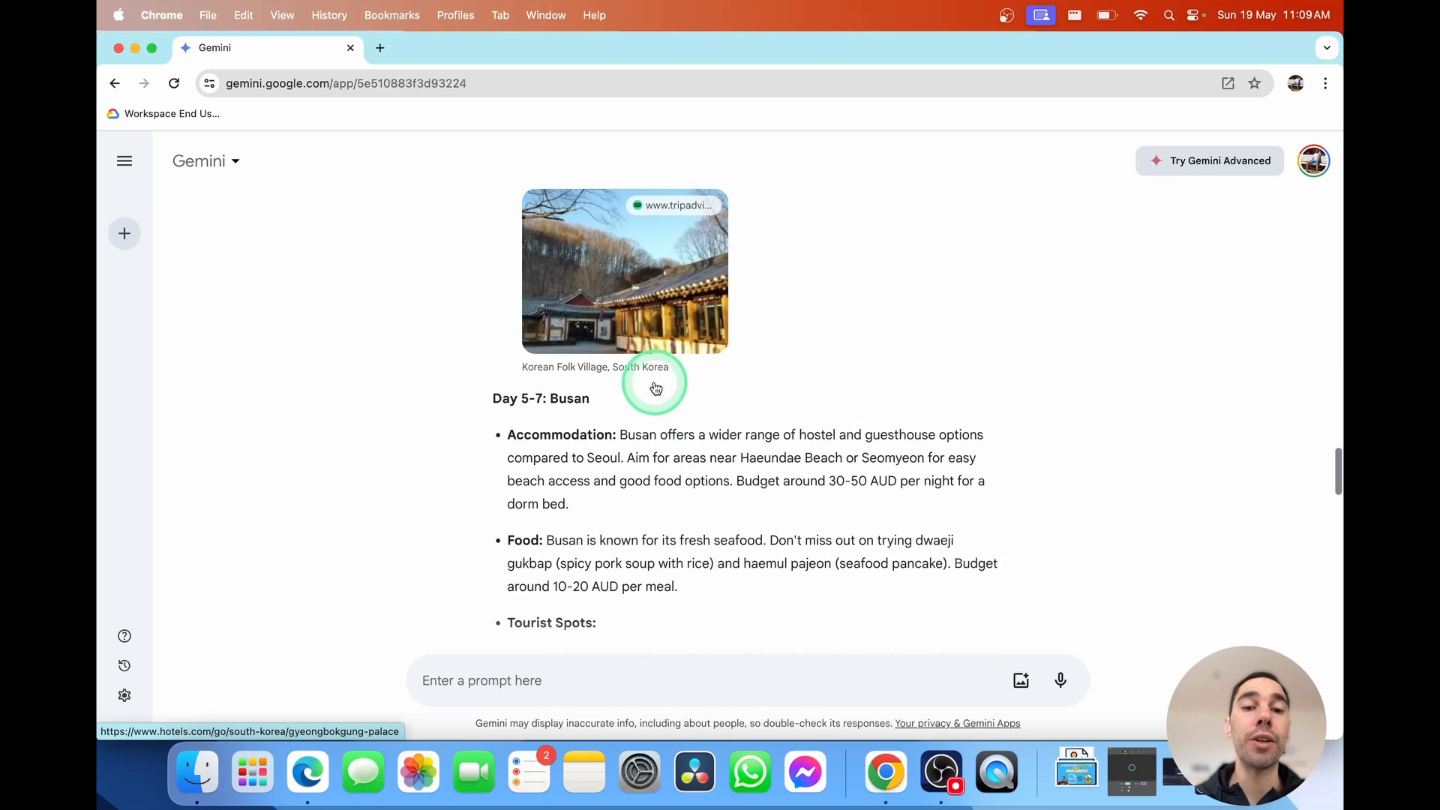
{"action": "scroll", "scroll_direction": "down", "scroll_amount": 3}
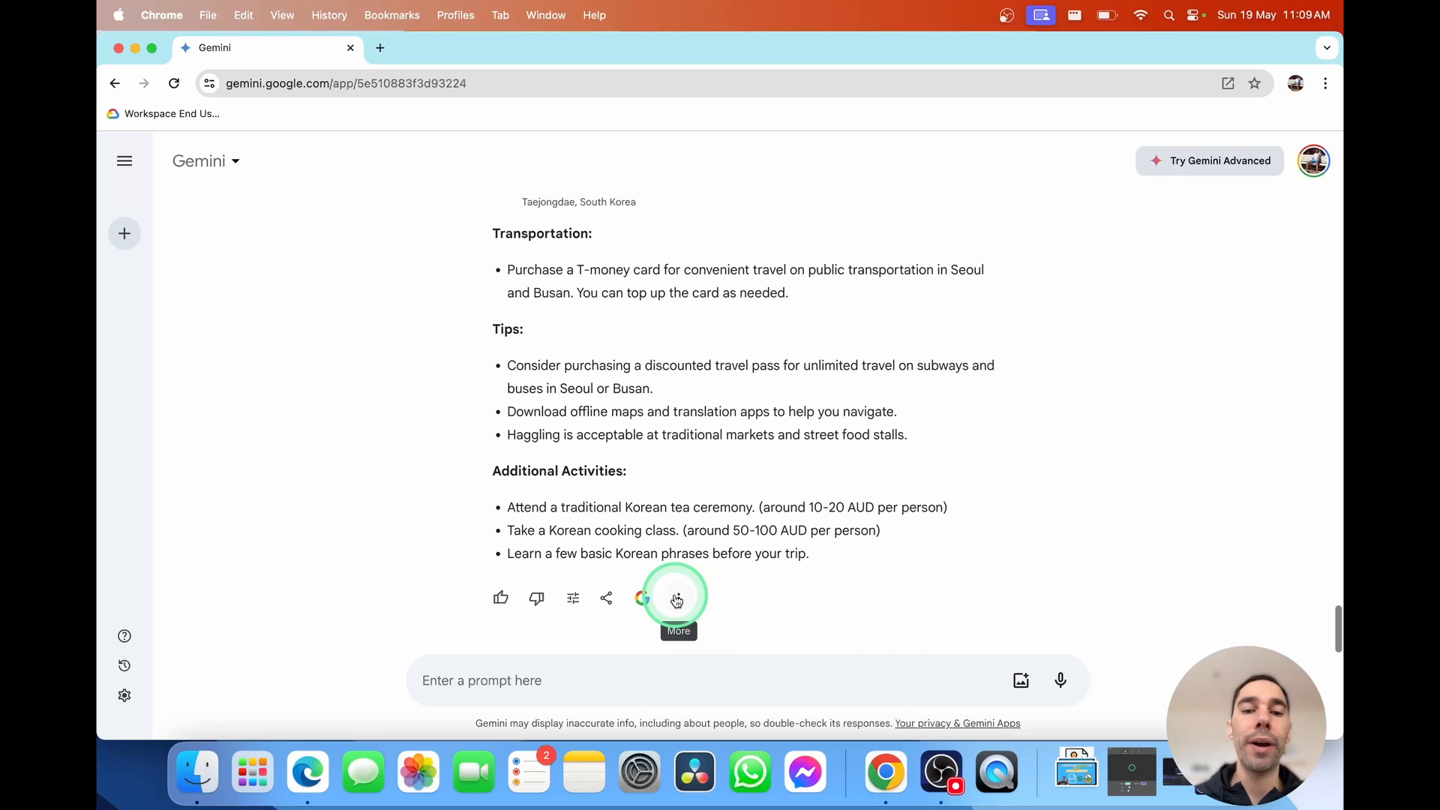
Create a public share link for the Korea itinerary chat, copy it and dismiss the dialog
{"action": "left_click", "coordinate": [678, 599]}
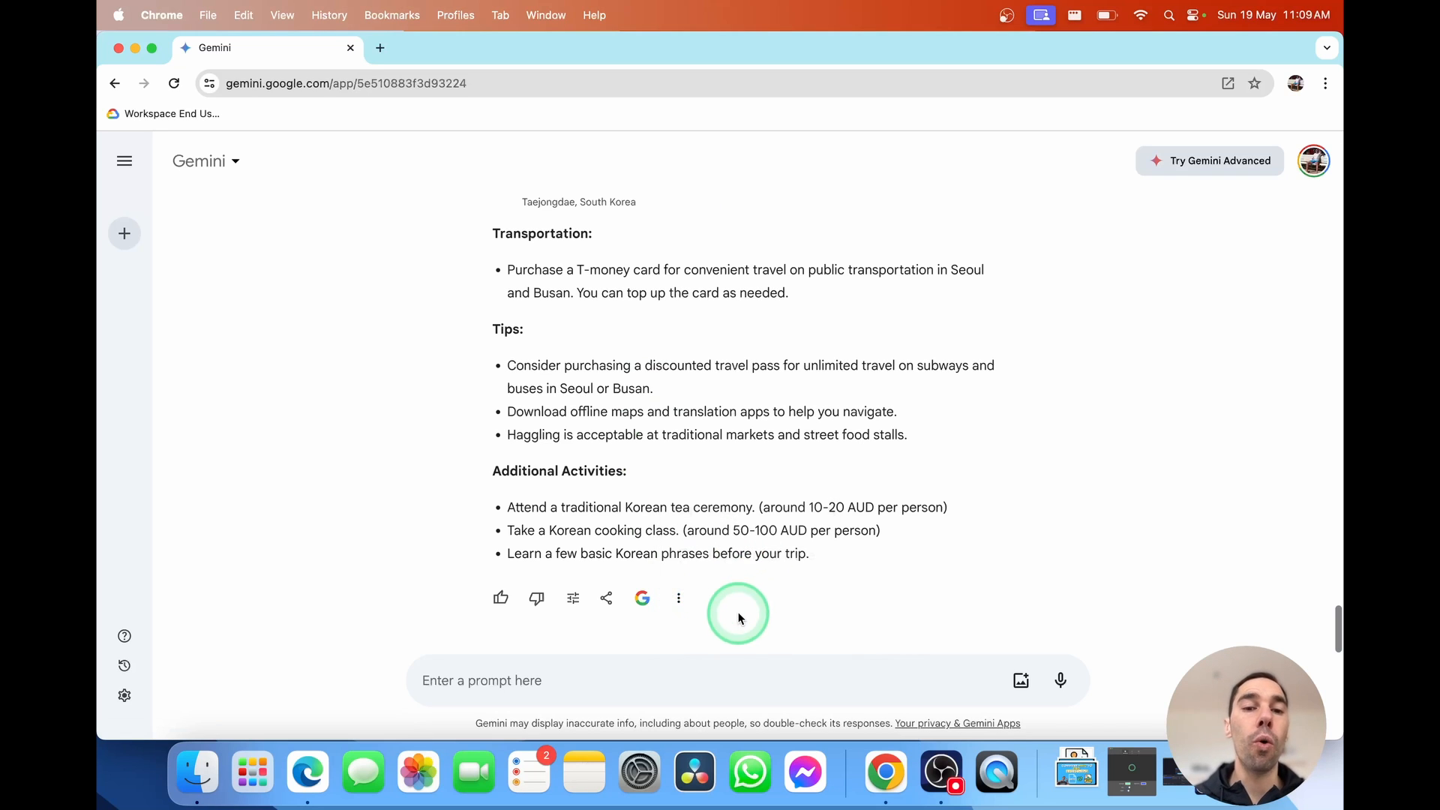
{"action": "mouse_move", "coordinate": [572, 598]}
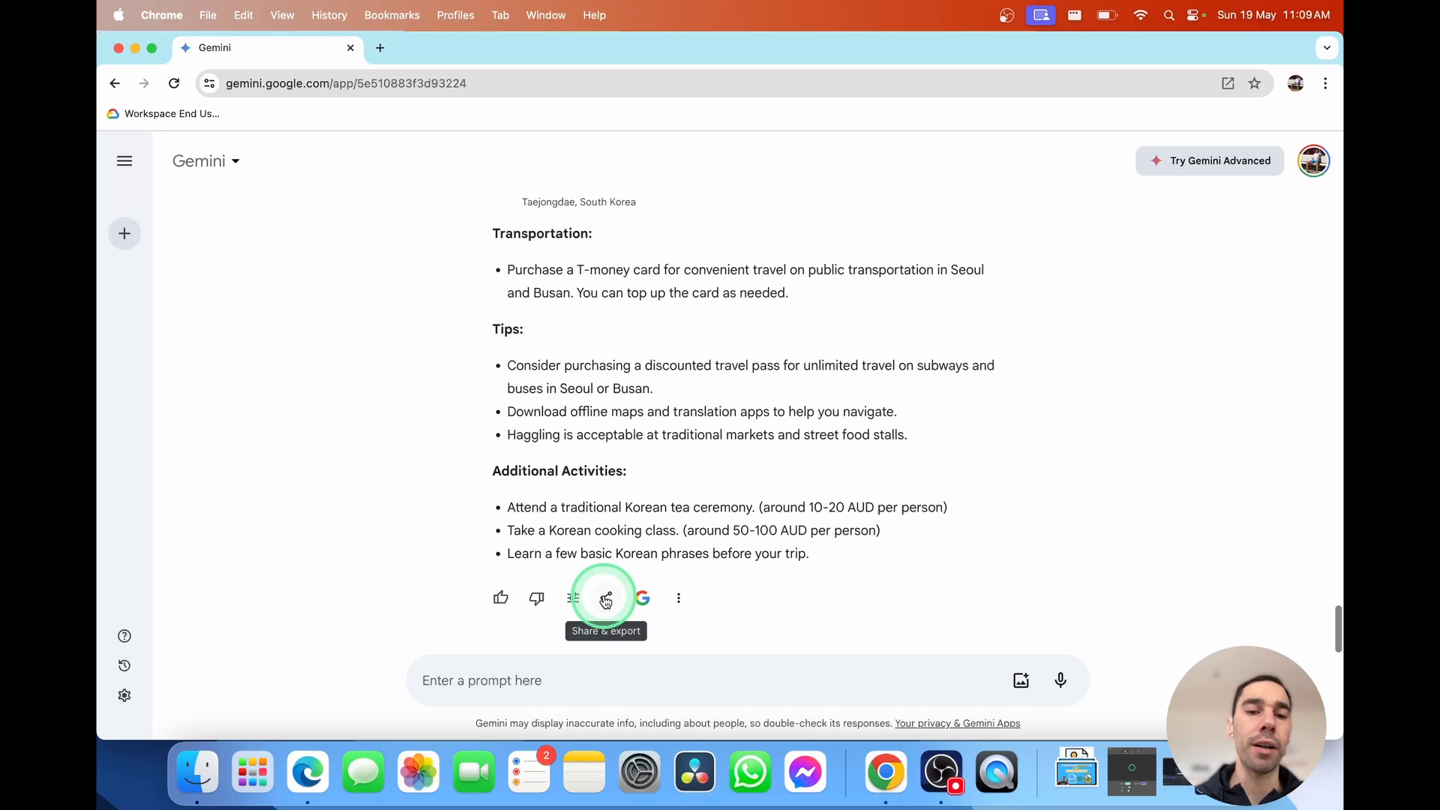
{"action": "left_click", "coordinate": [604, 599]}
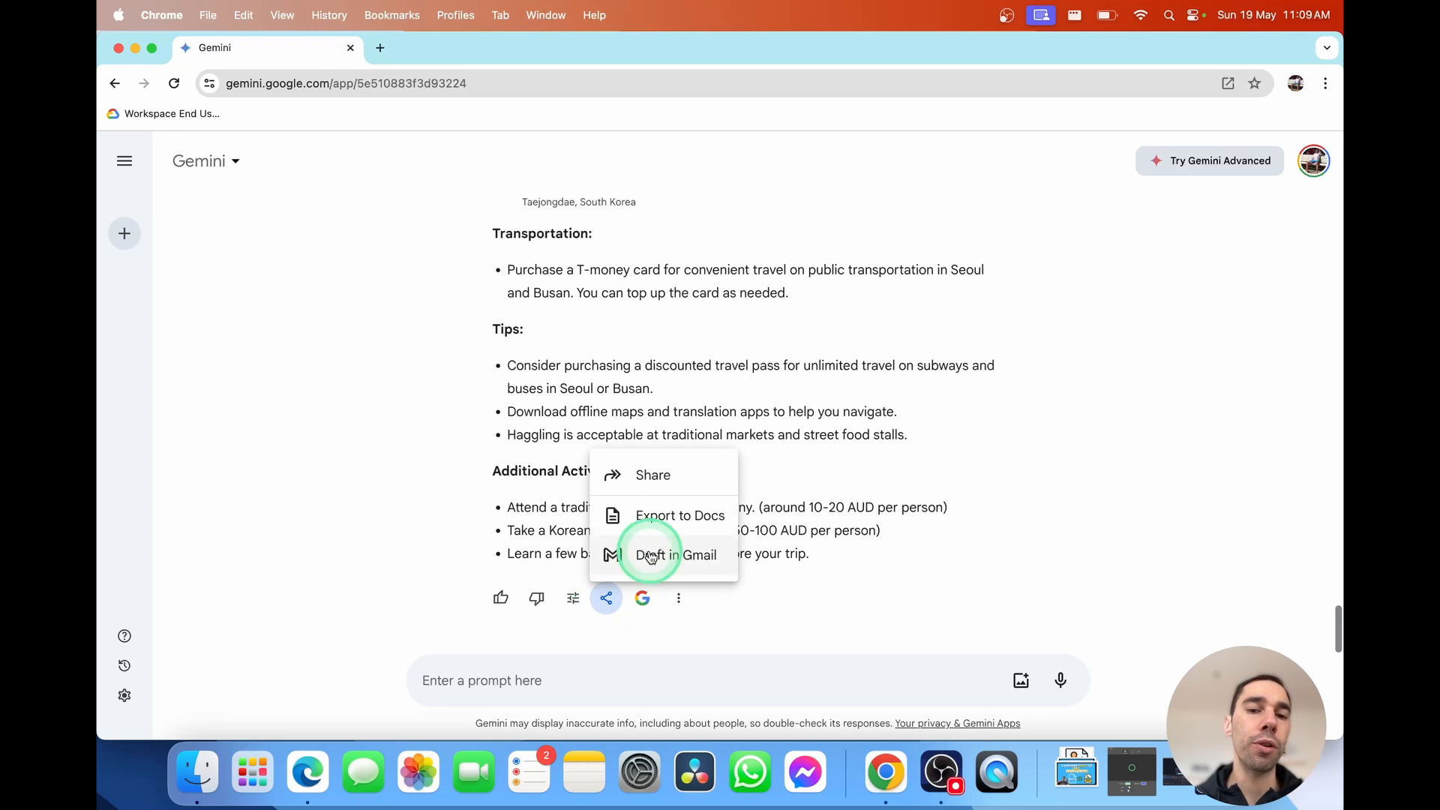
{"action": "left_click", "coordinate": [653, 476]}
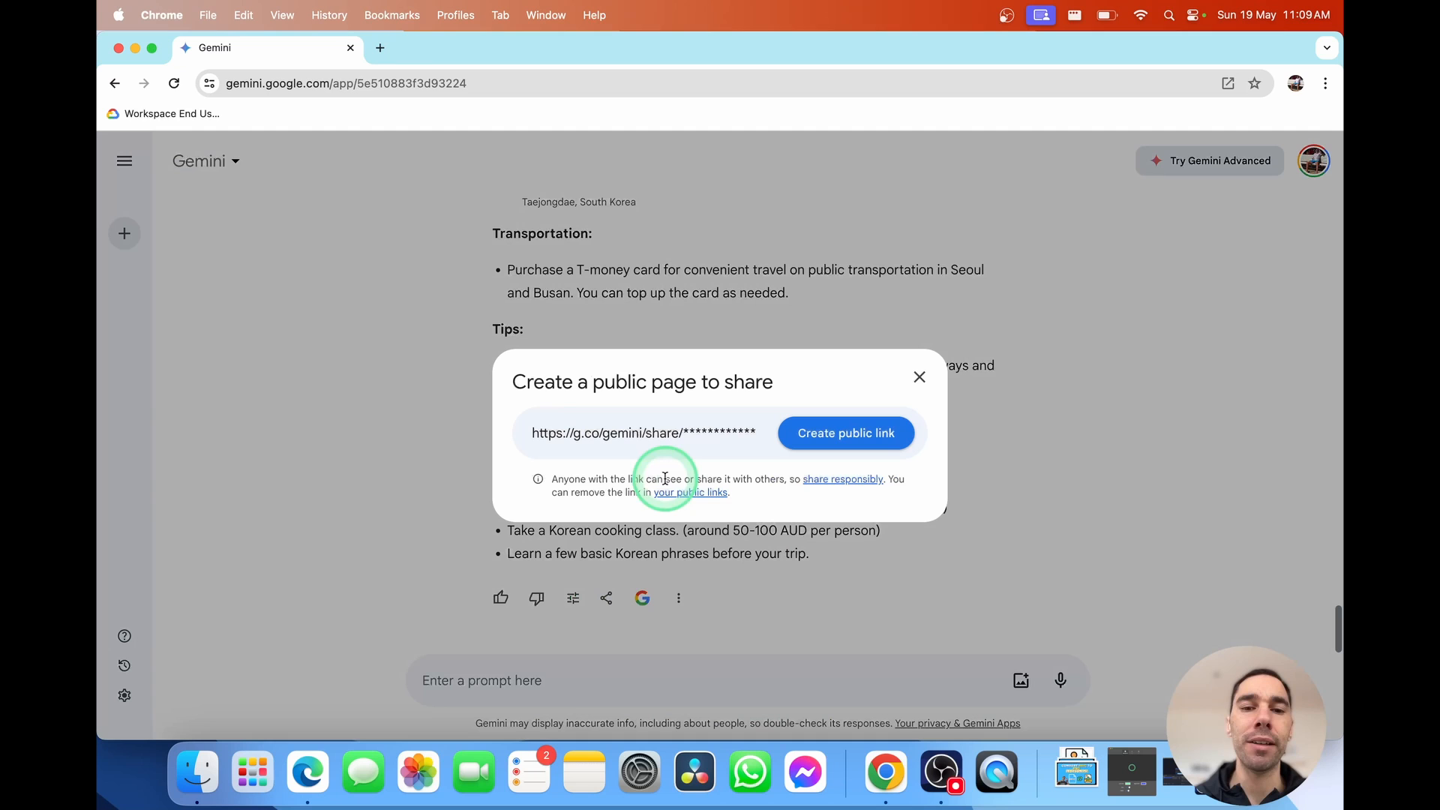
{"action": "left_click", "coordinate": [845, 432]}
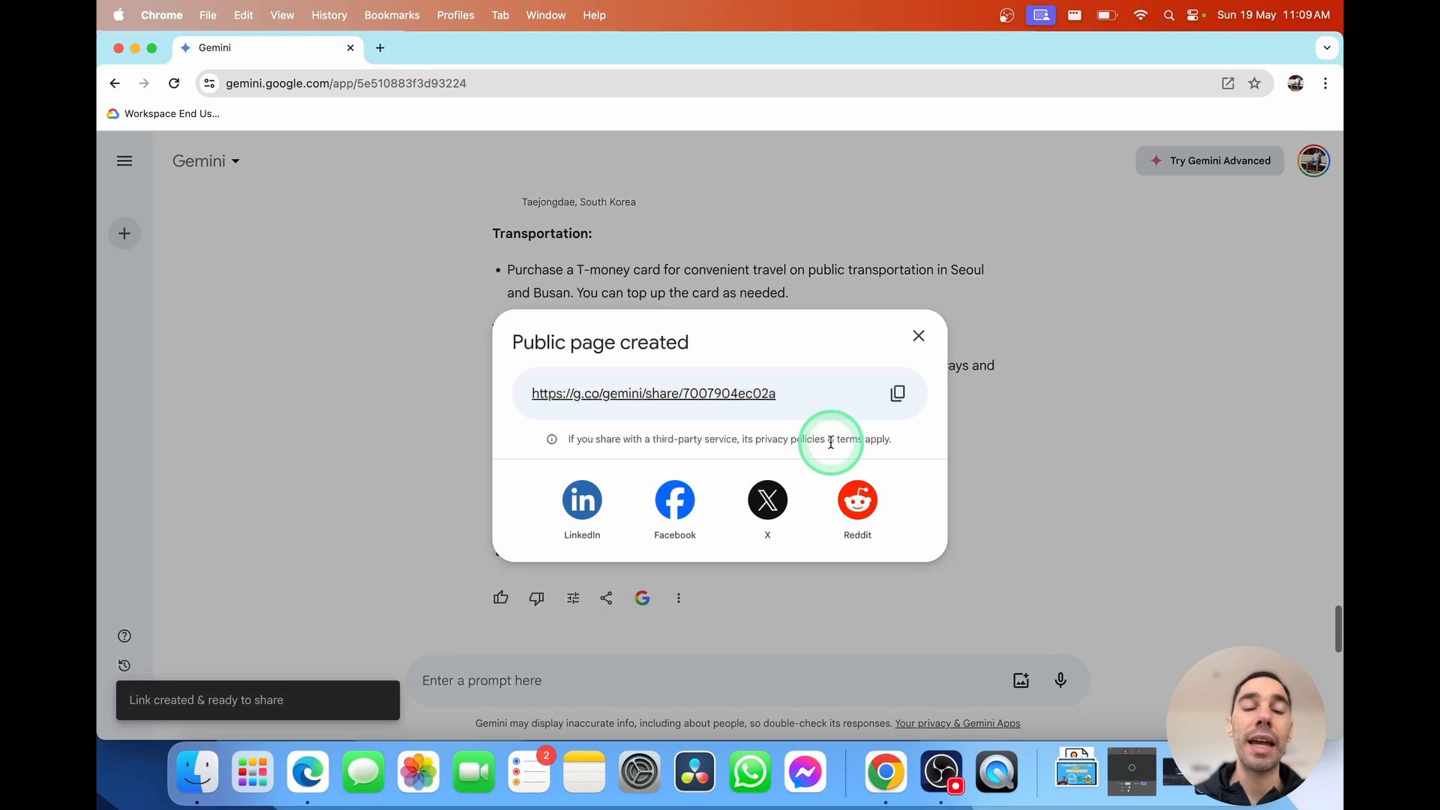
{"action": "mouse_move", "coordinate": [627, 509]}
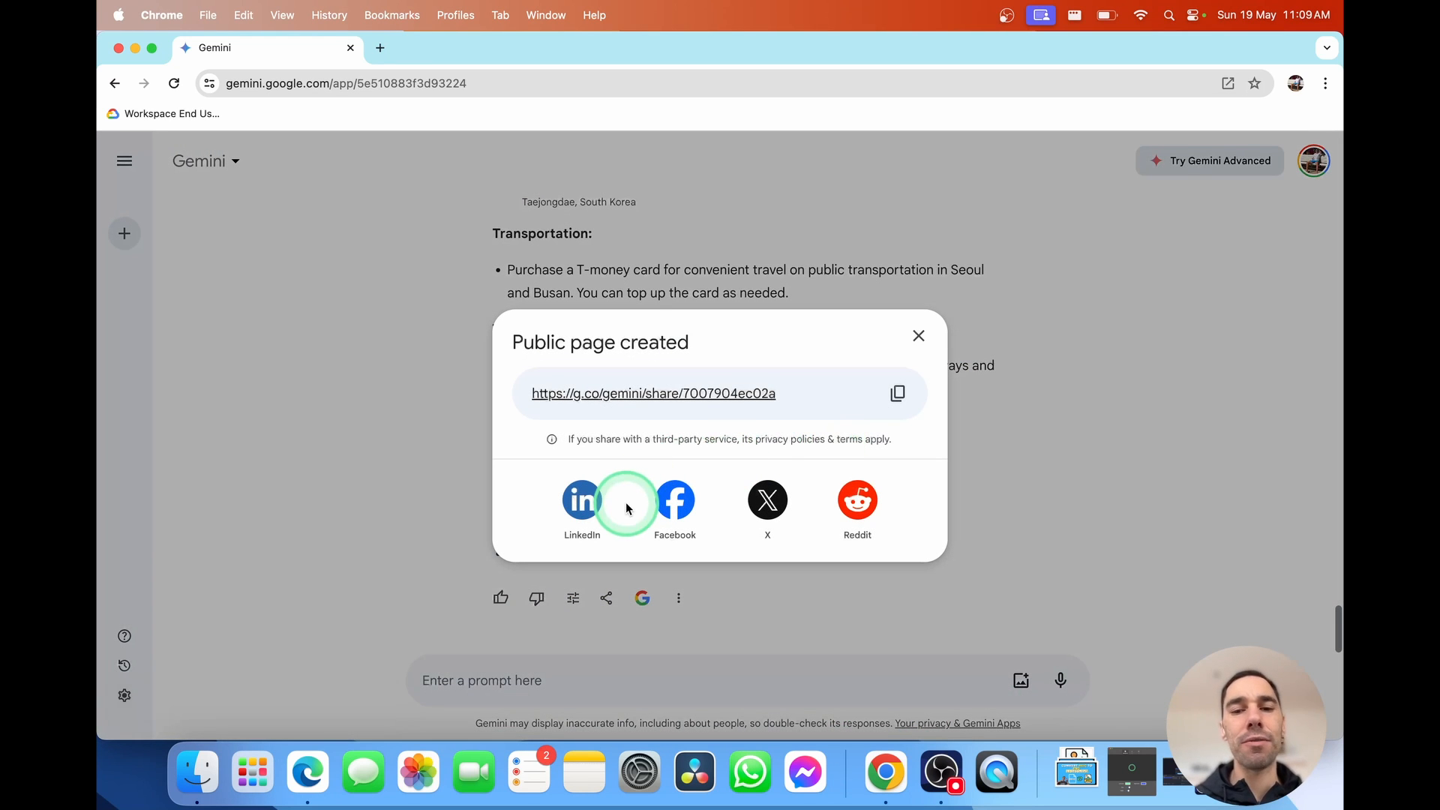
{"action": "mouse_move", "coordinate": [890, 389]}
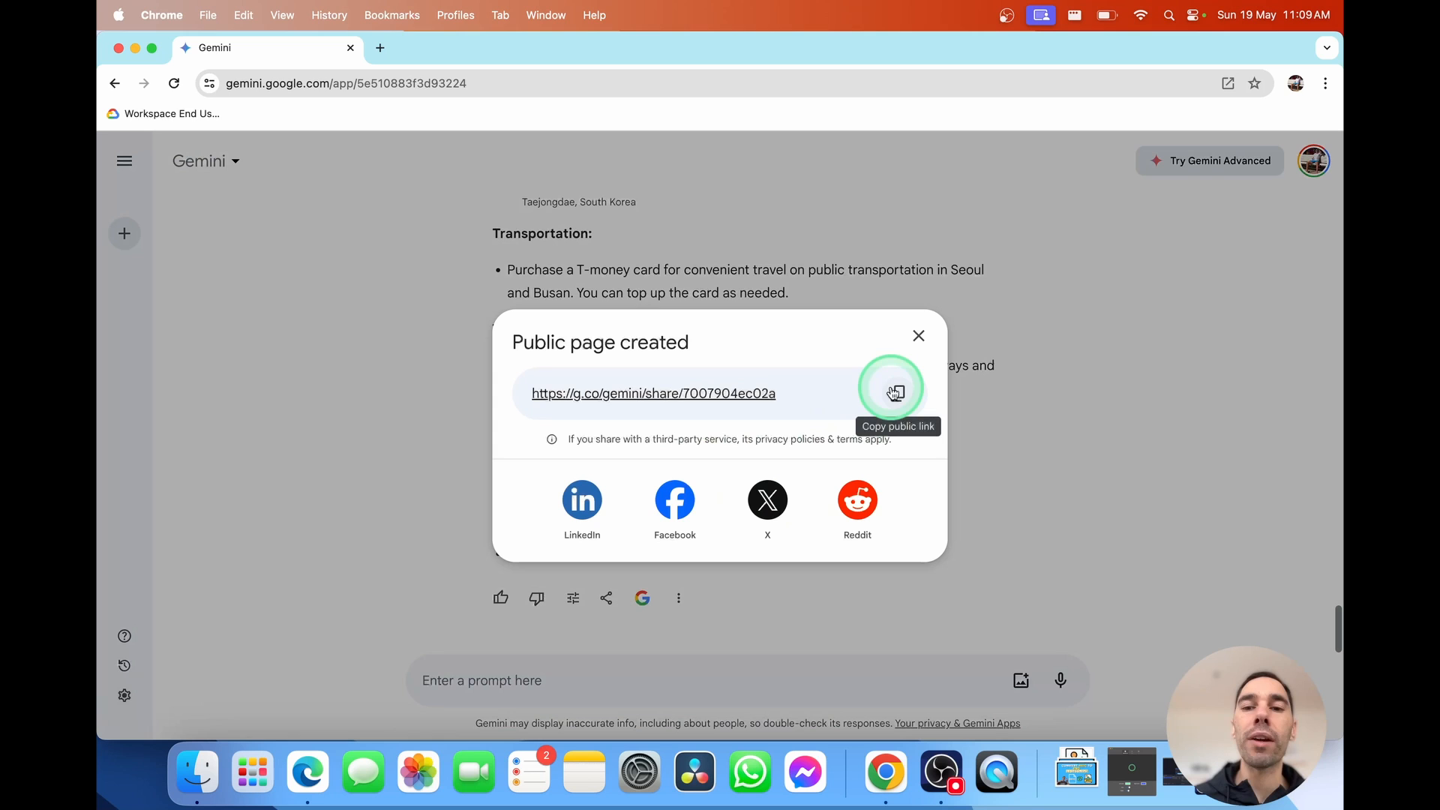
{"action": "left_click", "coordinate": [890, 392]}
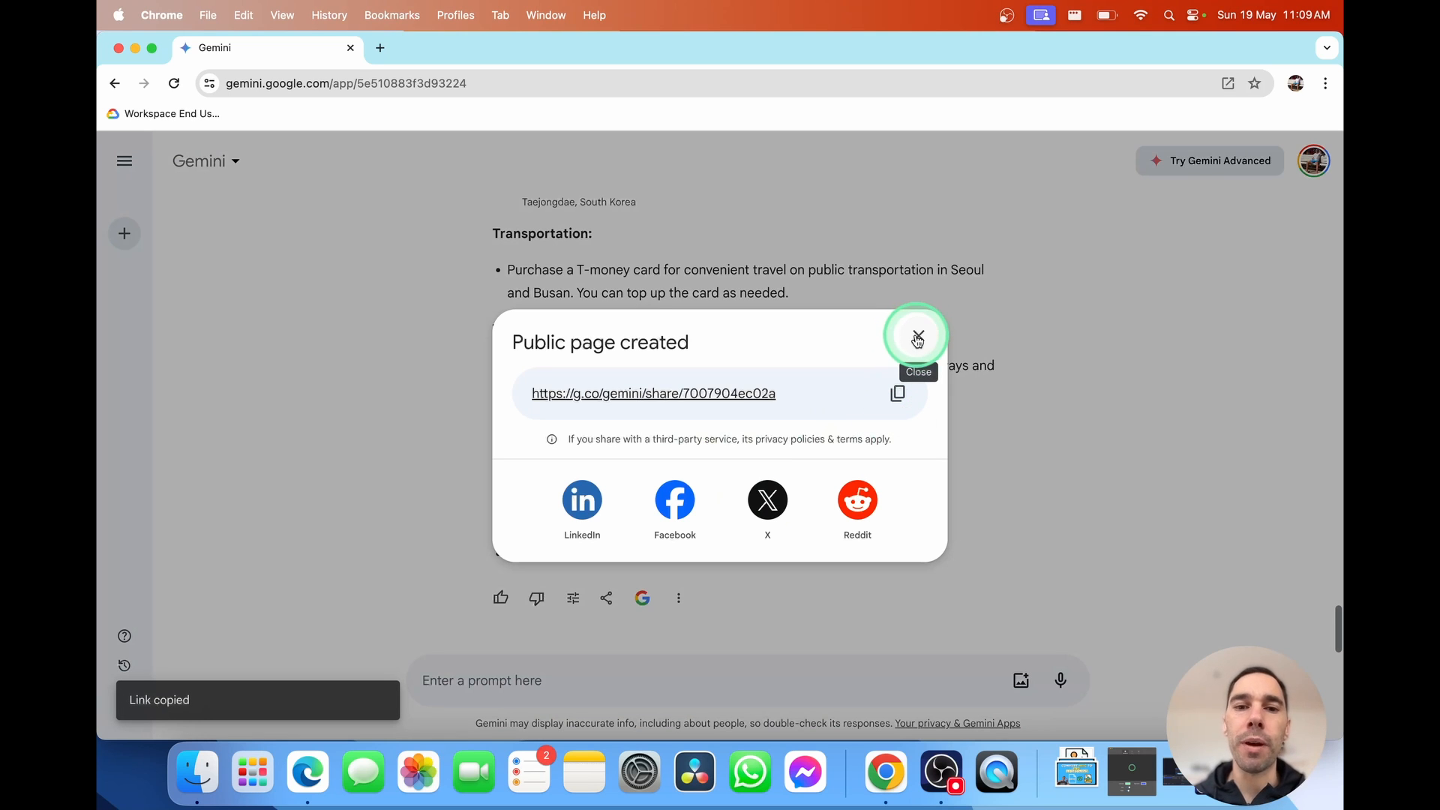
{"action": "left_click", "coordinate": [916, 337]}
{"action": "type", "text": "find me some activites for kids under 10"}
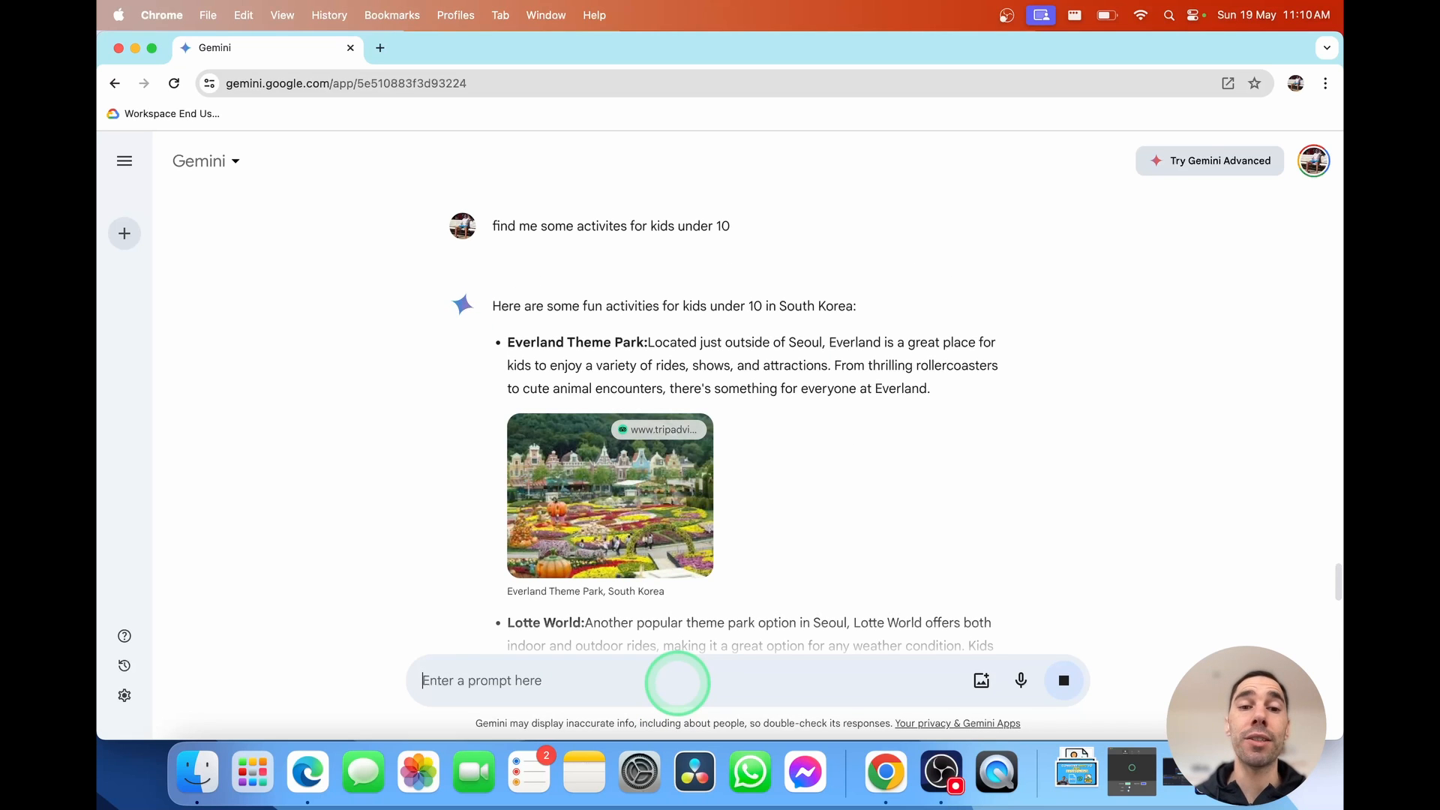
{"action": "mouse_move", "coordinate": [753, 460]}
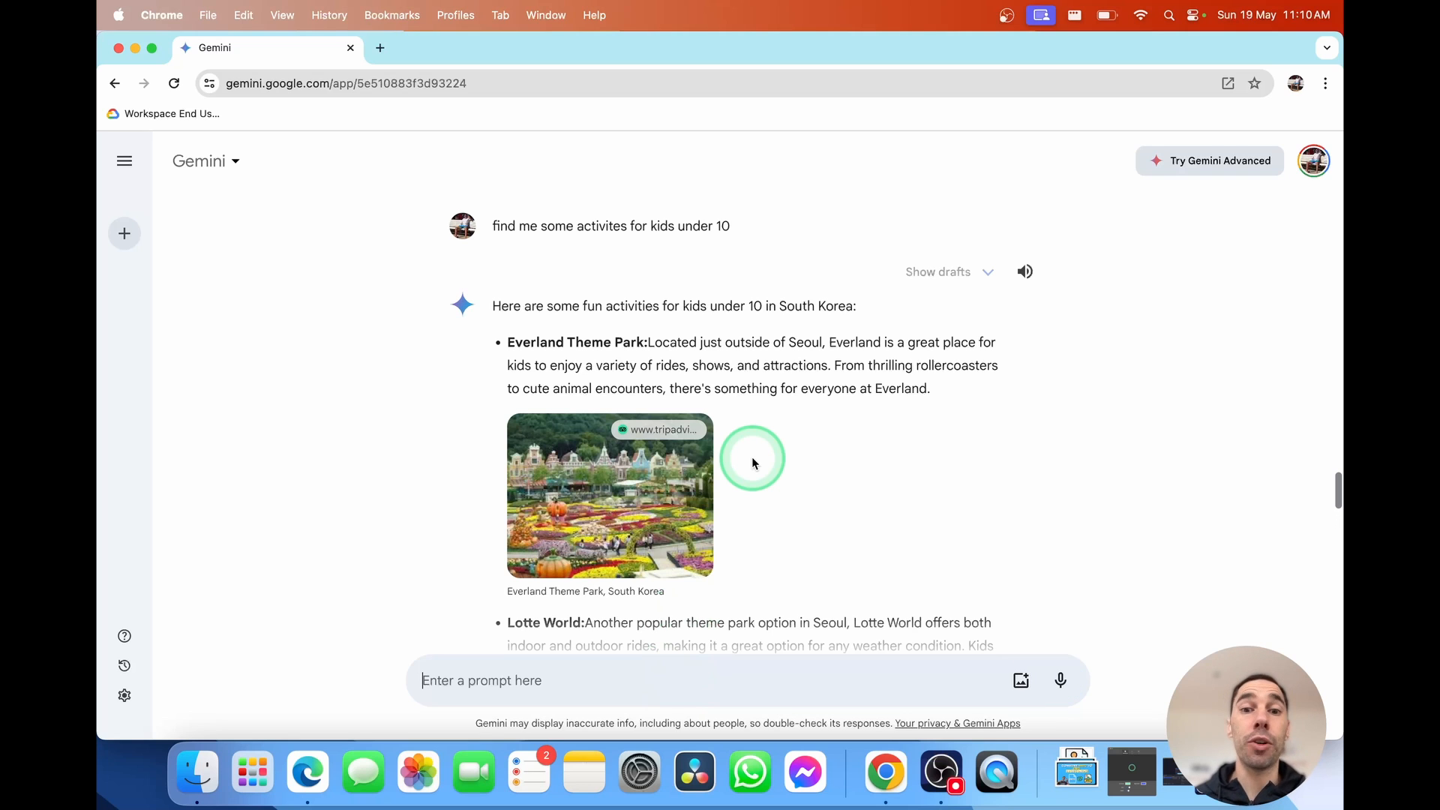
{"action": "mouse_move", "coordinate": [864, 335]}
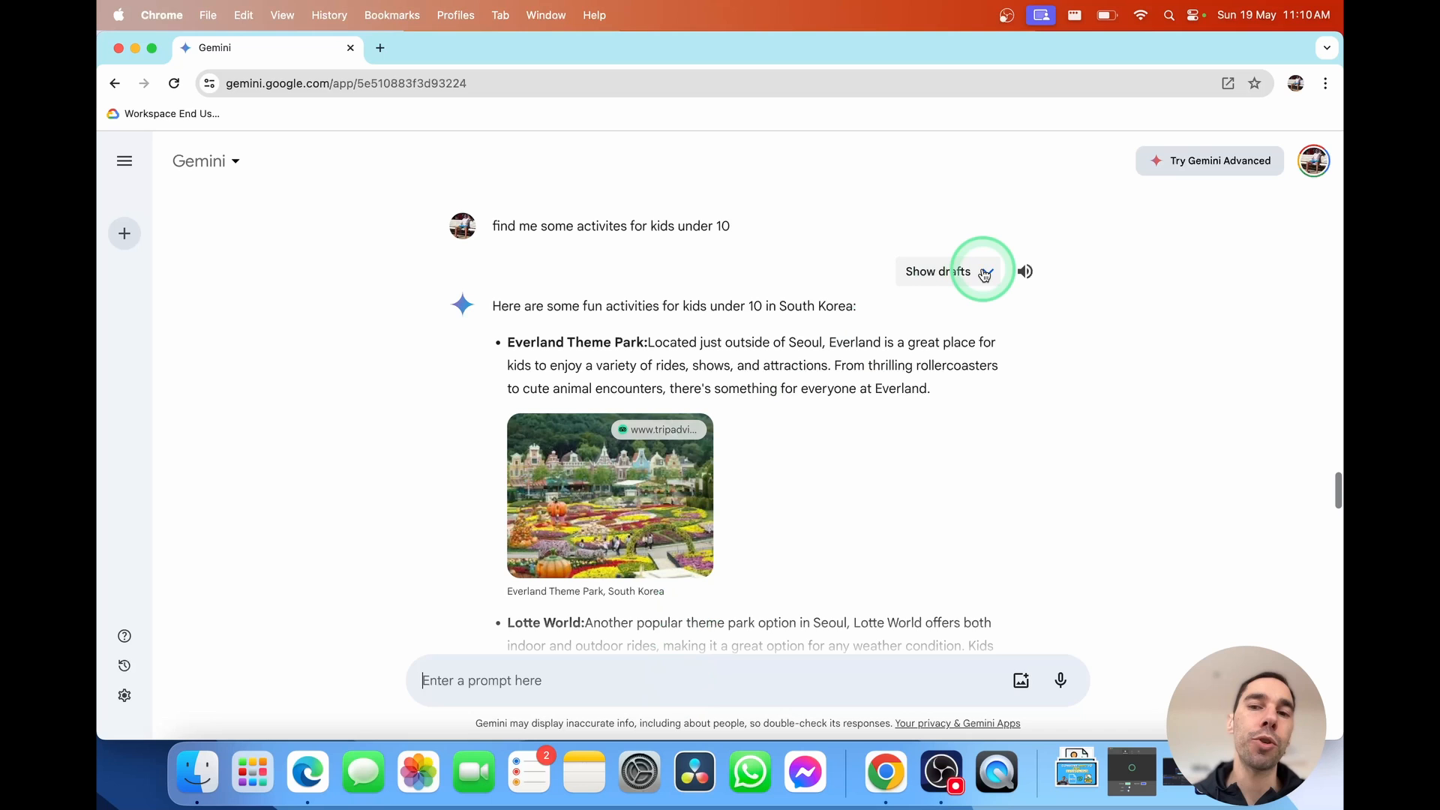
Compare the alternative drafts of the kids-under-10 activities answer and have it read aloud
{"action": "left_click", "coordinate": [937, 272]}
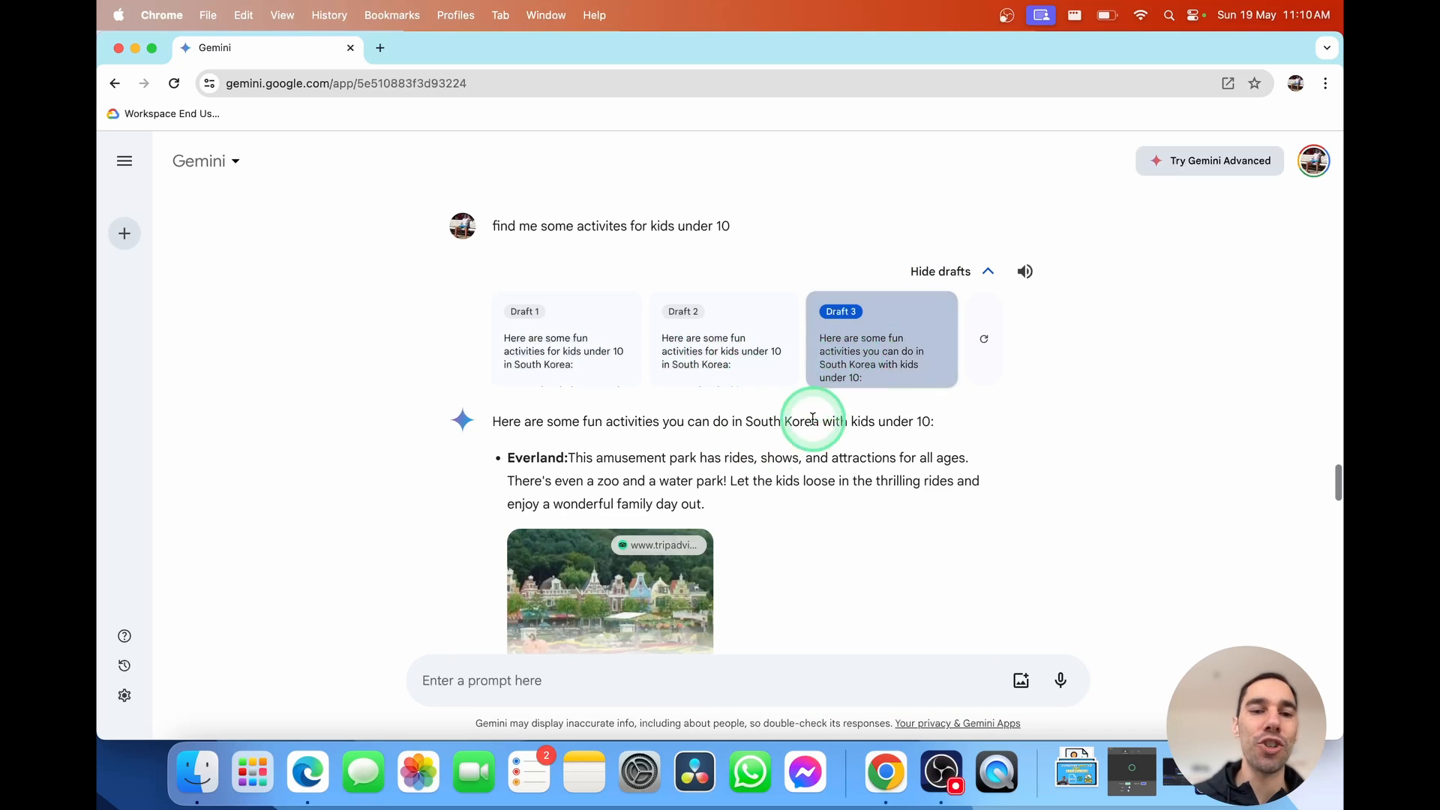
{"action": "scroll", "scroll_direction": "down", "scroll_amount": 3}
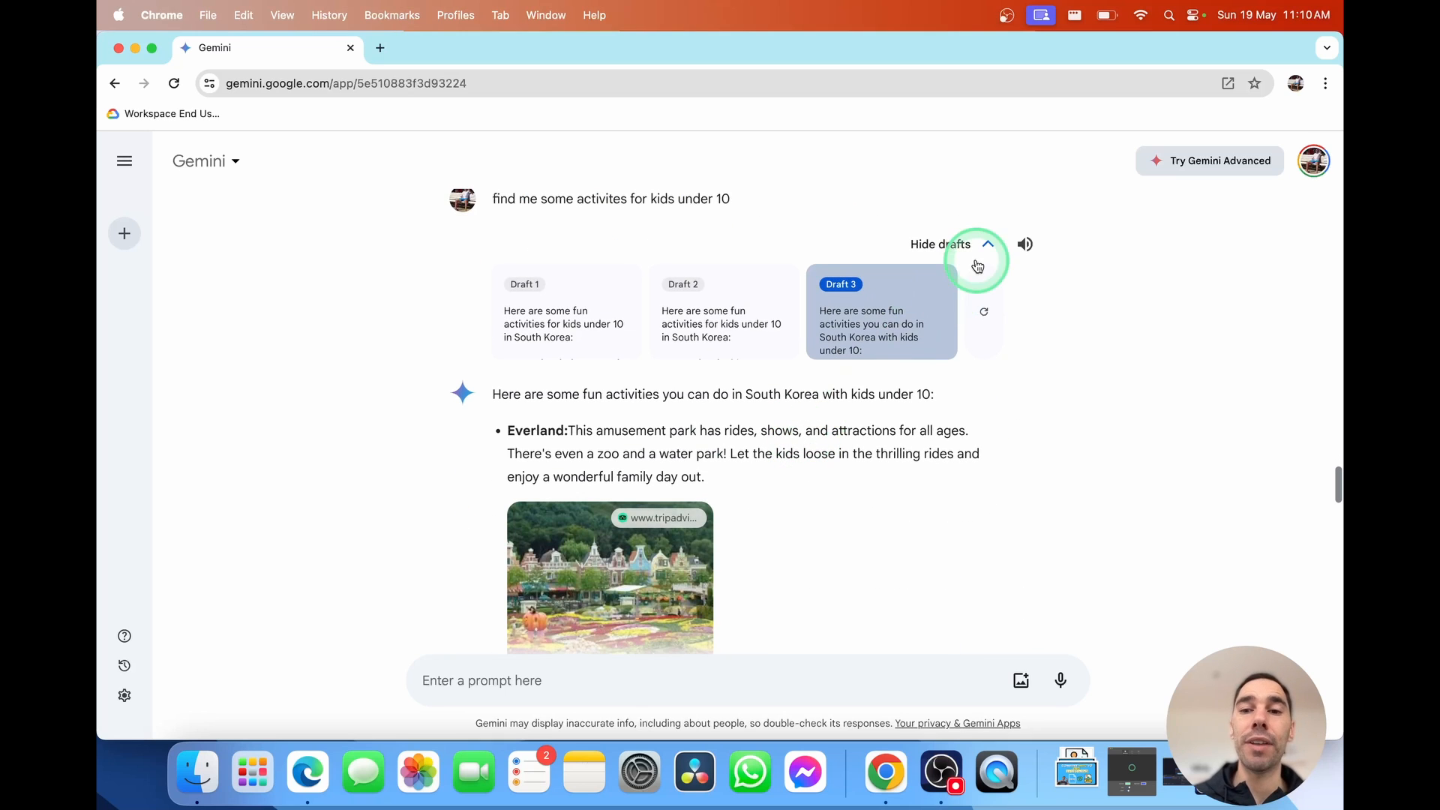
{"action": "scroll", "scroll_direction": "down", "scroll_amount": 3}
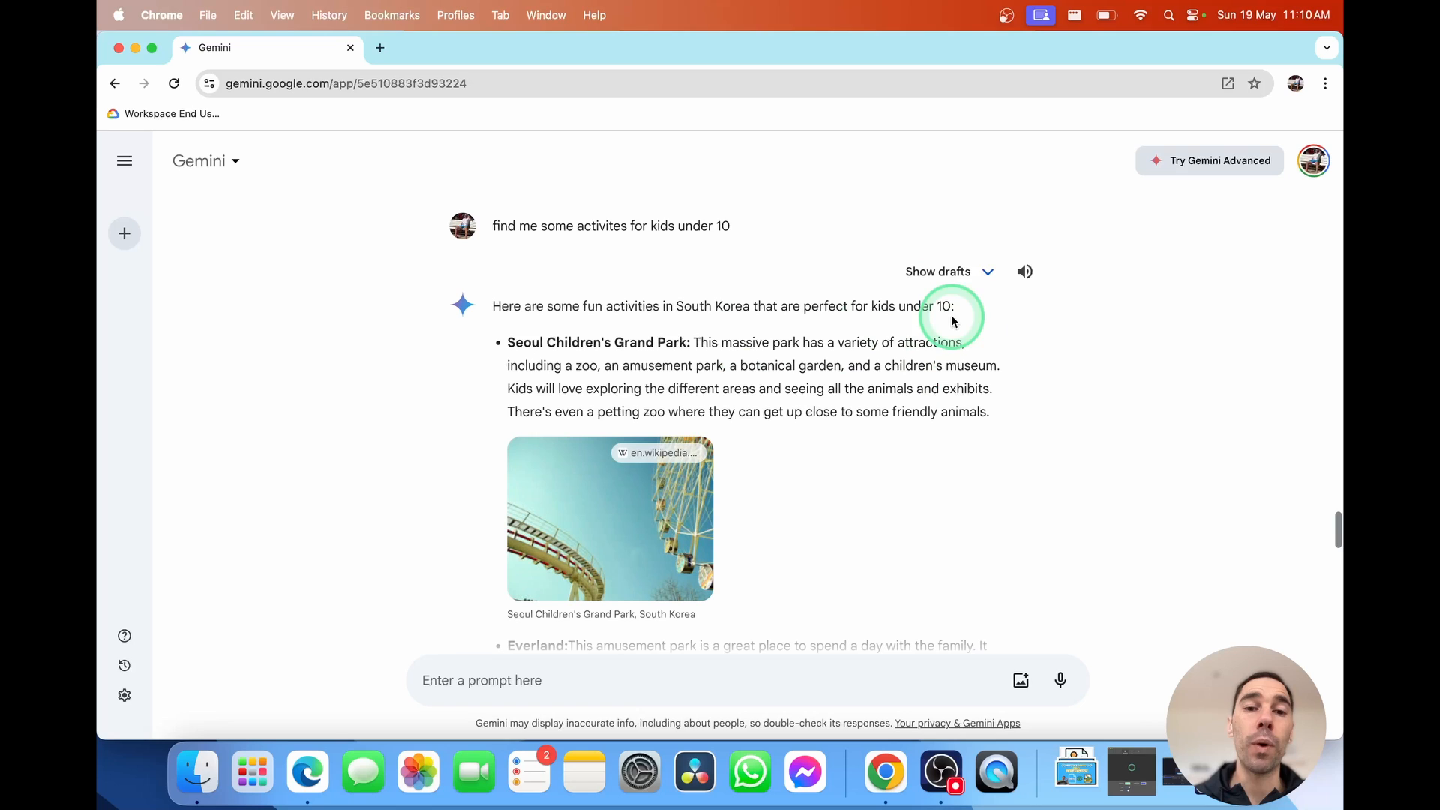
{"action": "mouse_move", "coordinate": [1025, 271]}
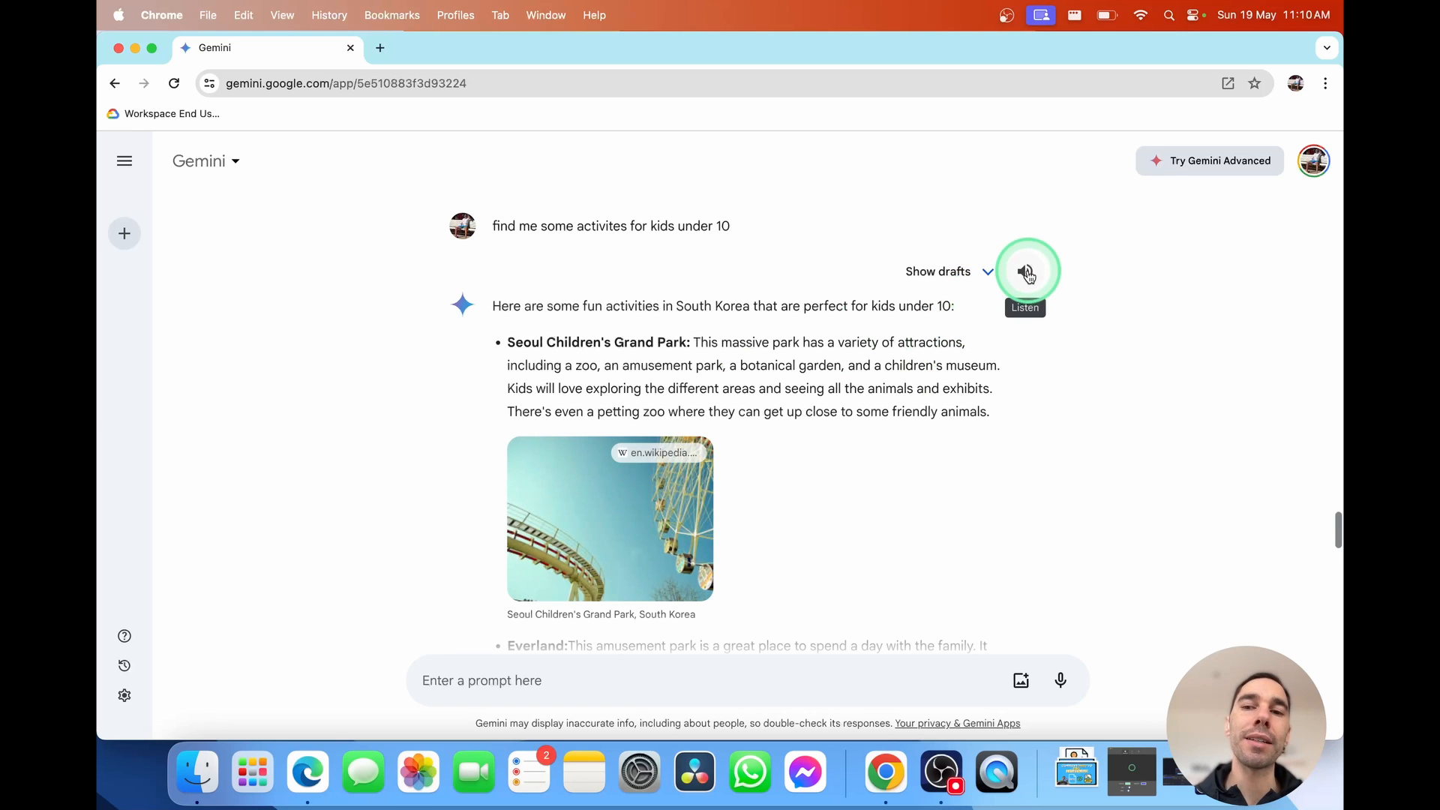
{"action": "left_click", "coordinate": [1026, 271]}
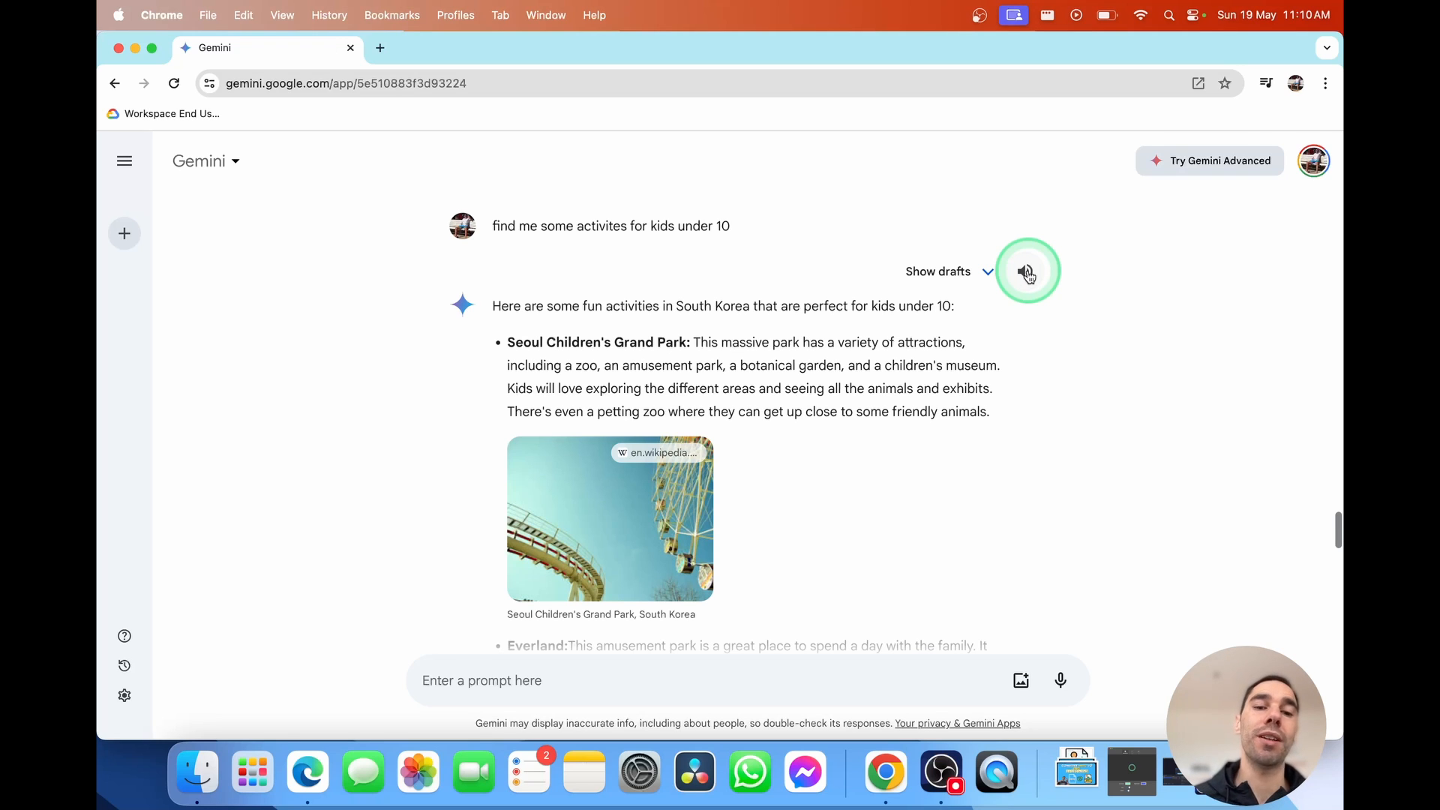
{"action": "mouse_move", "coordinate": [864, 445]}
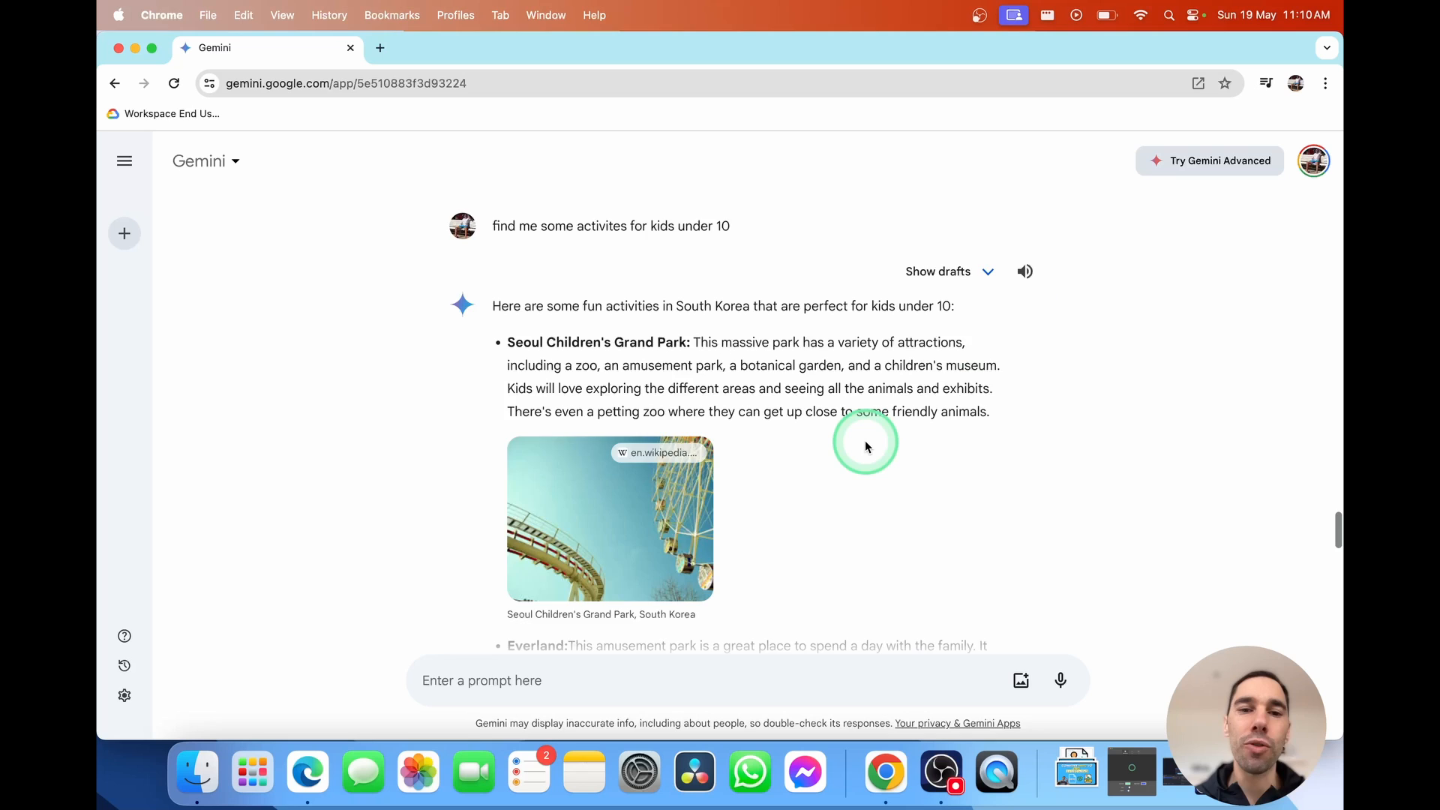
Ask Gemini to provide a summary of this page
{"action": "scroll", "scroll_direction": "down", "scroll_amount": 3}
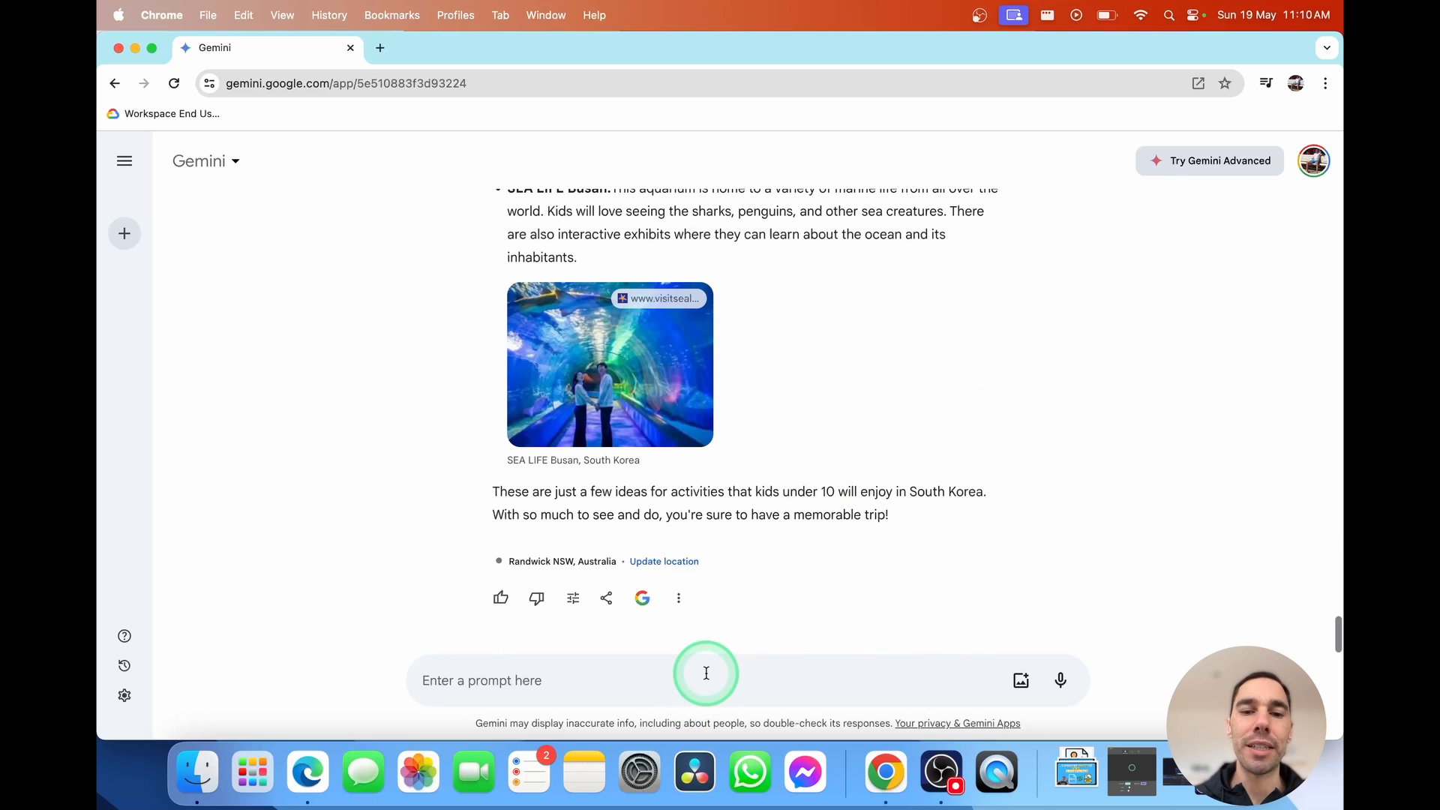
{"action": "type", "text": "pri"}
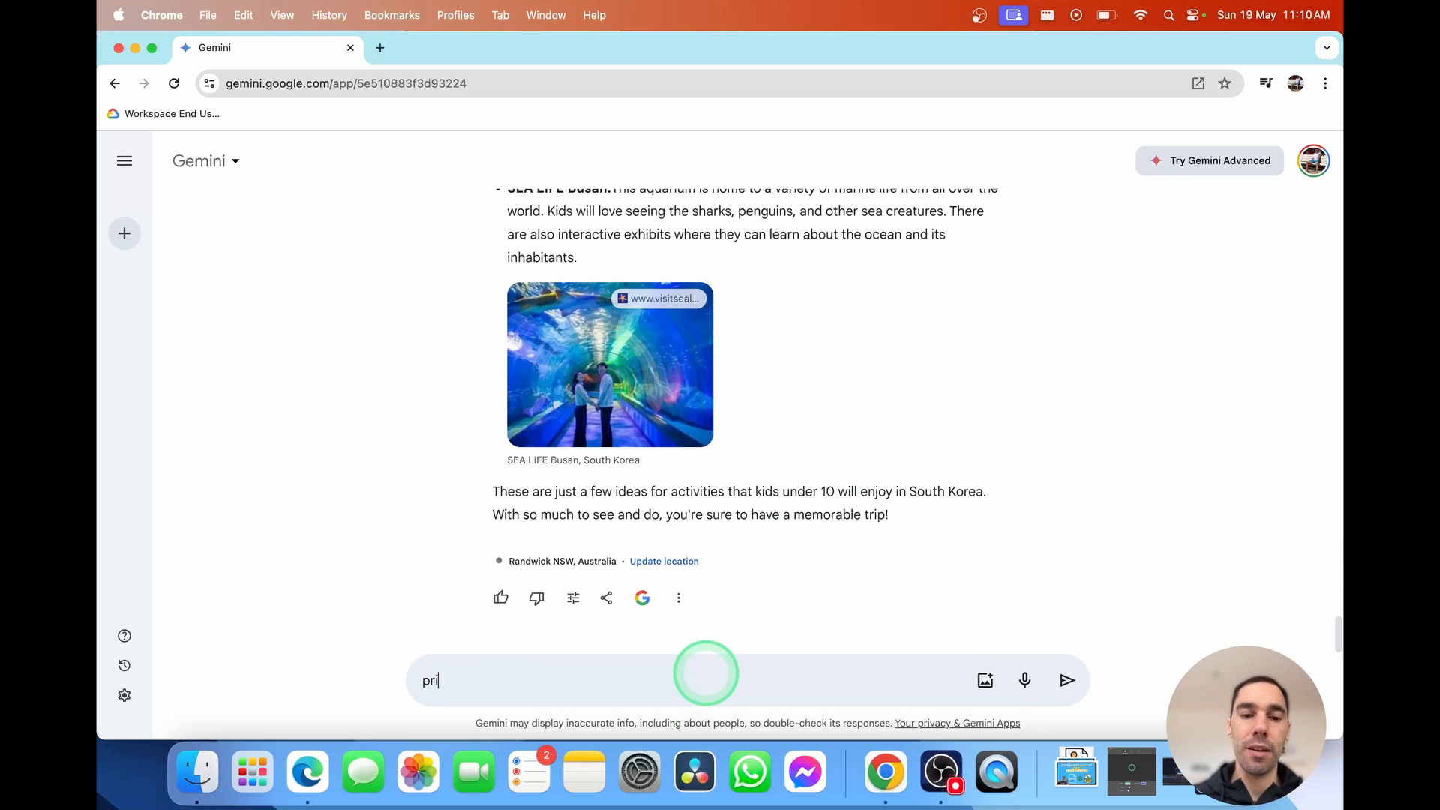
{"action": "type", "text": "ovi"}
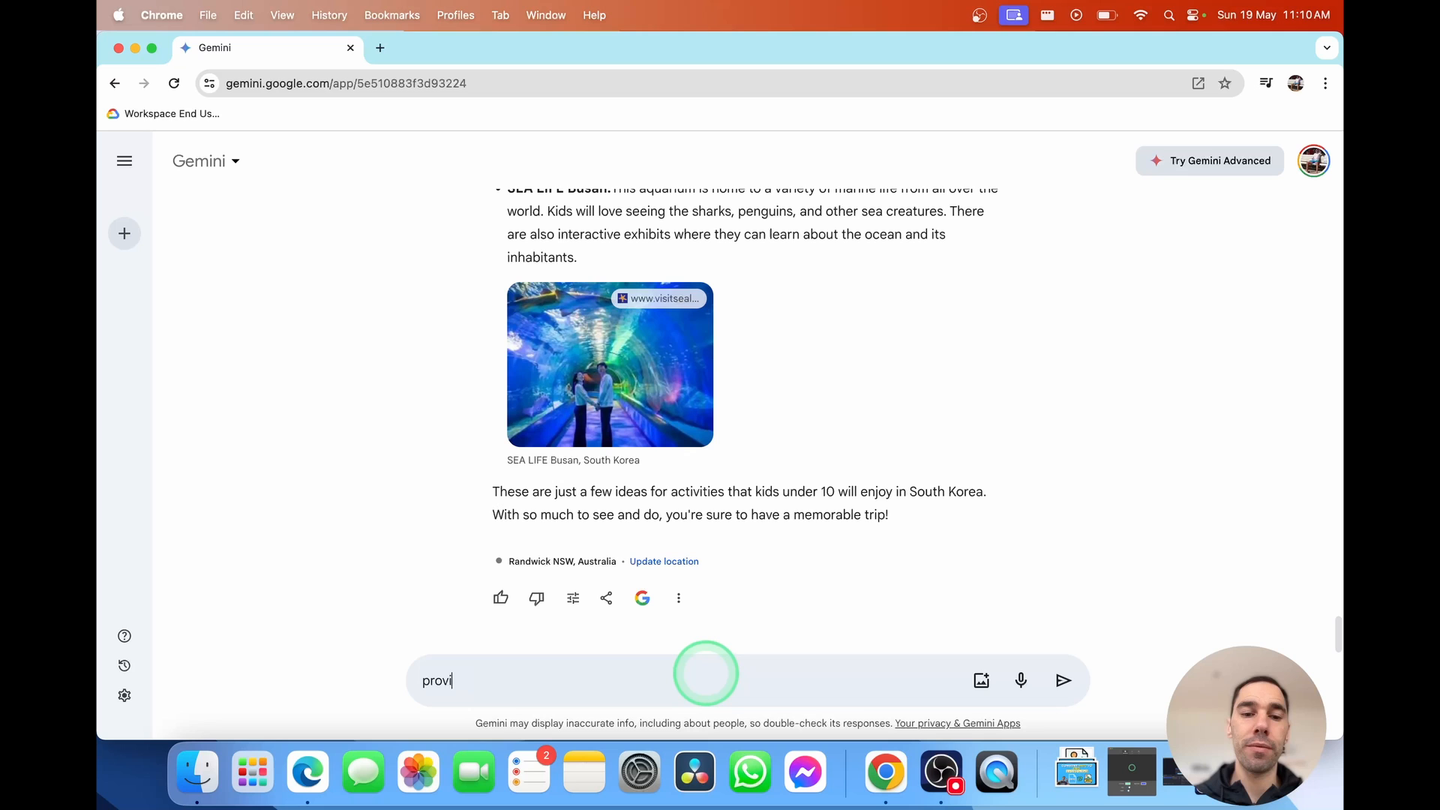
{"action": "left_click", "coordinate": [1062, 681]}
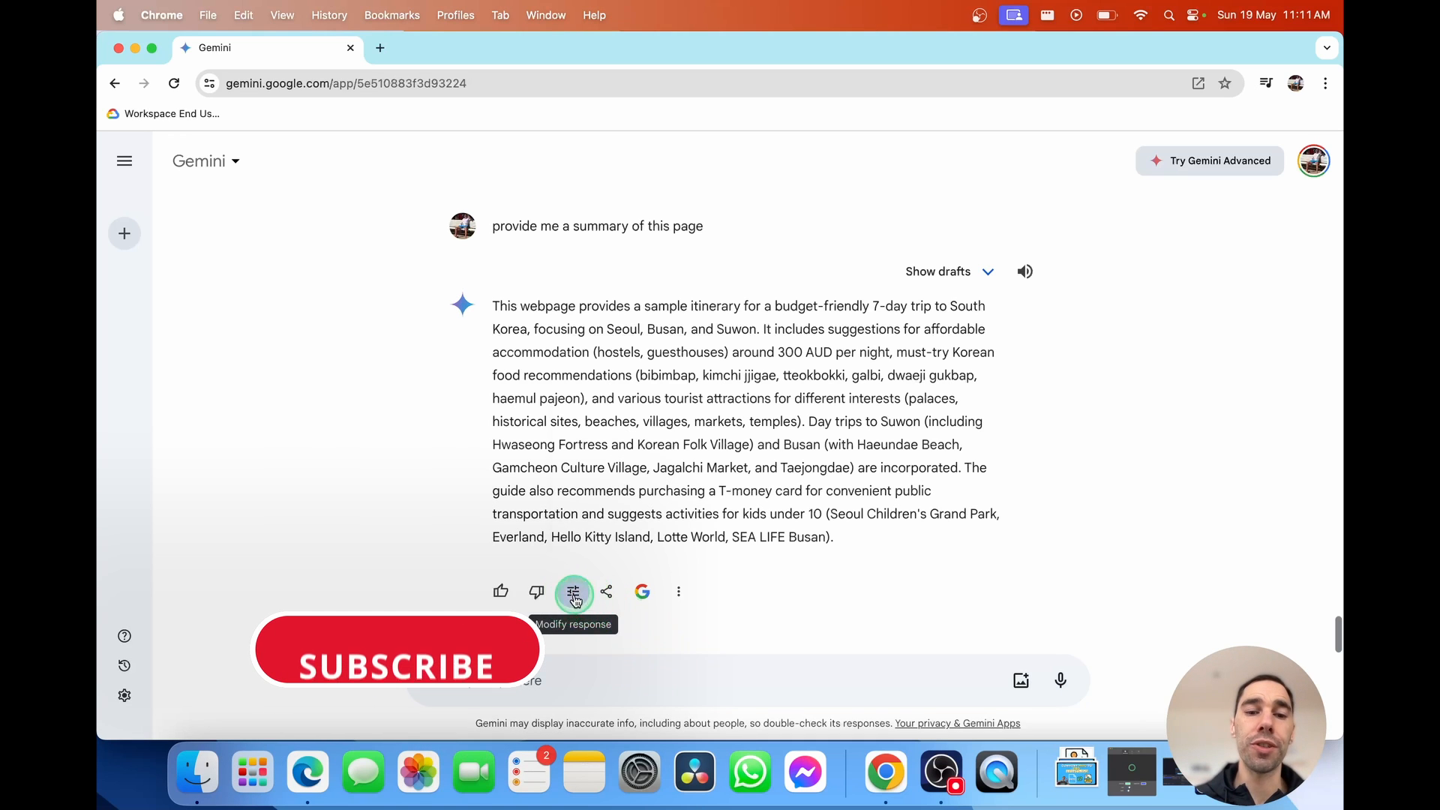
Glance at the Modify response options, then rate the summary with a thumbs-up
{"action": "left_click", "coordinate": [572, 591]}
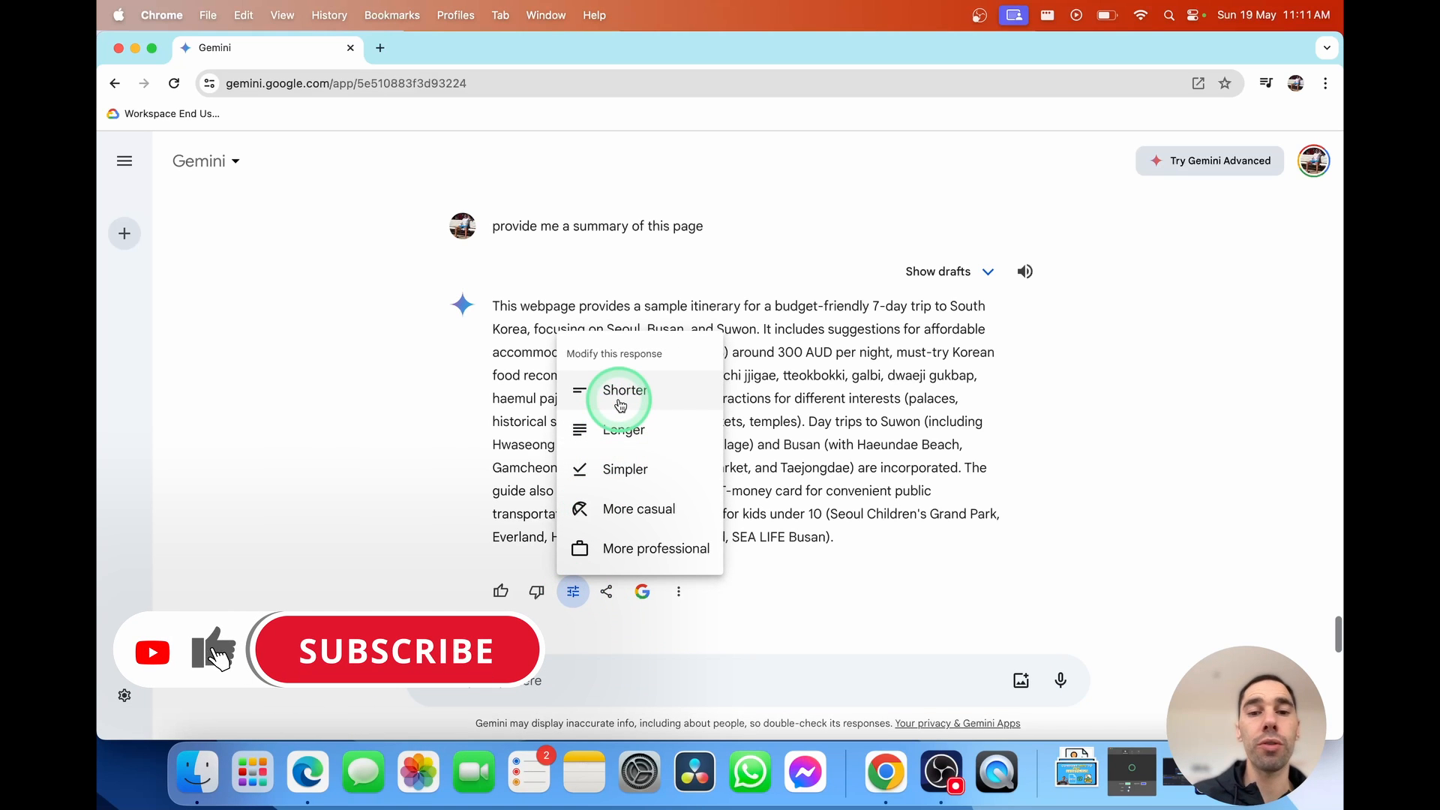
{"action": "mouse_move", "coordinate": [642, 508]}
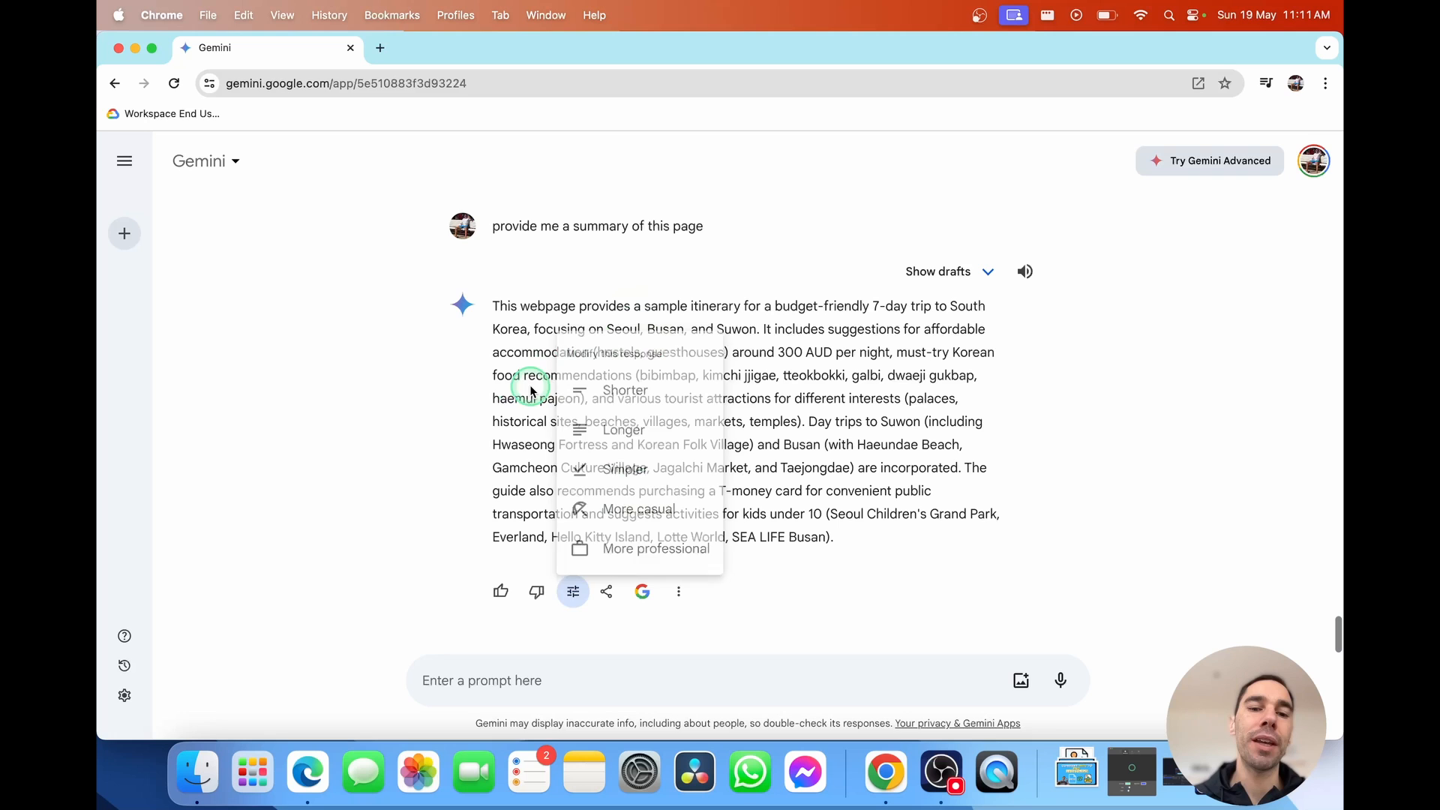
{"action": "left_click", "coordinate": [501, 591]}
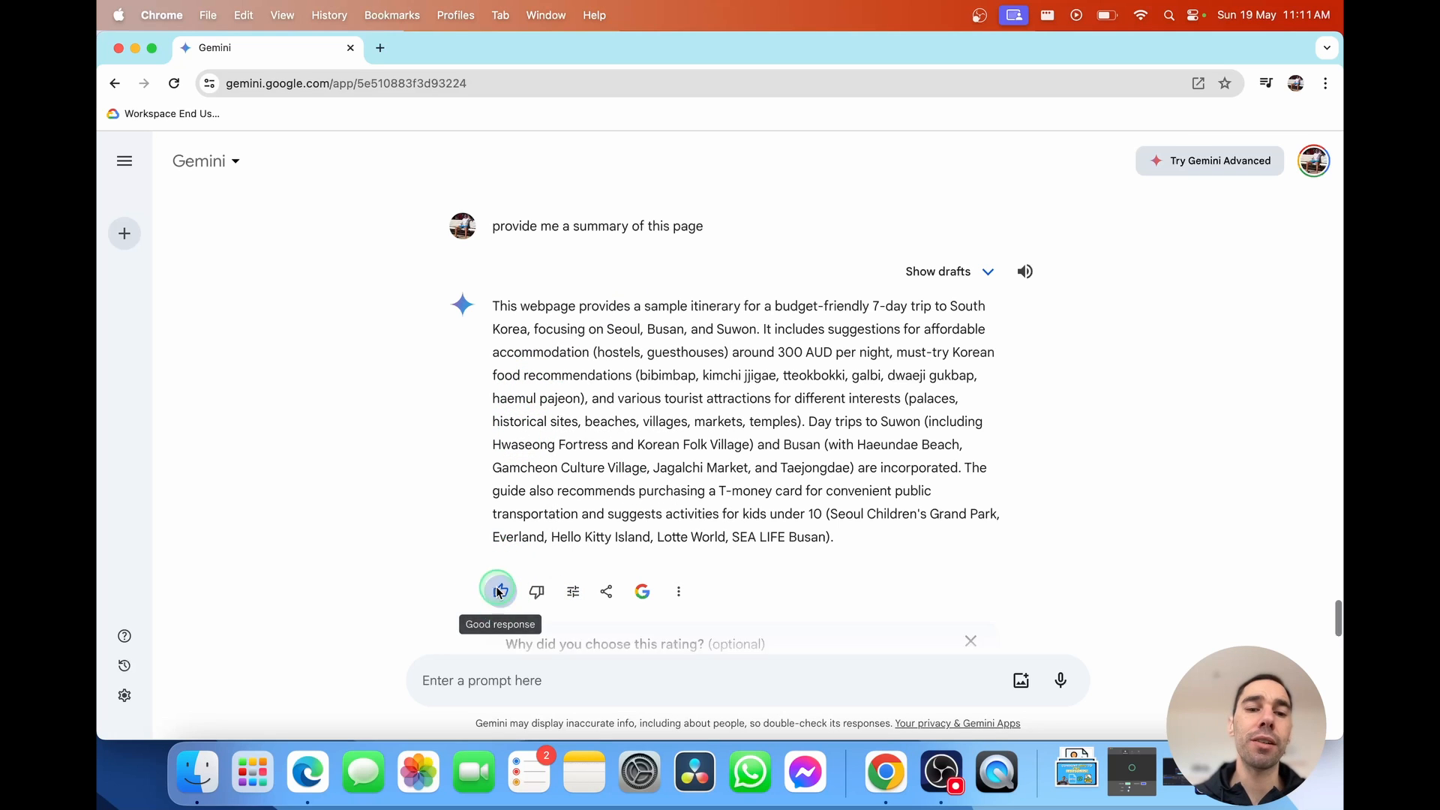
{"action": "left_click", "coordinate": [500, 591]}
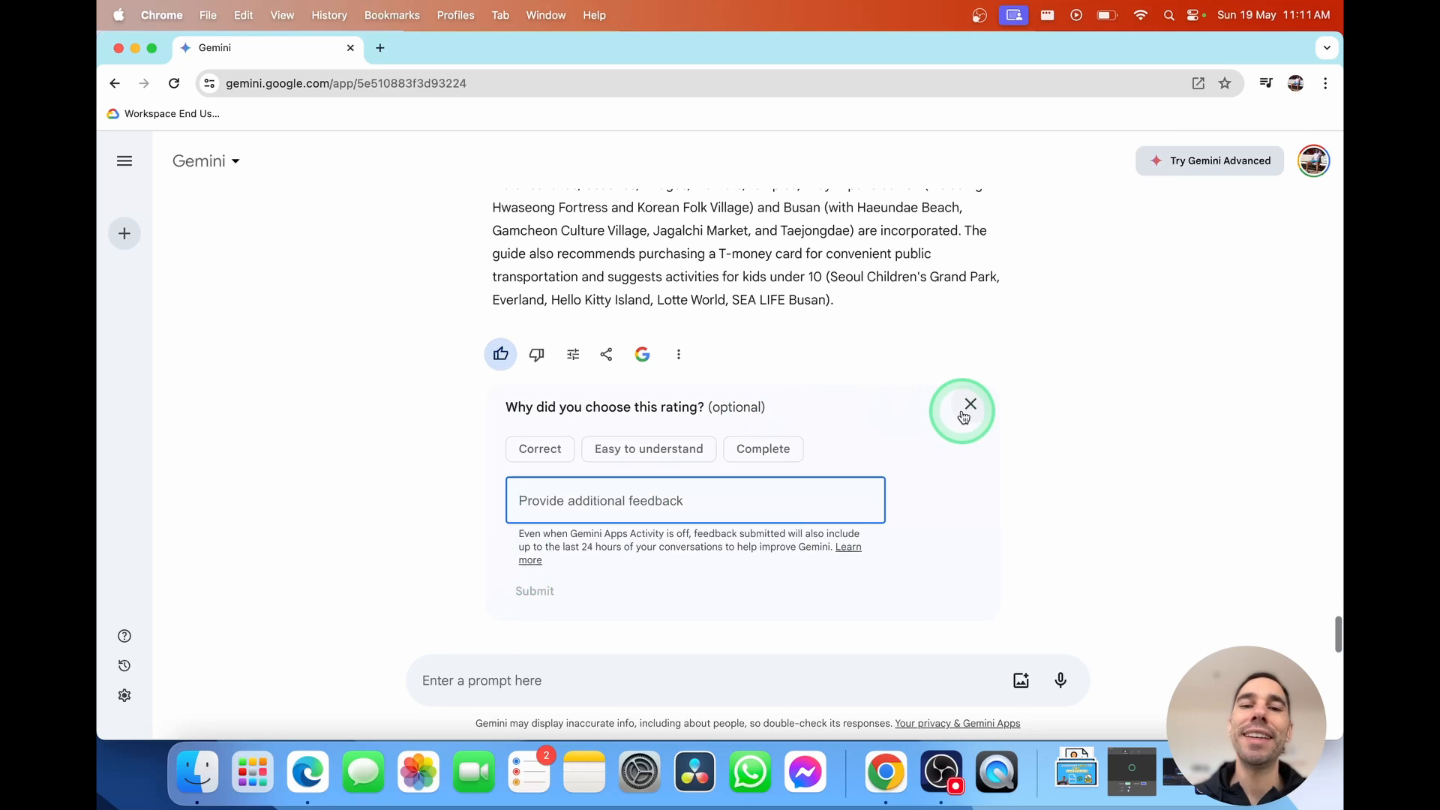
{"action": "left_click", "coordinate": [970, 404]}
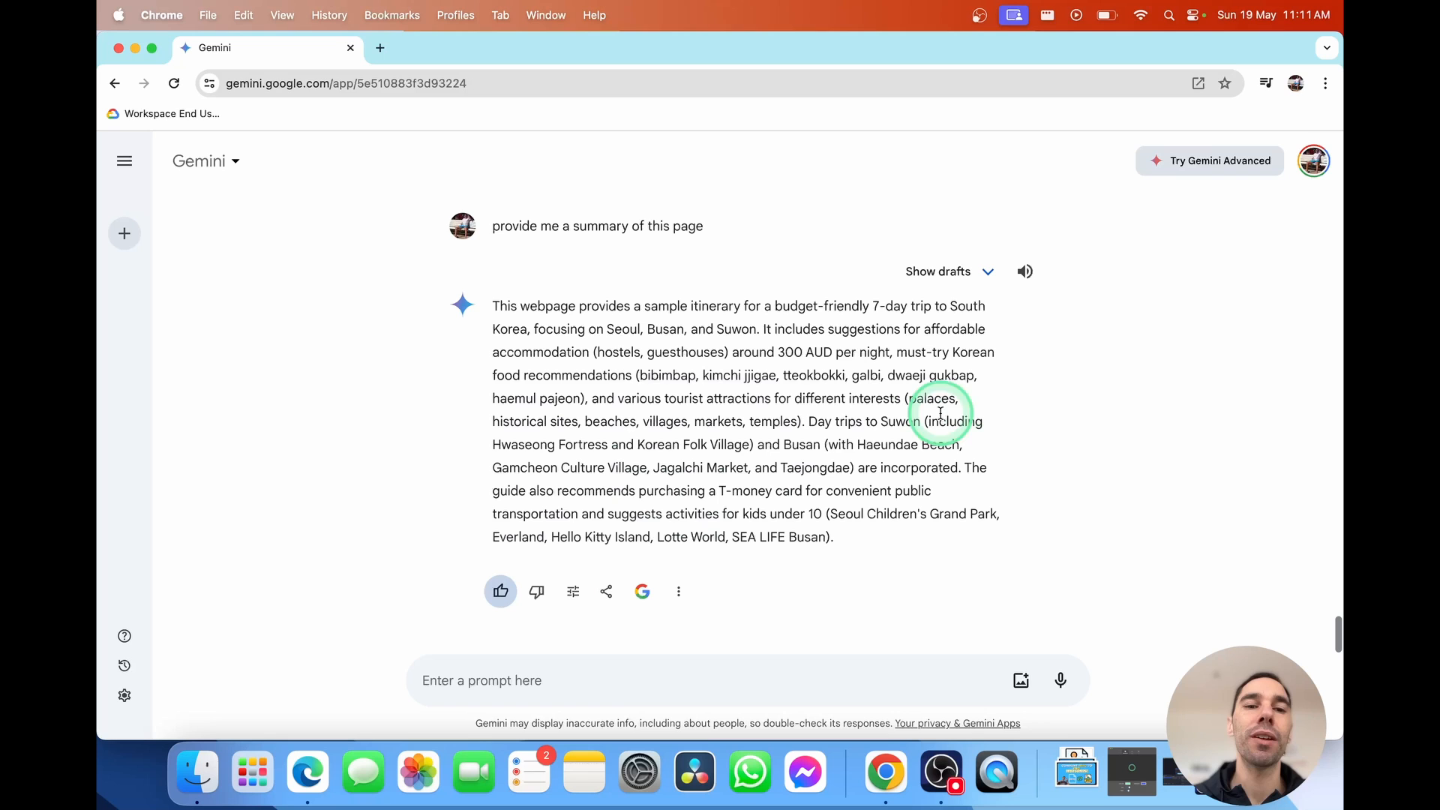
{"action": "mouse_move", "coordinate": [124, 160]}
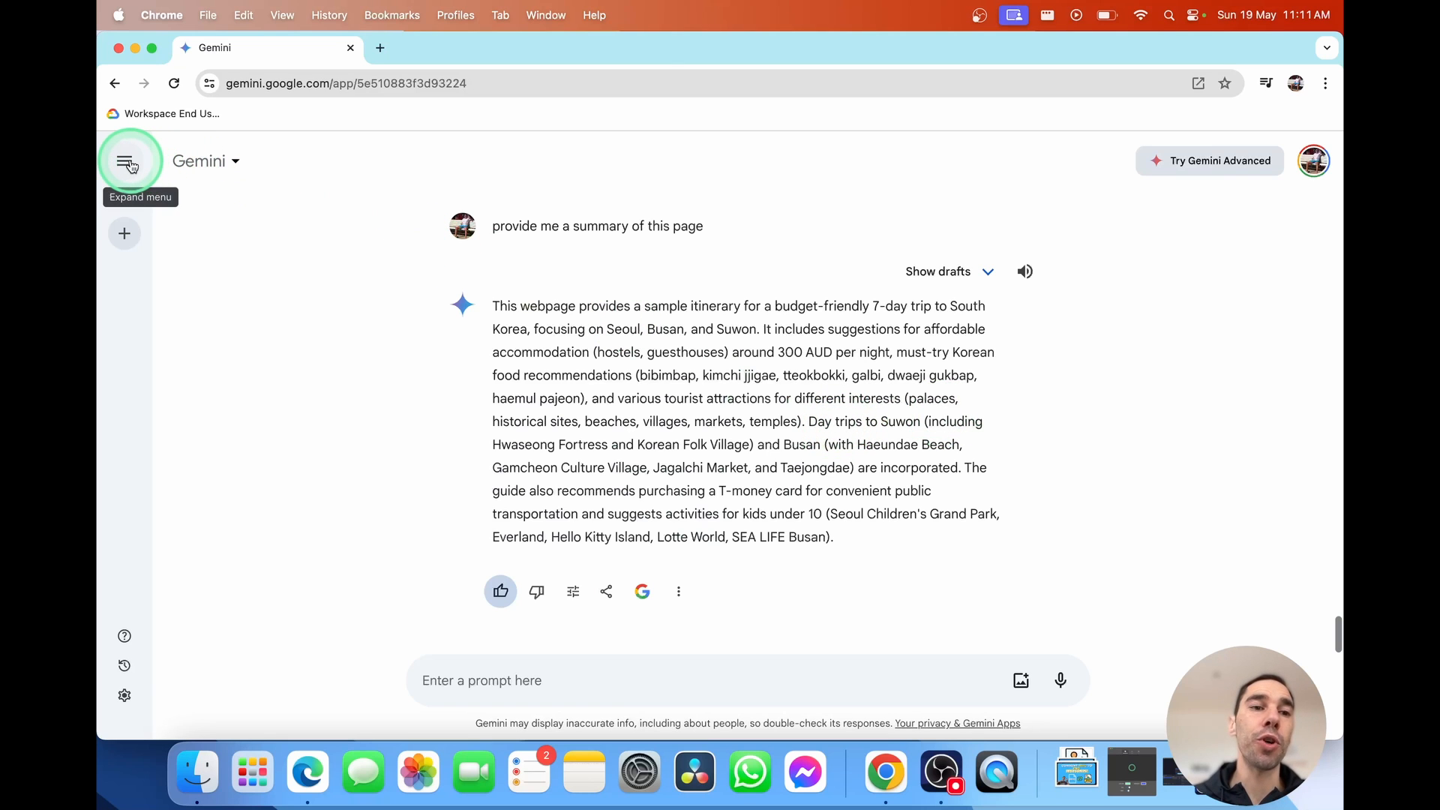
Pin the trip chat from the recent chats list, renaming it "South Korea Trip"
{"action": "left_click", "coordinate": [129, 160]}
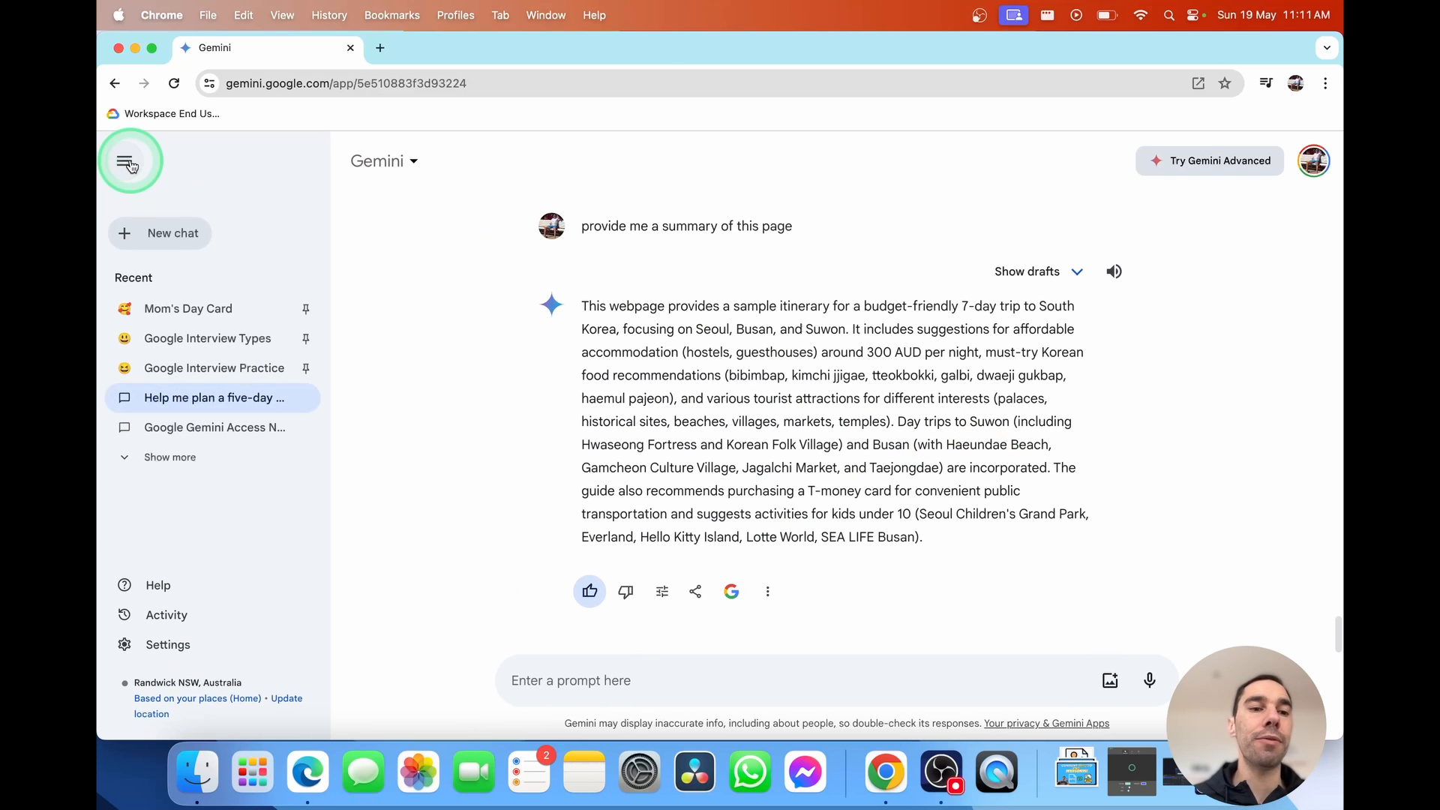
{"action": "mouse_move", "coordinate": [215, 390]}
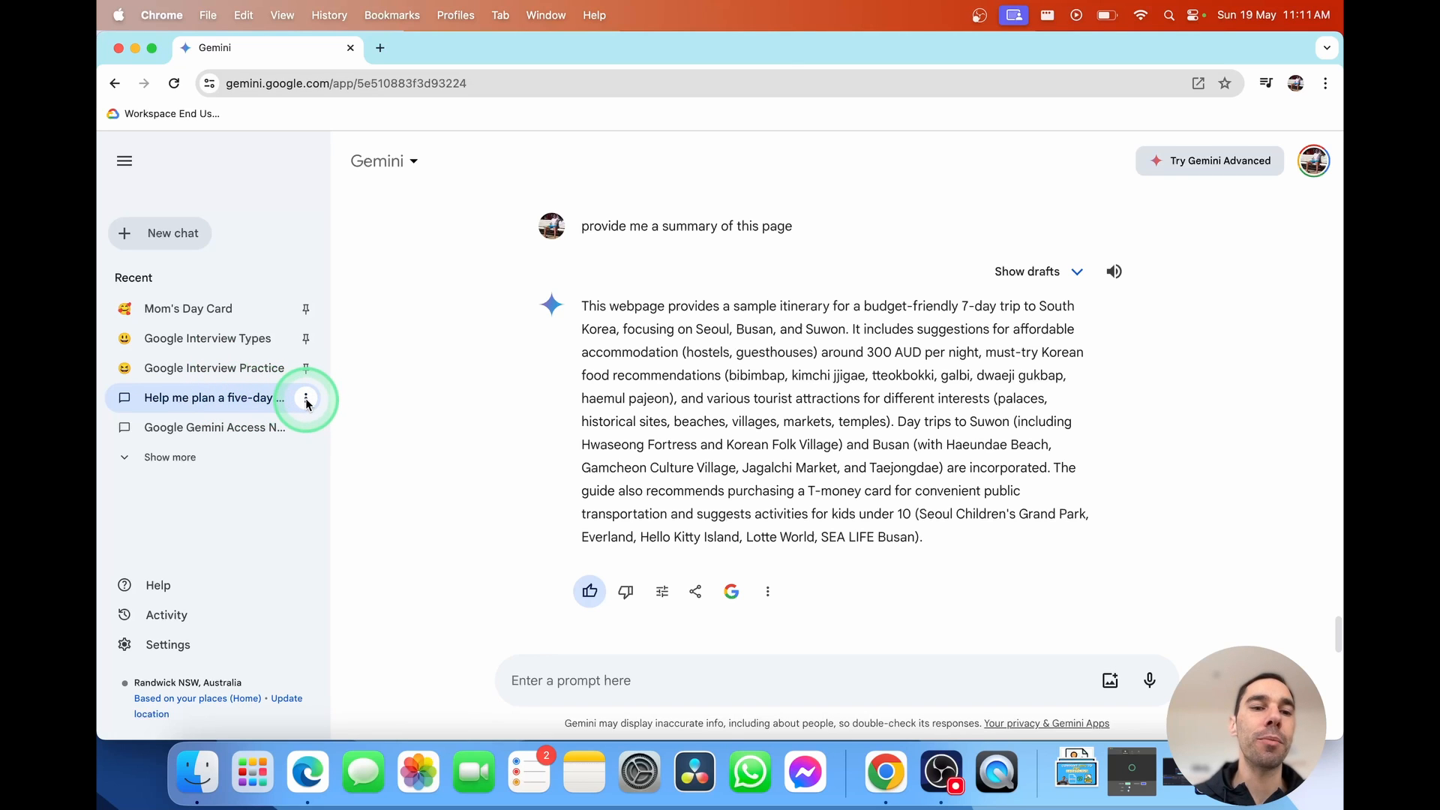
{"action": "left_click", "coordinate": [306, 399]}
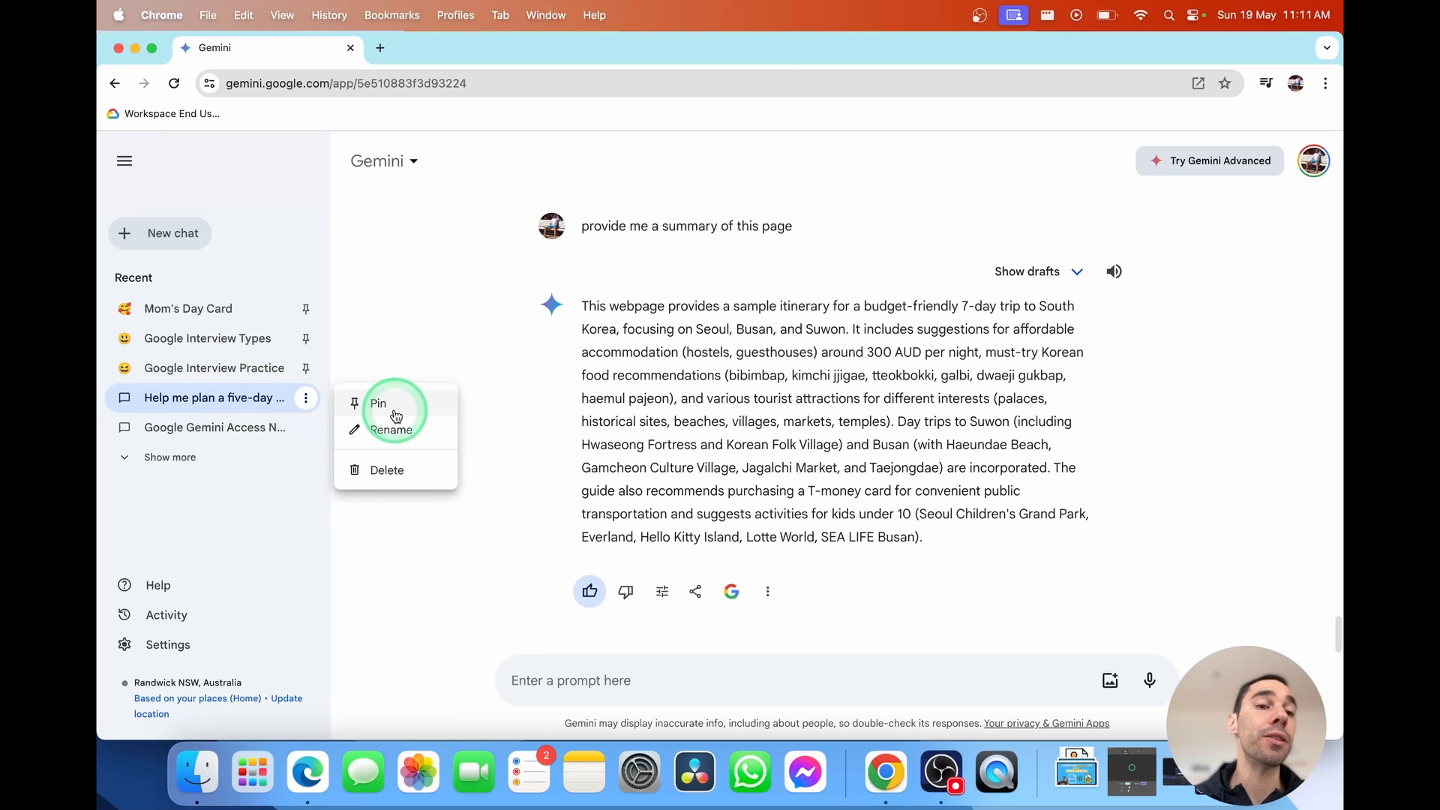
{"action": "left_click", "coordinate": [378, 403]}
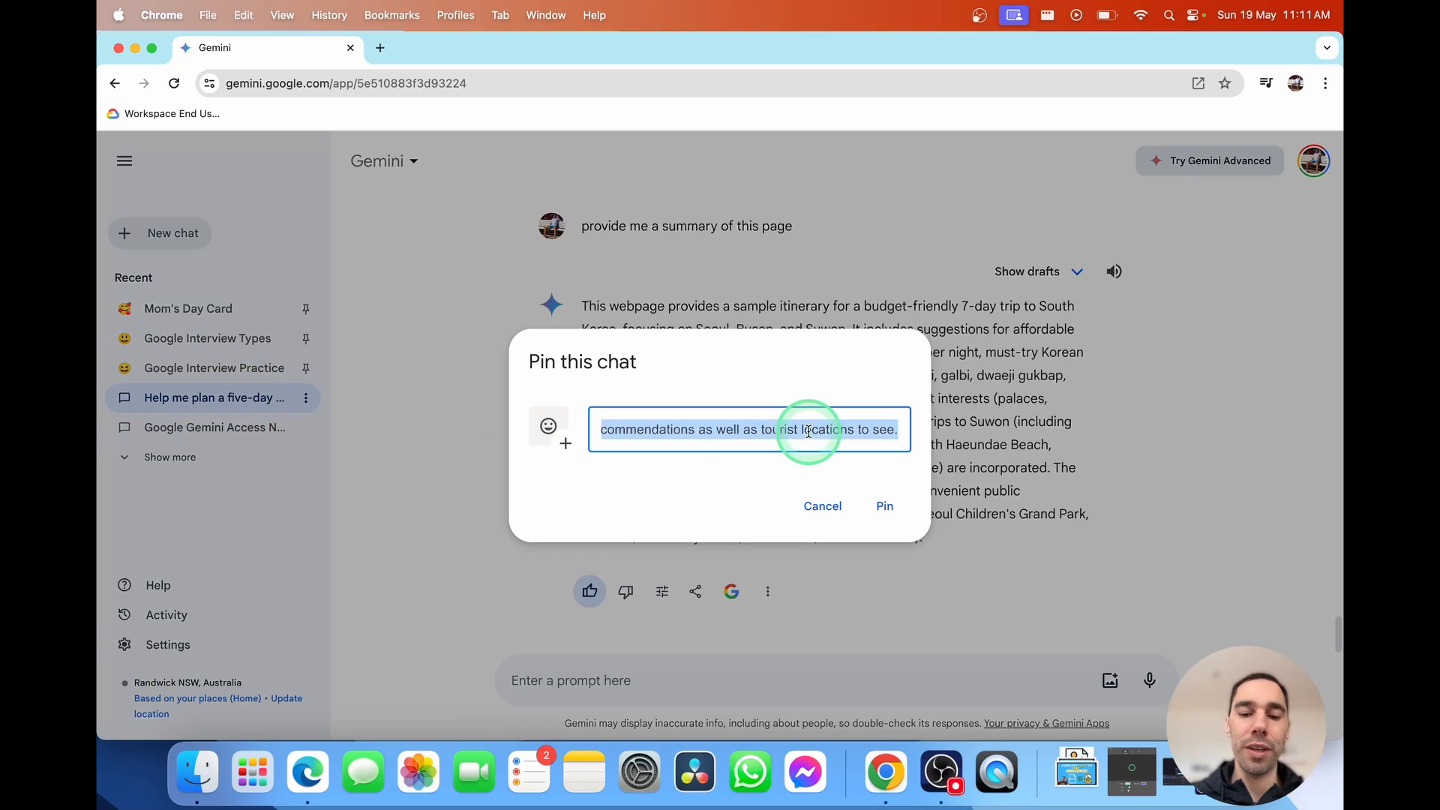
{"action": "type", "text": "South Korea Trip"}
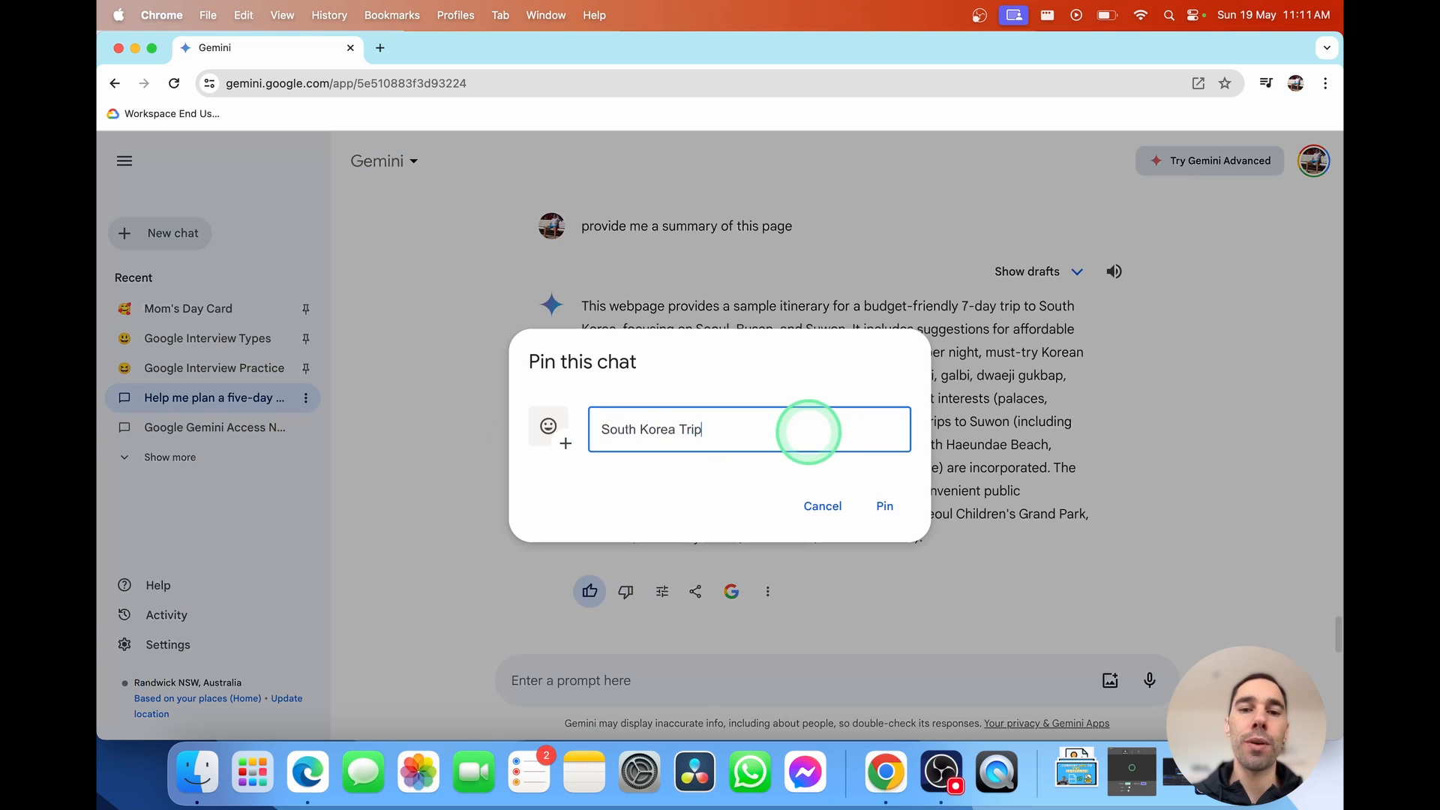
Give the pinned chat the South Korean flag emoji and confirm the pin
{"action": "left_click", "coordinate": [549, 426]}
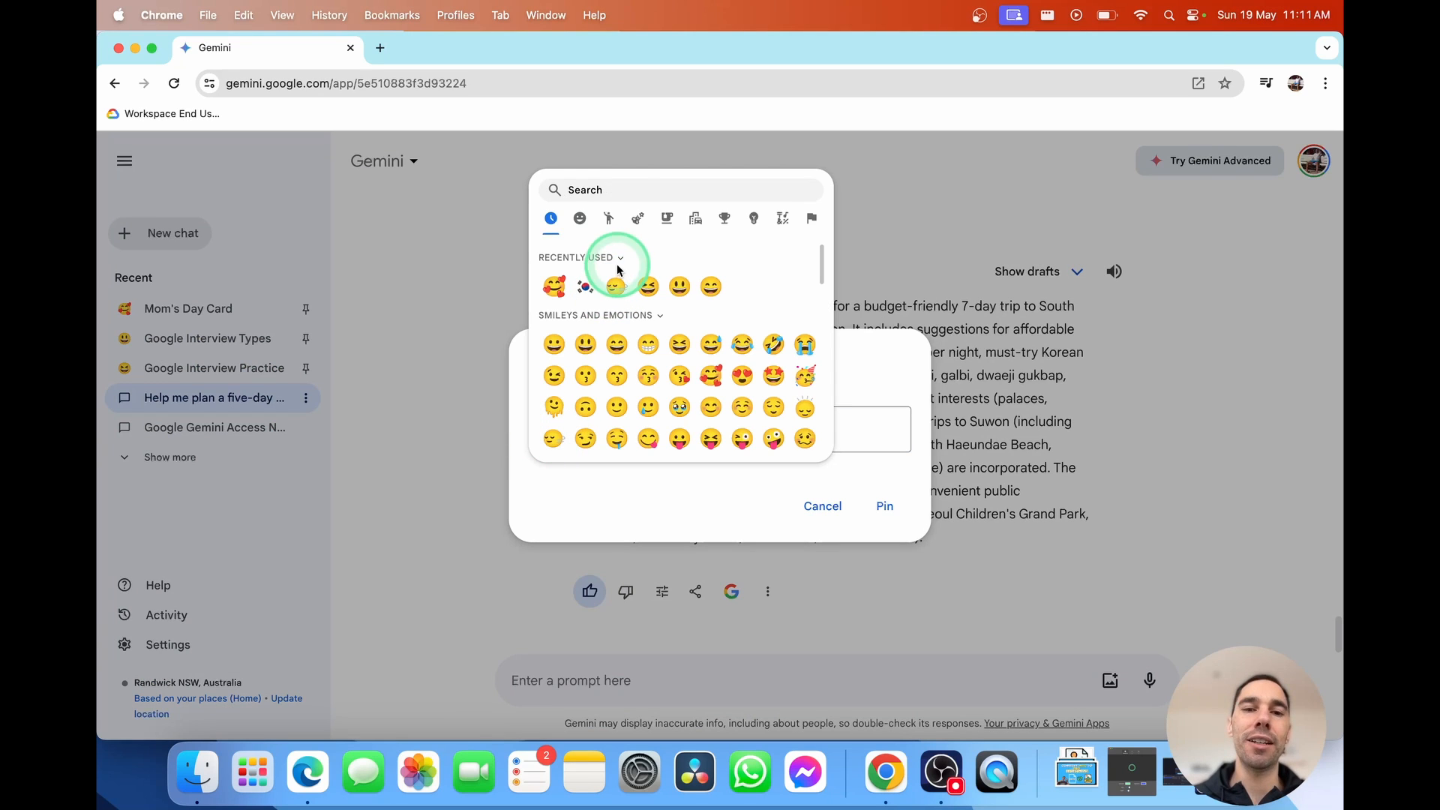
{"action": "type", "text": "korea"}
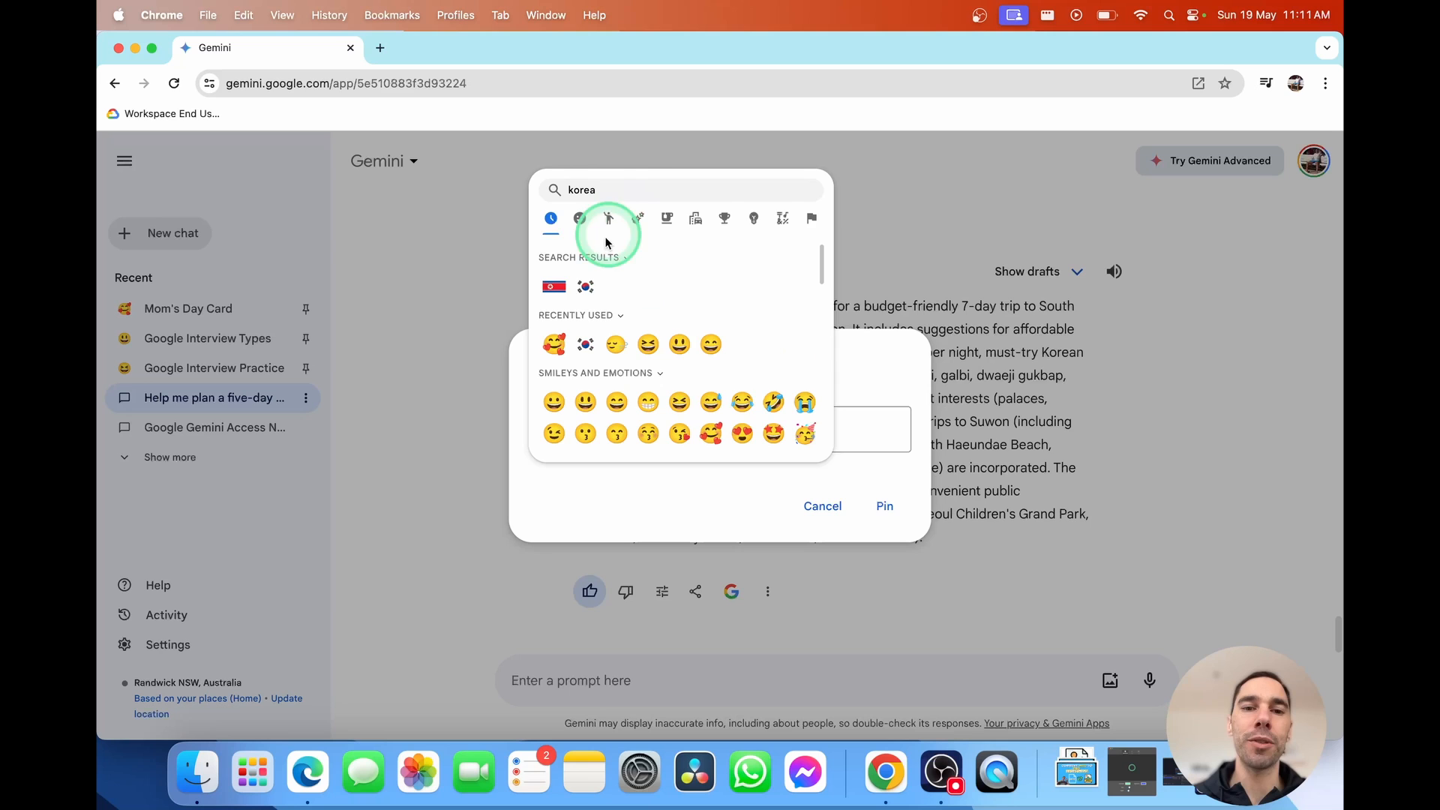
{"action": "left_click", "coordinate": [583, 287]}
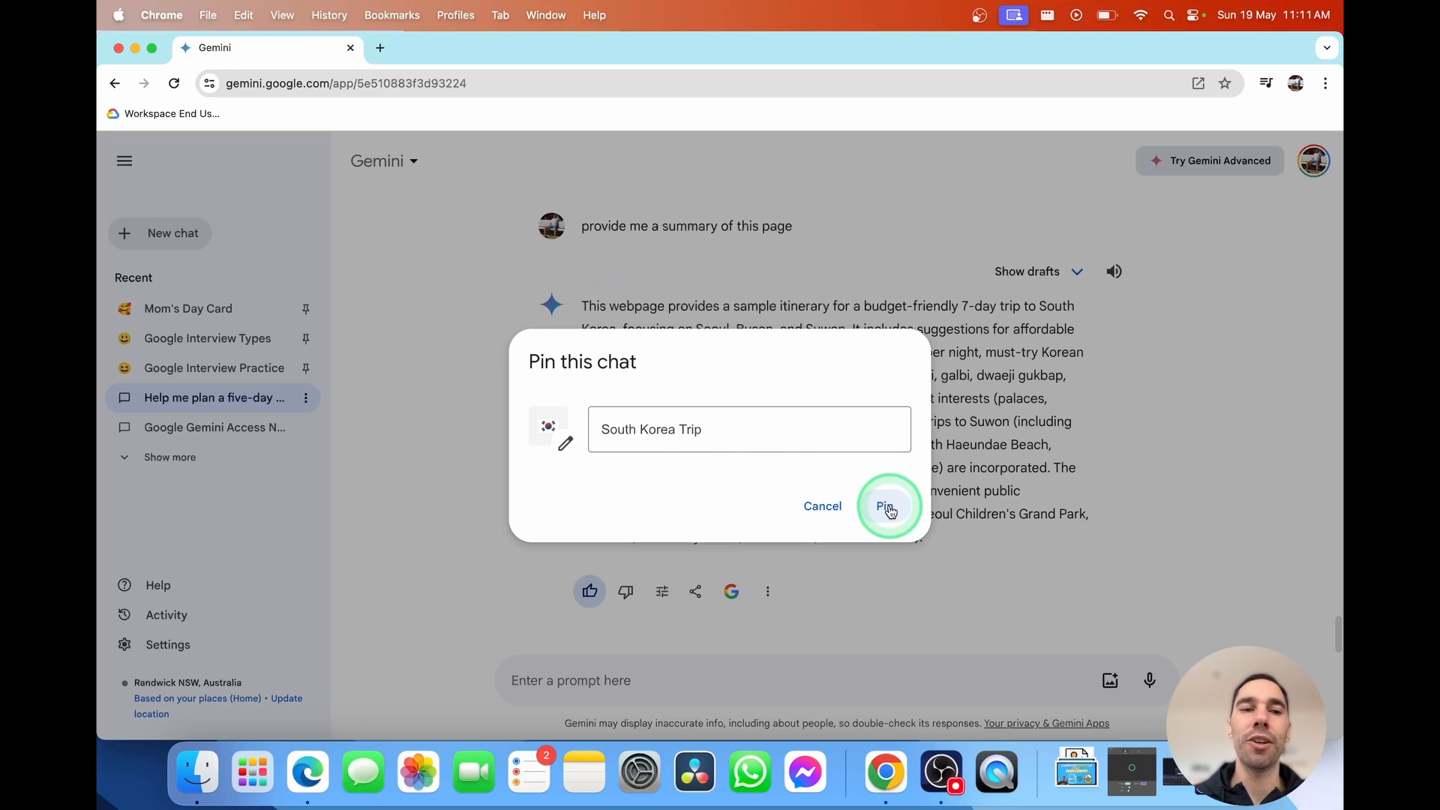
{"action": "left_click", "coordinate": [885, 505]}
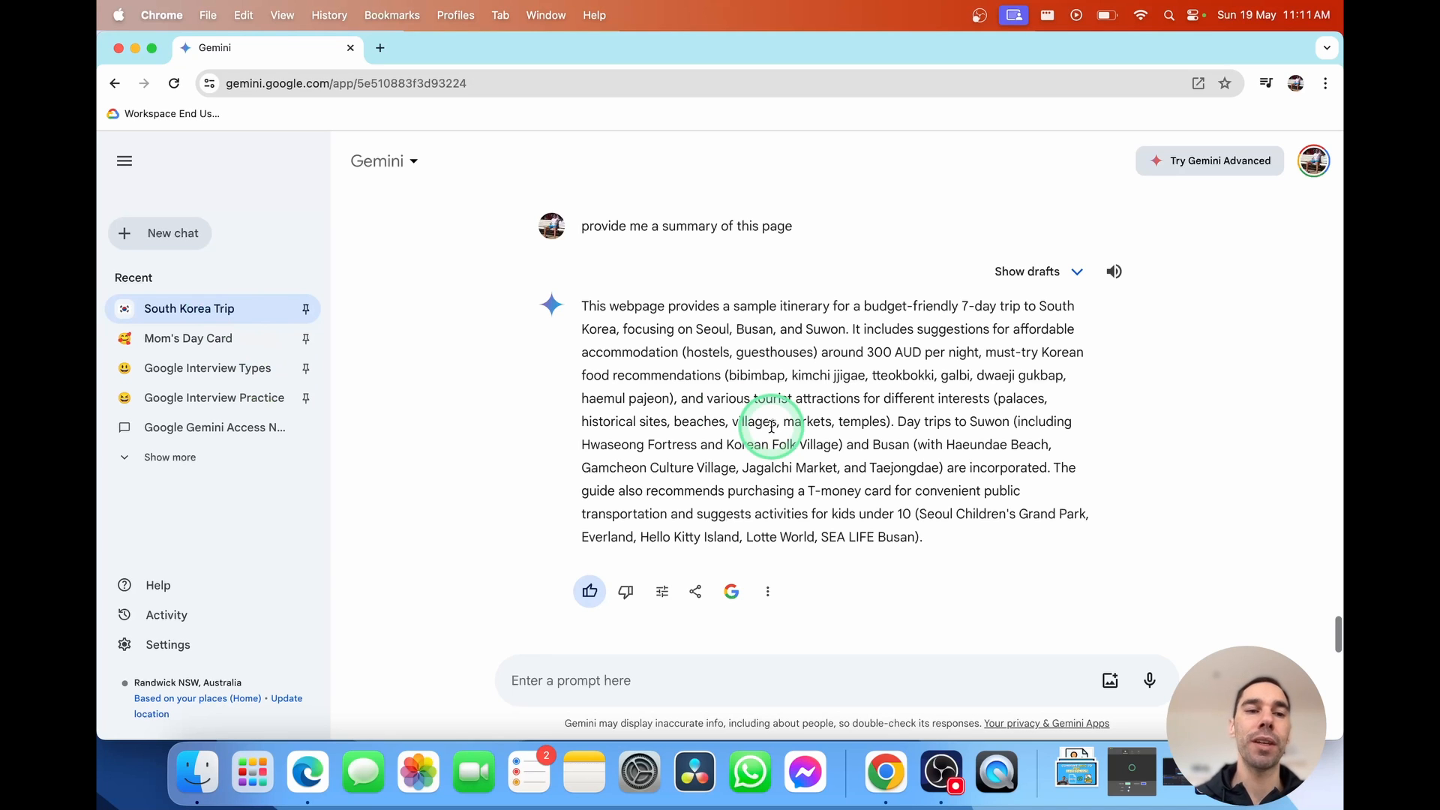
{"action": "mouse_move", "coordinate": [173, 233]}
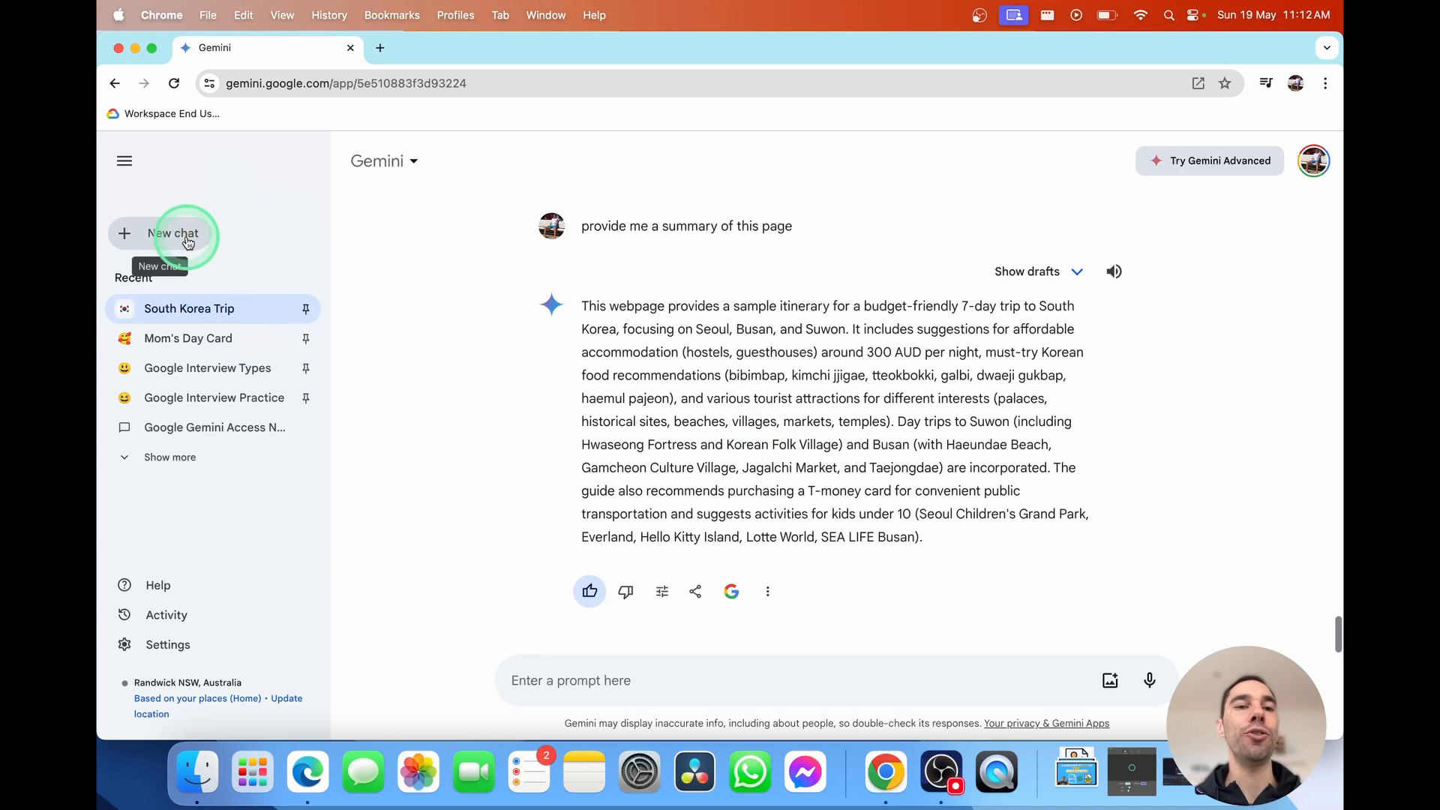
In a new chat, ask "give me an overview of my latest emails" and read the Gmail-sourced reply
{"action": "left_click", "coordinate": [172, 233]}
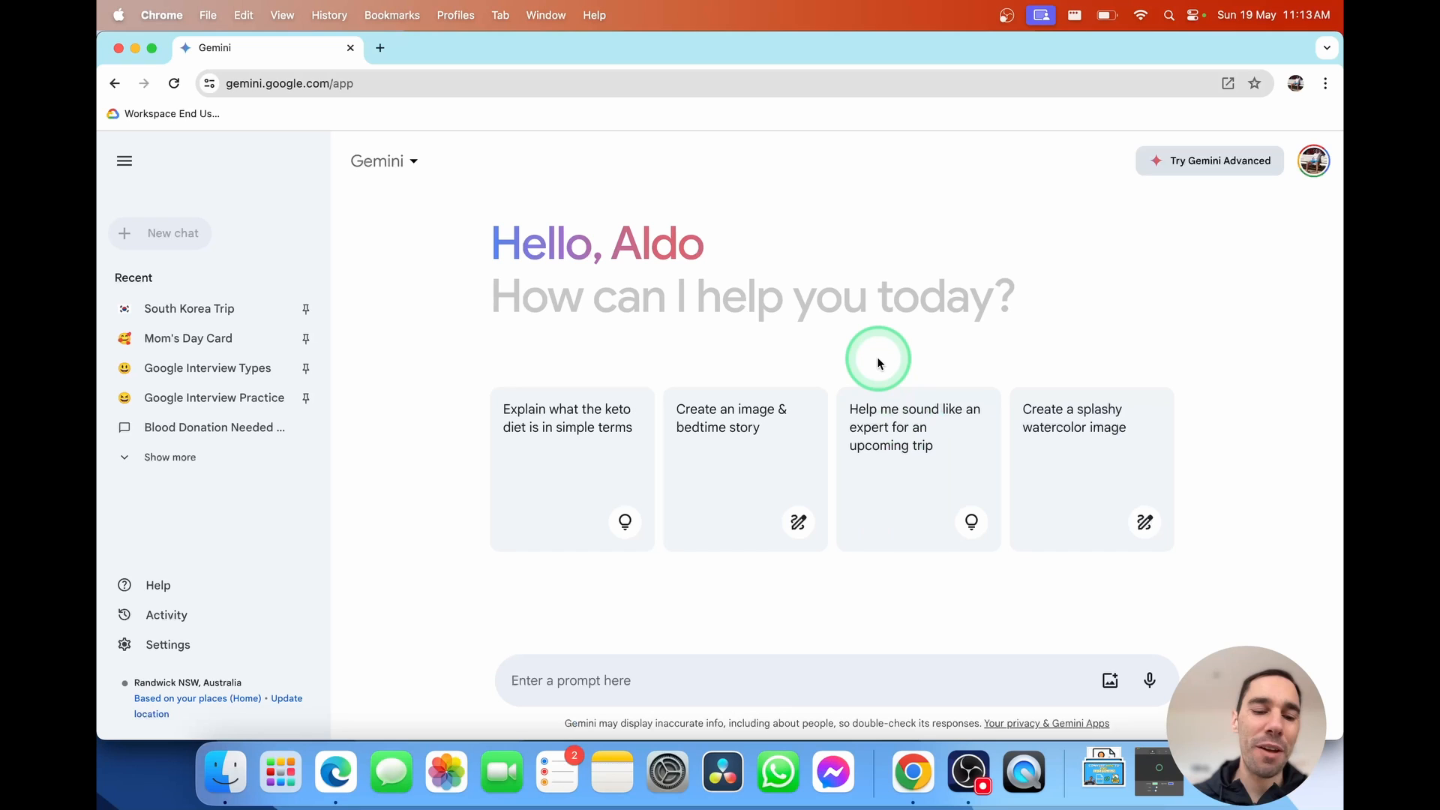
{"action": "type", "text": "give me an overview of my latest emails"}
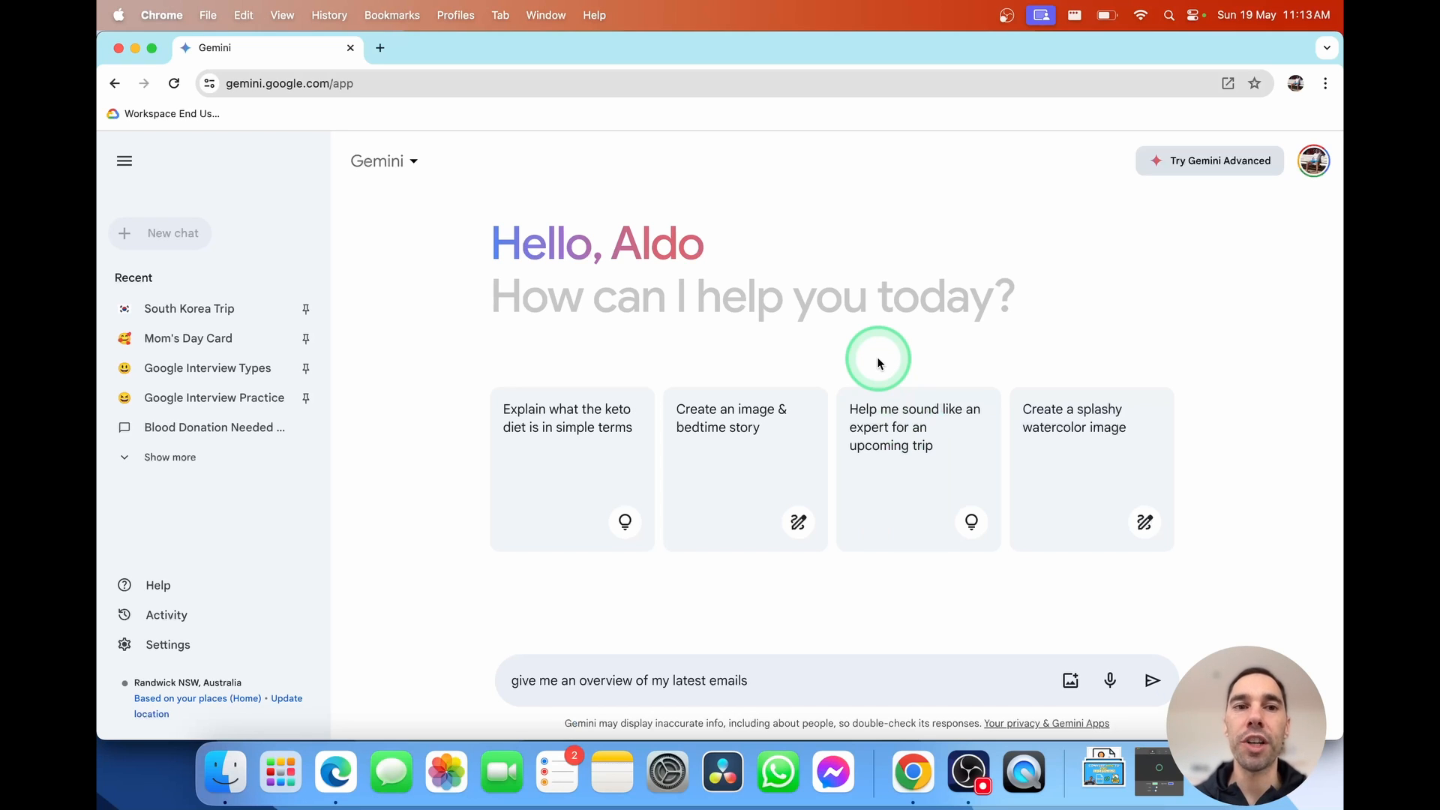
{"action": "left_click", "coordinate": [1150, 681]}
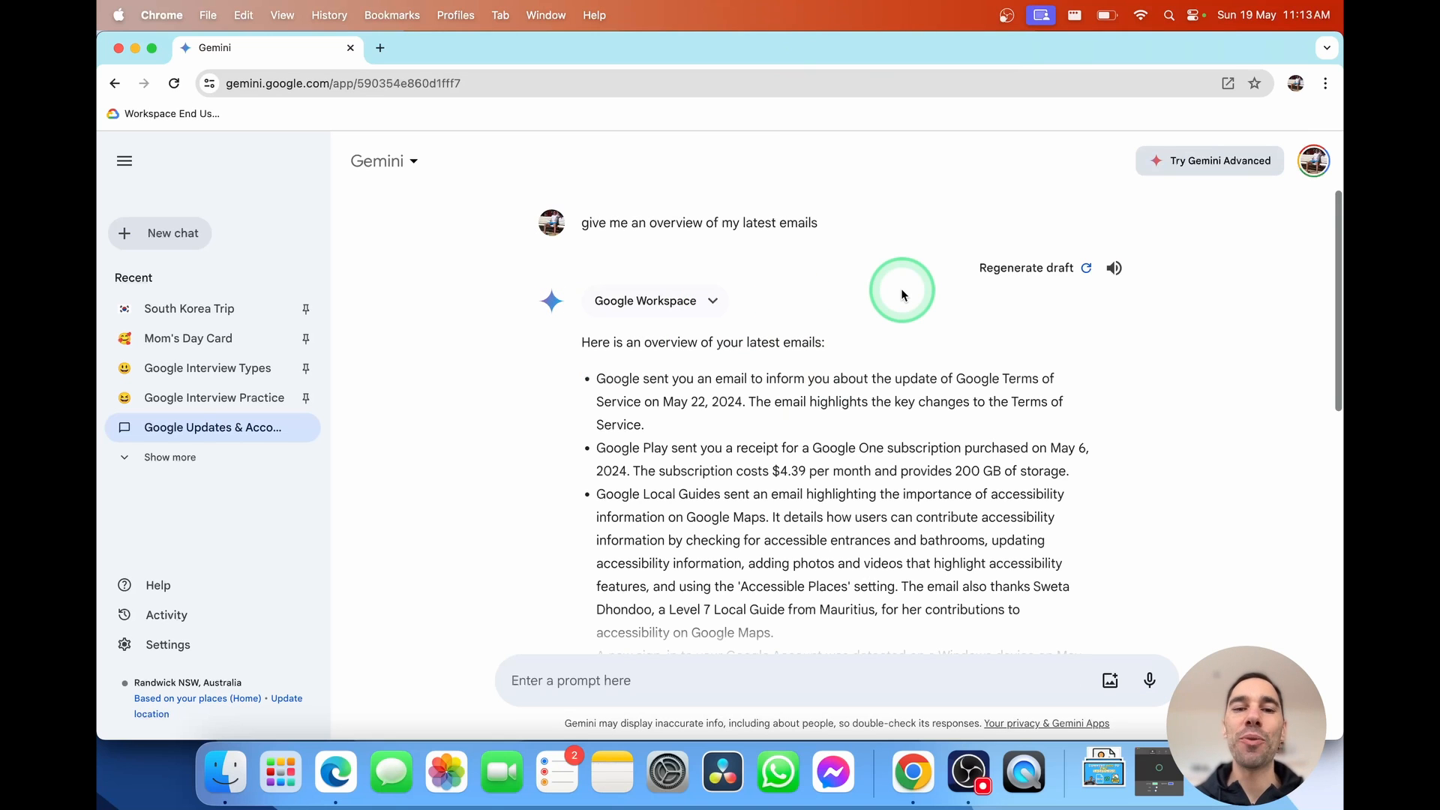
{"action": "mouse_move", "coordinate": [861, 462]}
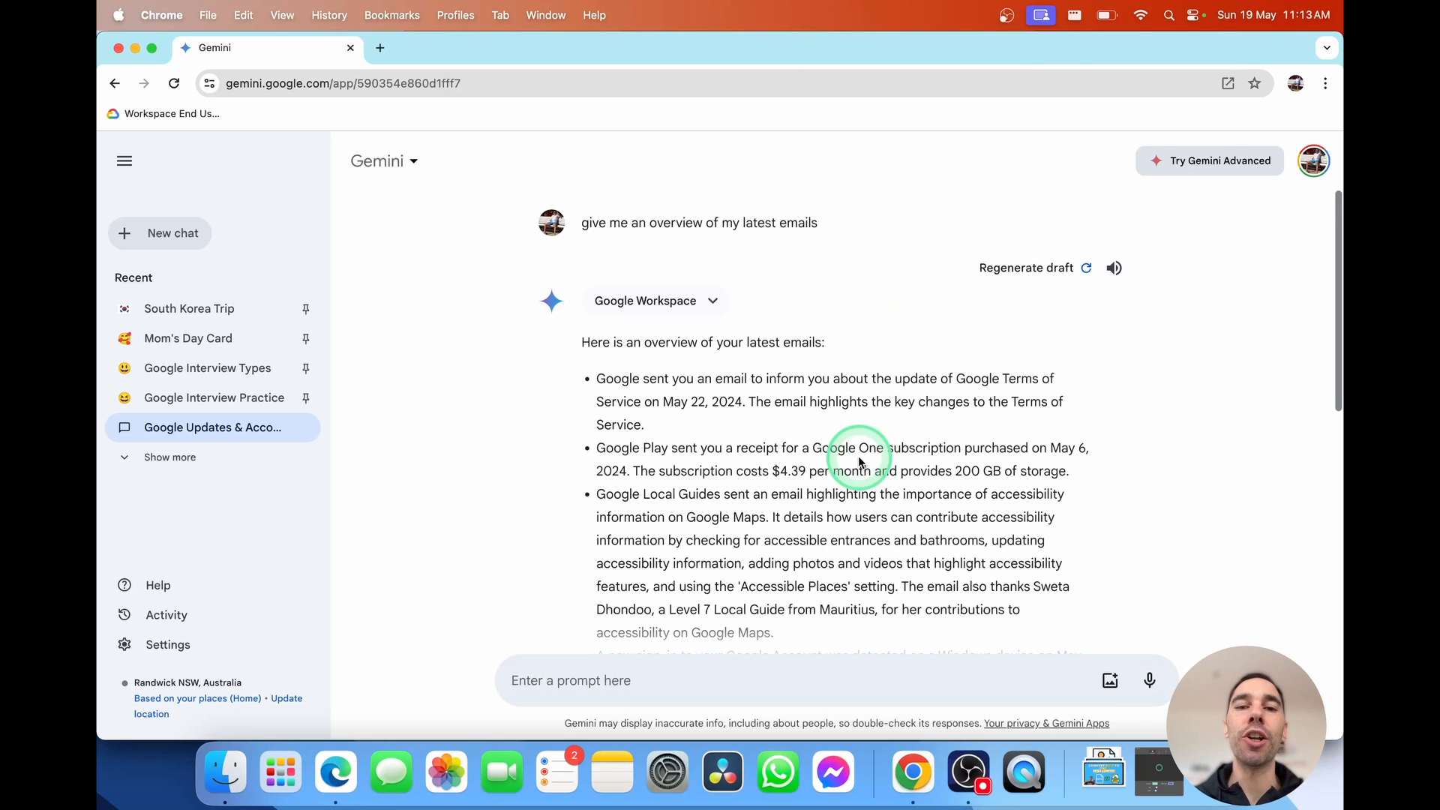
{"action": "scroll", "scroll_direction": "down", "scroll_amount": 3}
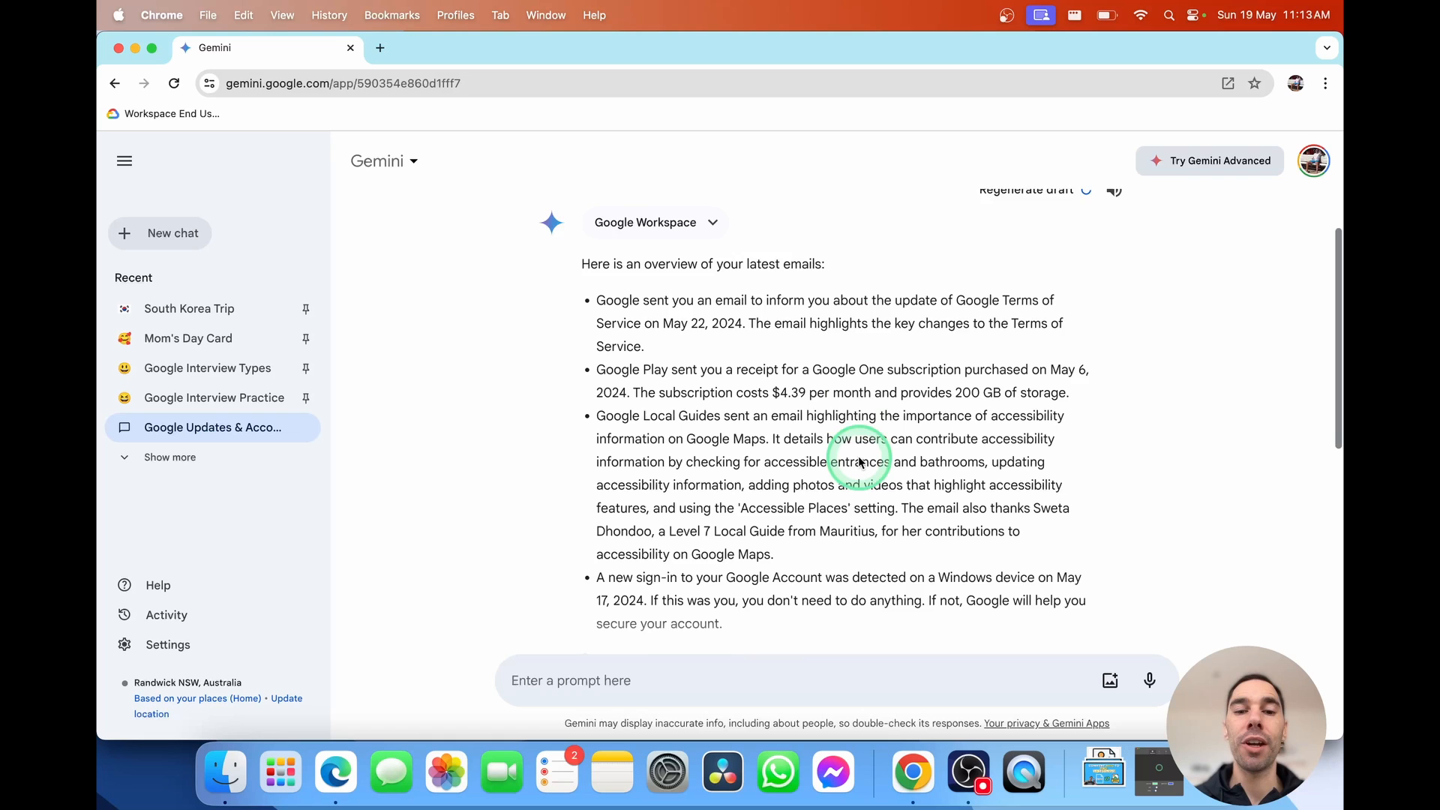
{"action": "scroll", "scroll_direction": "down", "scroll_amount": 3}
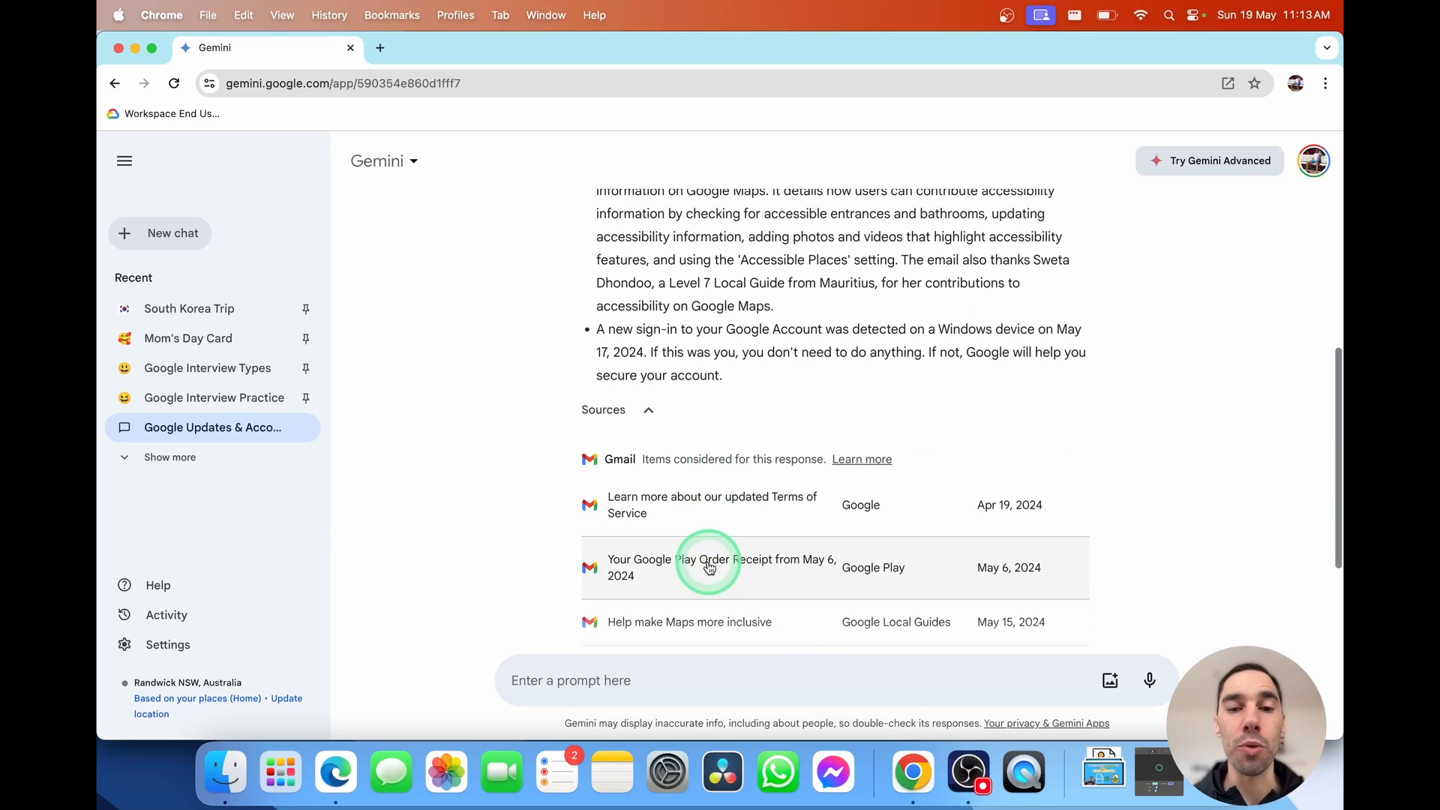
{"action": "scroll", "scroll_direction": "up", "scroll_amount": 3}
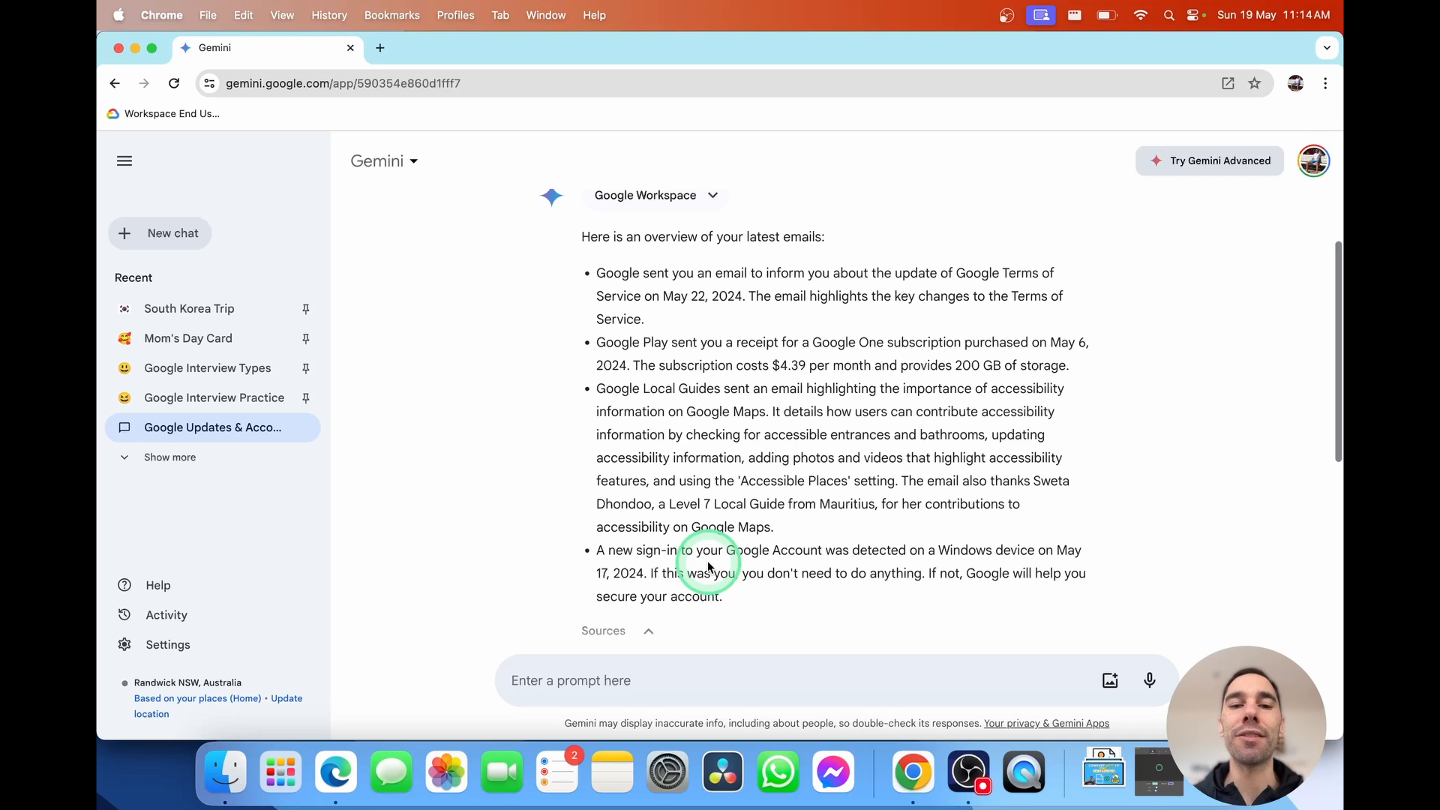
{"action": "scroll", "scroll_direction": "down", "scroll_amount": 3}
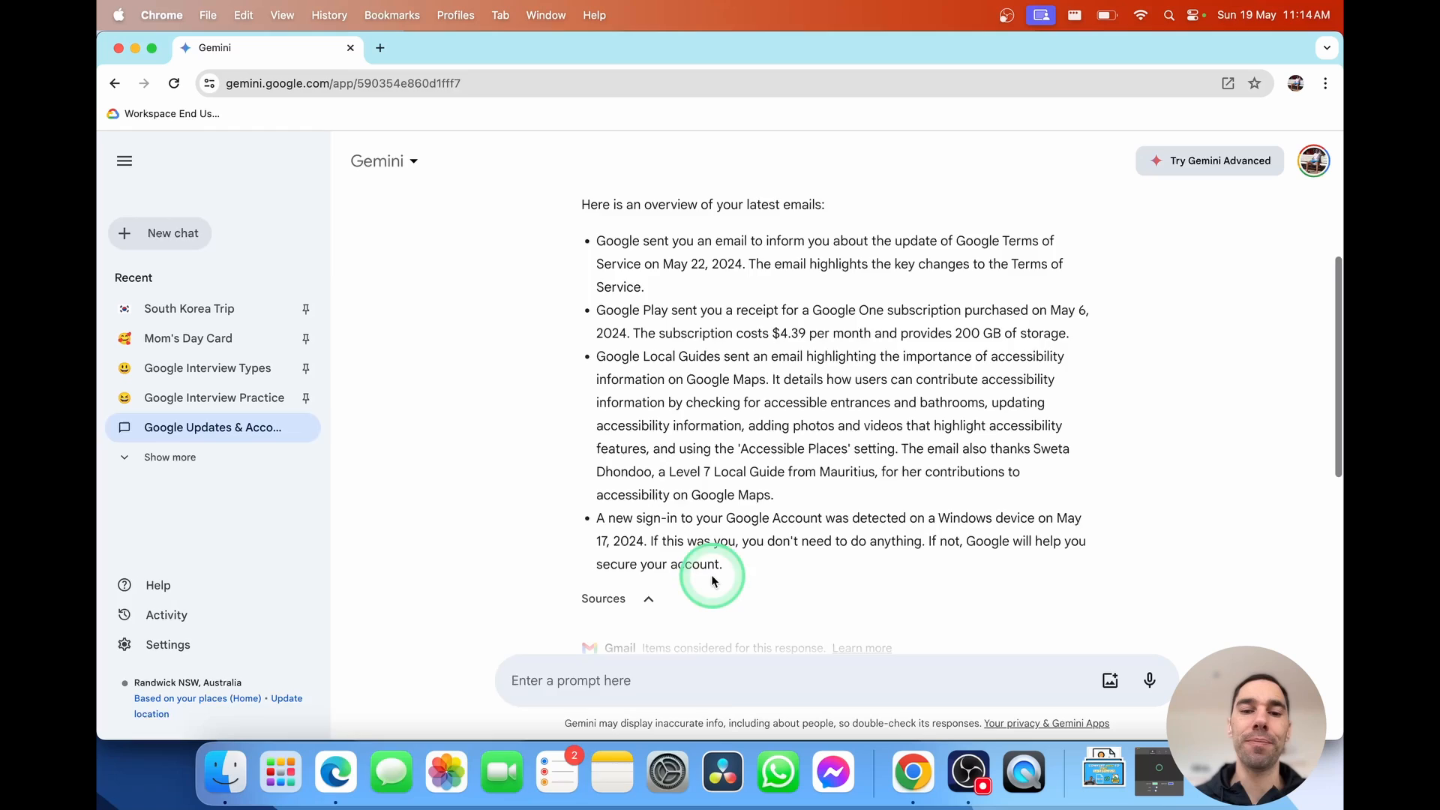
{"action": "left_click", "coordinate": [159, 233]}
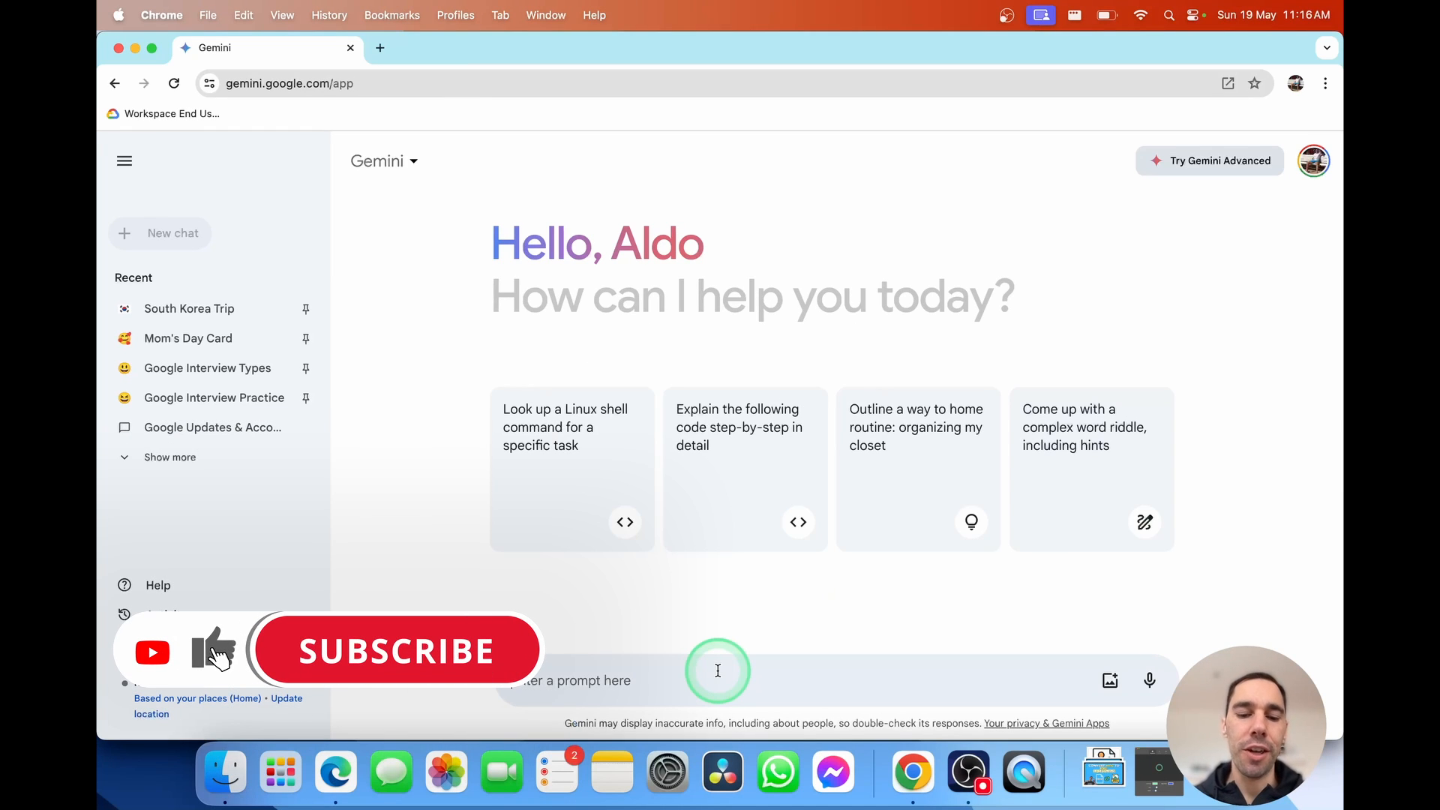
Request a bedtime story with images about a young tiger looking for his friends
{"action": "type", "text": "create a bedtime story with images about a young tiger looking for his friends"}
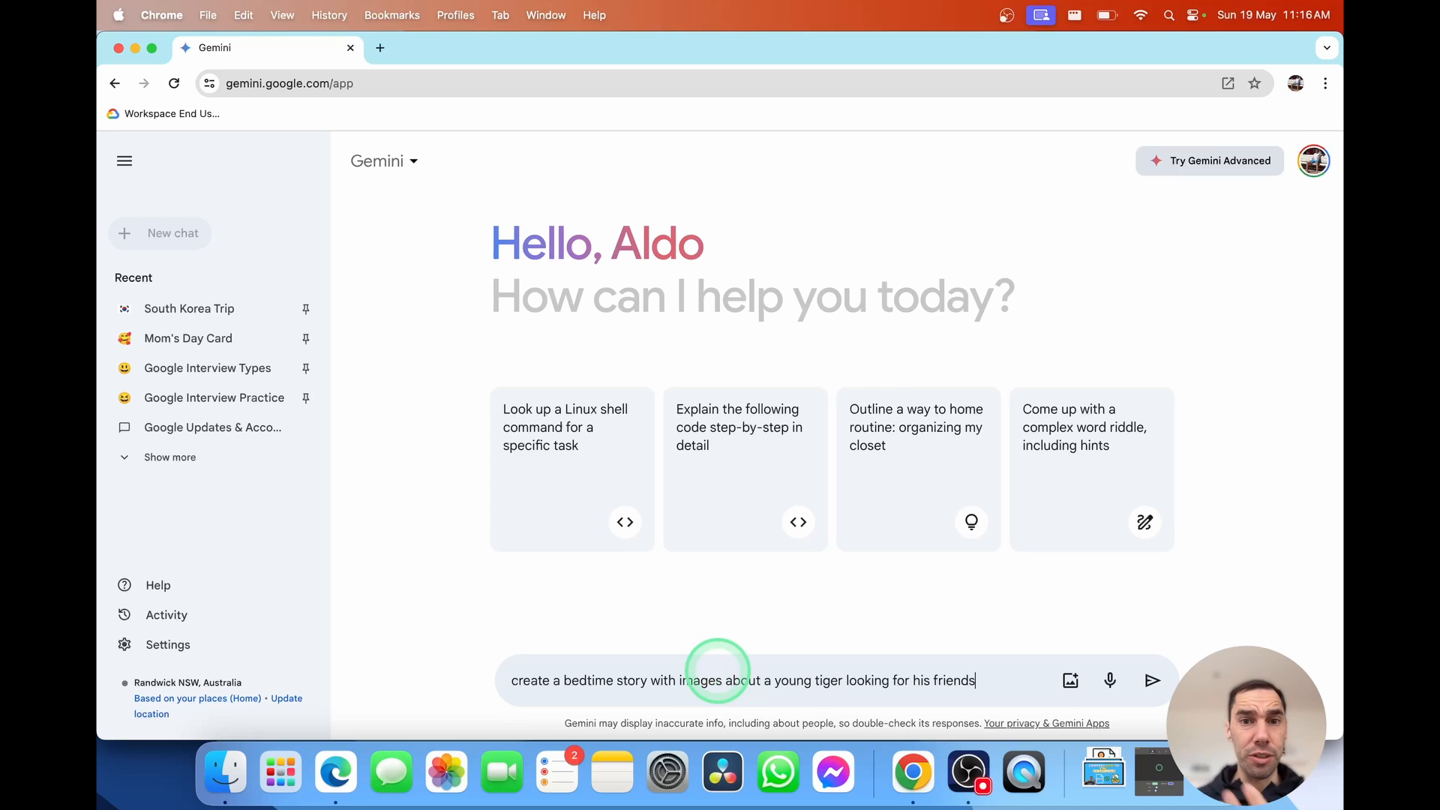
{"action": "left_click", "coordinate": [1152, 681]}
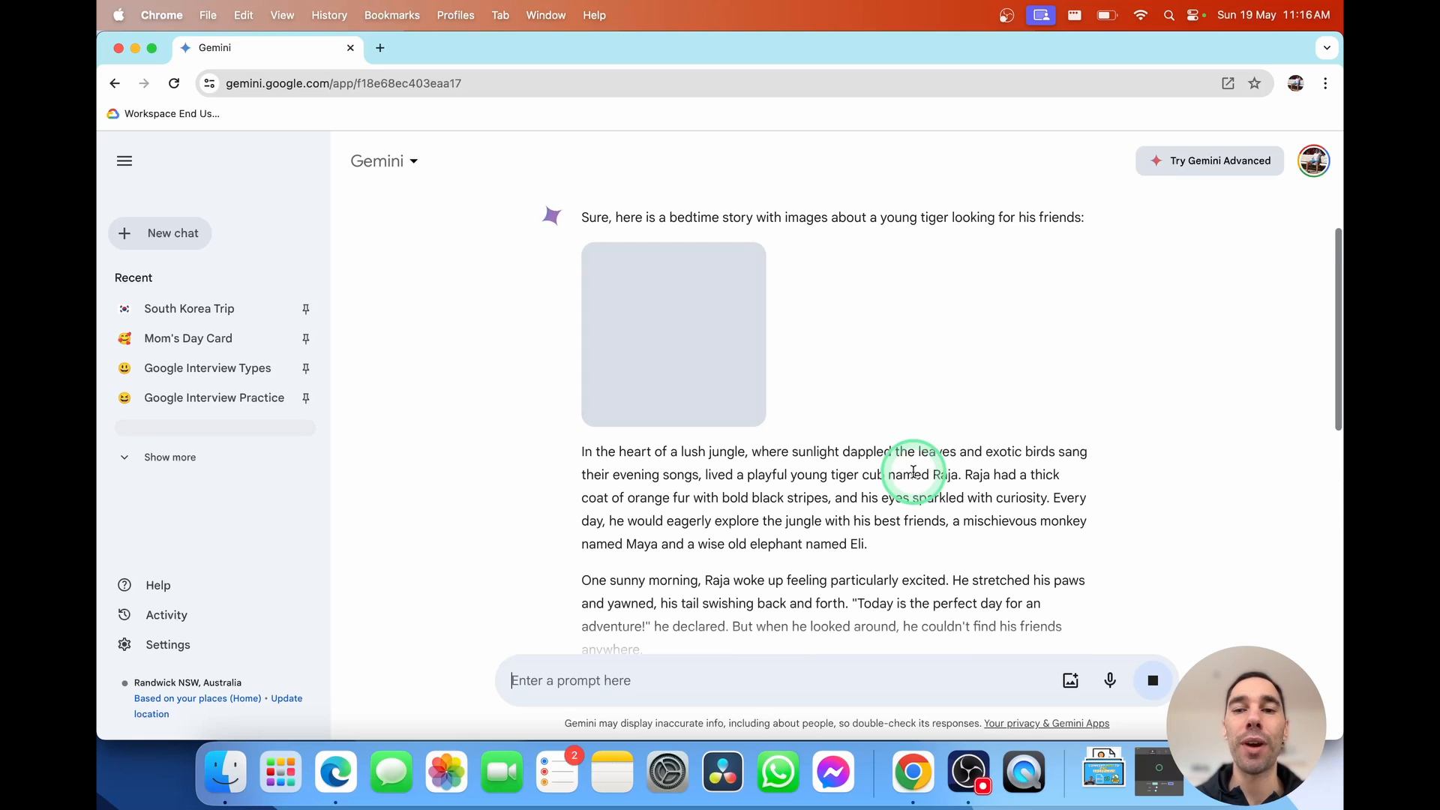
Read through the generated Raja story and bring up alternative versions of the tiger picture
{"action": "scroll", "scroll_direction": "up", "scroll_amount": 3}
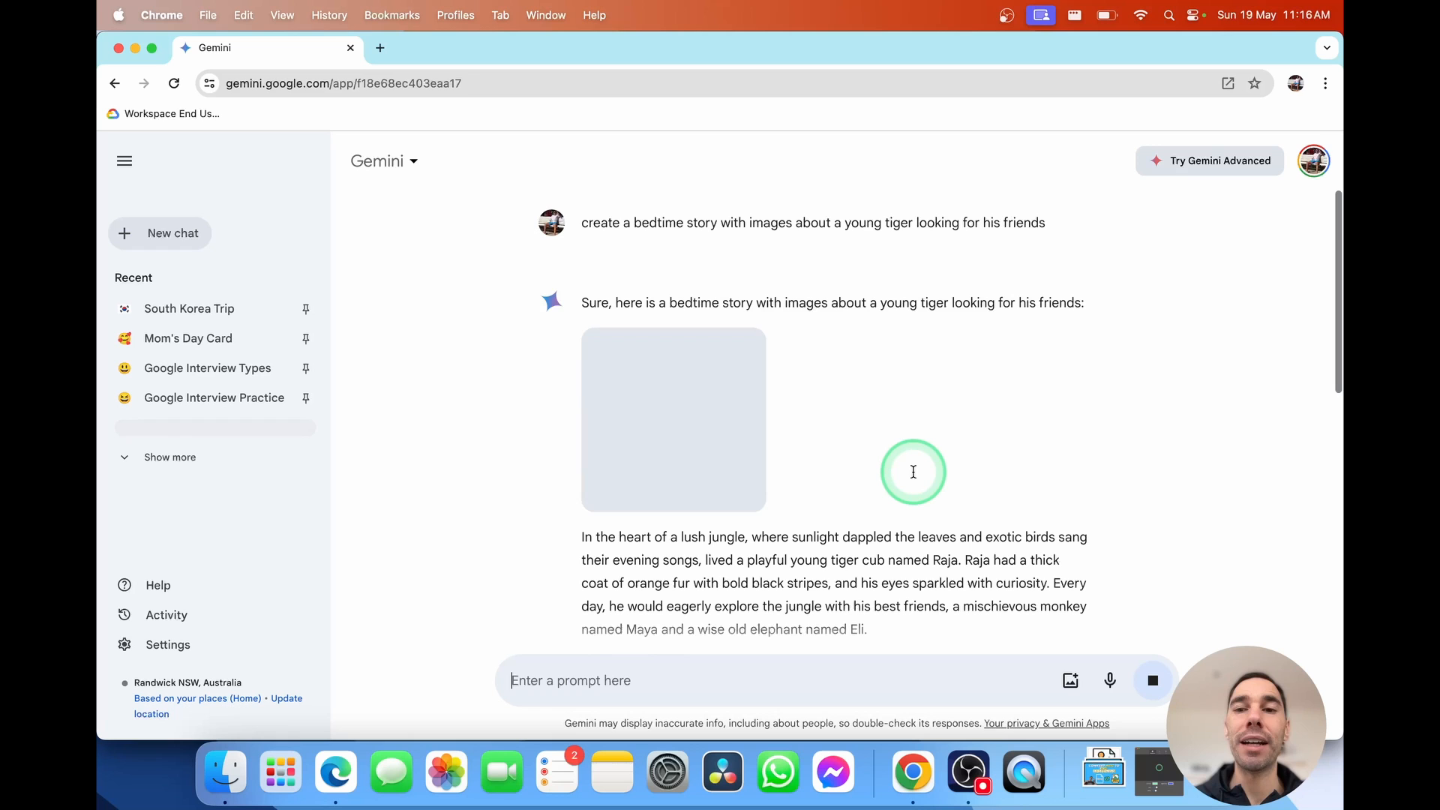
{"action": "scroll", "scroll_direction": "down", "scroll_amount": 3}
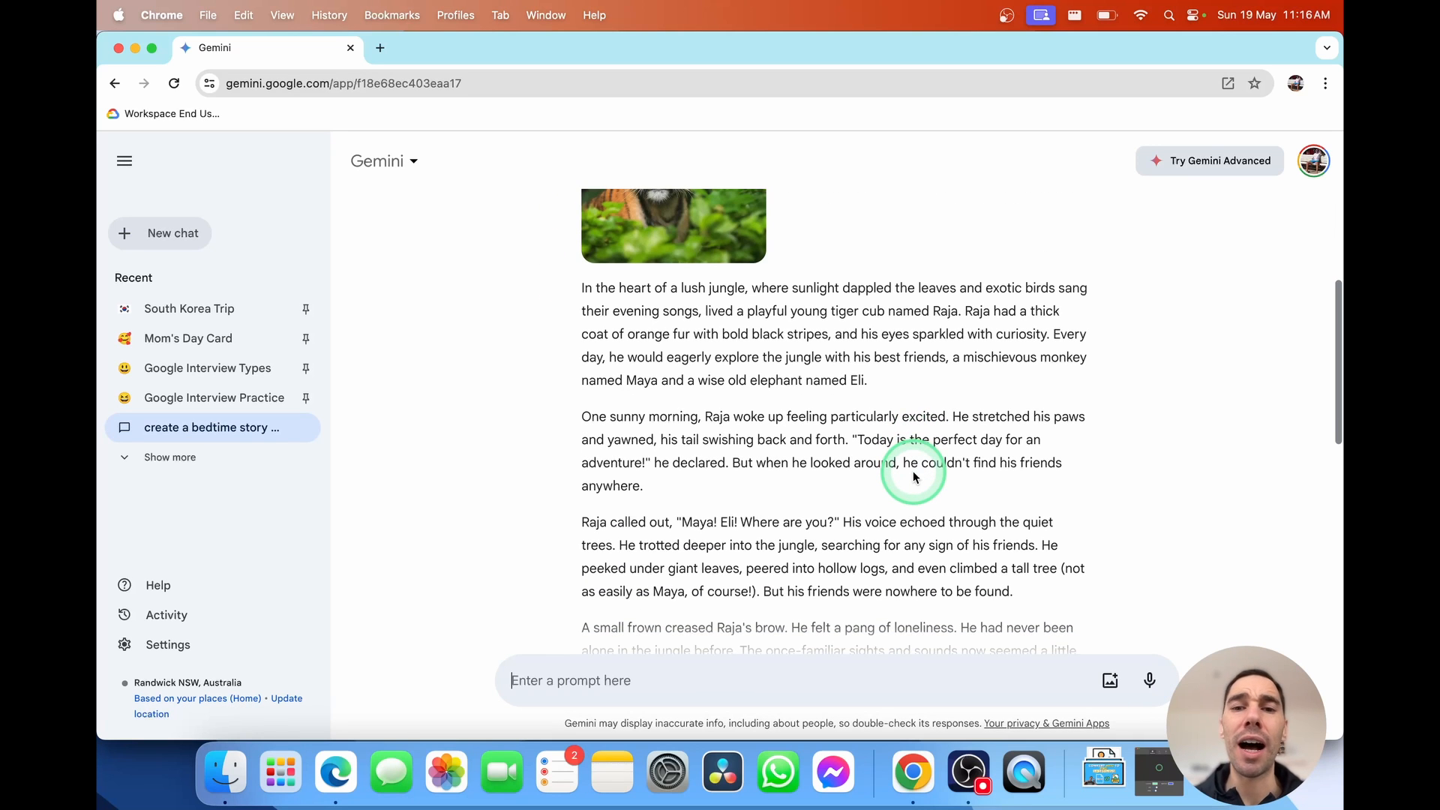
{"action": "scroll", "scroll_direction": "up", "scroll_amount": 3}
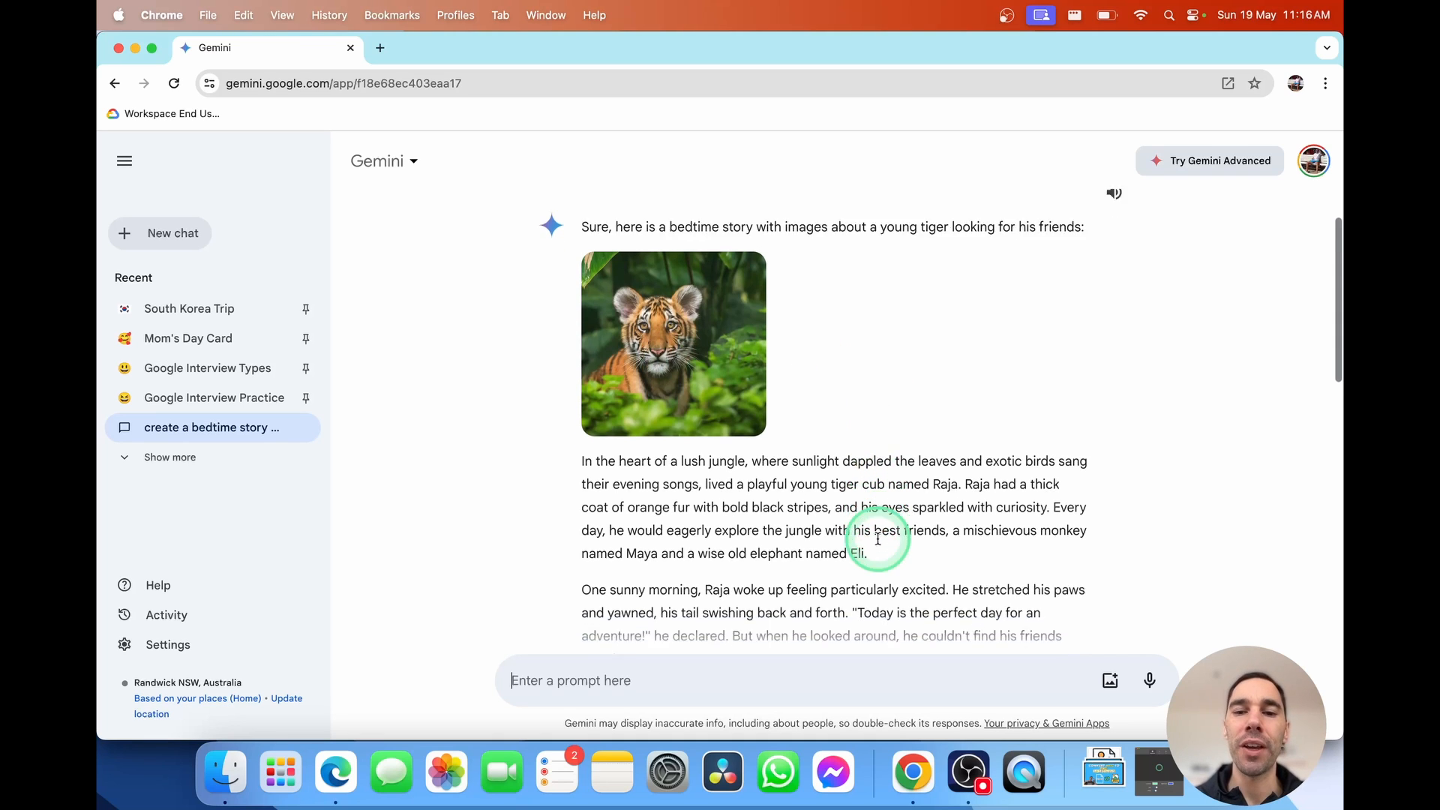
{"action": "scroll", "scroll_direction": "down", "scroll_amount": 3}
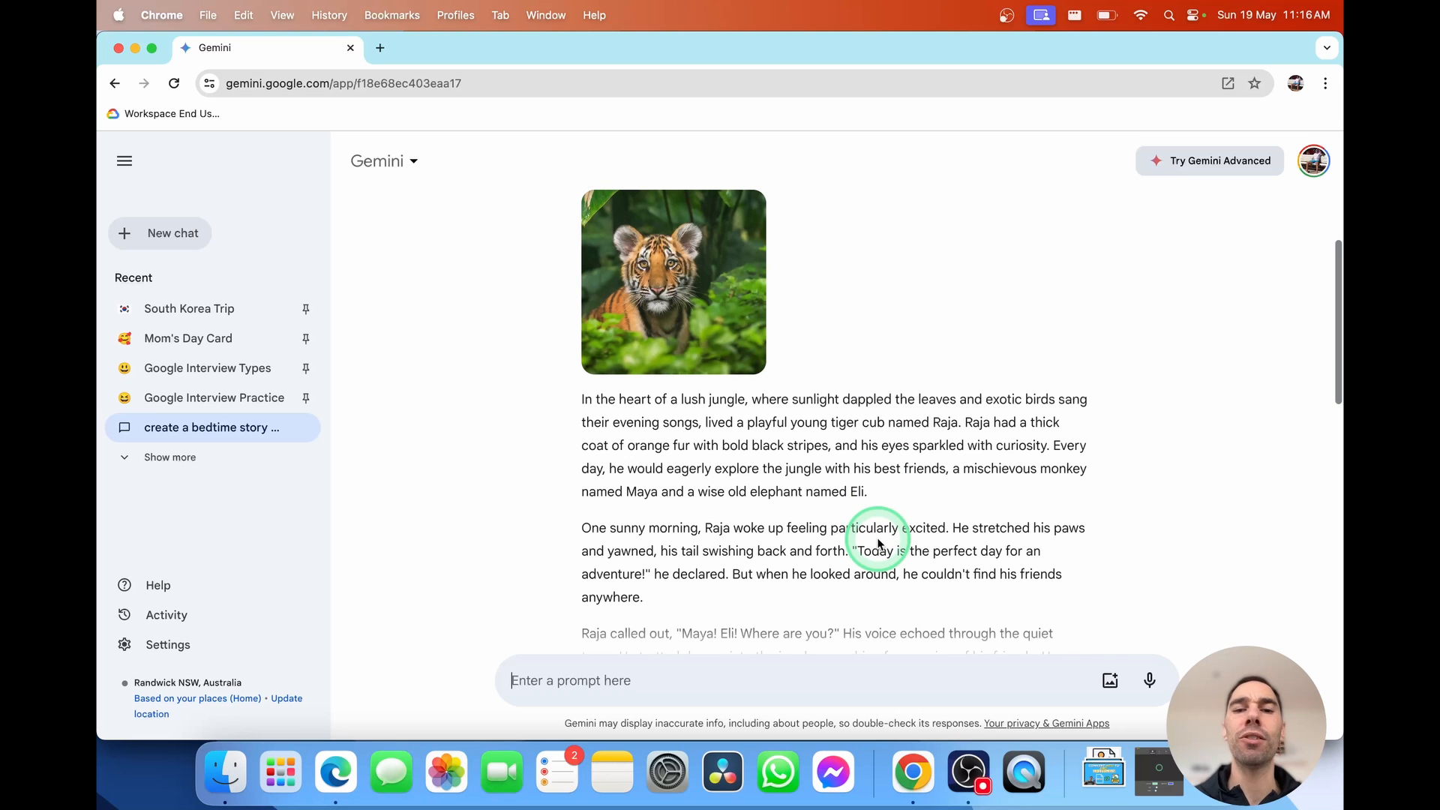
{"action": "scroll", "scroll_direction": "down", "scroll_amount": 3}
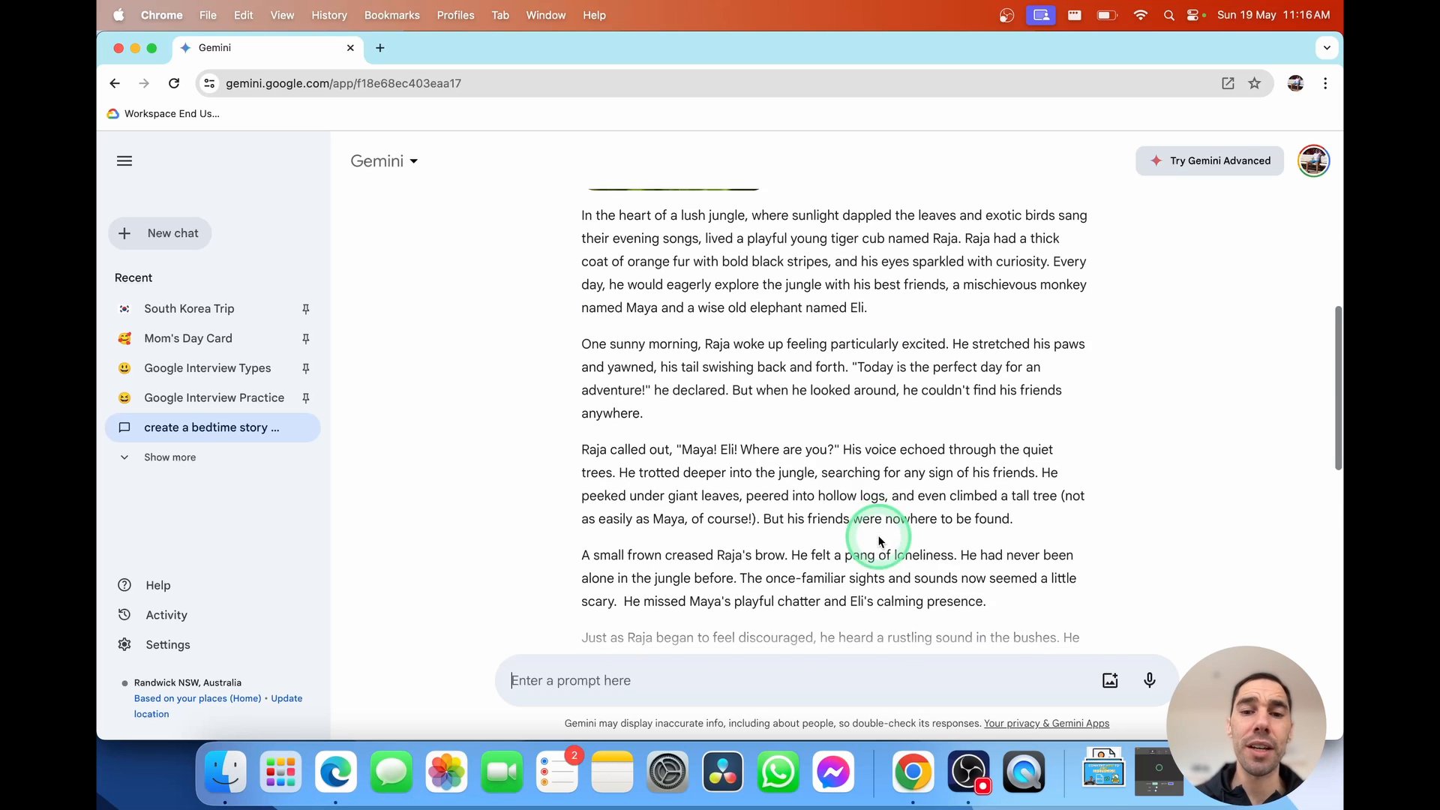
{"action": "scroll", "scroll_direction": "down", "scroll_amount": 3}
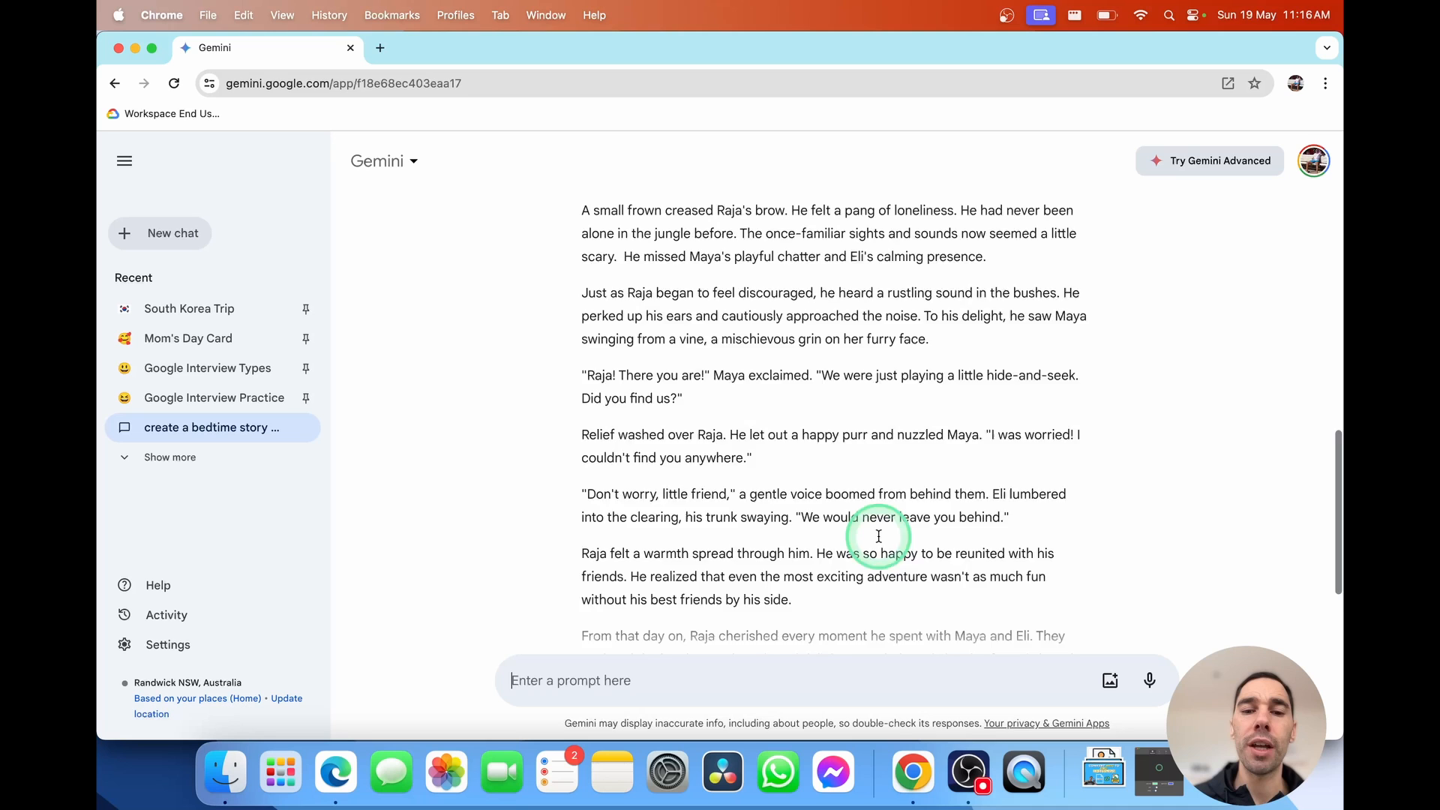
{"action": "scroll", "scroll_direction": "up", "scroll_amount": 3}
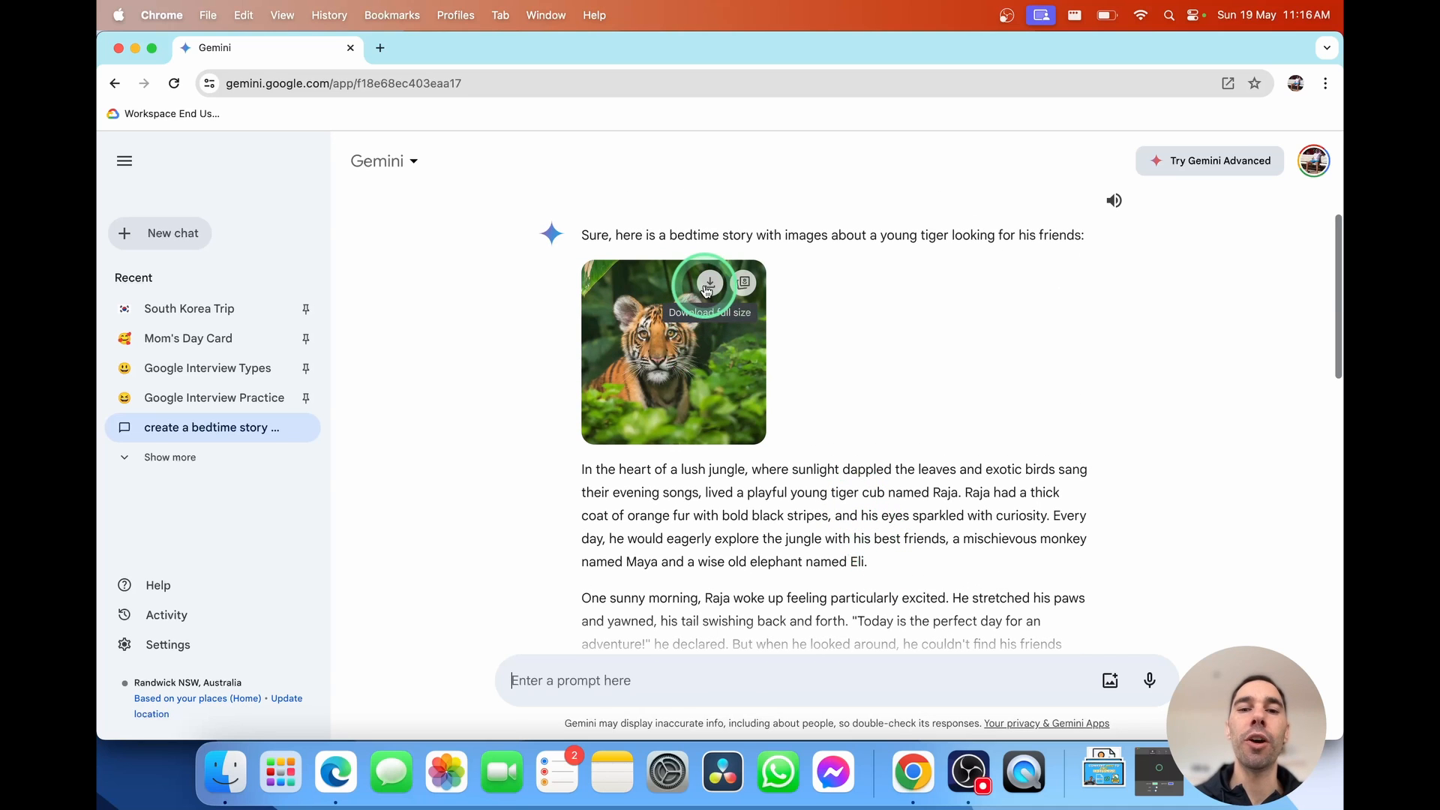
{"action": "mouse_move", "coordinate": [742, 282]}
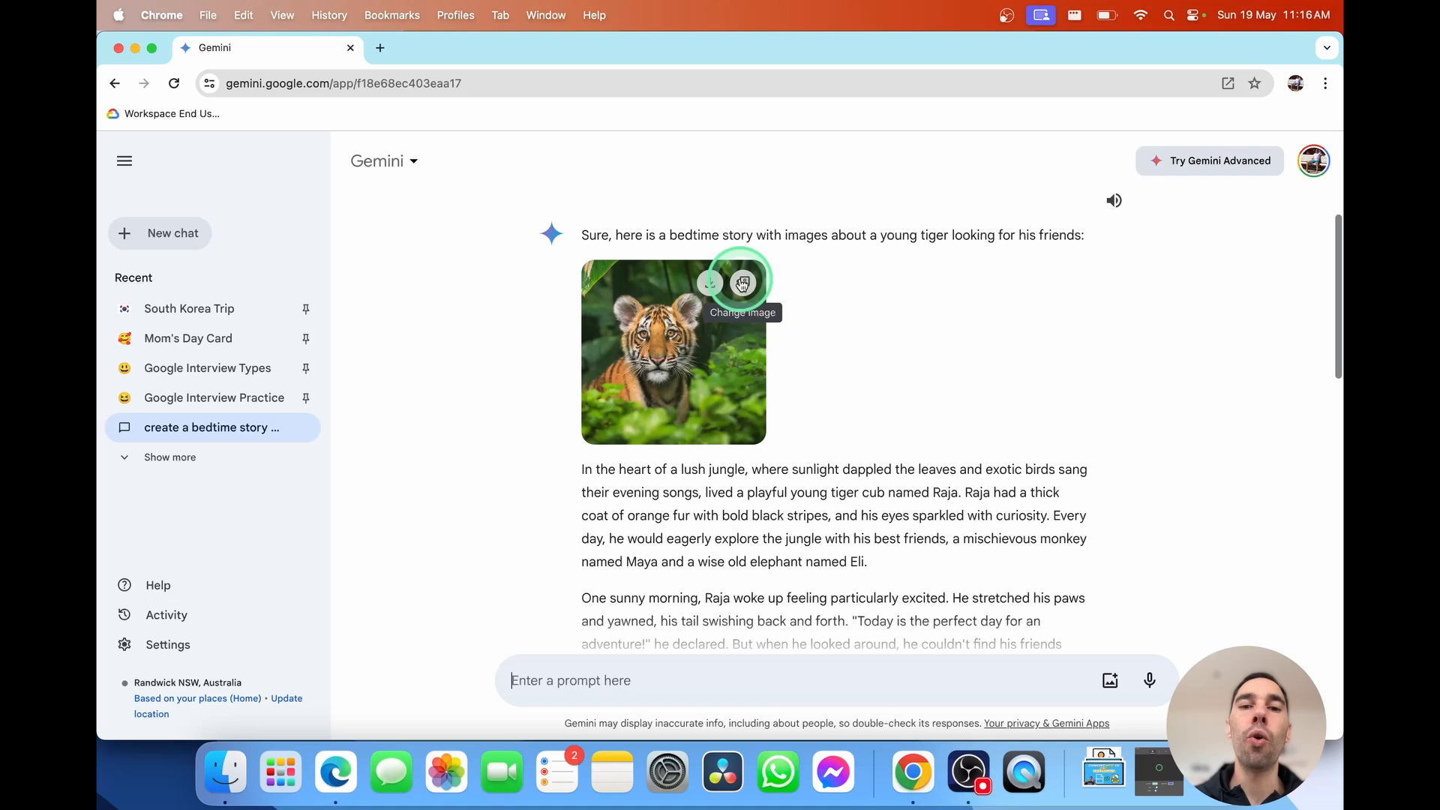
{"action": "left_click", "coordinate": [742, 282]}
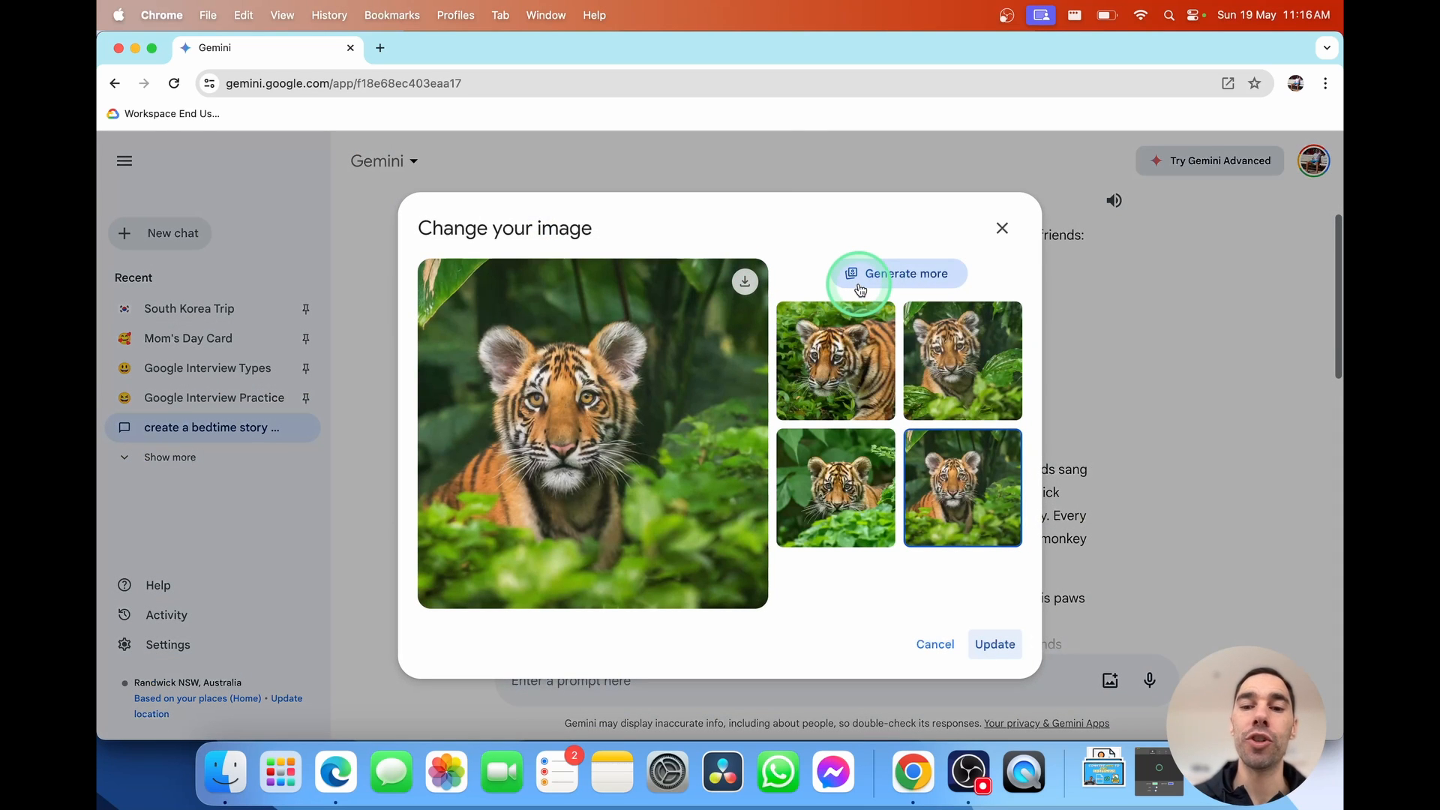
{"action": "left_click", "coordinate": [903, 273]}
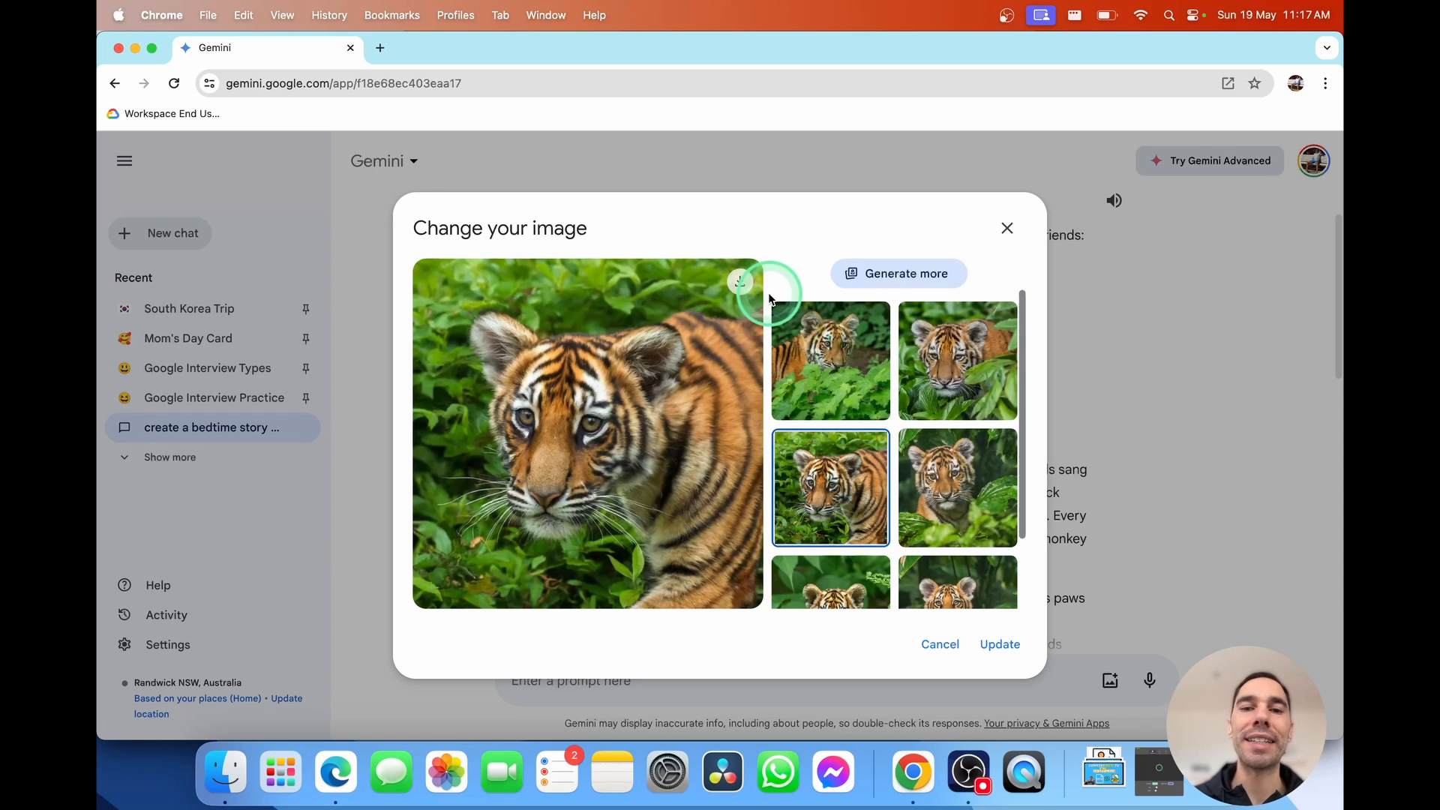
{"action": "left_click", "coordinate": [999, 644]}
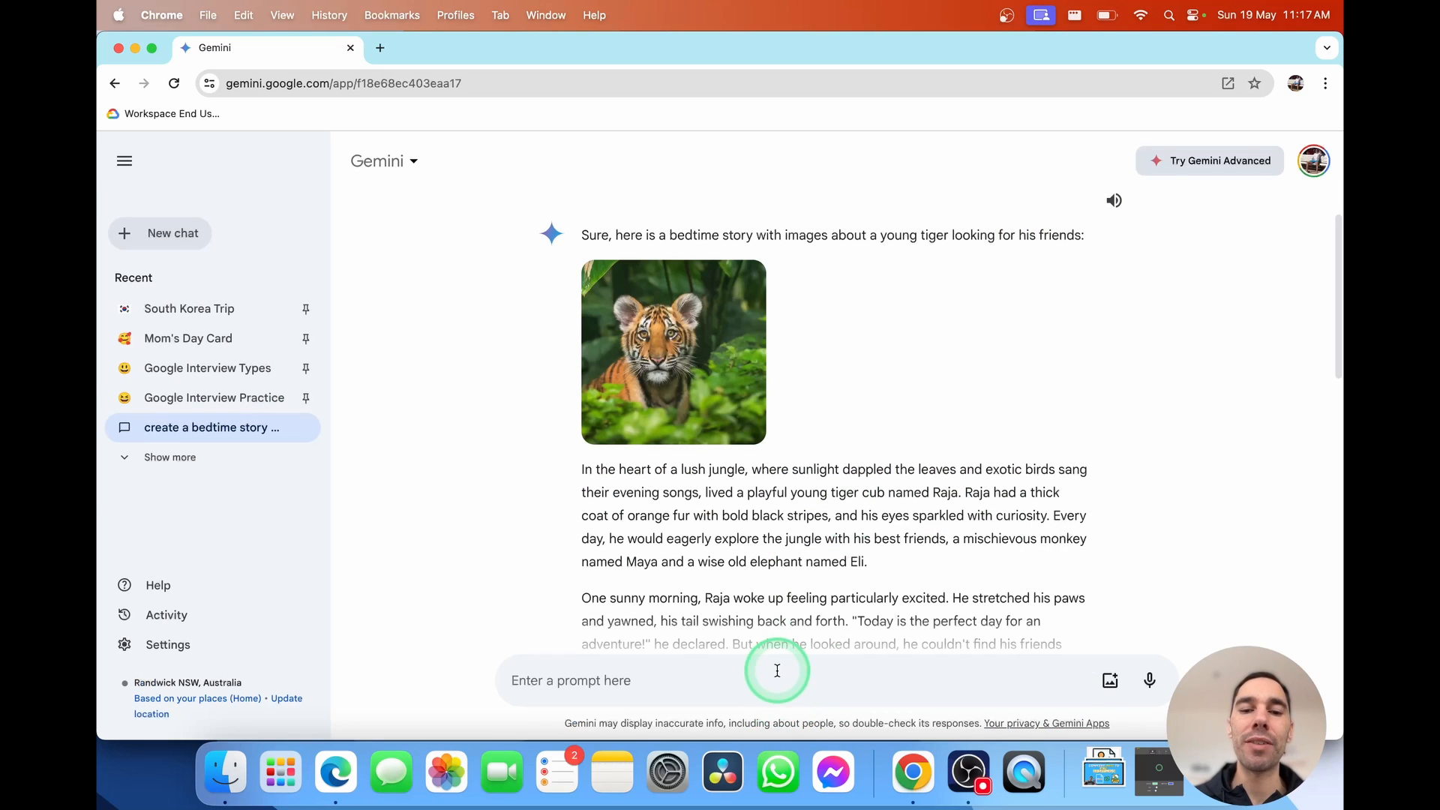
Ask for 'now show an image of tiger with his friends', then start a new empty chat
{"action": "type", "text": "now show"}
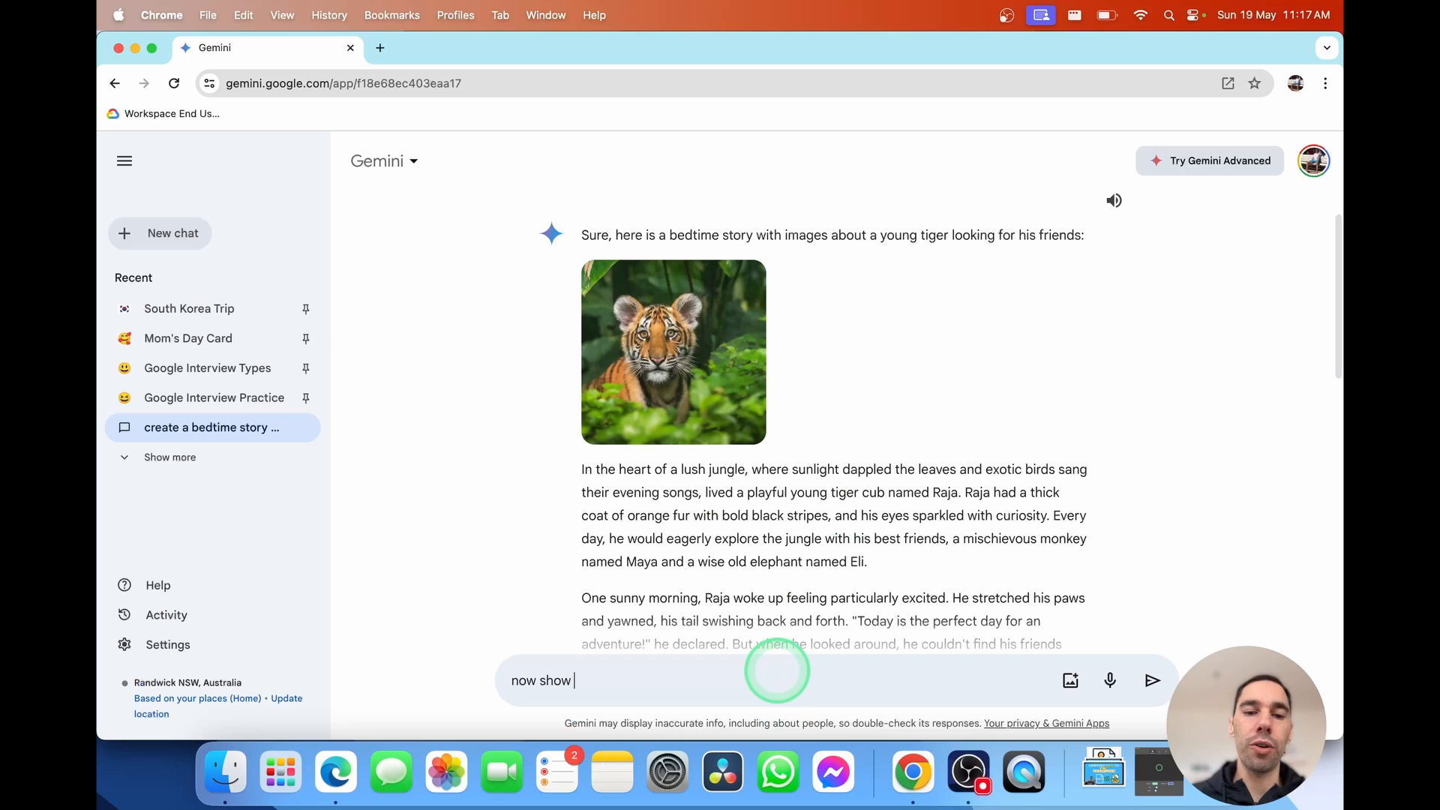
{"action": "type", "text": "an image of t"}
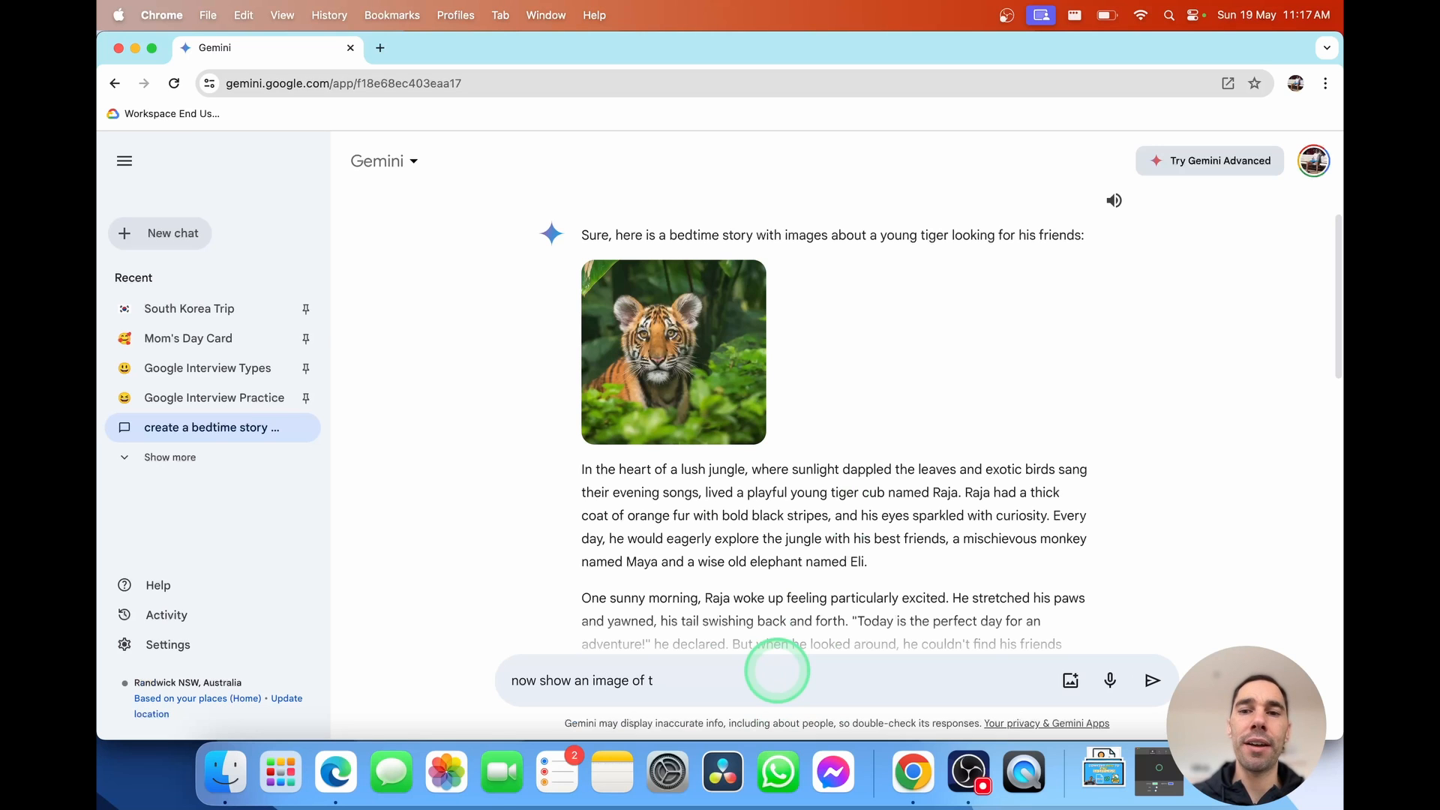
{"action": "type", "text": "iger with his f"}
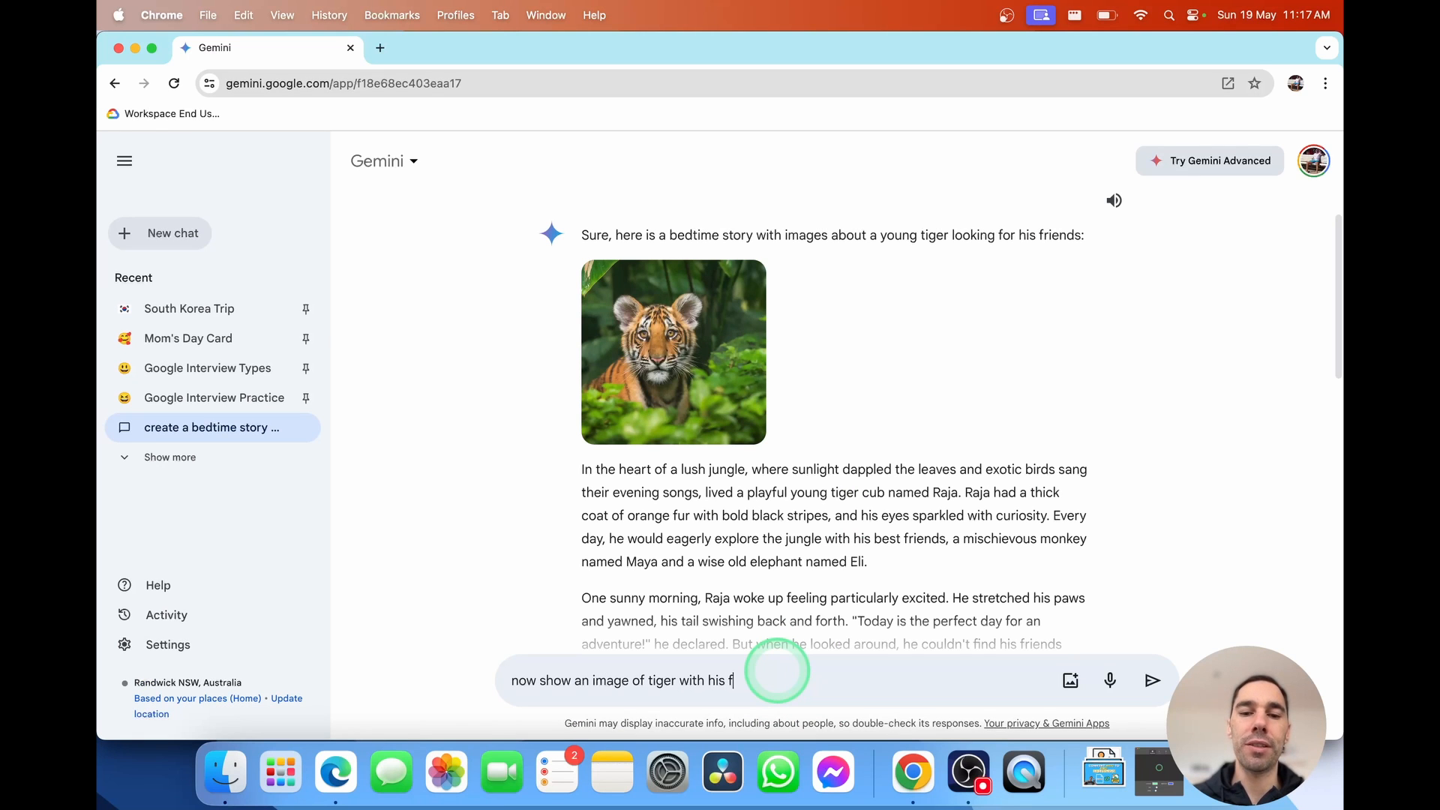
{"action": "left_click", "coordinate": [1152, 681]}
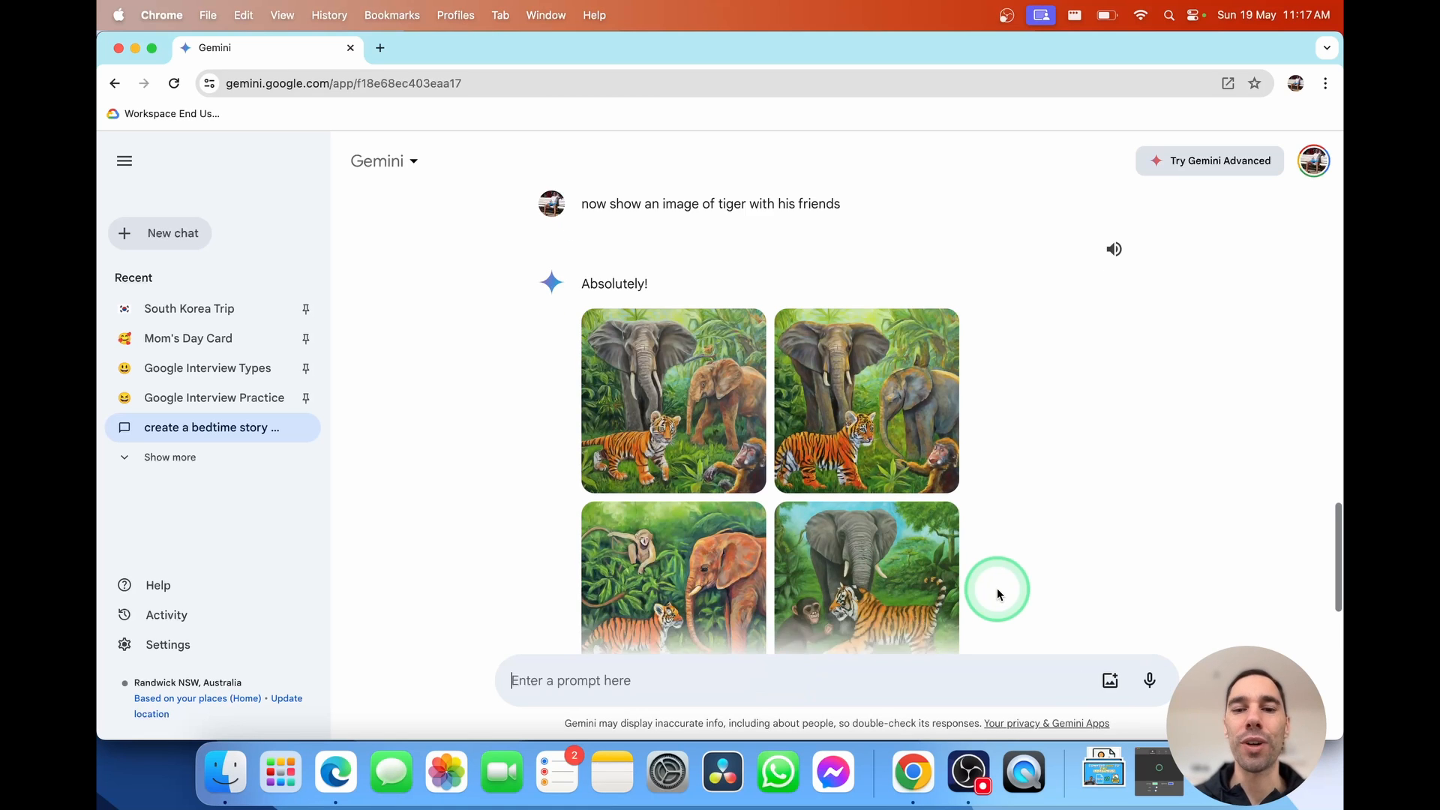
{"action": "left_click", "coordinate": [171, 232]}
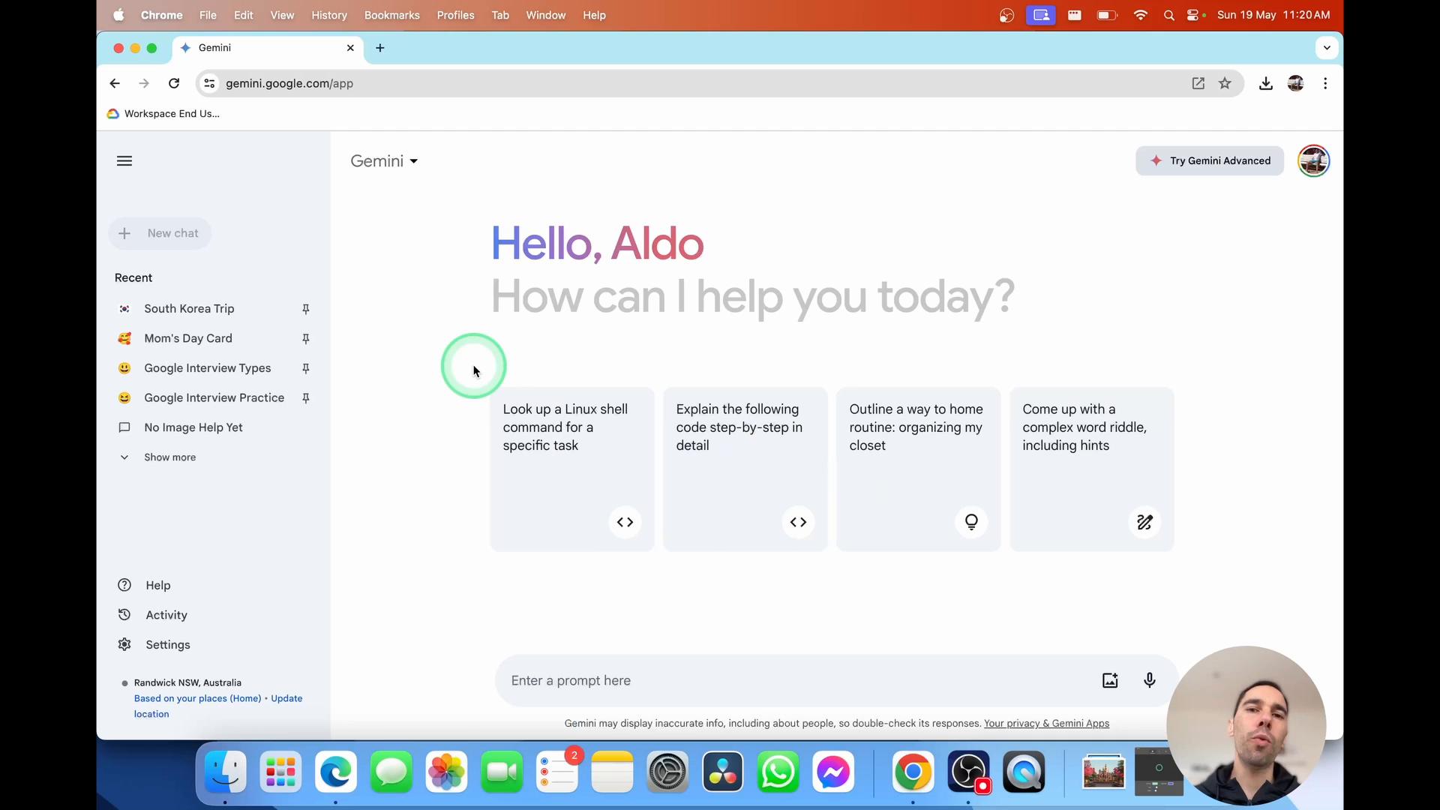
{"action": "mouse_move", "coordinate": [1027, 636]}
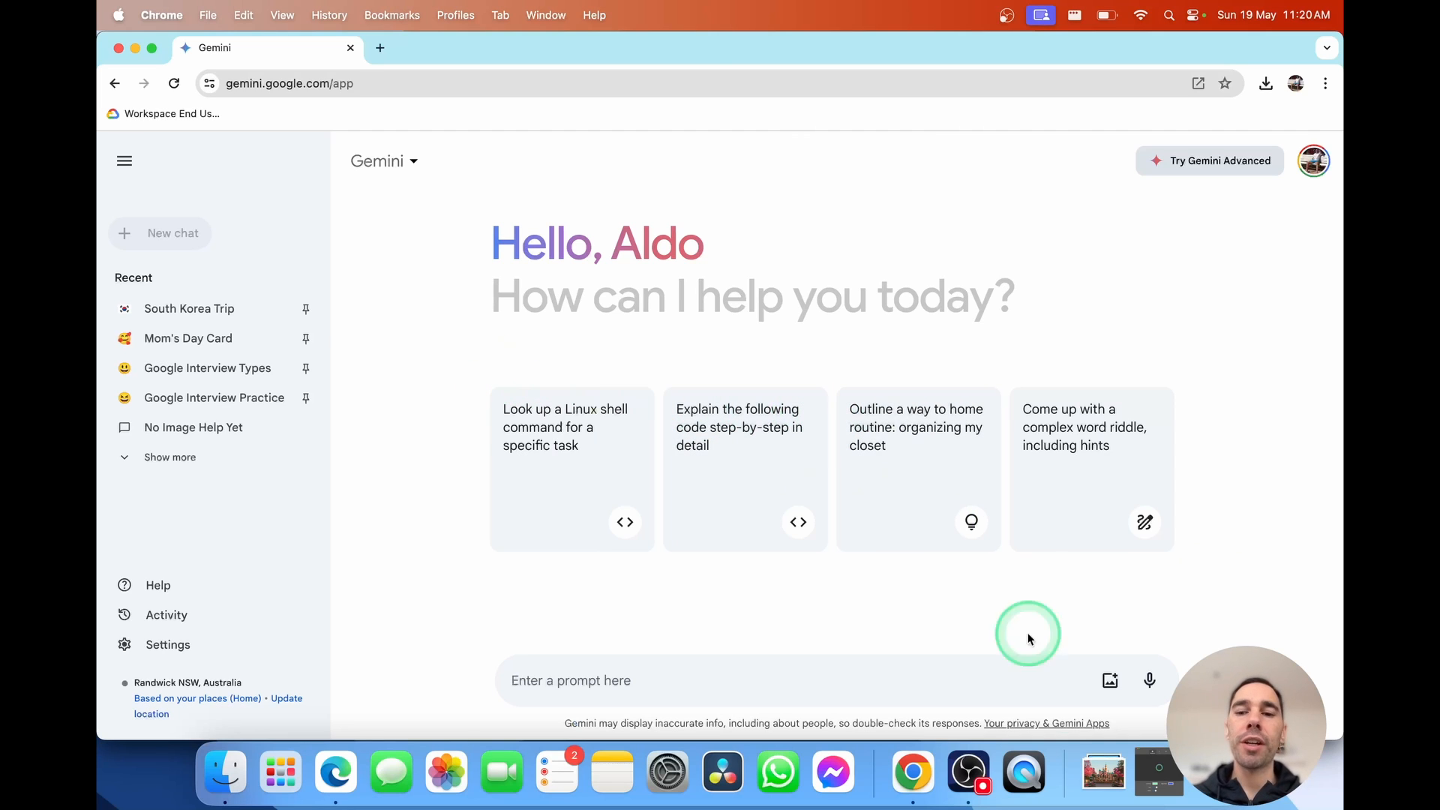
{"action": "mouse_move", "coordinate": [1098, 771]}
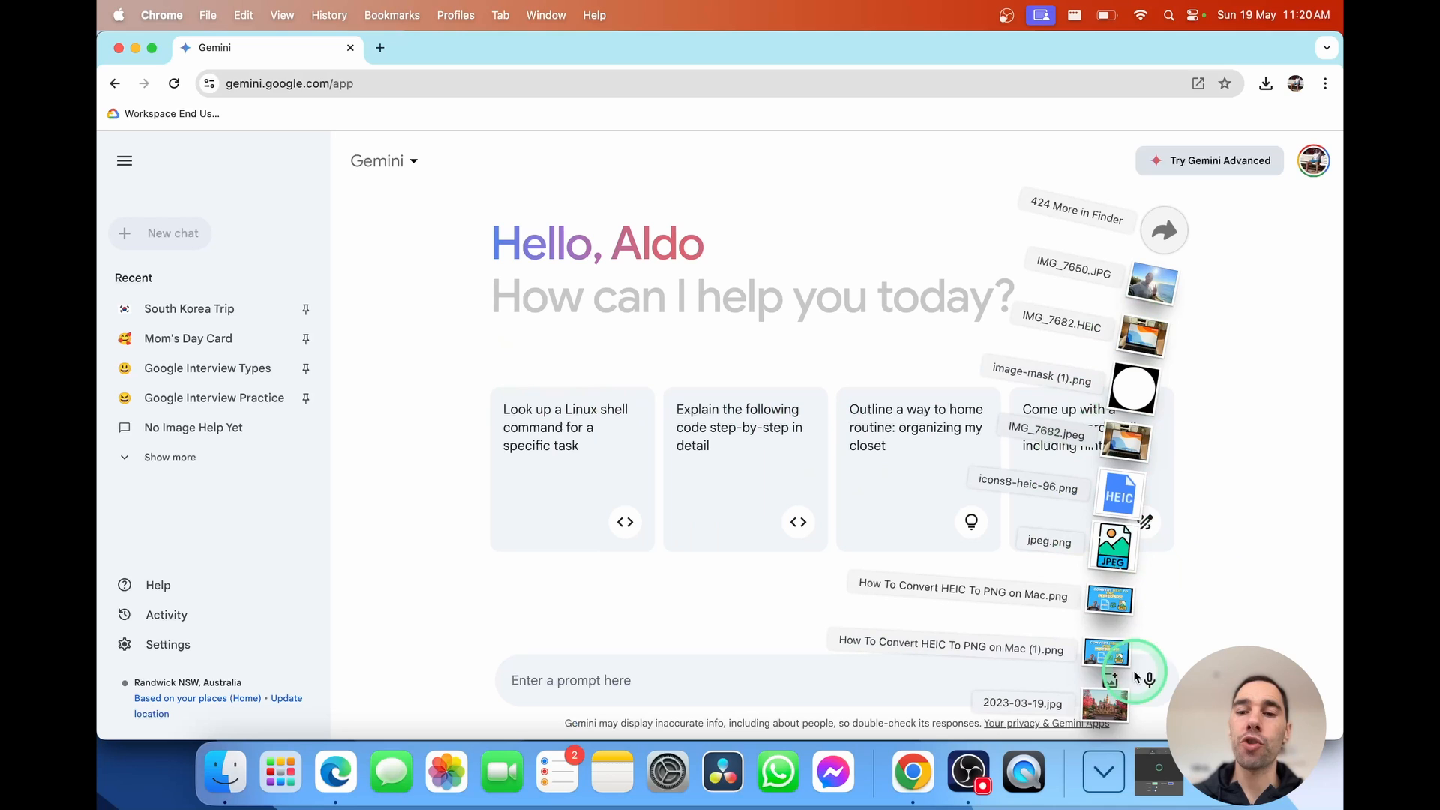
Attach the Disneyland photo, ask 'tell me about this photo', and read the Mickey-and-castle description
{"action": "left_click", "coordinate": [628, 586]}
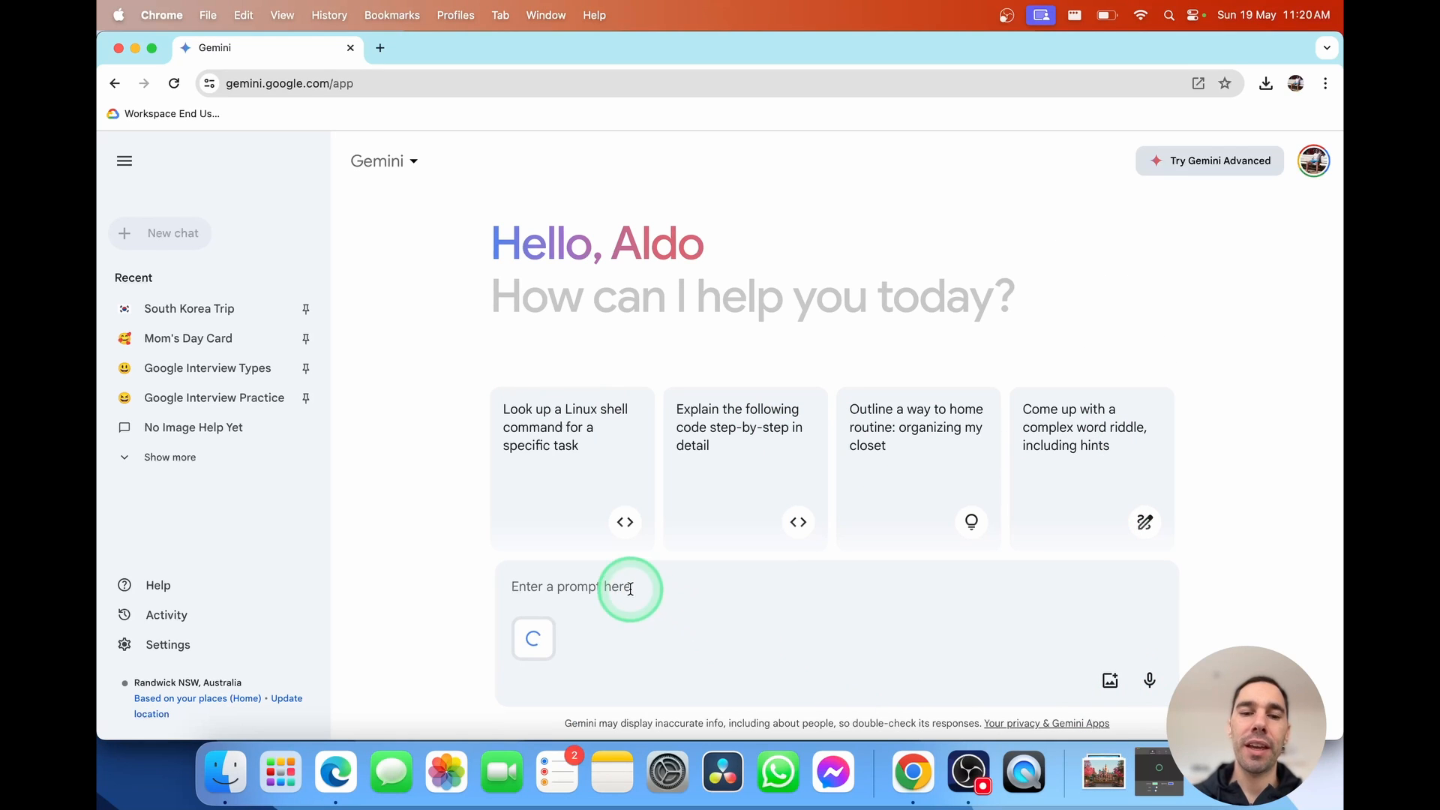
{"action": "type", "text": "tell me abou"}
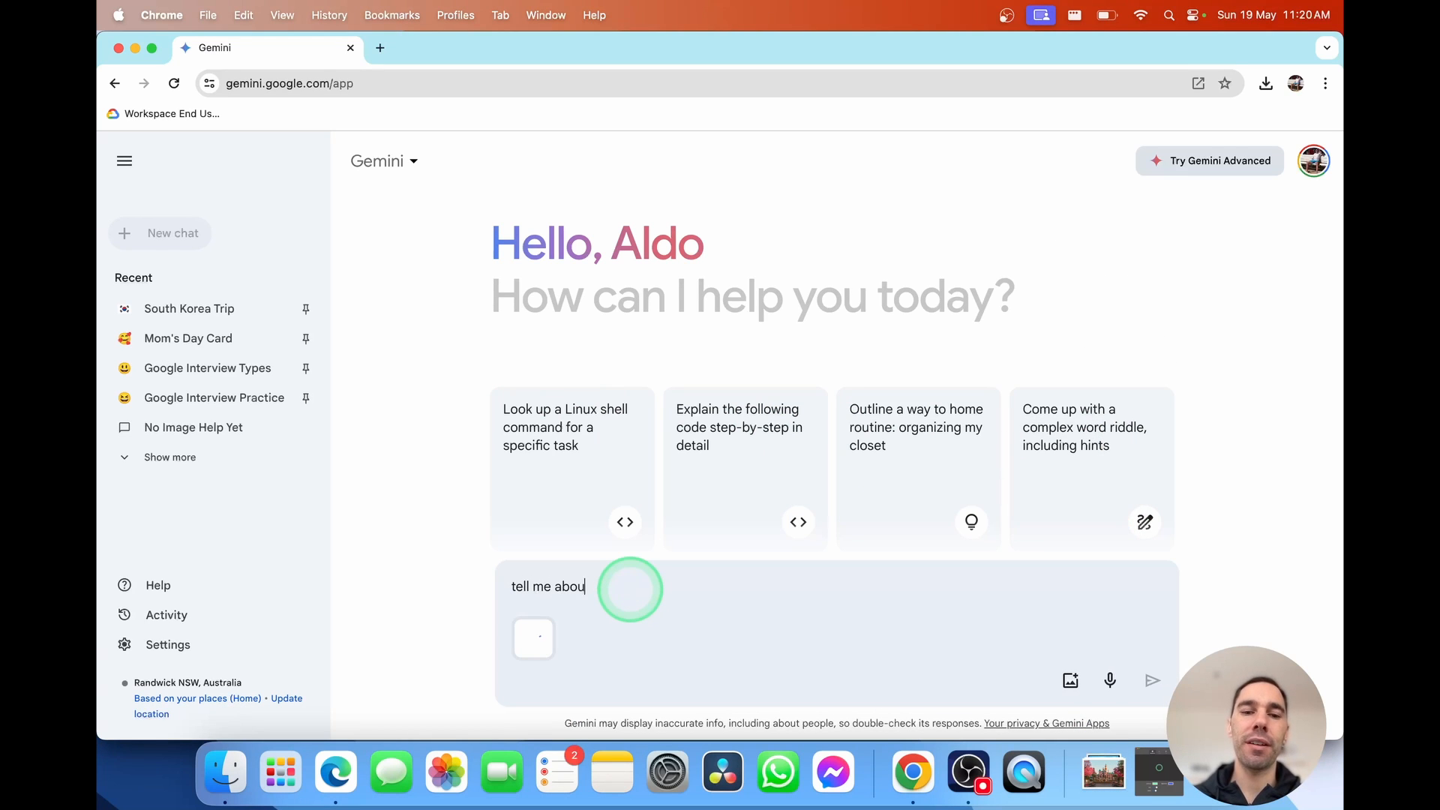
{"action": "left_click", "coordinate": [1152, 681]}
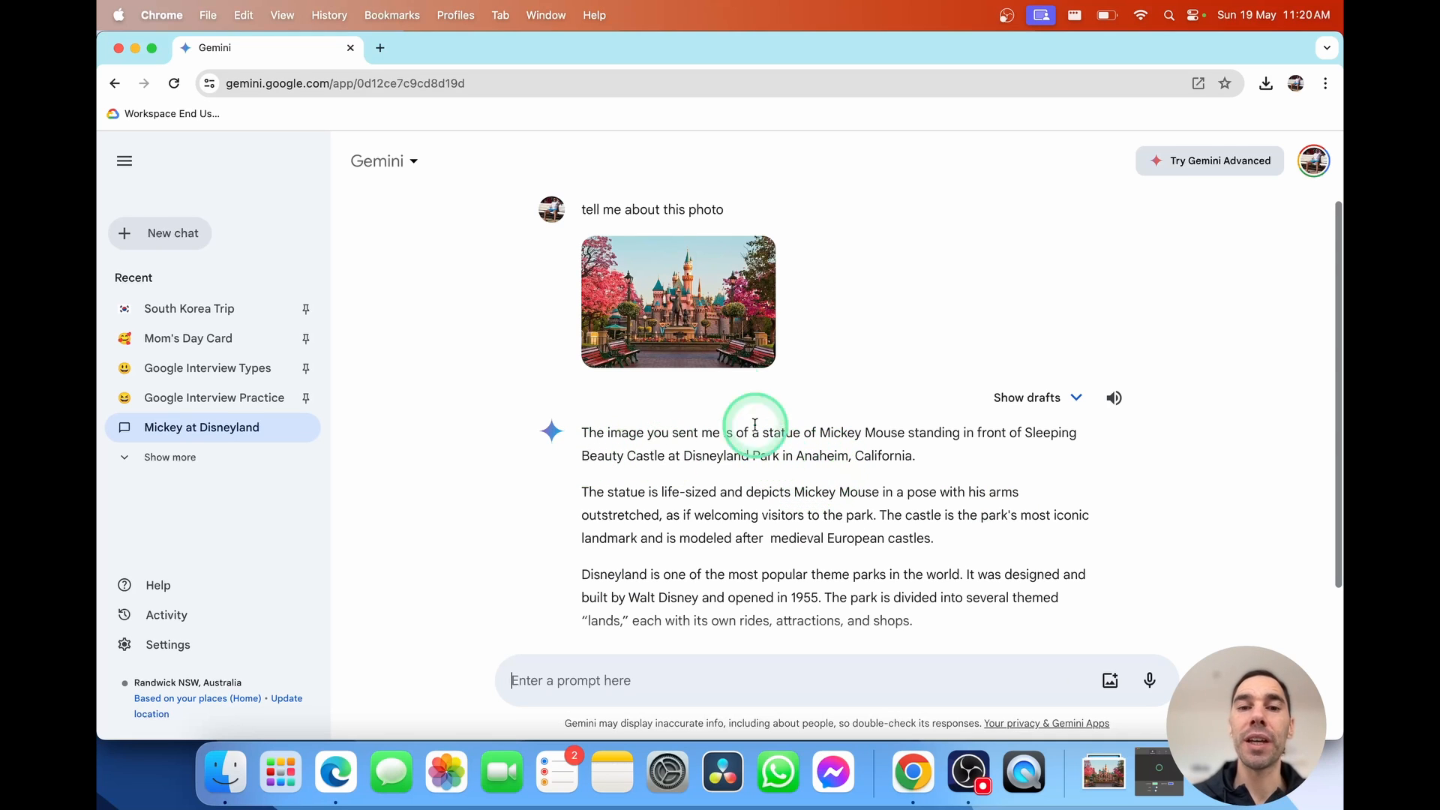
{"action": "mouse_move", "coordinate": [702, 328]}
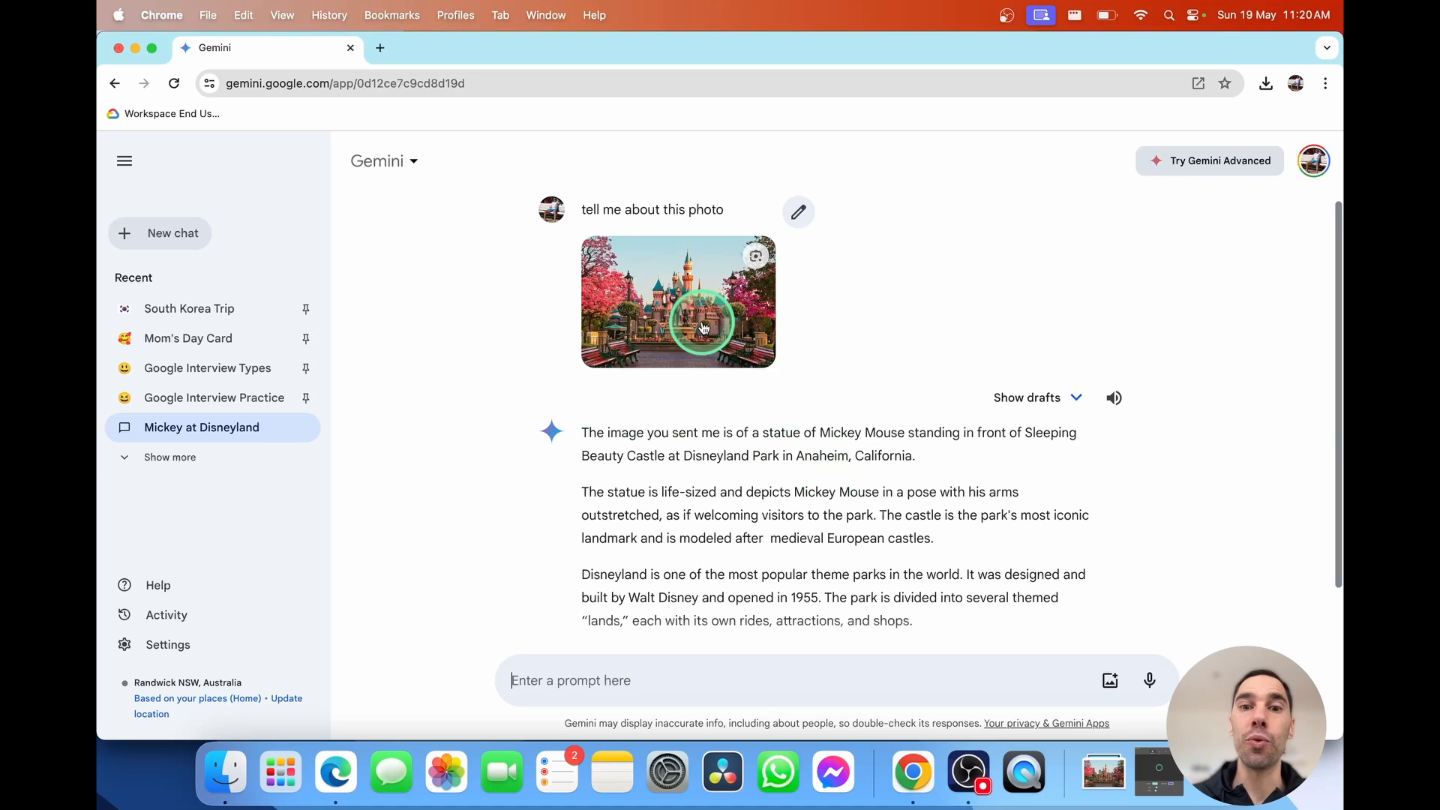
{"action": "scroll", "scroll_direction": "down", "scroll_amount": 3}
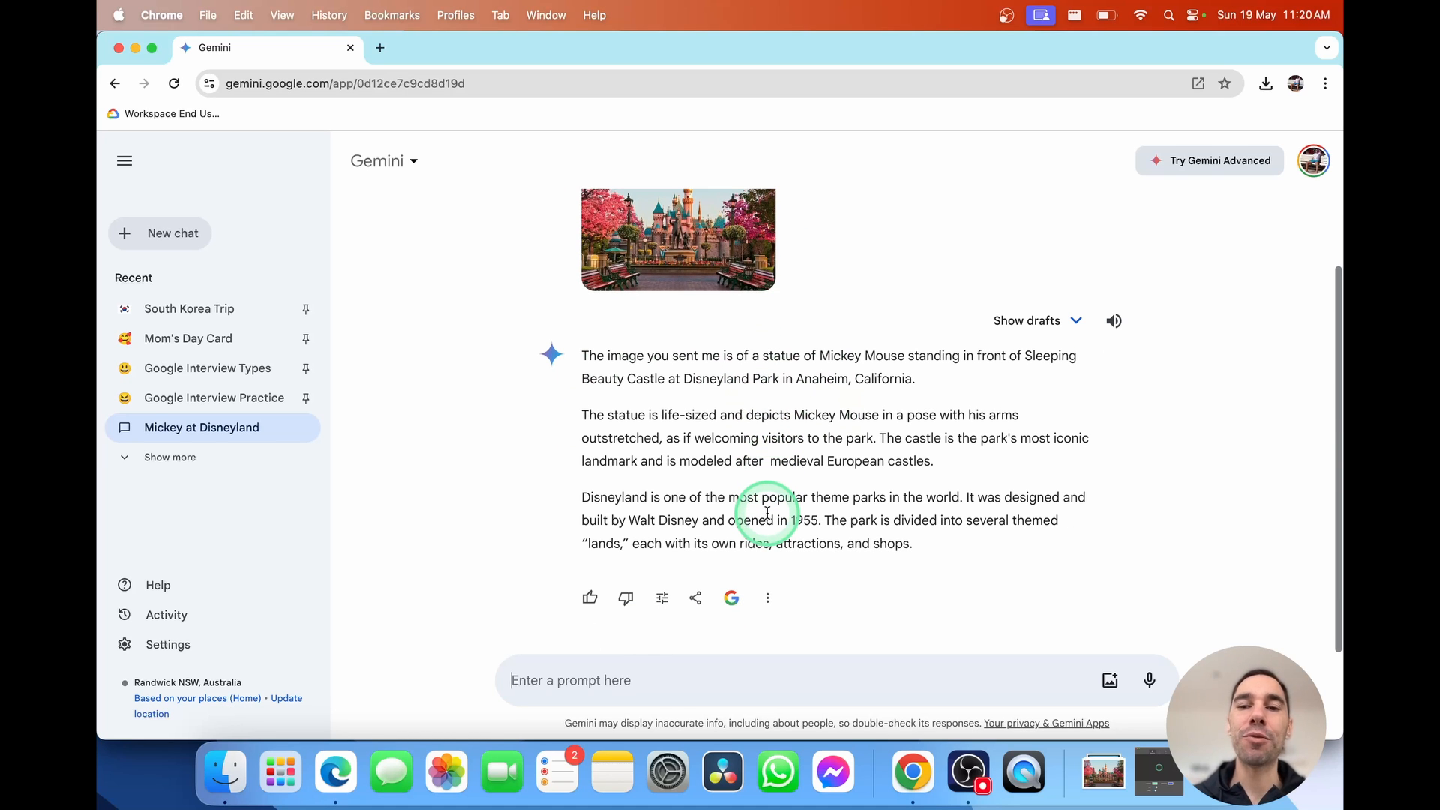
{"action": "mouse_move", "coordinate": [774, 680]}
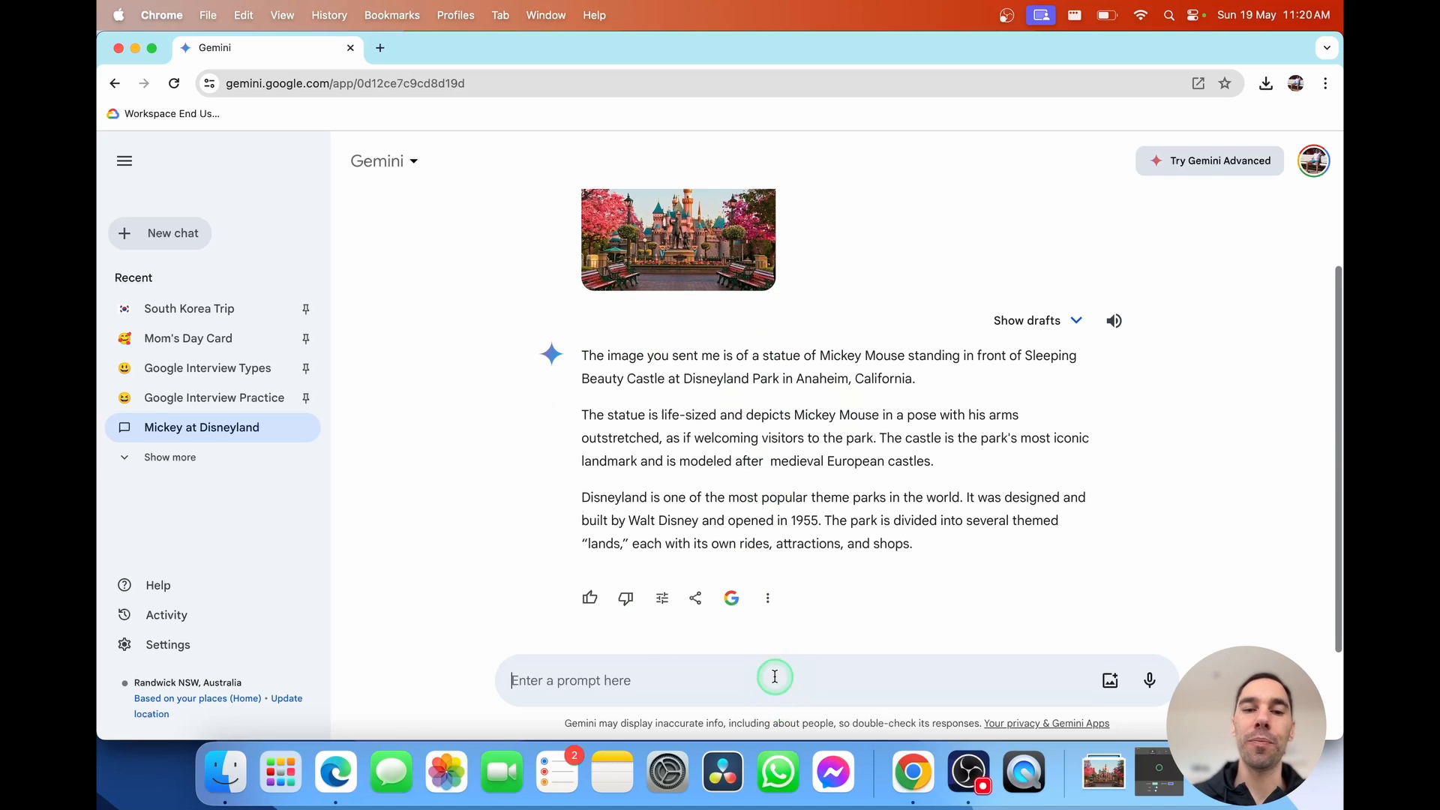